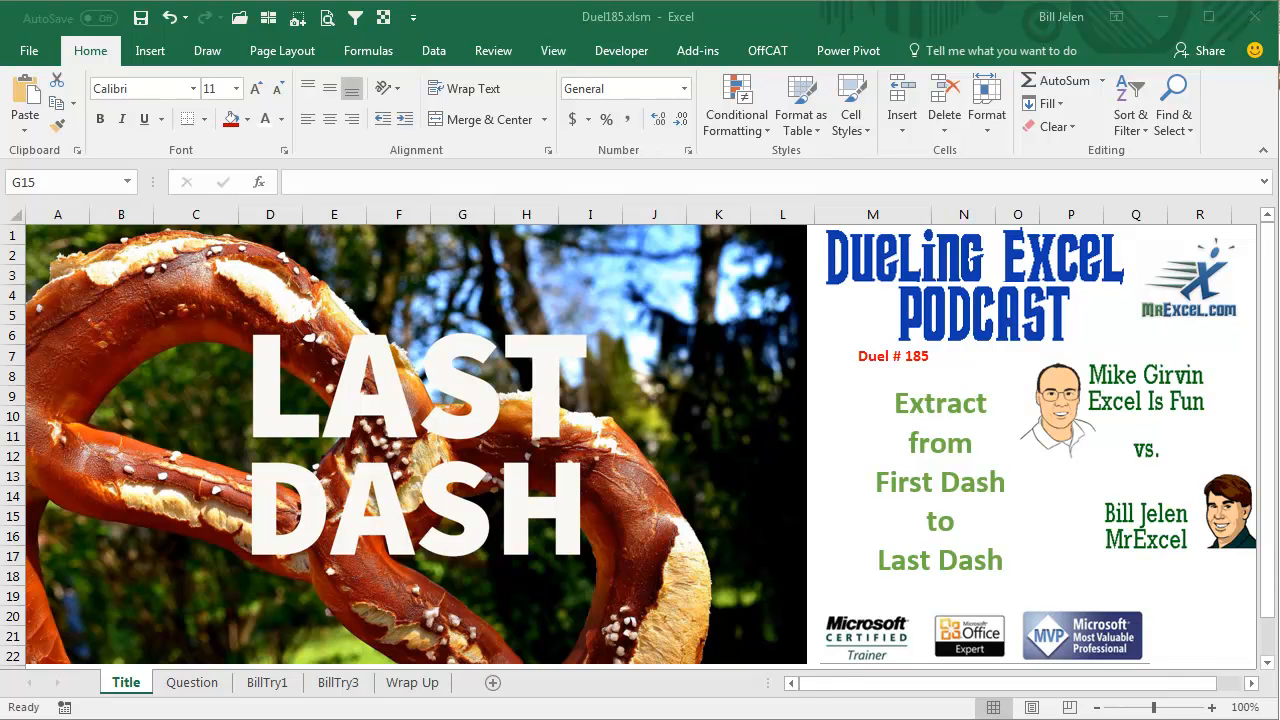
mouse_move(1105, 618)
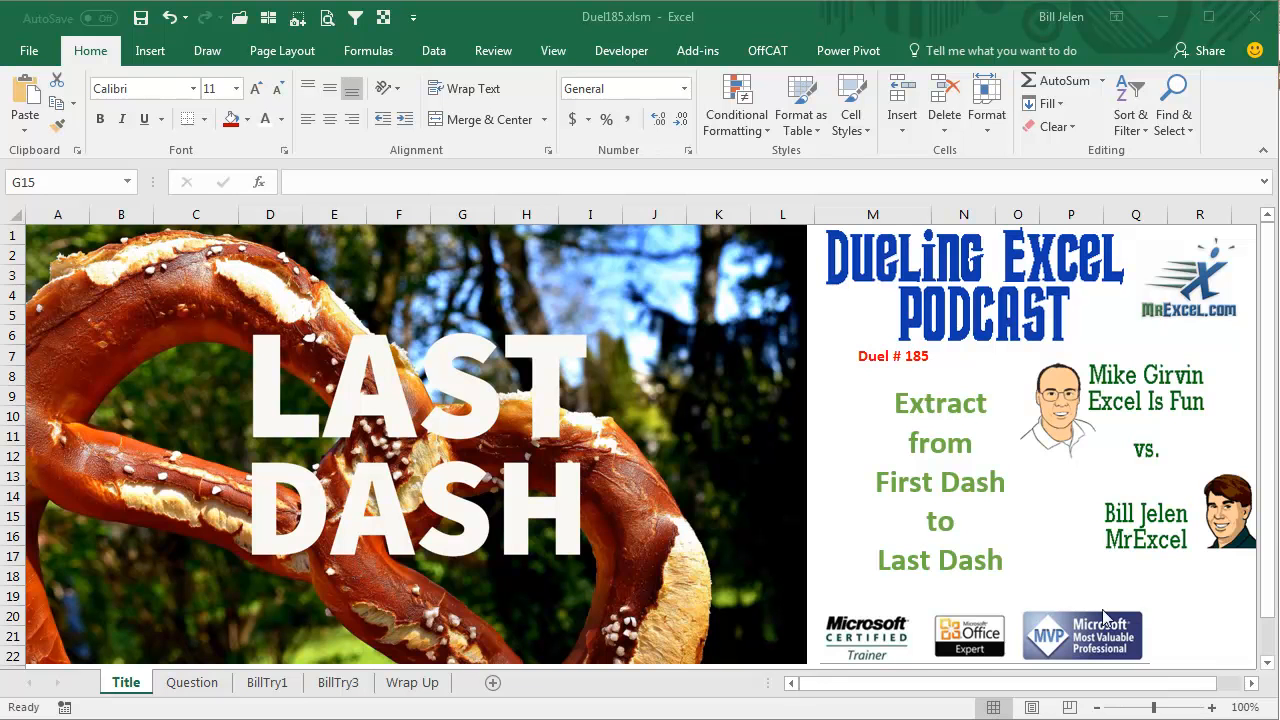
Switch to the Question sheet showing the dashed keys, the Center Part column and the Thoughts notes
click(191, 682)
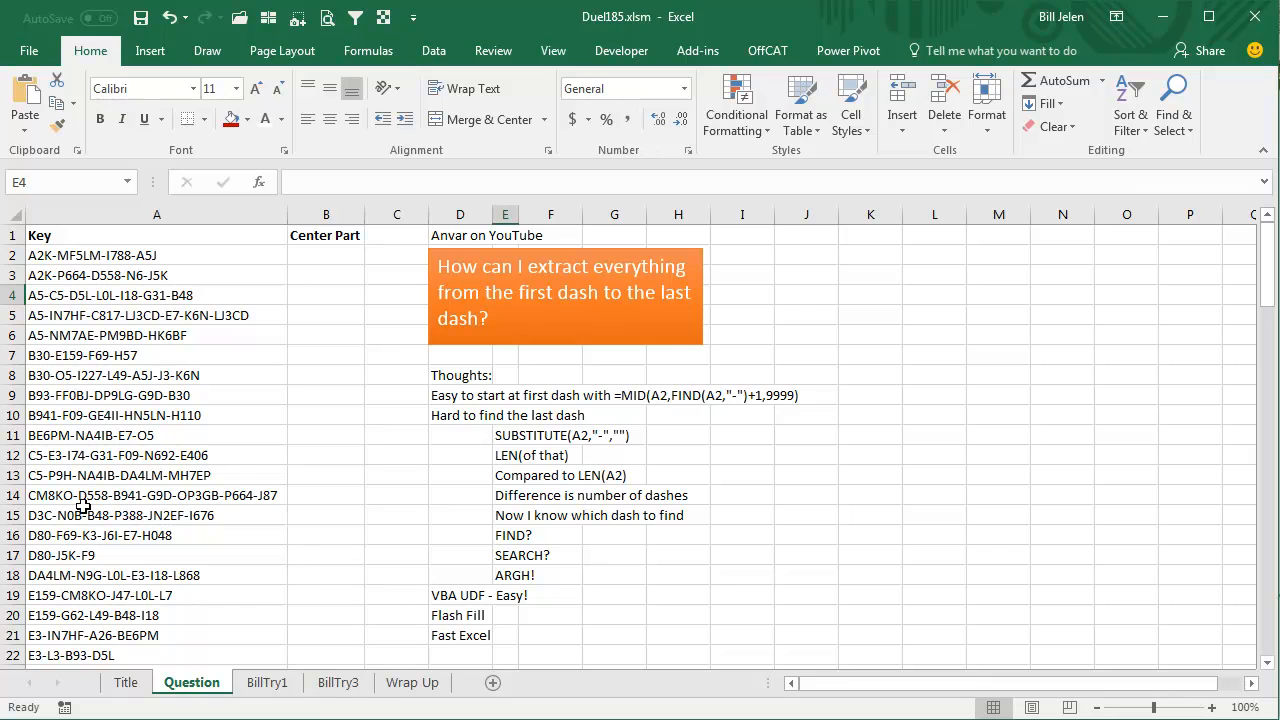
mouse_move(210, 322)
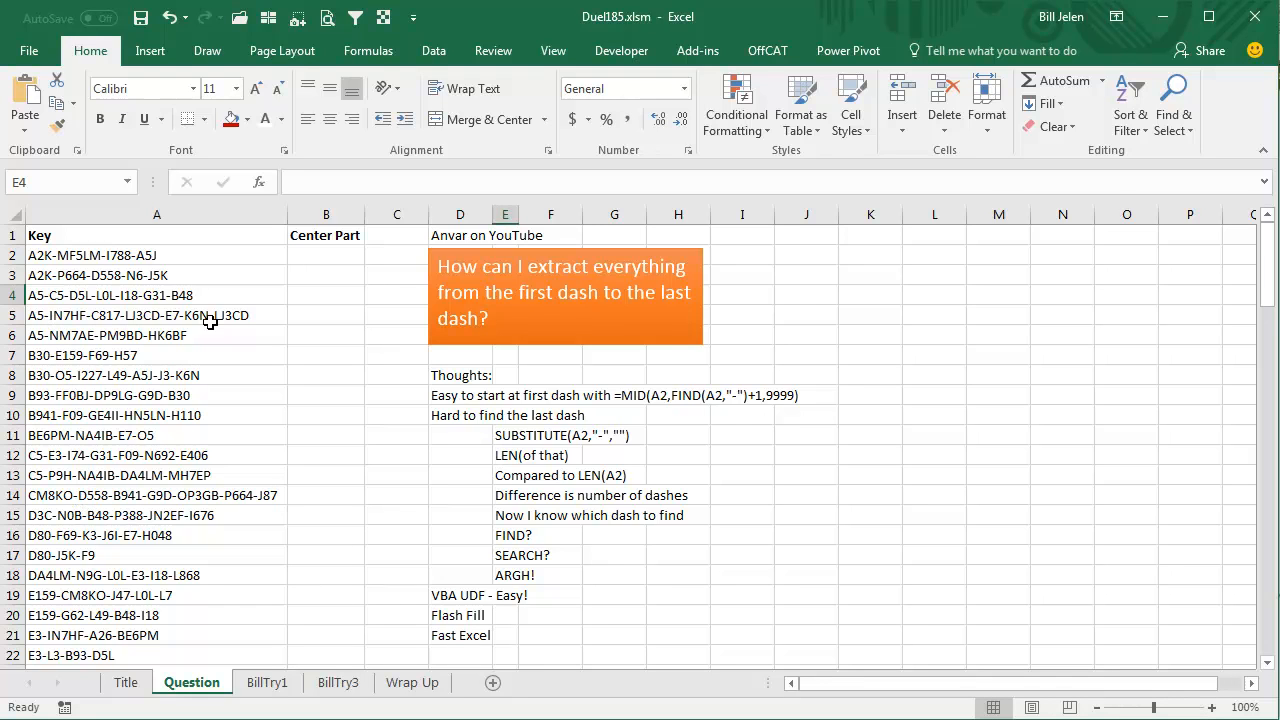
mouse_move(243, 337)
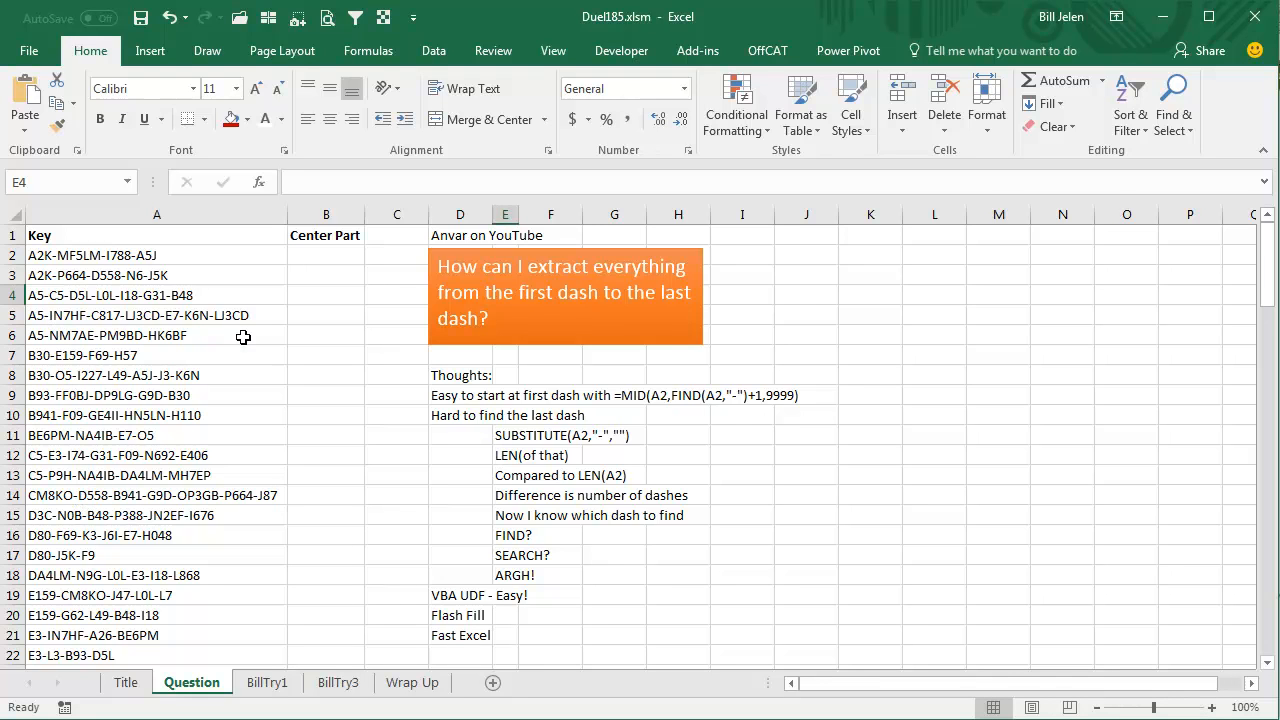
mouse_move(180, 573)
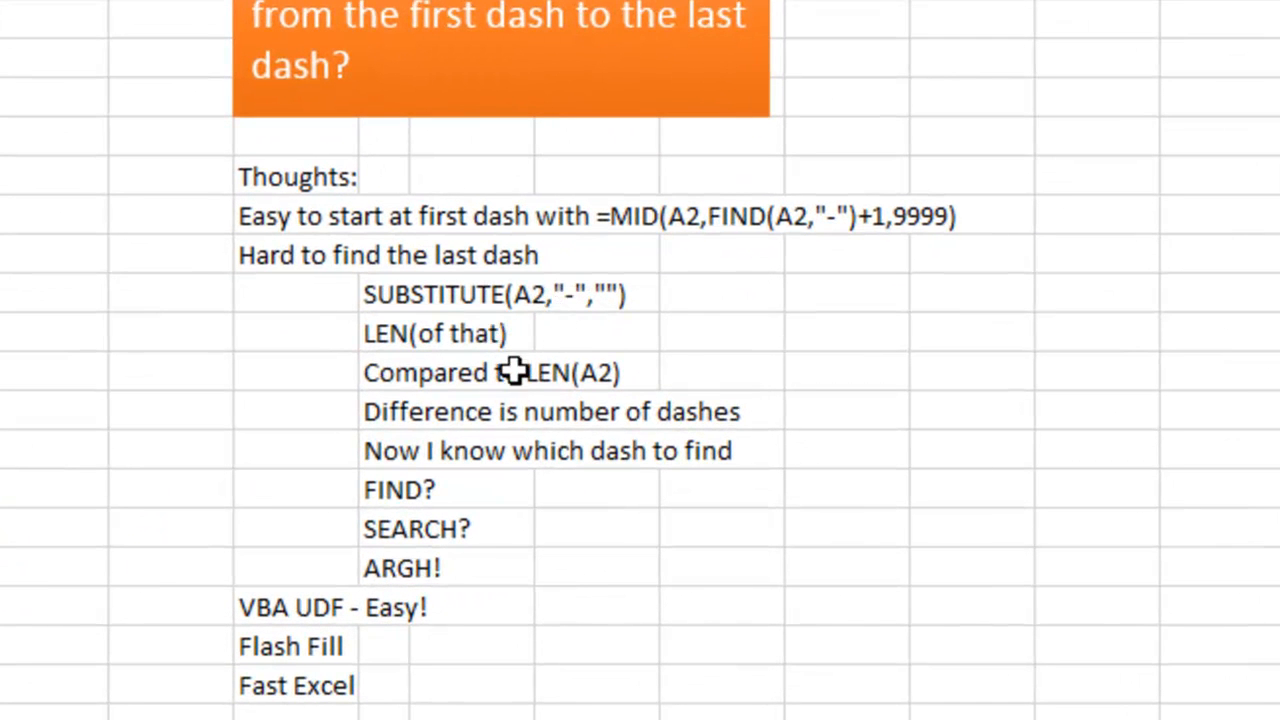
mouse_move(525, 411)
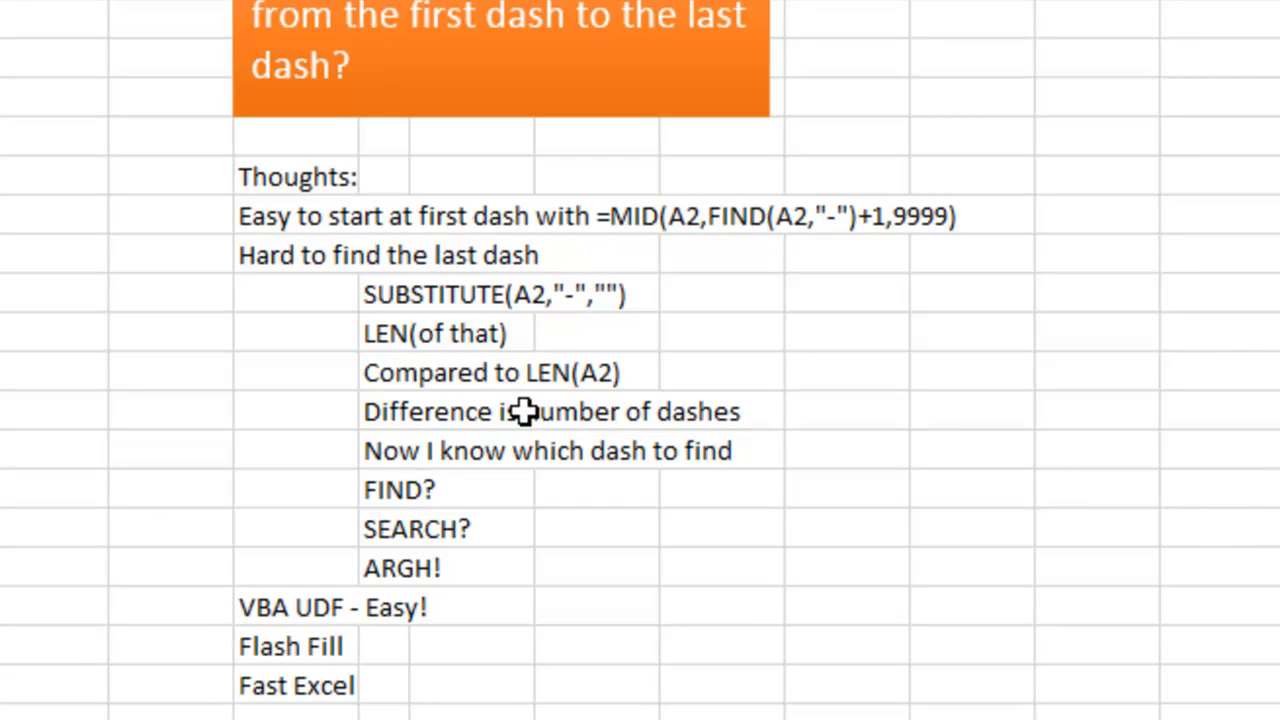
mouse_move(617, 470)
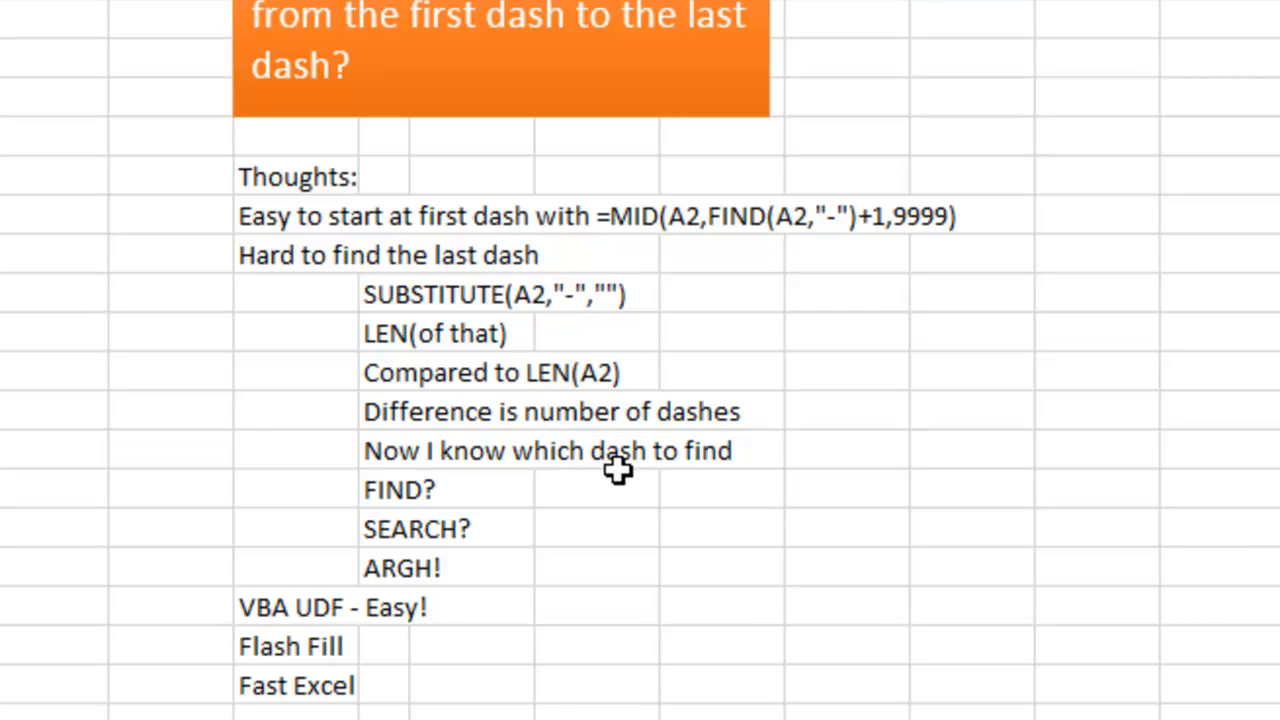
mouse_move(512, 500)
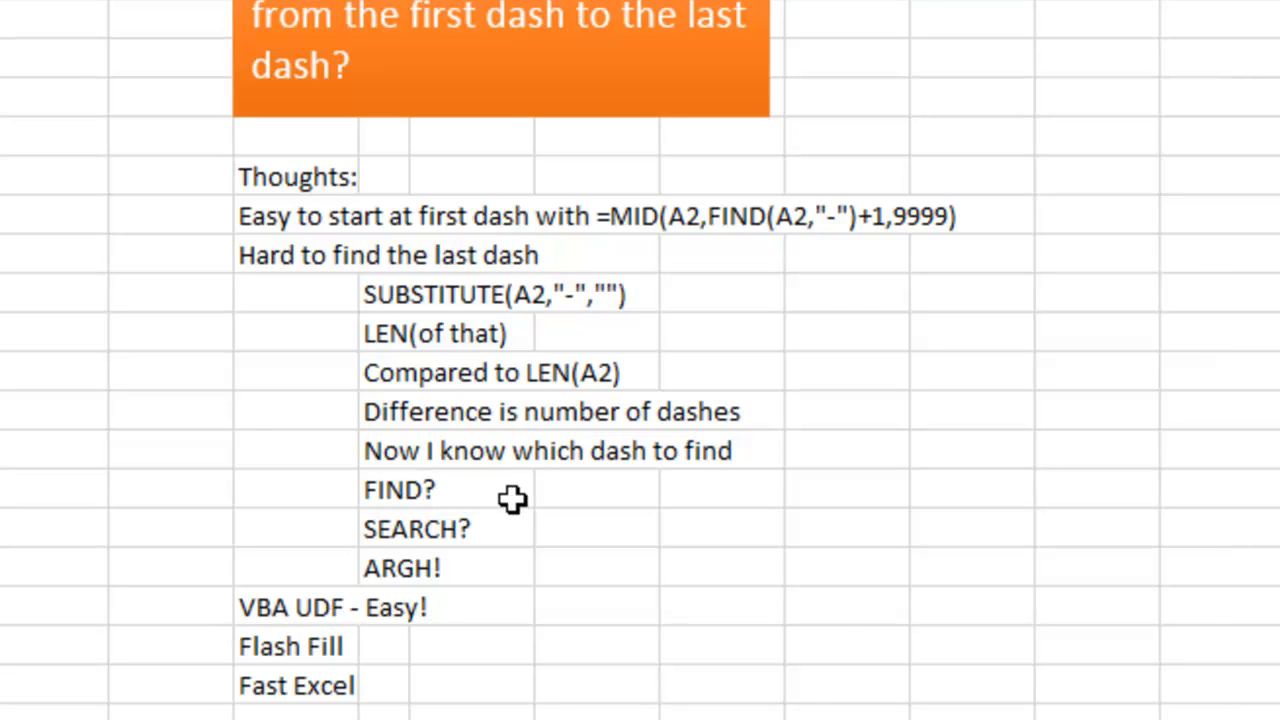
mouse_move(505, 554)
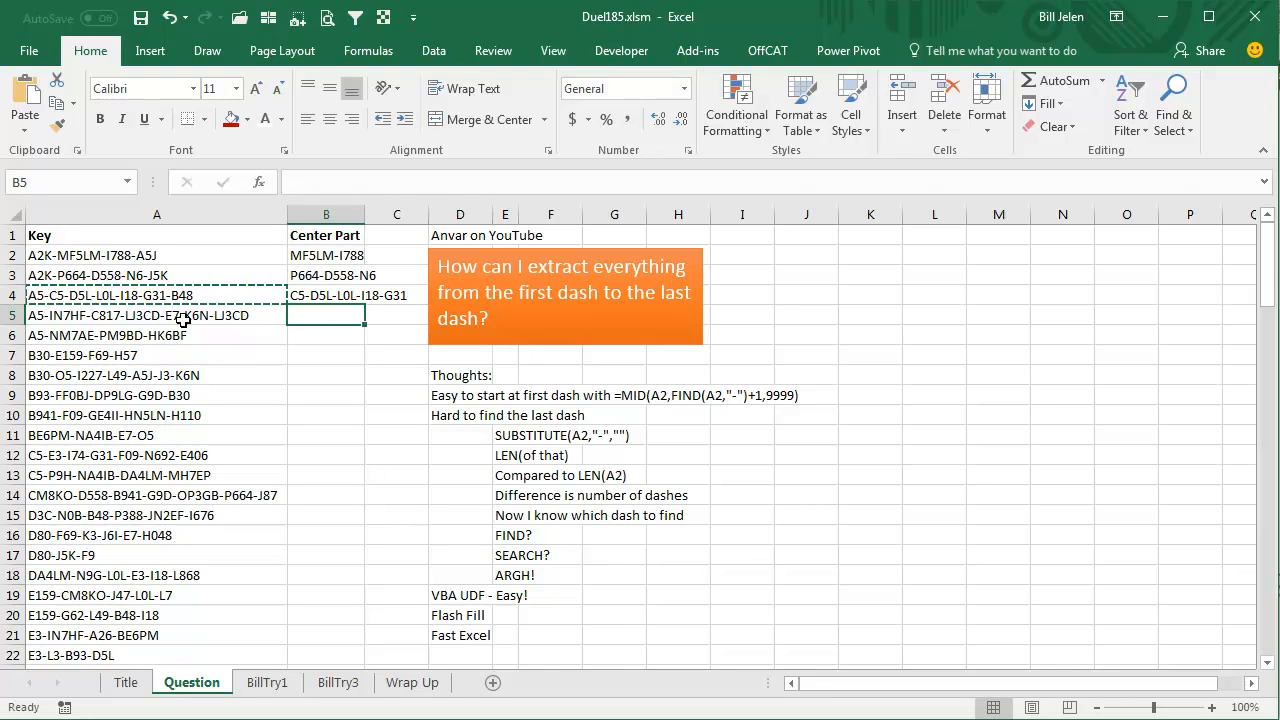
mouse_move(632, 332)
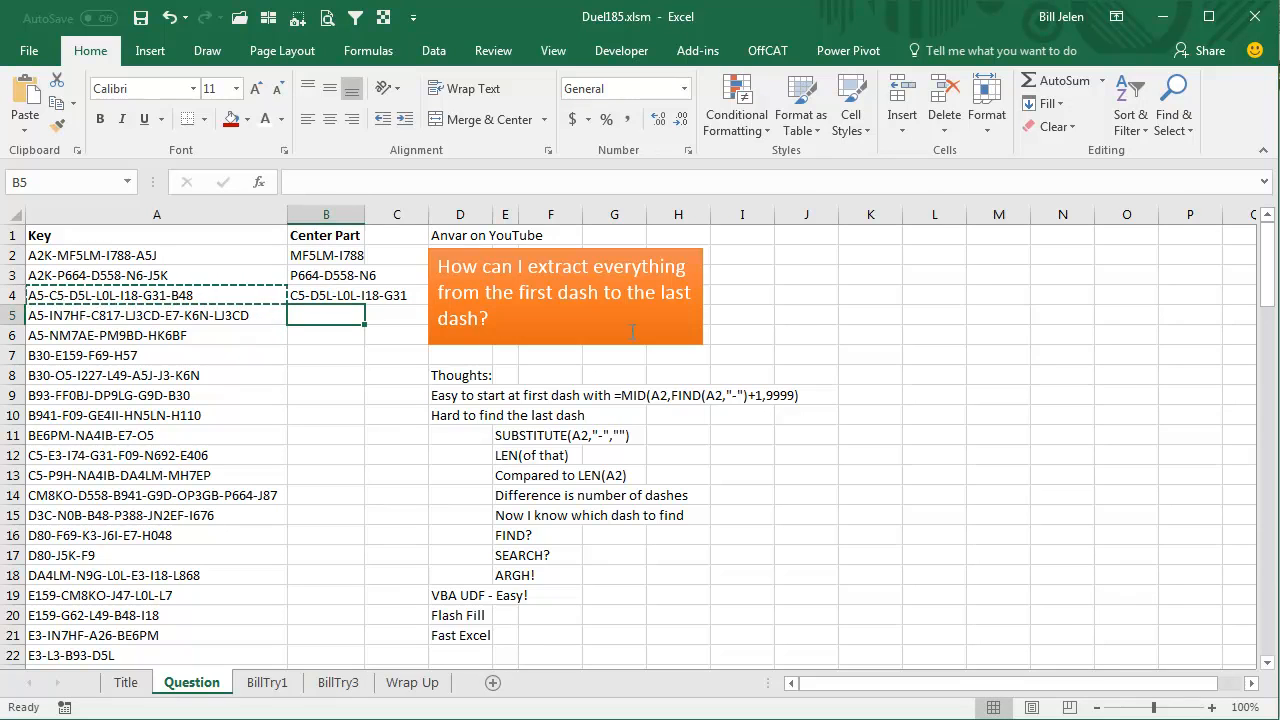
Flash Fill the remaining Center Part cells from the three typed examples
key(ctrl+e)
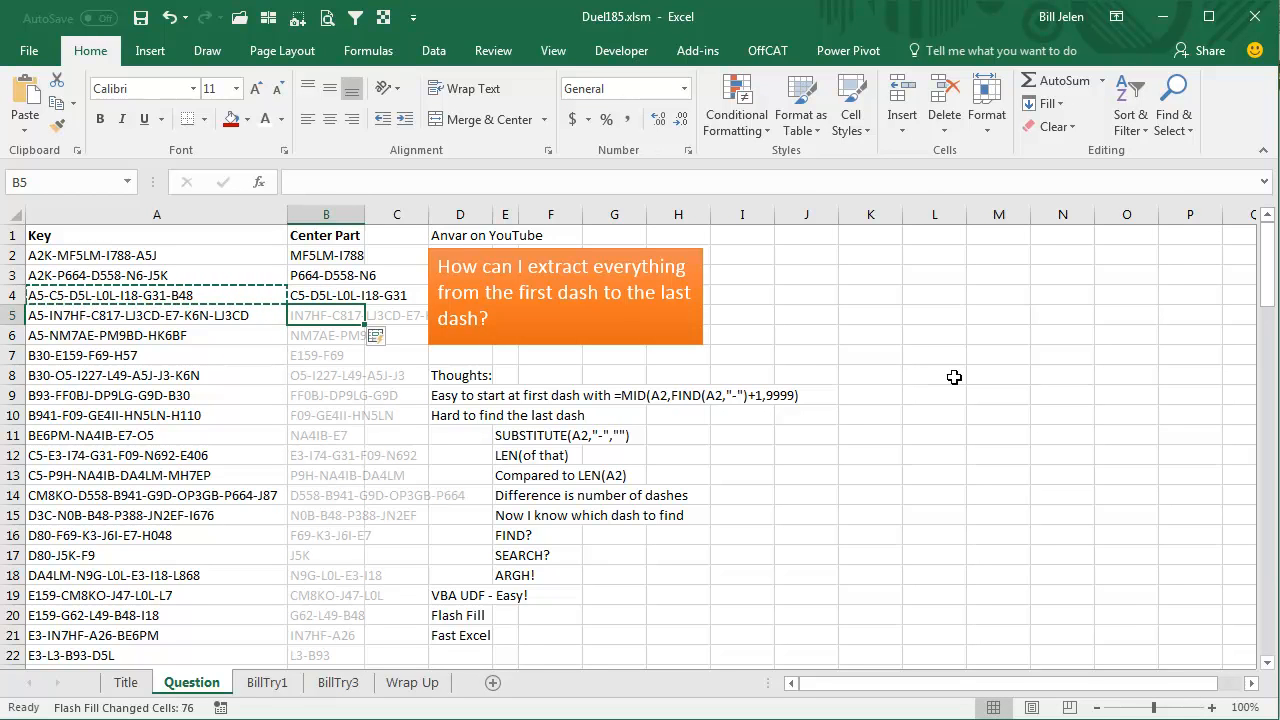
click(434, 50)
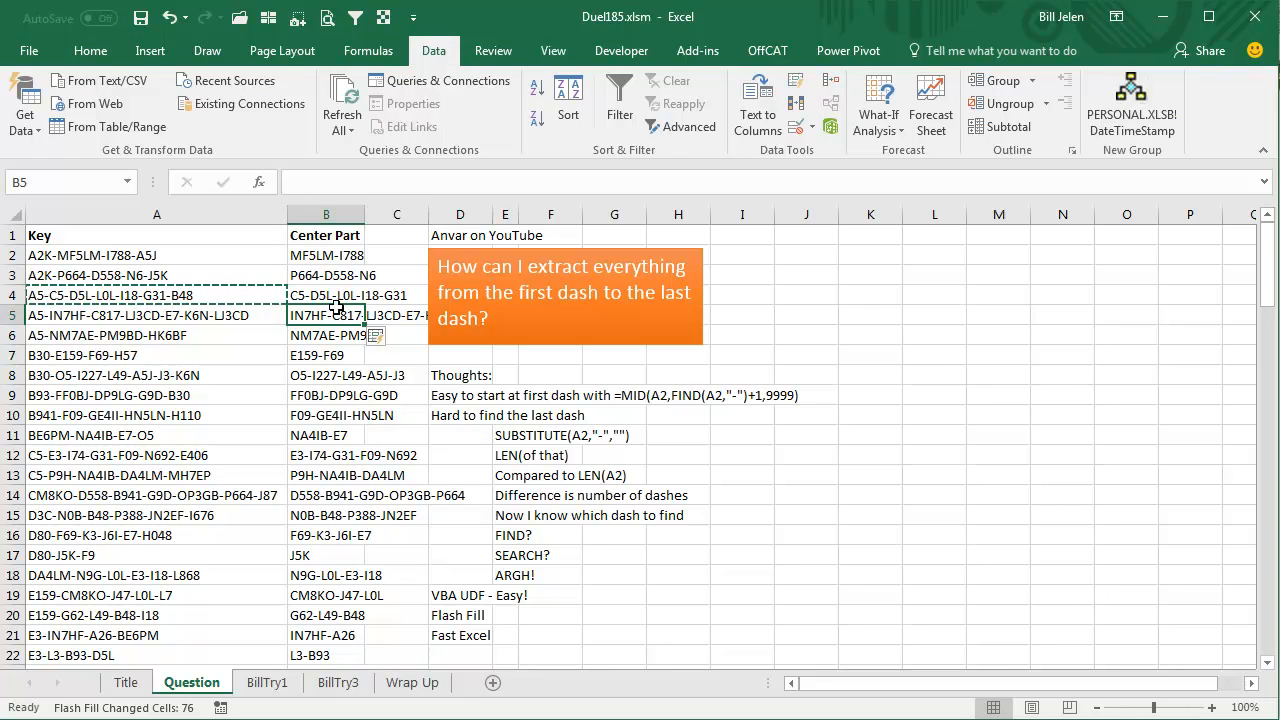
mouse_move(319, 470)
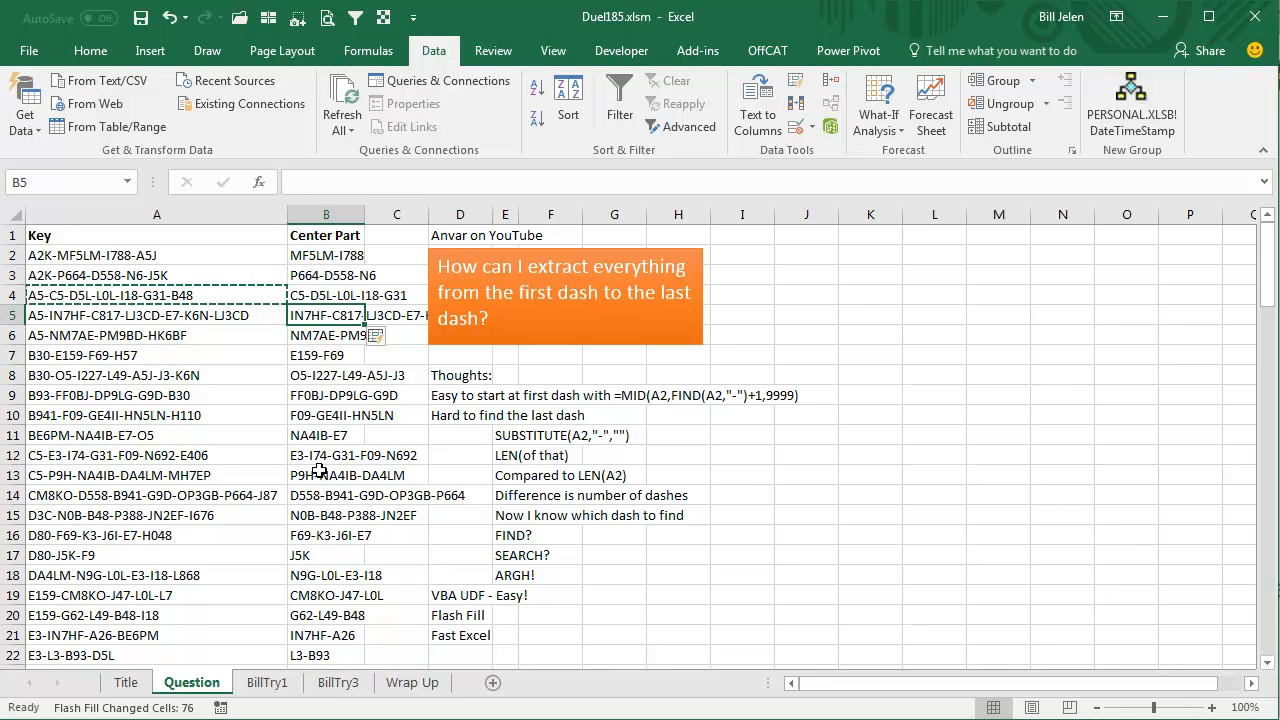
mouse_move(320, 588)
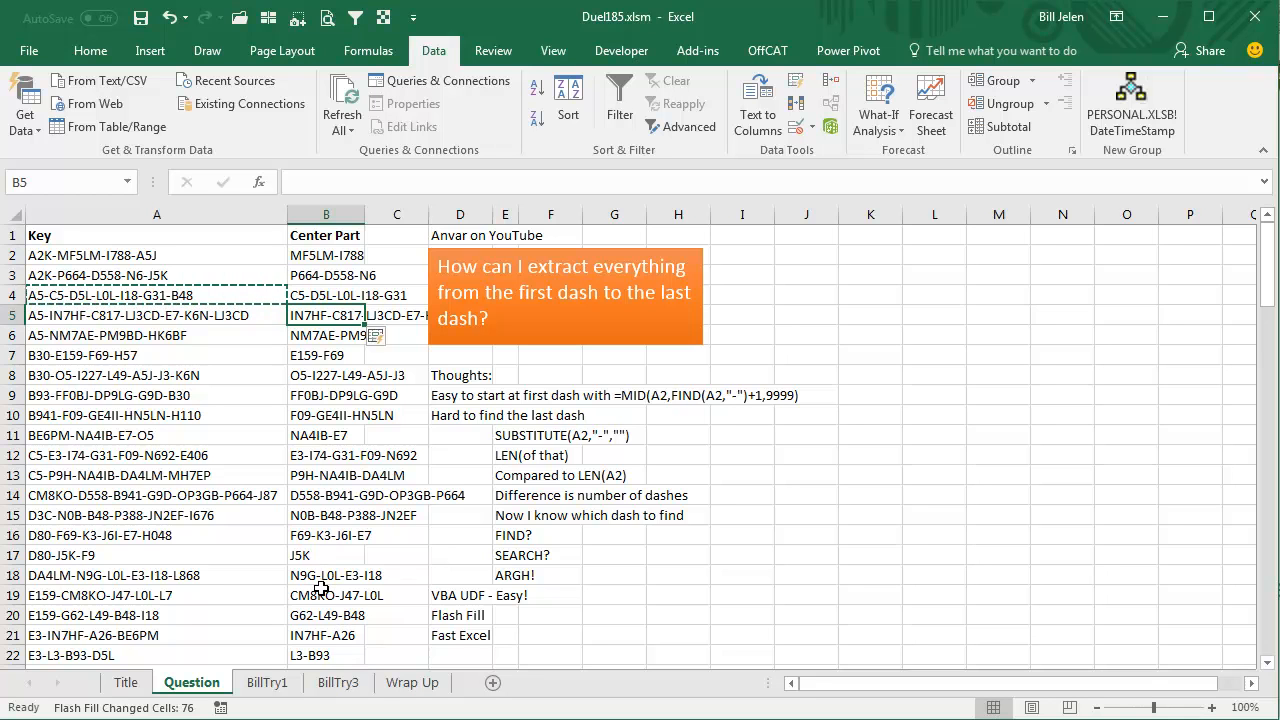
mouse_move(321, 588)
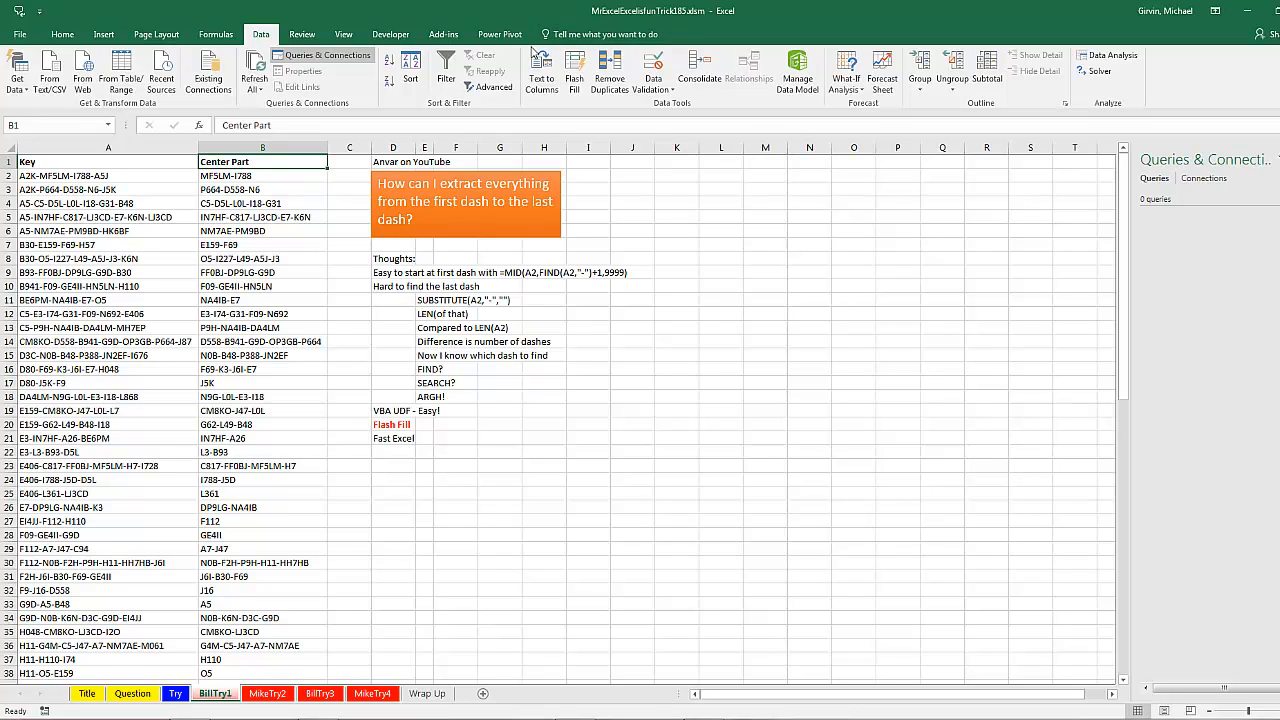
mouse_move(541, 70)
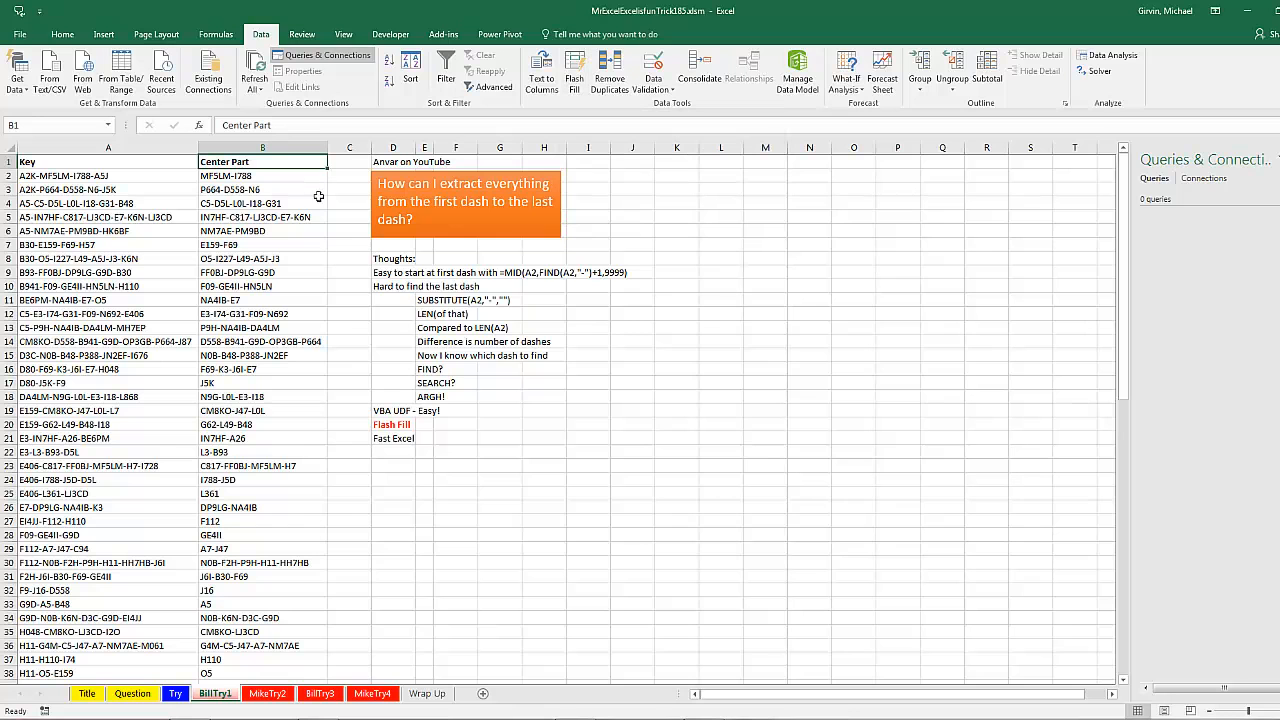
mouse_move(574, 75)
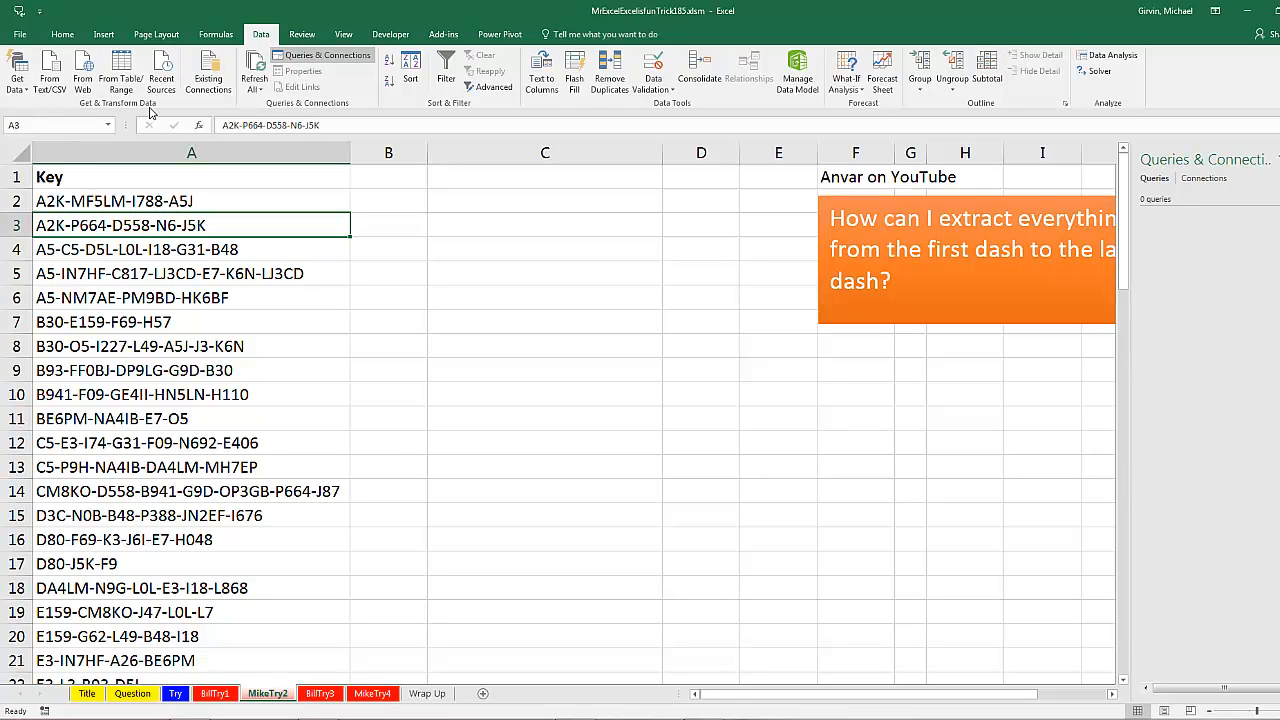
mouse_move(160, 117)
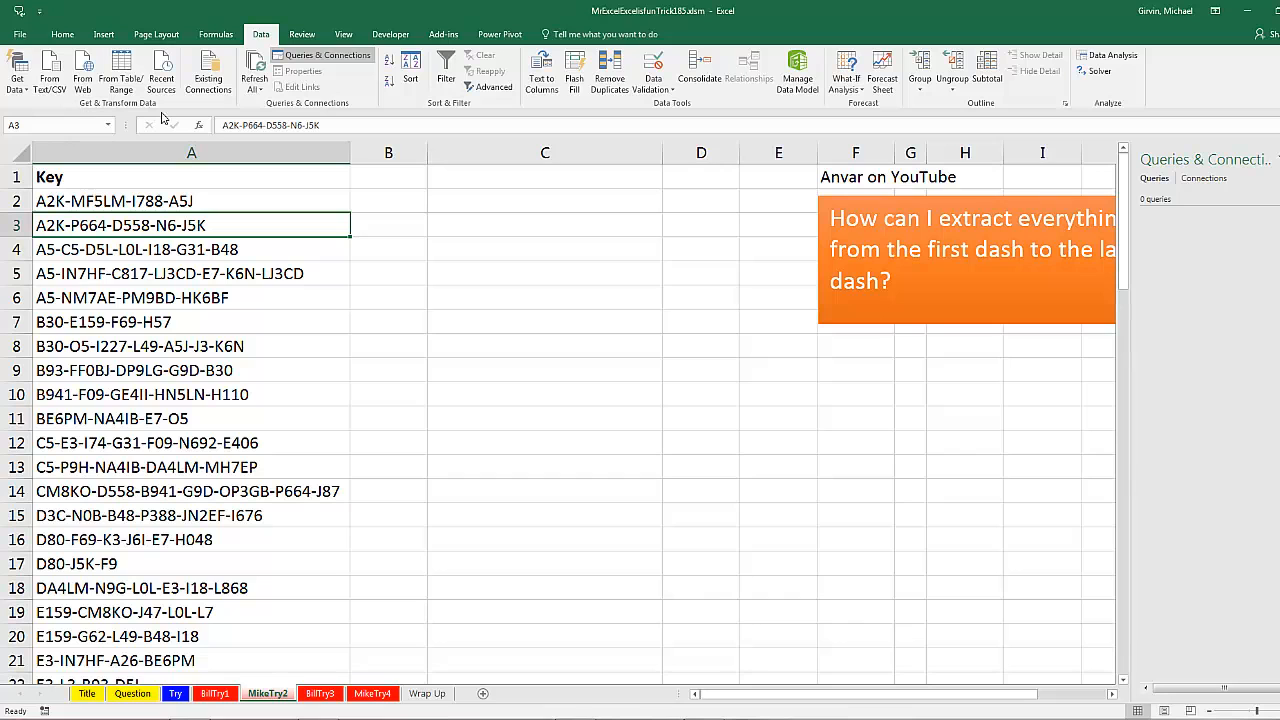
mouse_move(244, 98)
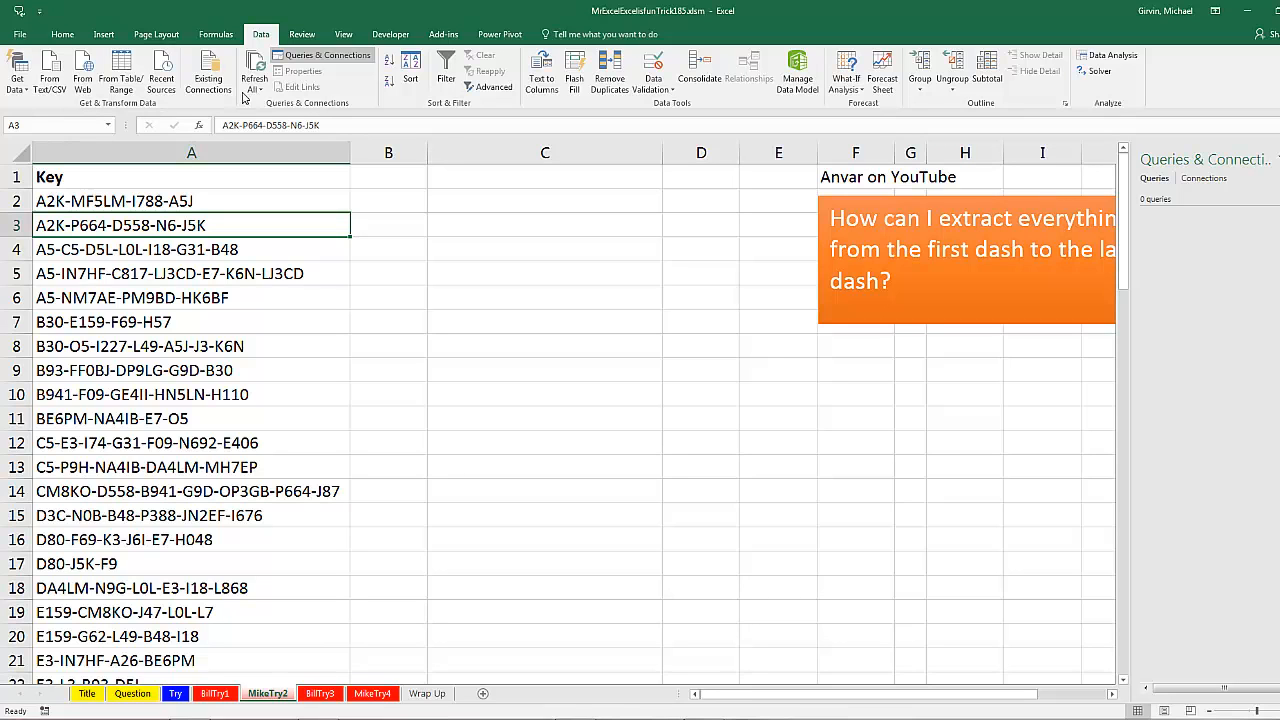
mouse_move(390, 34)
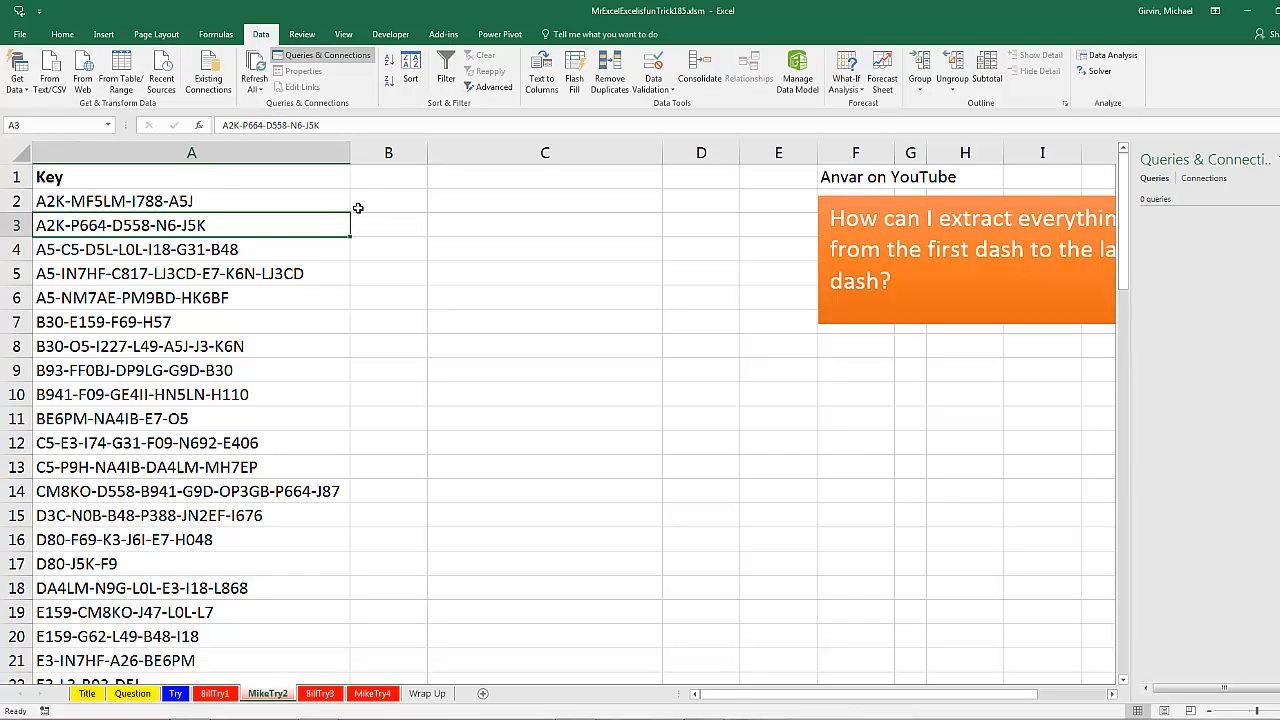
mouse_move(200, 291)
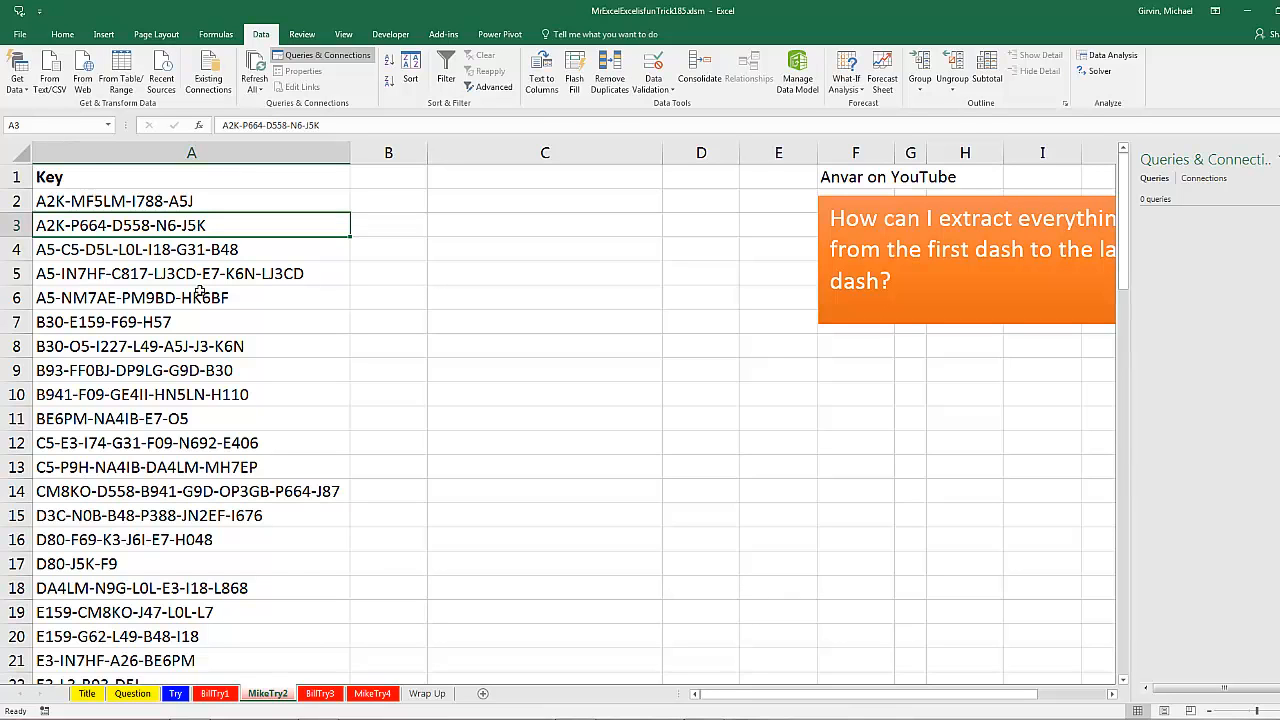
mouse_move(215, 366)
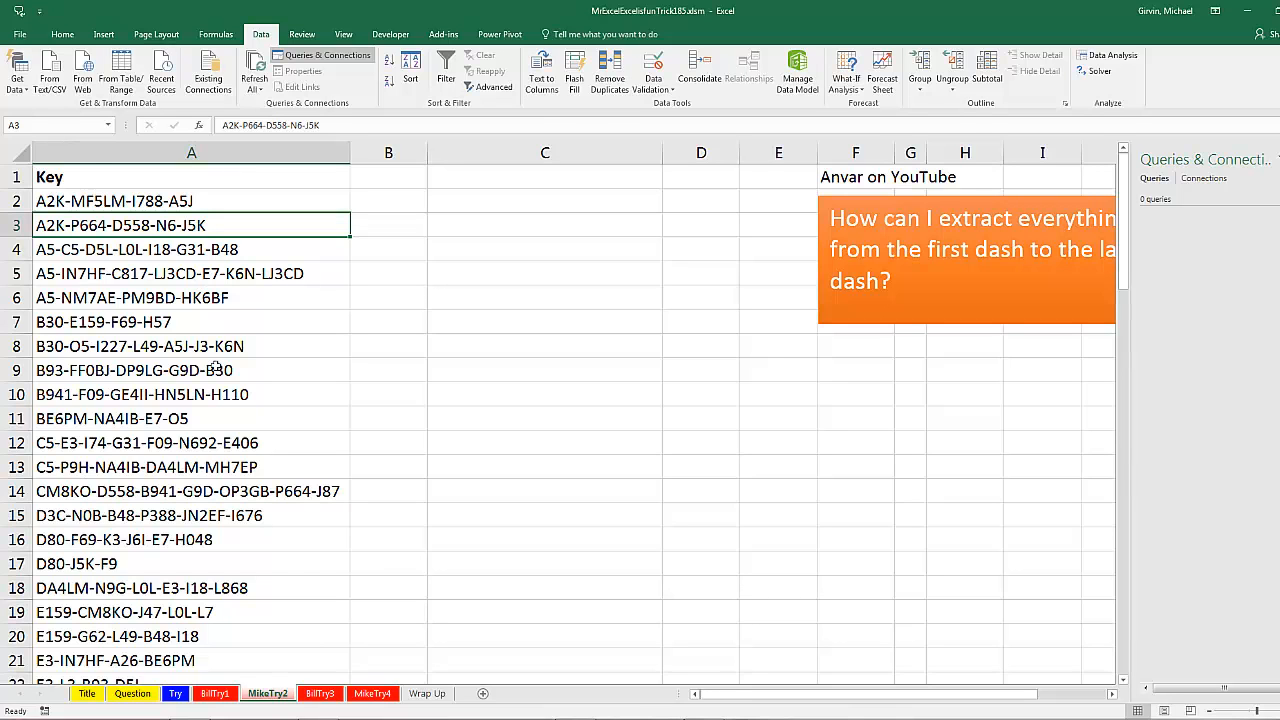
mouse_move(141, 180)
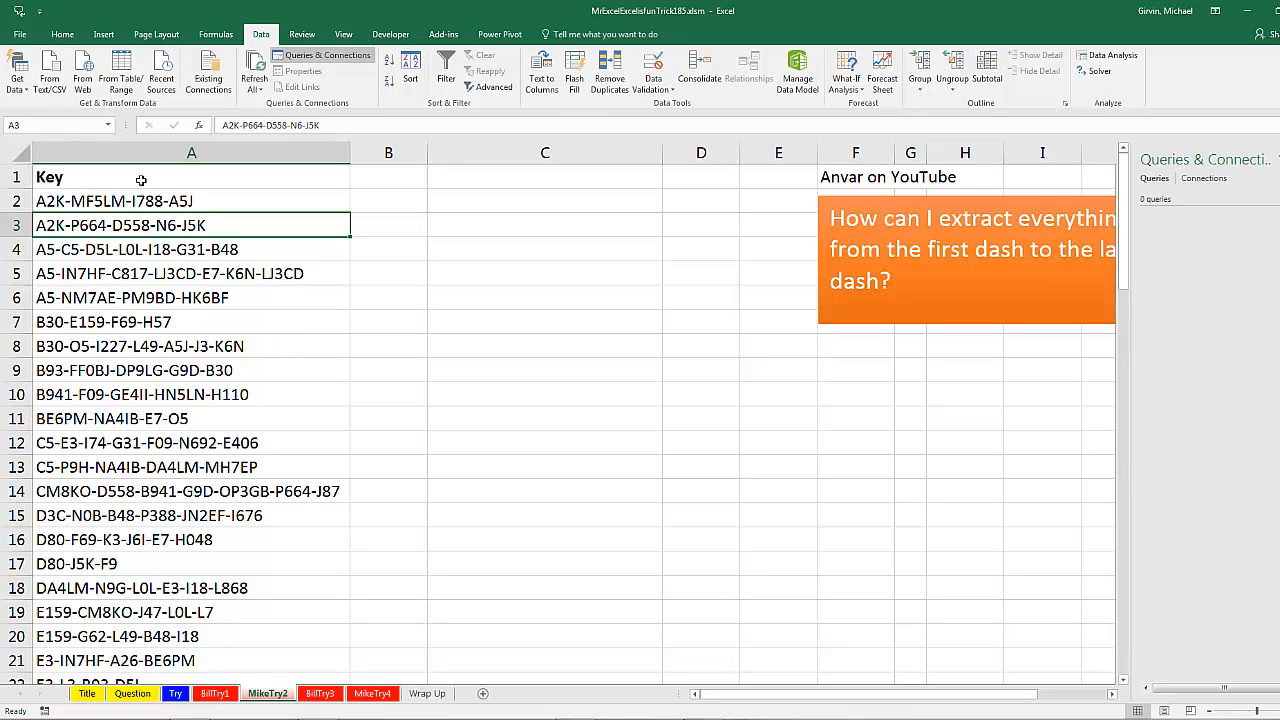
mouse_move(134, 174)
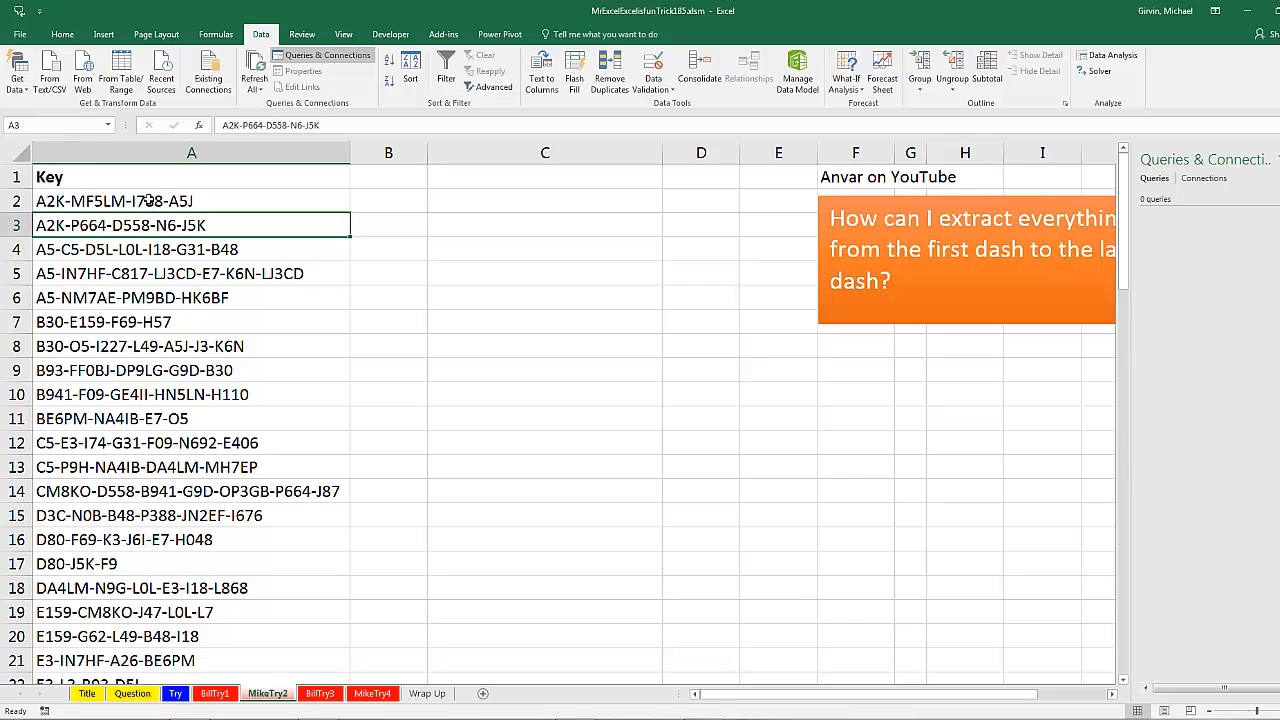
mouse_move(74, 243)
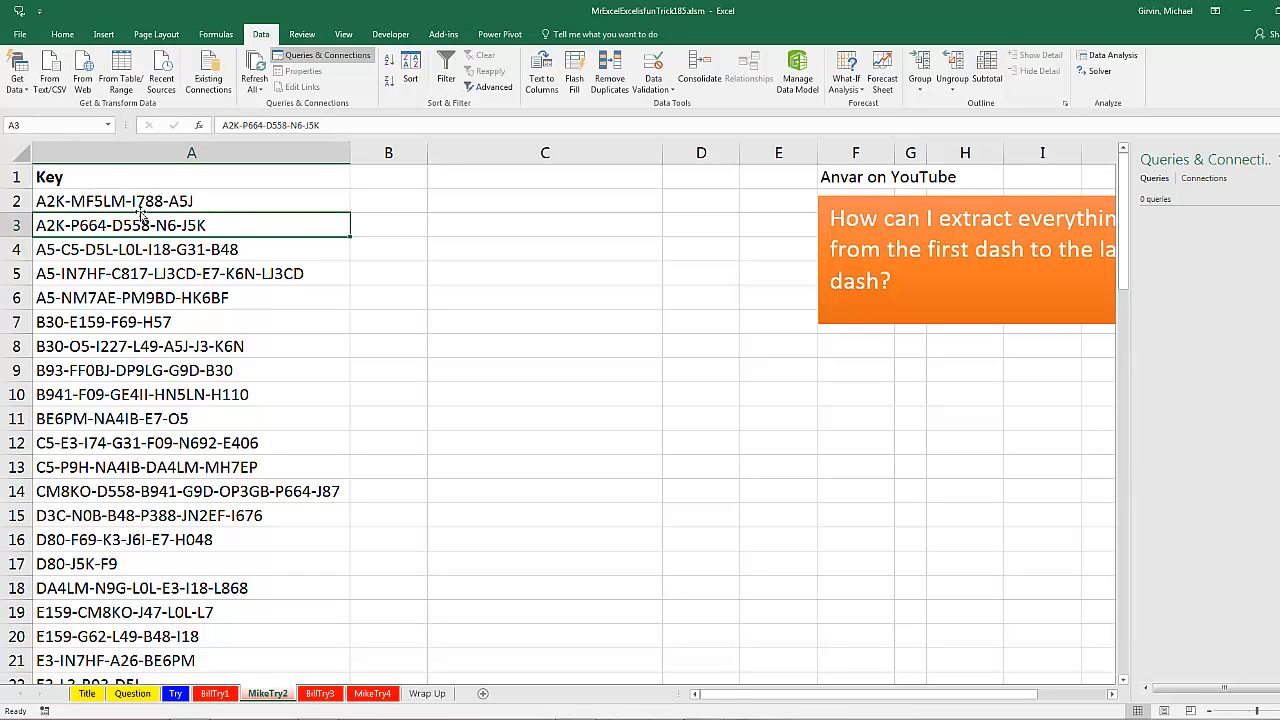
mouse_move(156, 34)
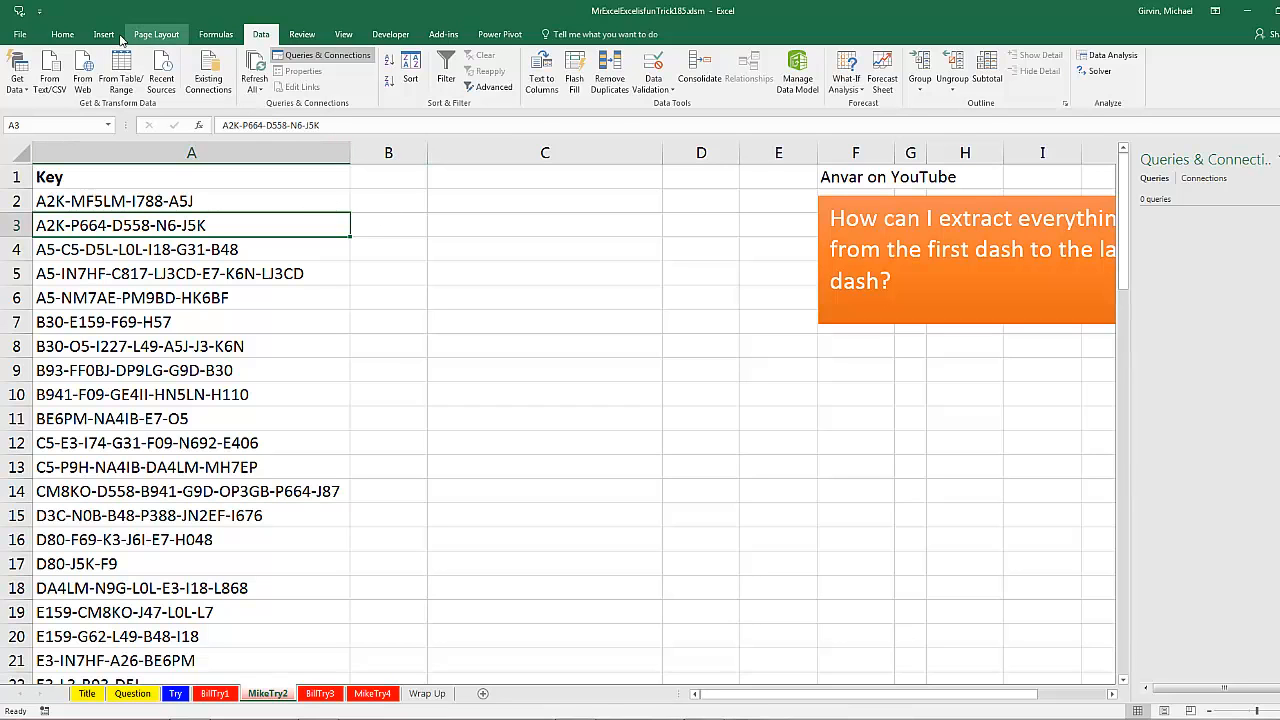
Convert the MikeTry2 key list into a table with headers named StartKeyTable
click(104, 34)
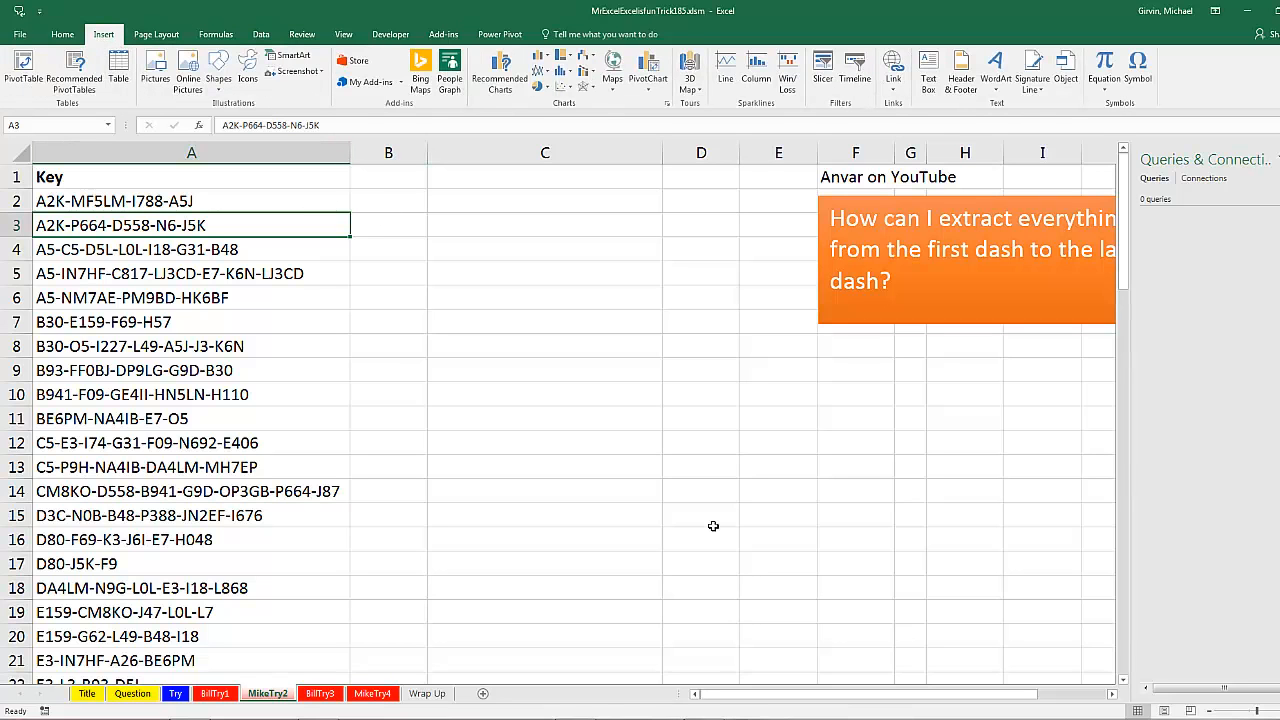
key(ctrl+t)
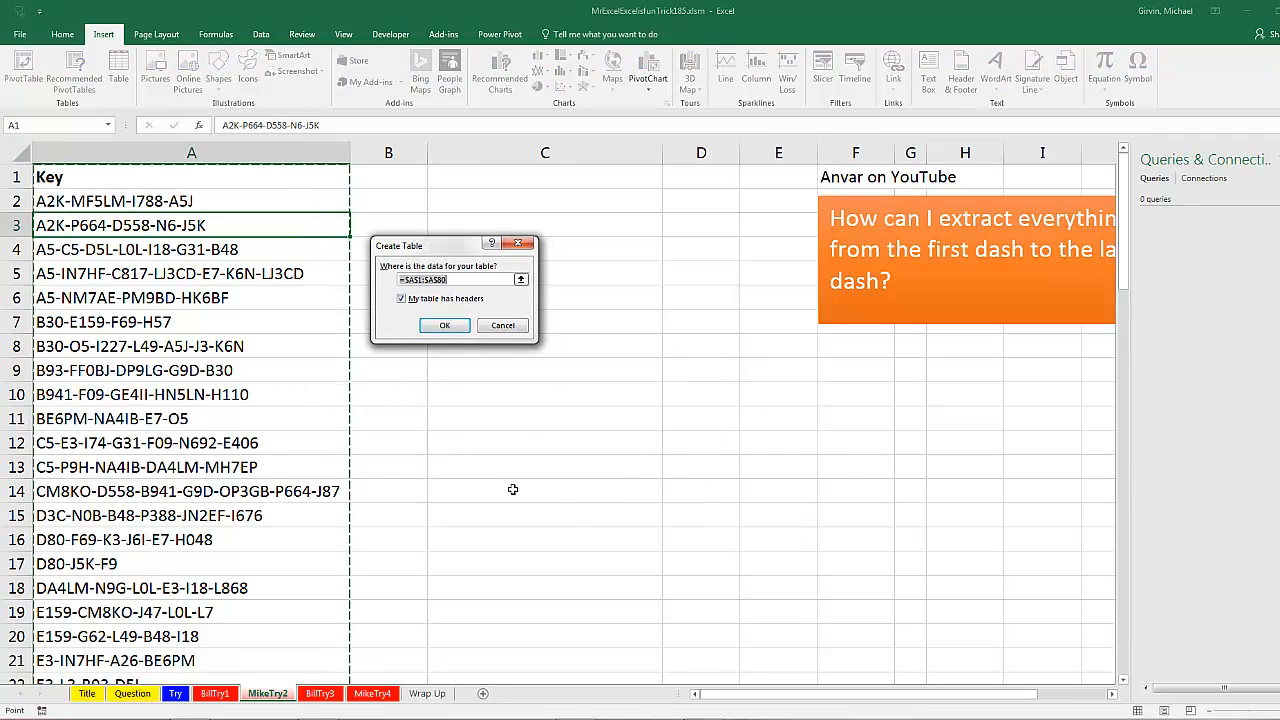
click(445, 325)
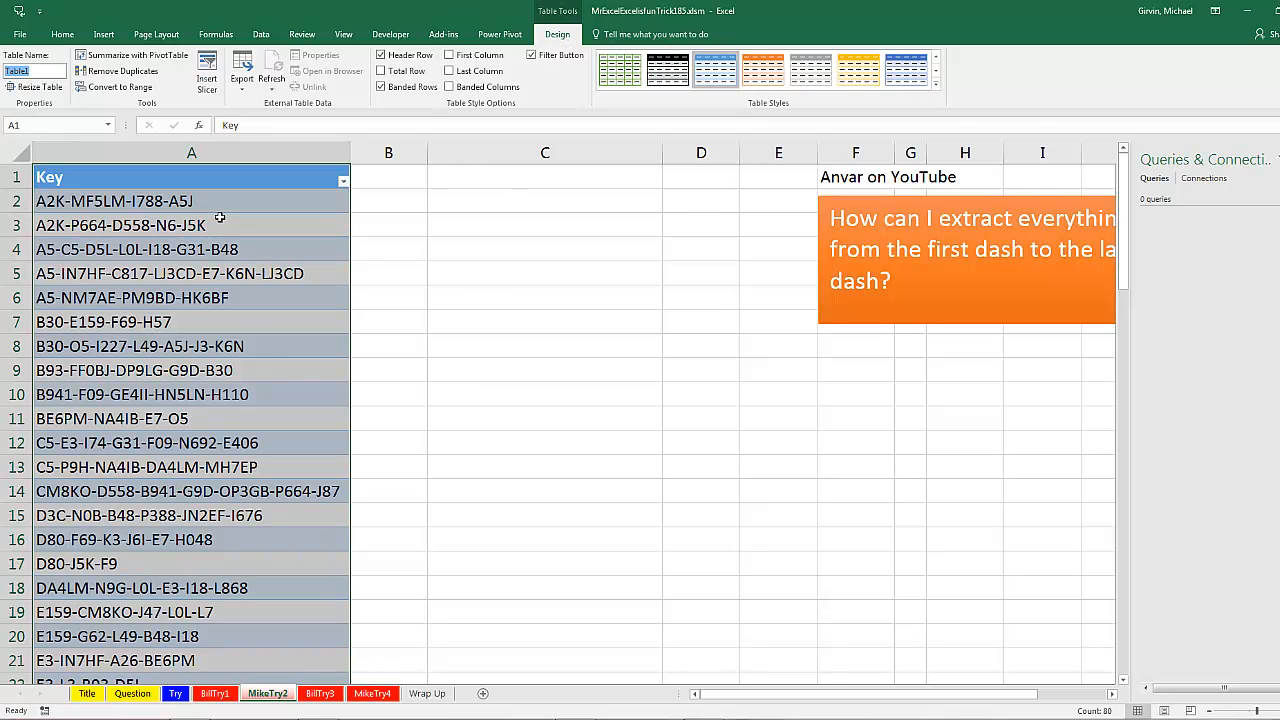
text(StartKeyTable)
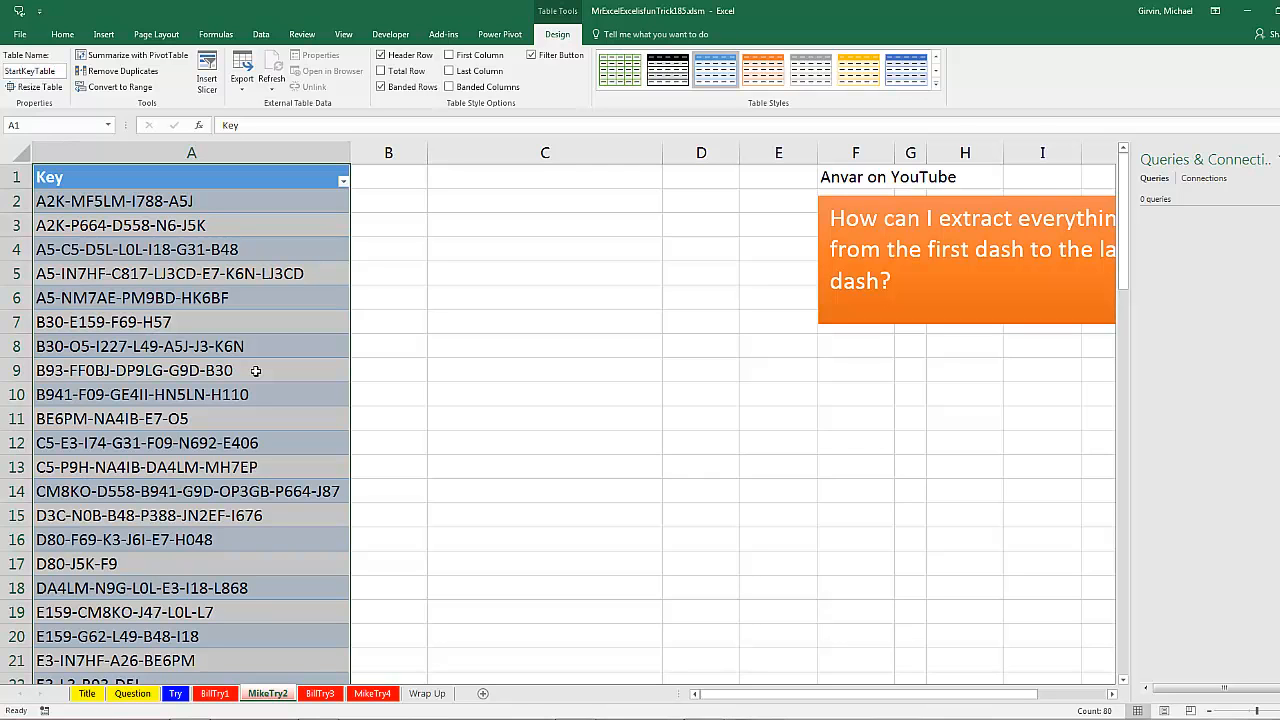
mouse_move(261, 34)
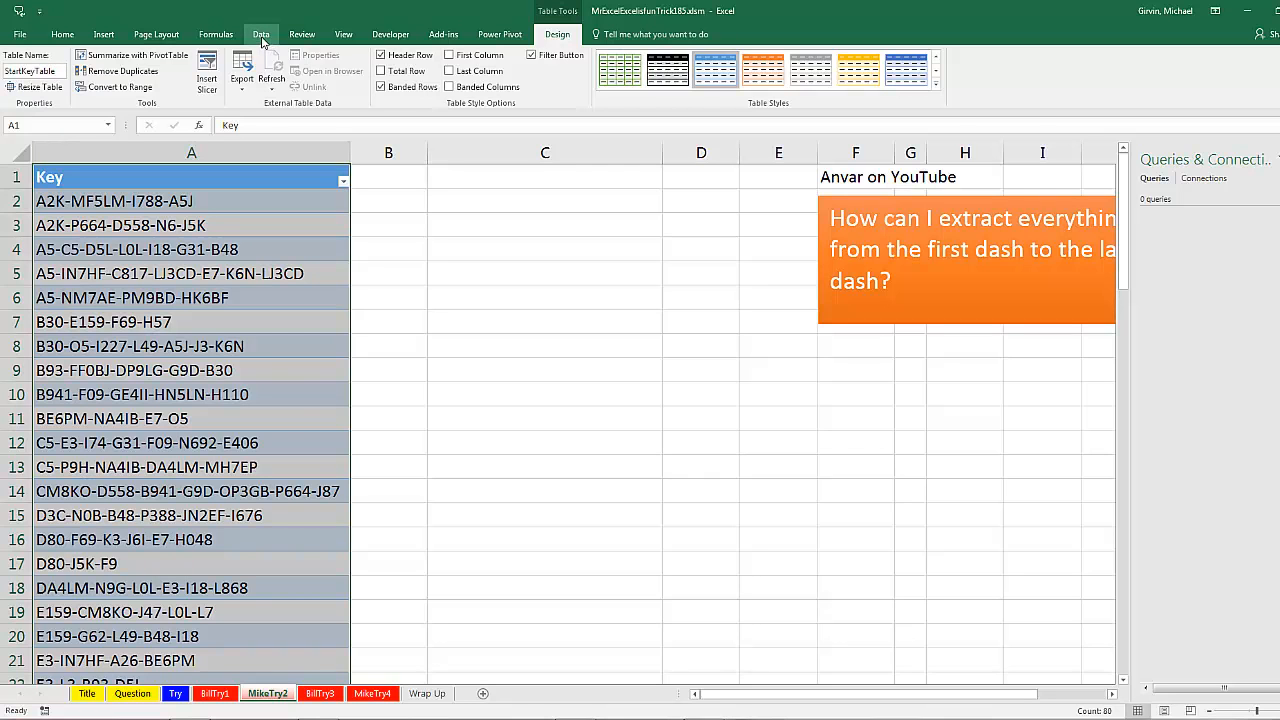
click(261, 34)
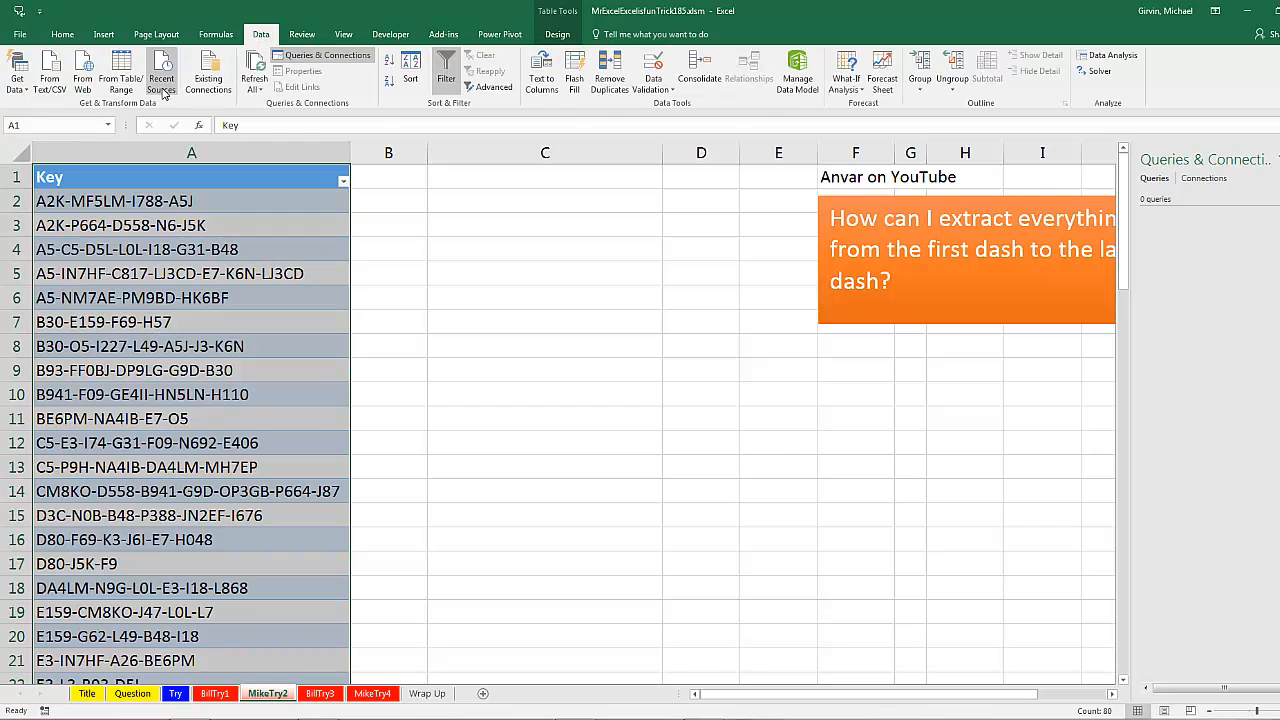
mouse_move(120, 70)
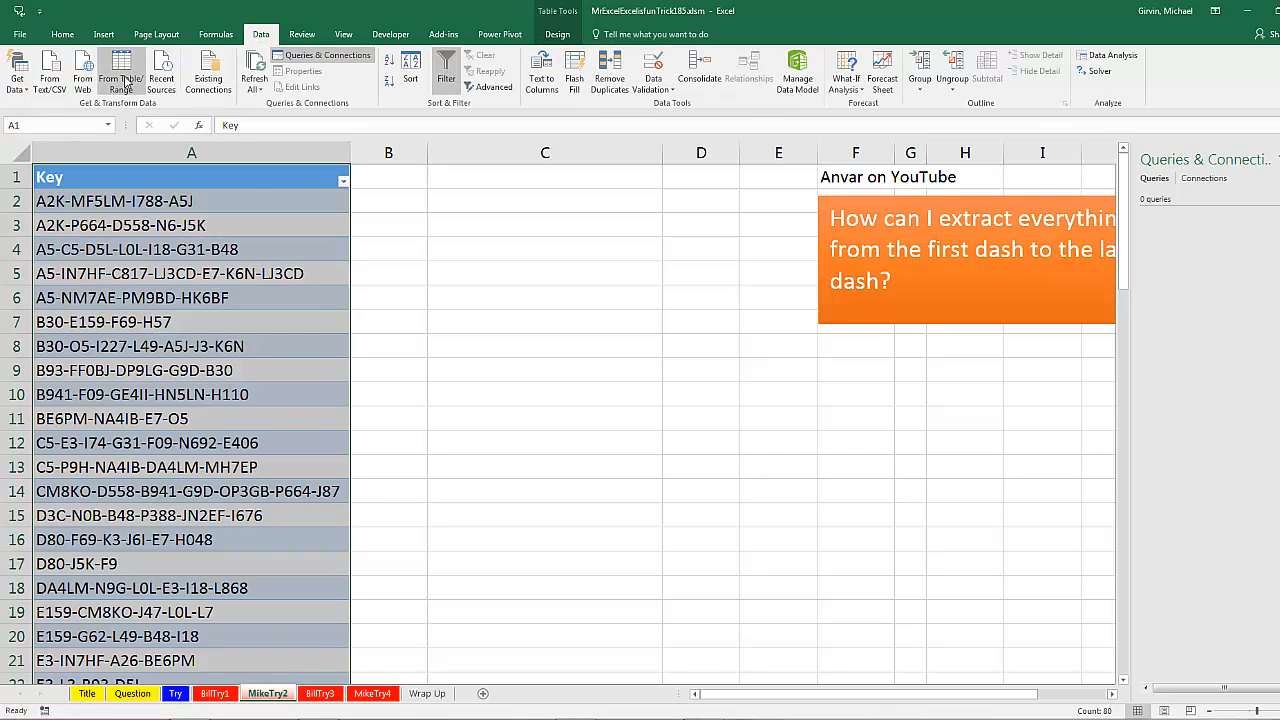
Load StartKeyTable into Power Query as CleanedKeyTable and delete its Changed Type step
click(122, 68)
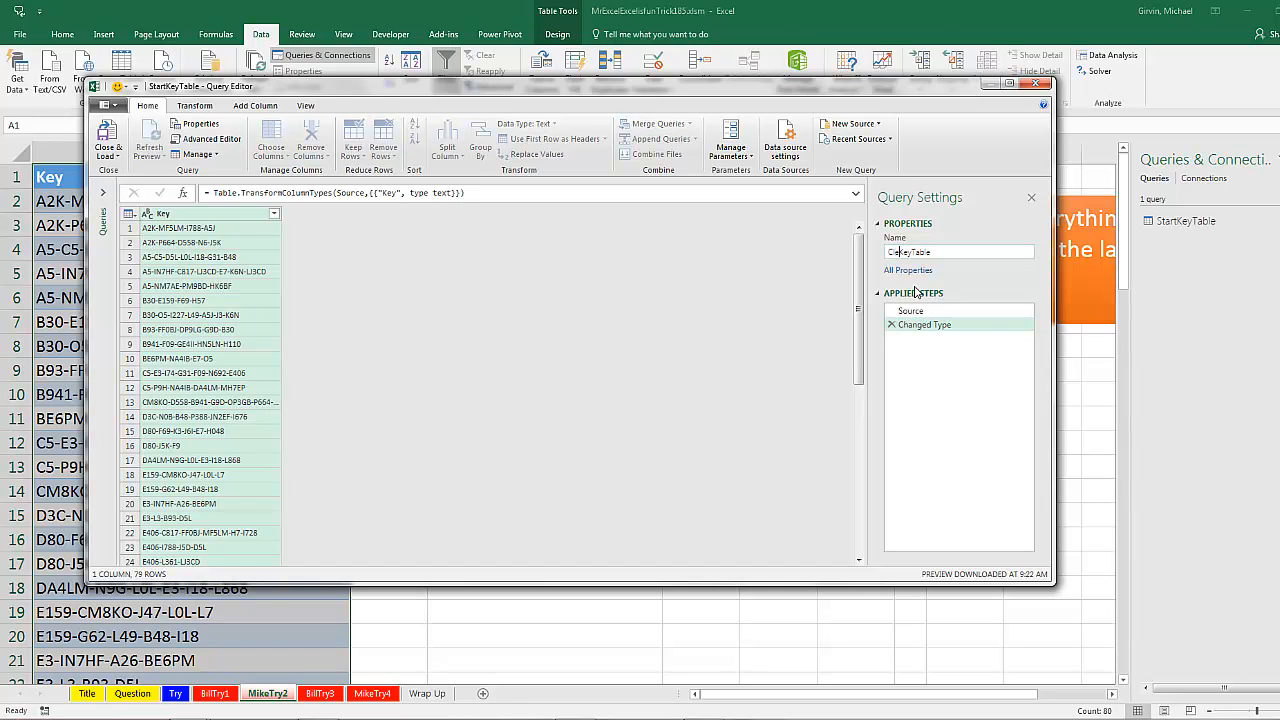
text(CleanedKeyTable)
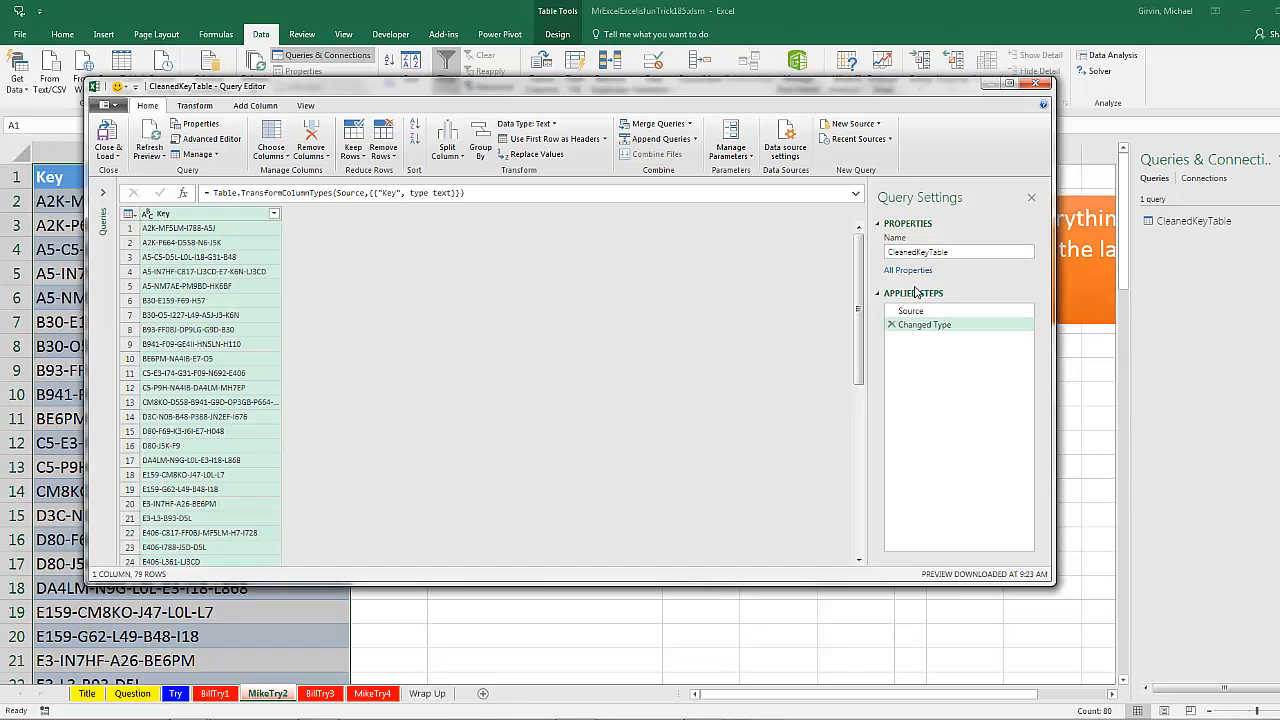
click(924, 324)
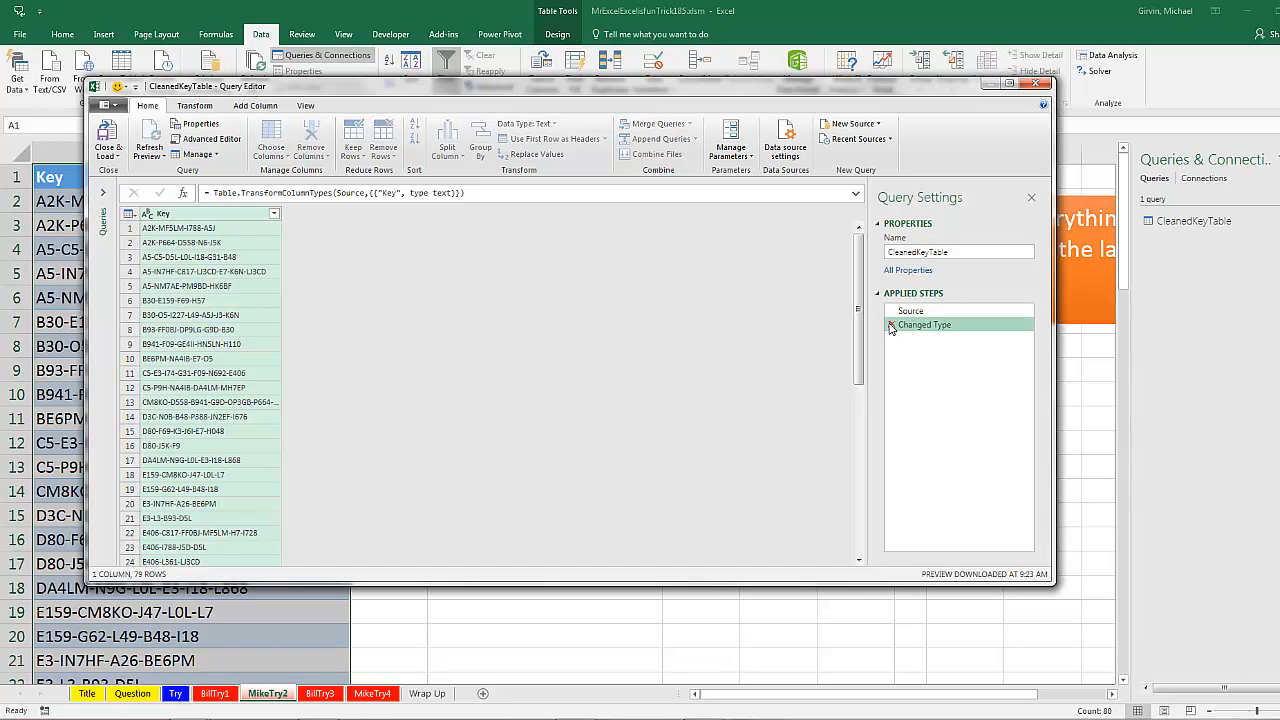
click(910, 310)
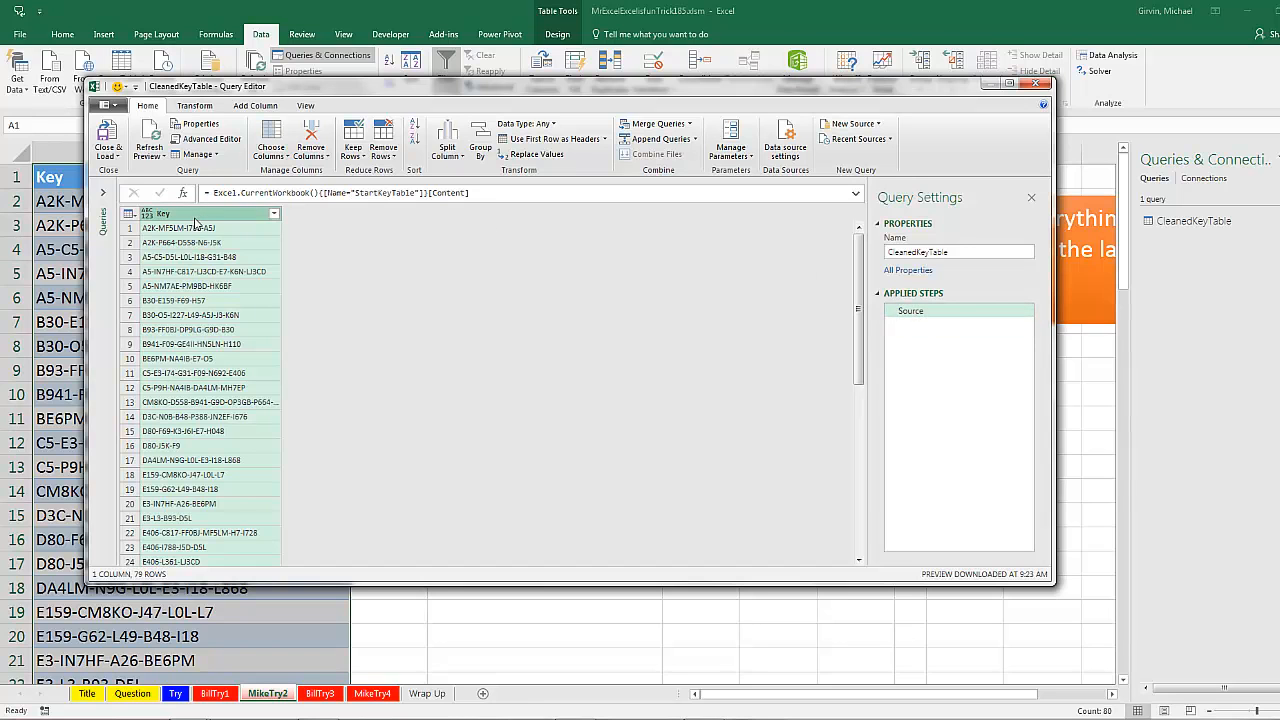
mouse_move(415, 168)
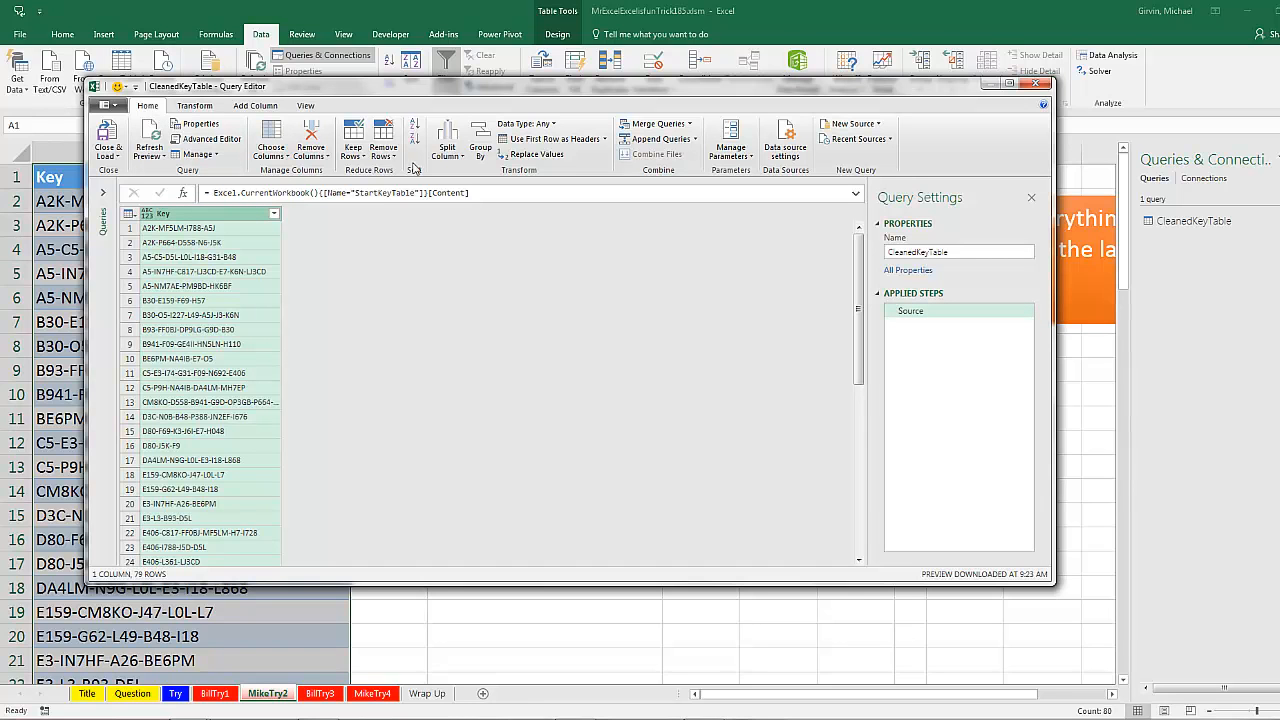
click(447, 140)
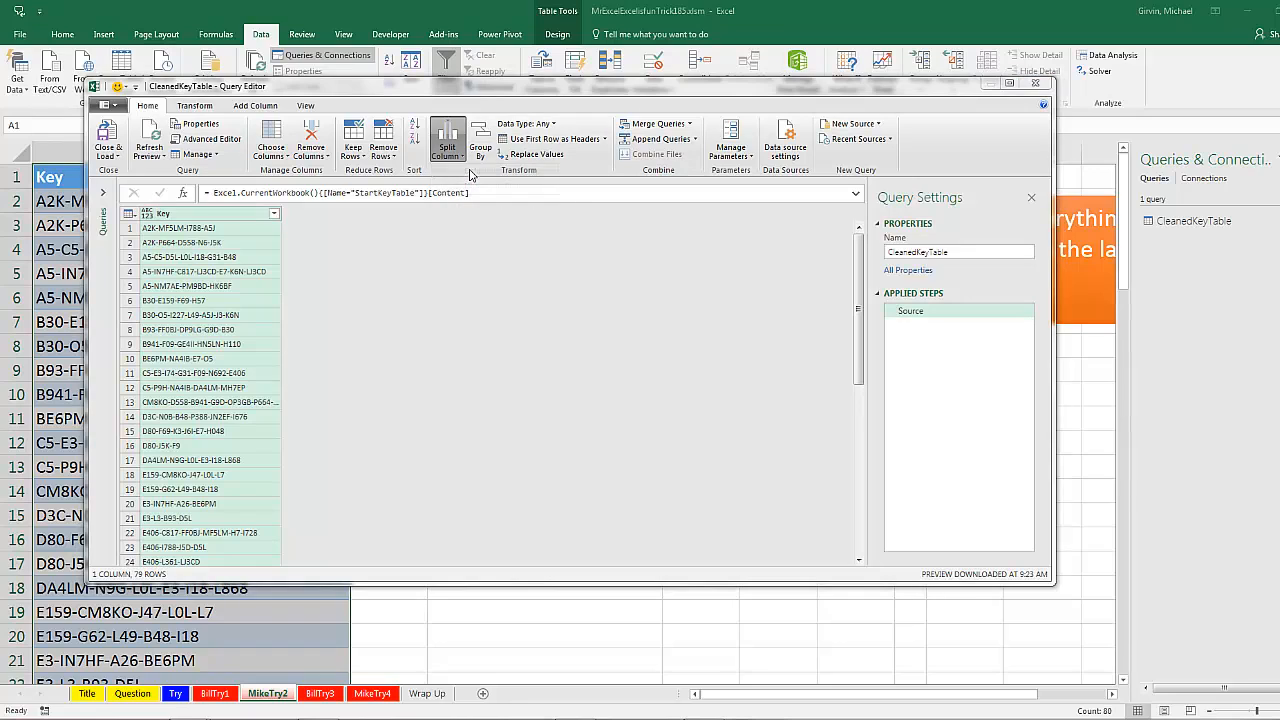
Split the Key column by '-' at the left-most delimiter
click(446, 140)
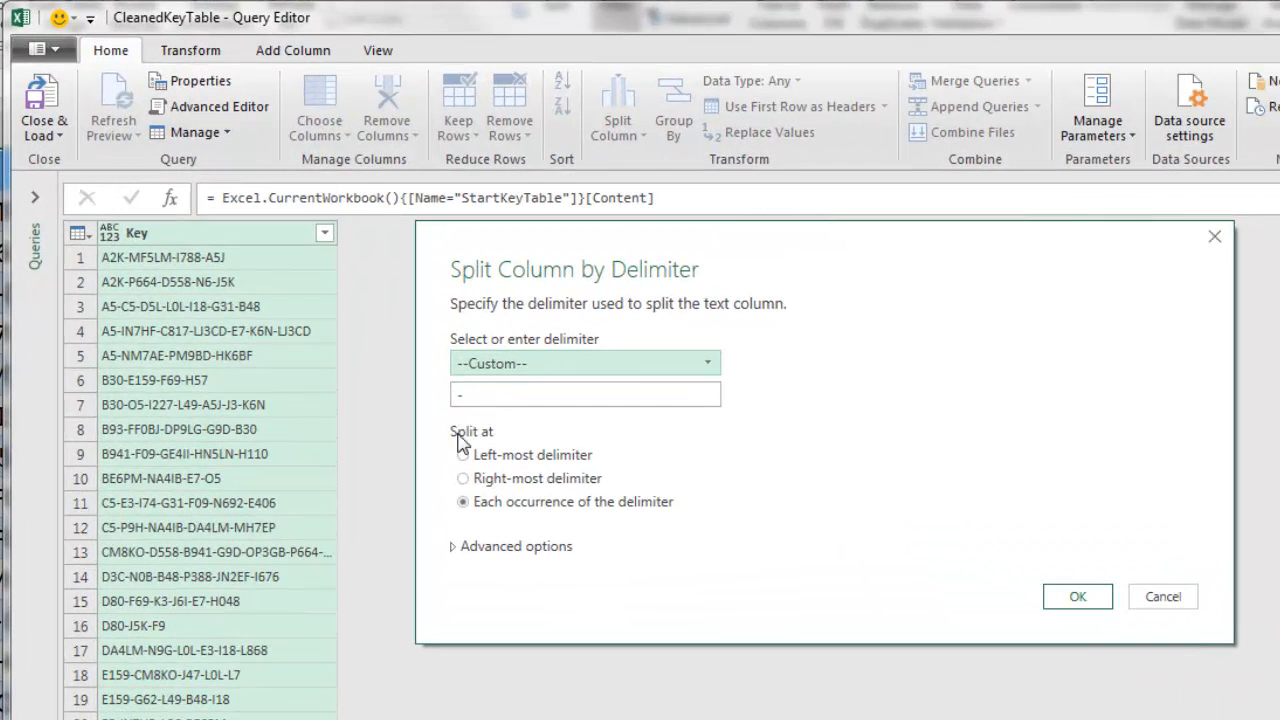
click(462, 455)
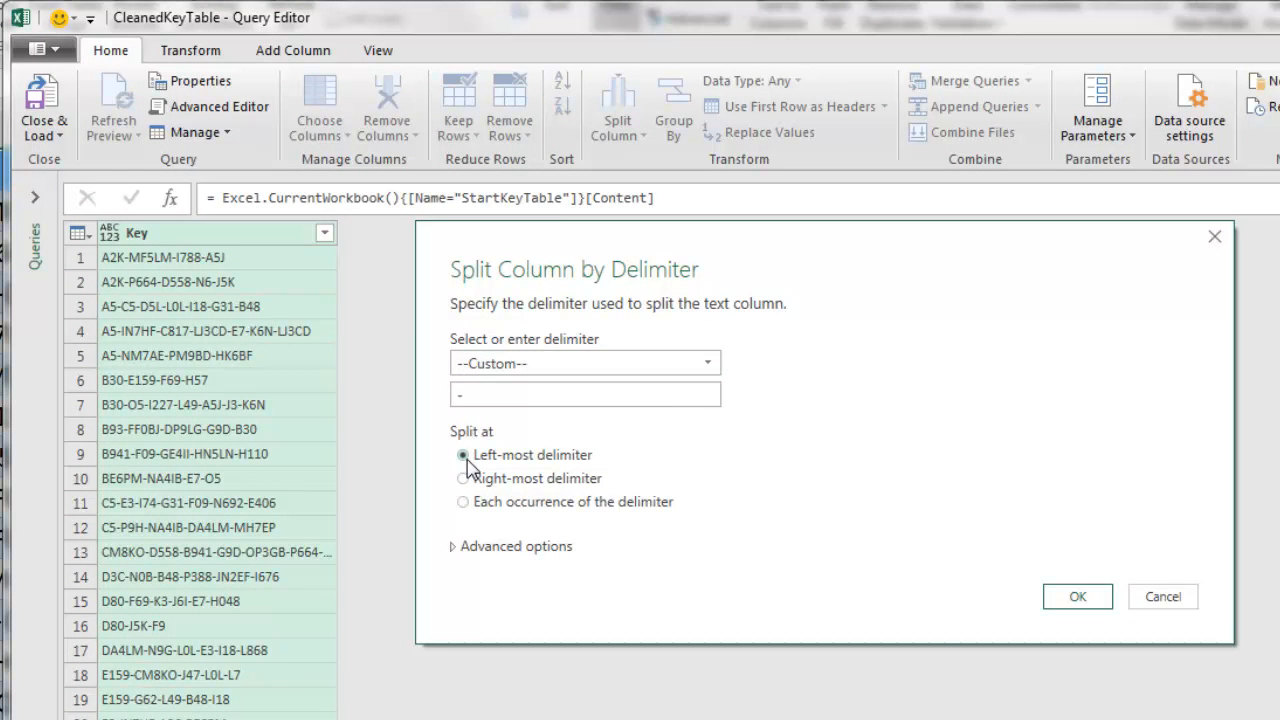
click(1077, 596)
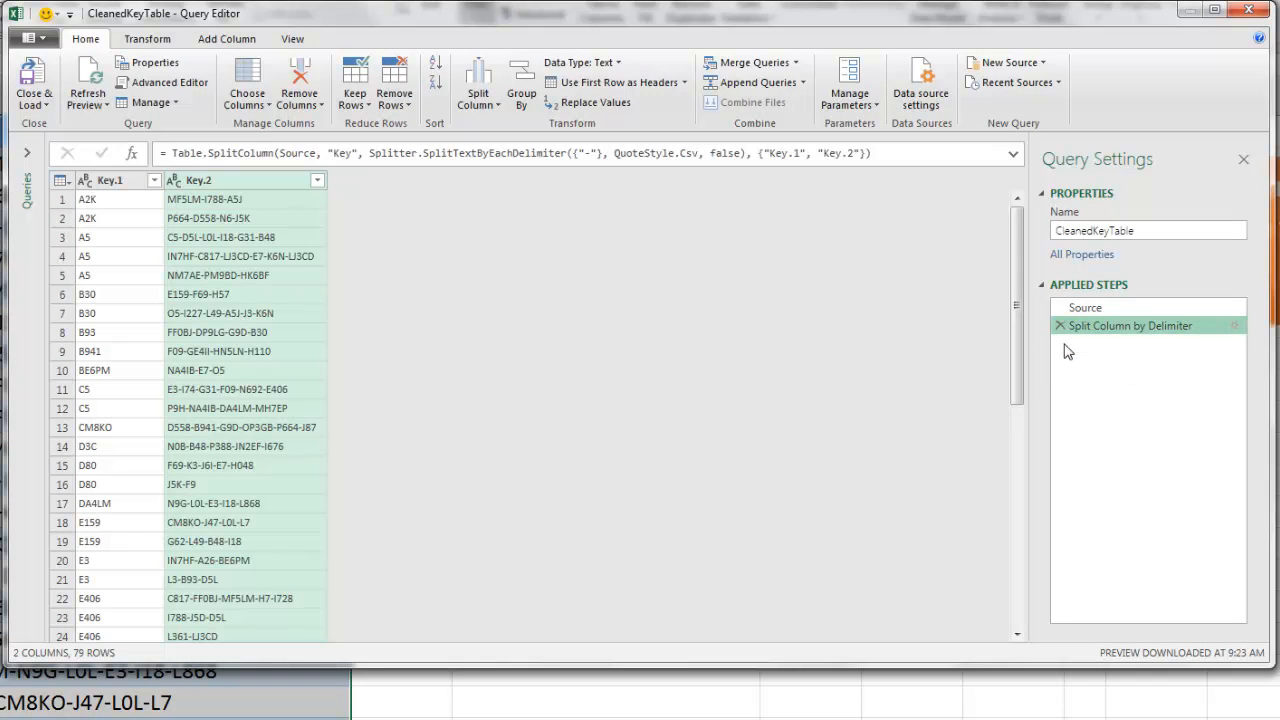
mouse_move(1150, 350)
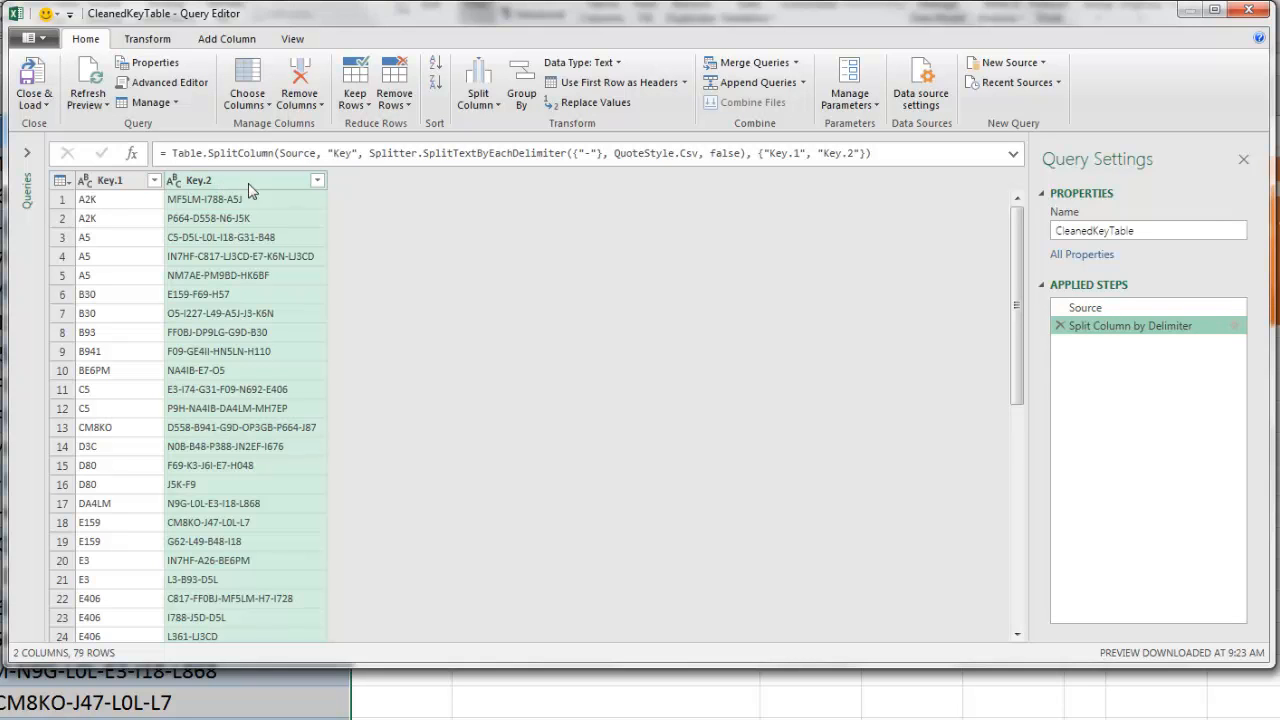
mouse_move(452, 131)
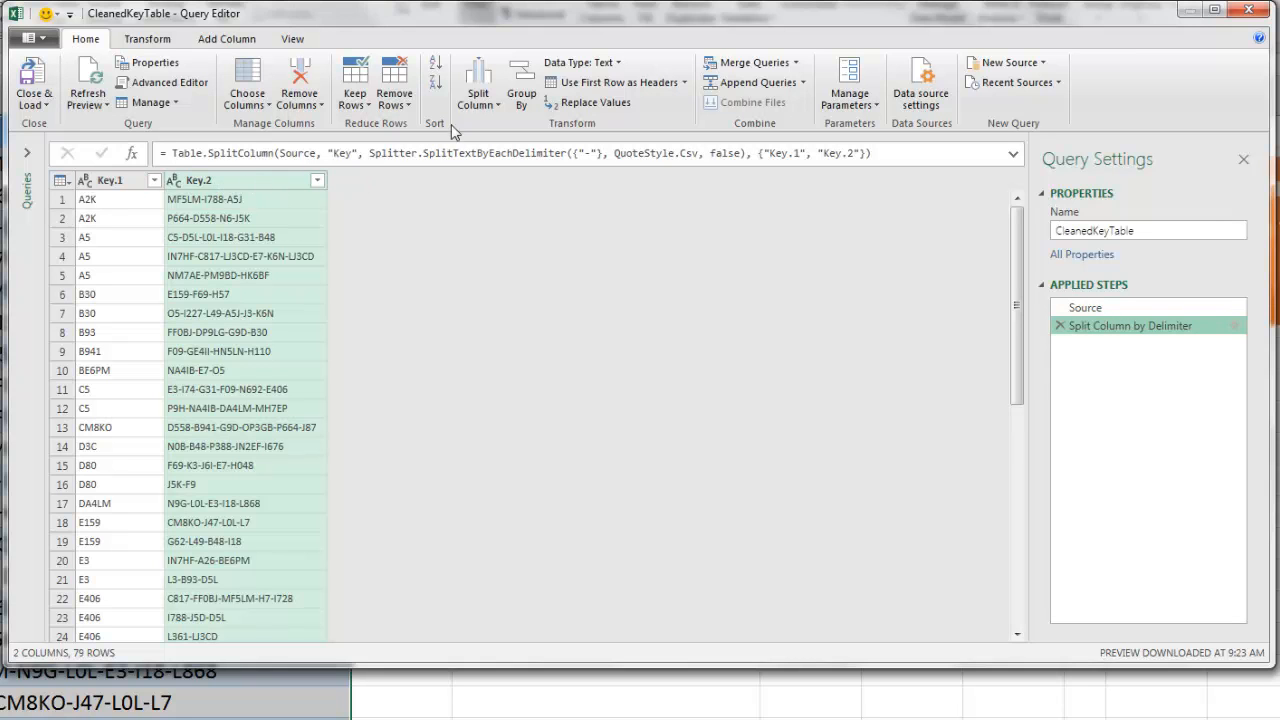
Split Key.2 by '-' at the right-most delimiter
right_click(200, 180)
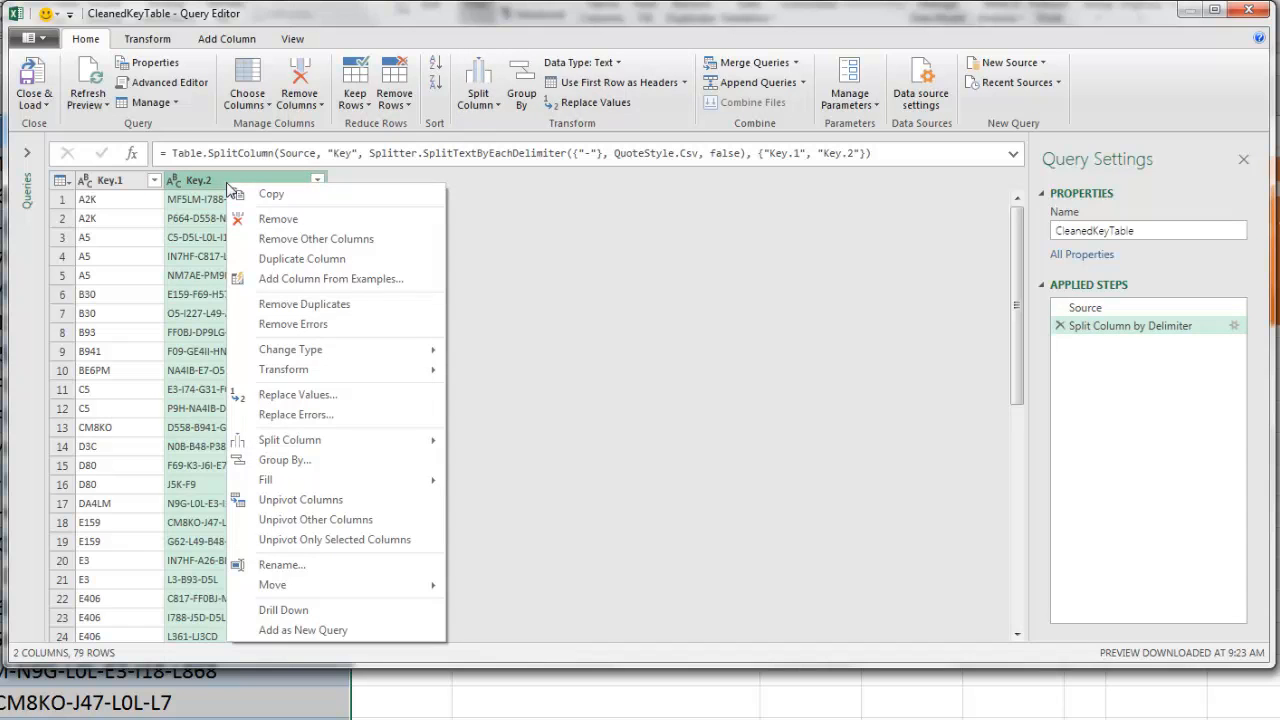
mouse_move(305, 440)
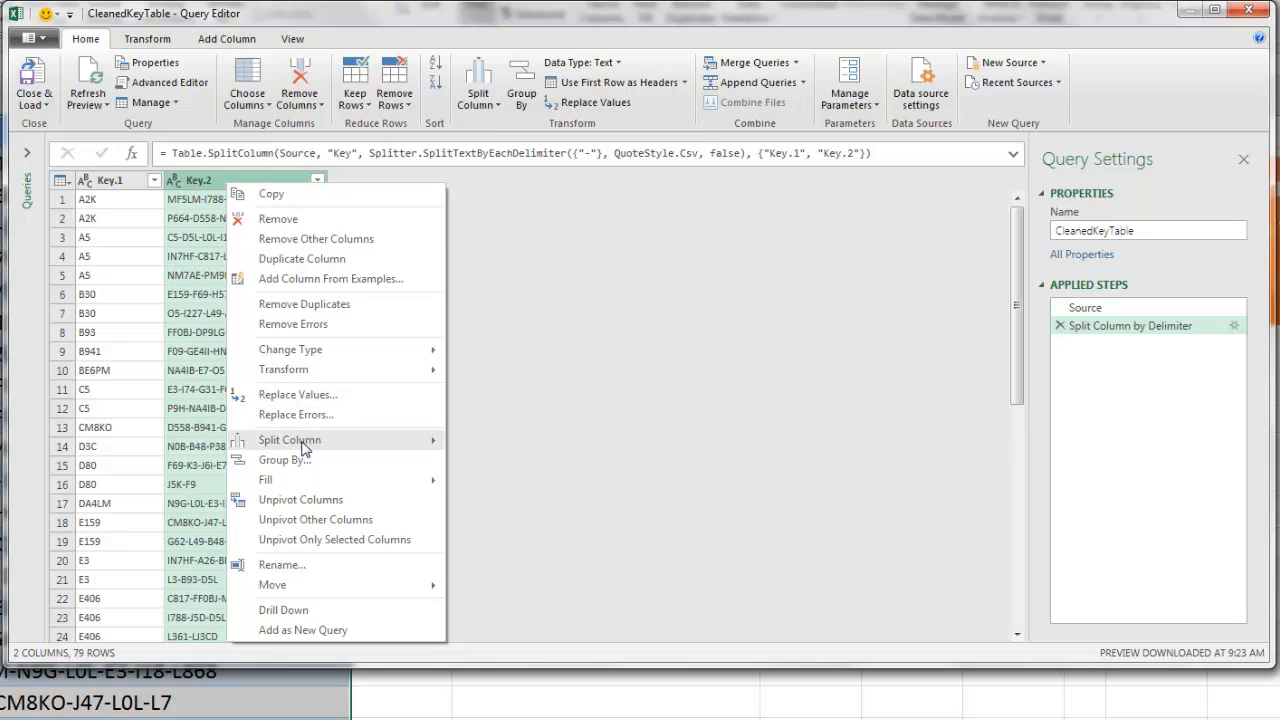
click(290, 440)
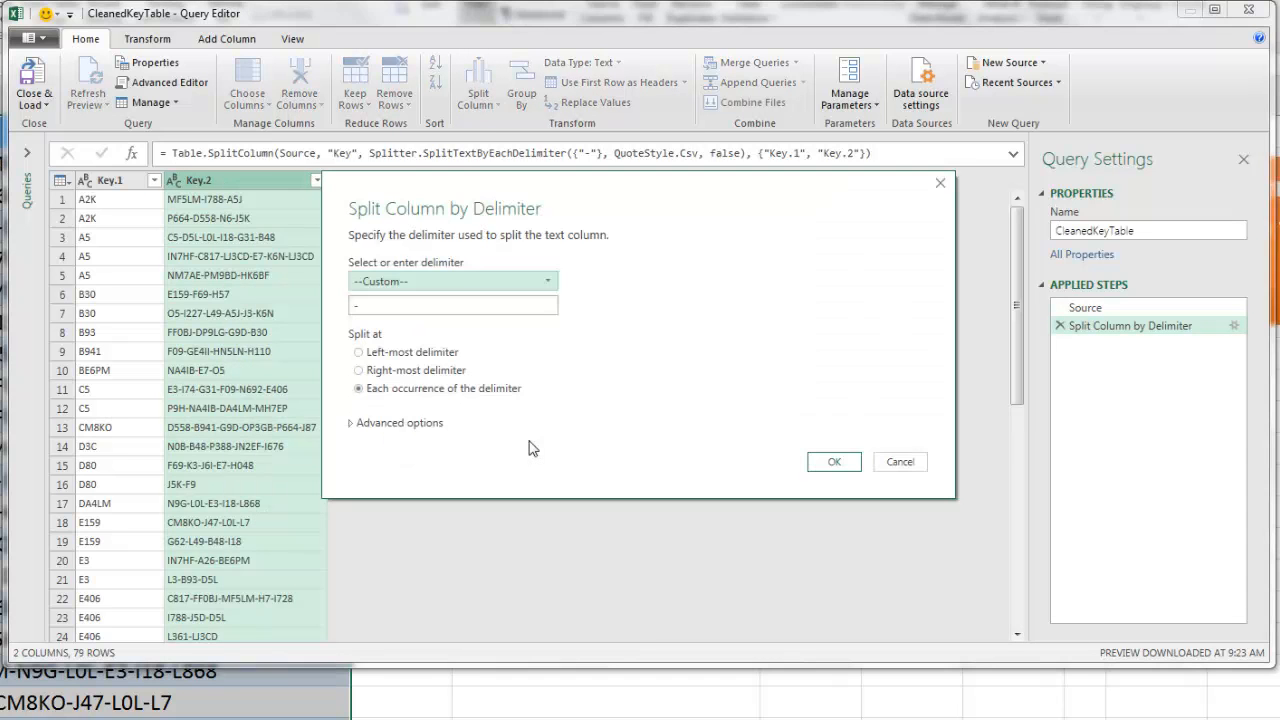
click(358, 370)
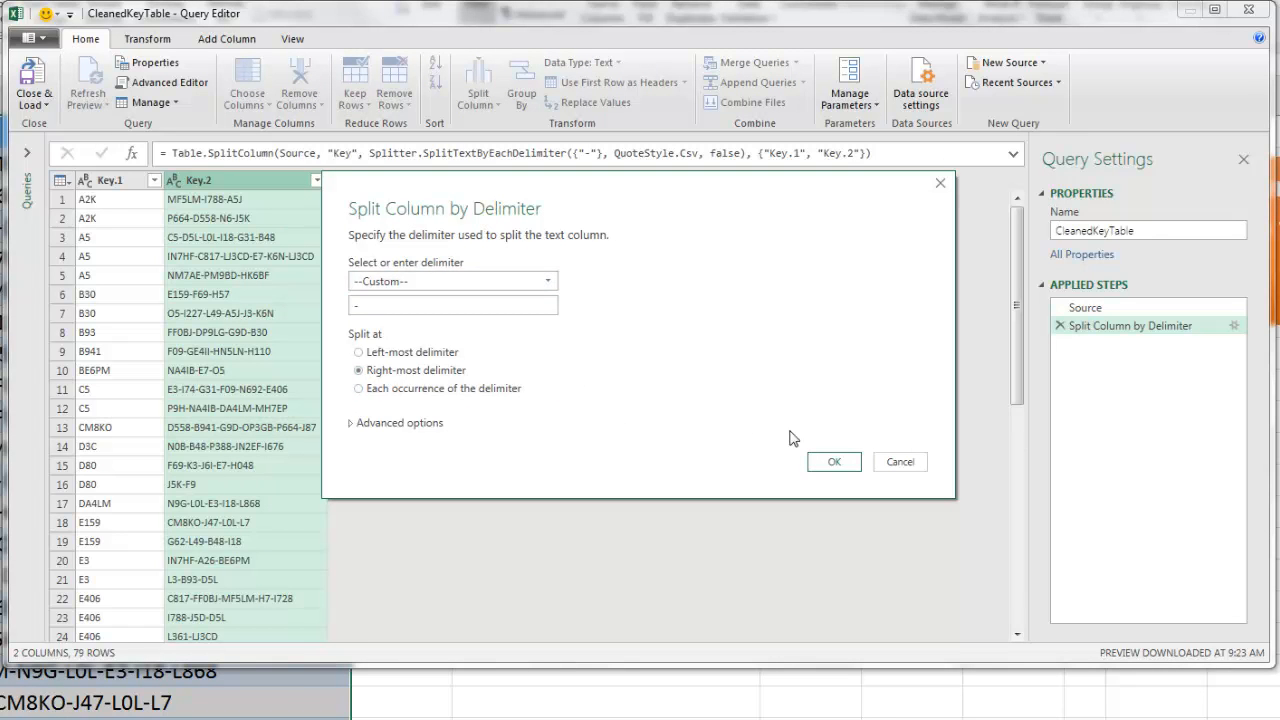
click(833, 461)
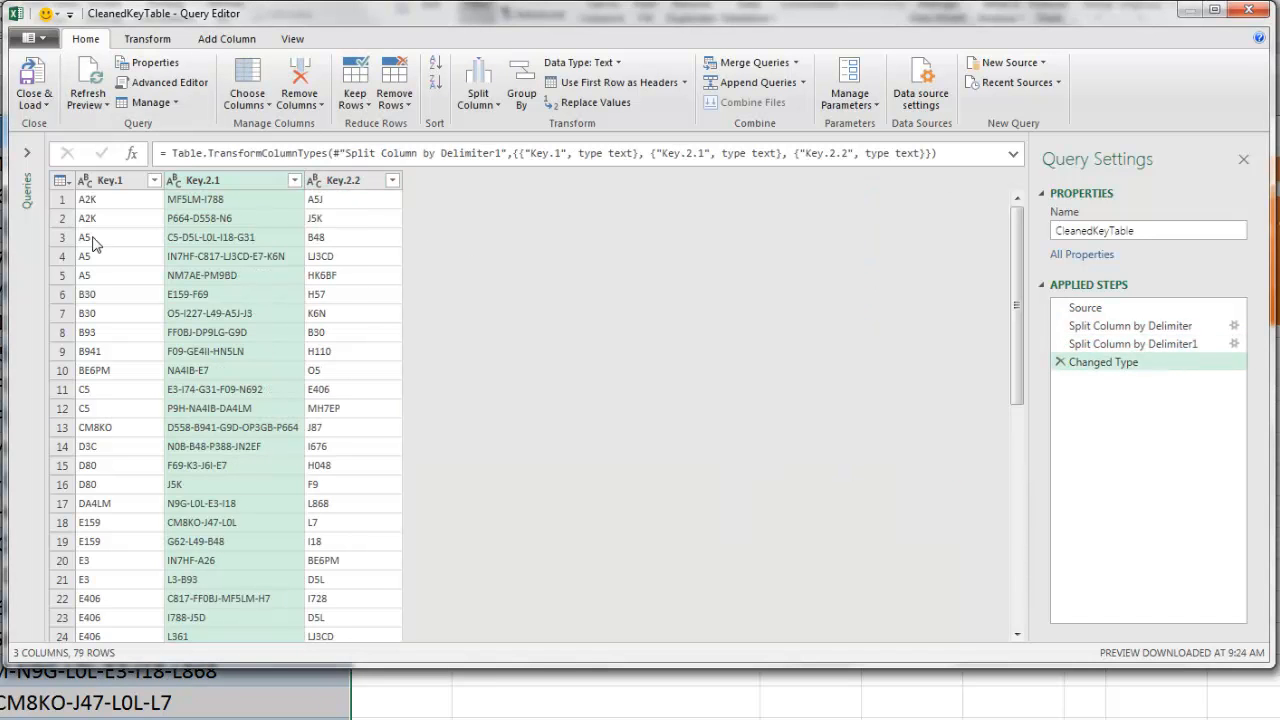
Remove all columns except Key.2.1 and delete the Changed Type step
right_click(207, 180)
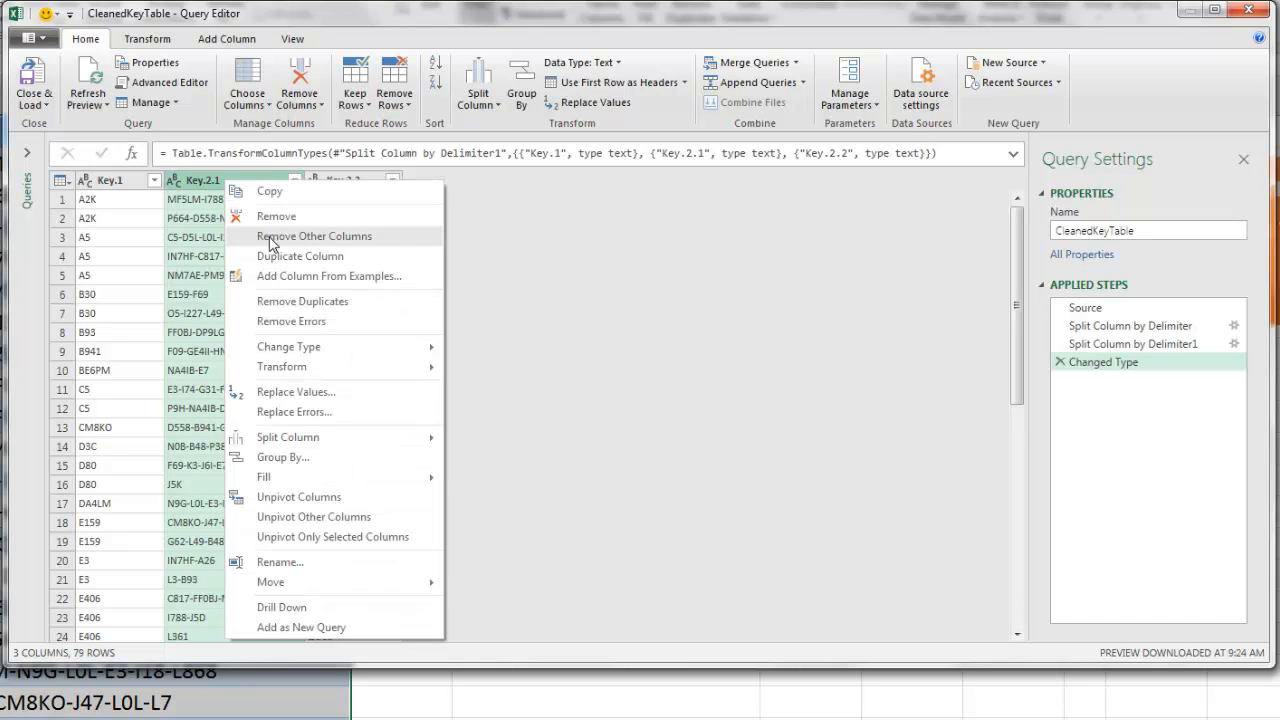
click(314, 236)
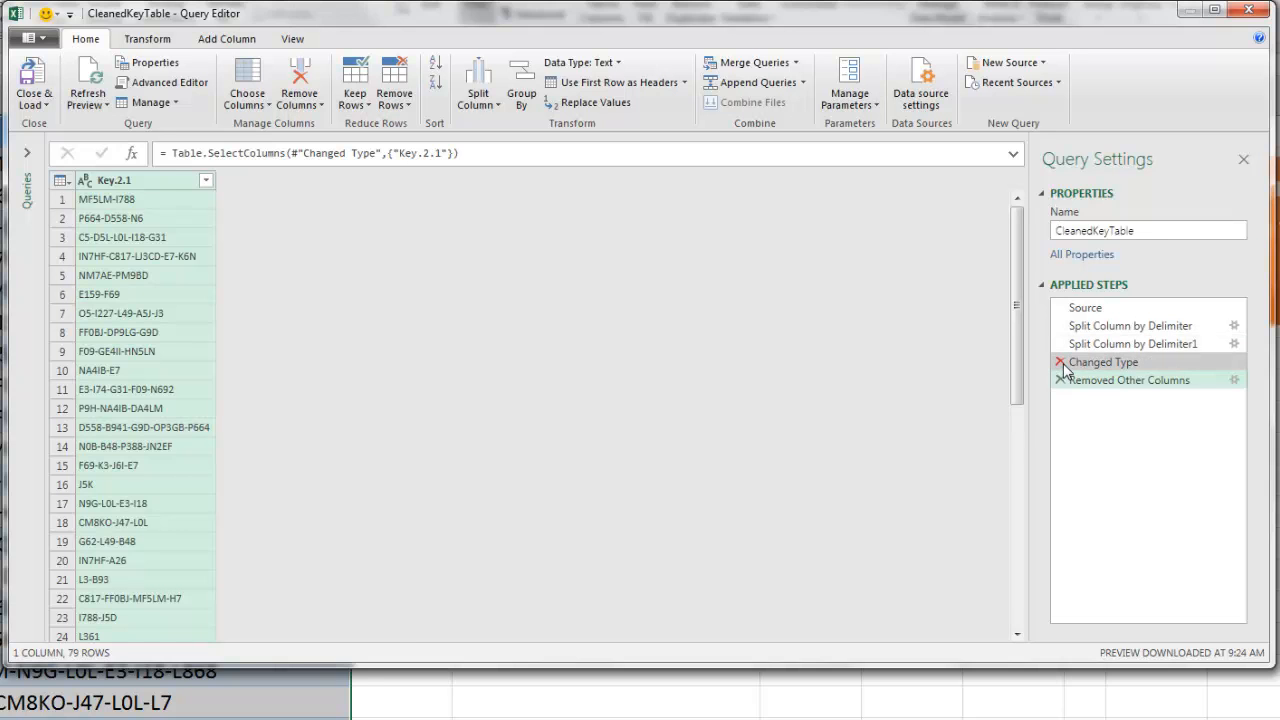
click(1060, 362)
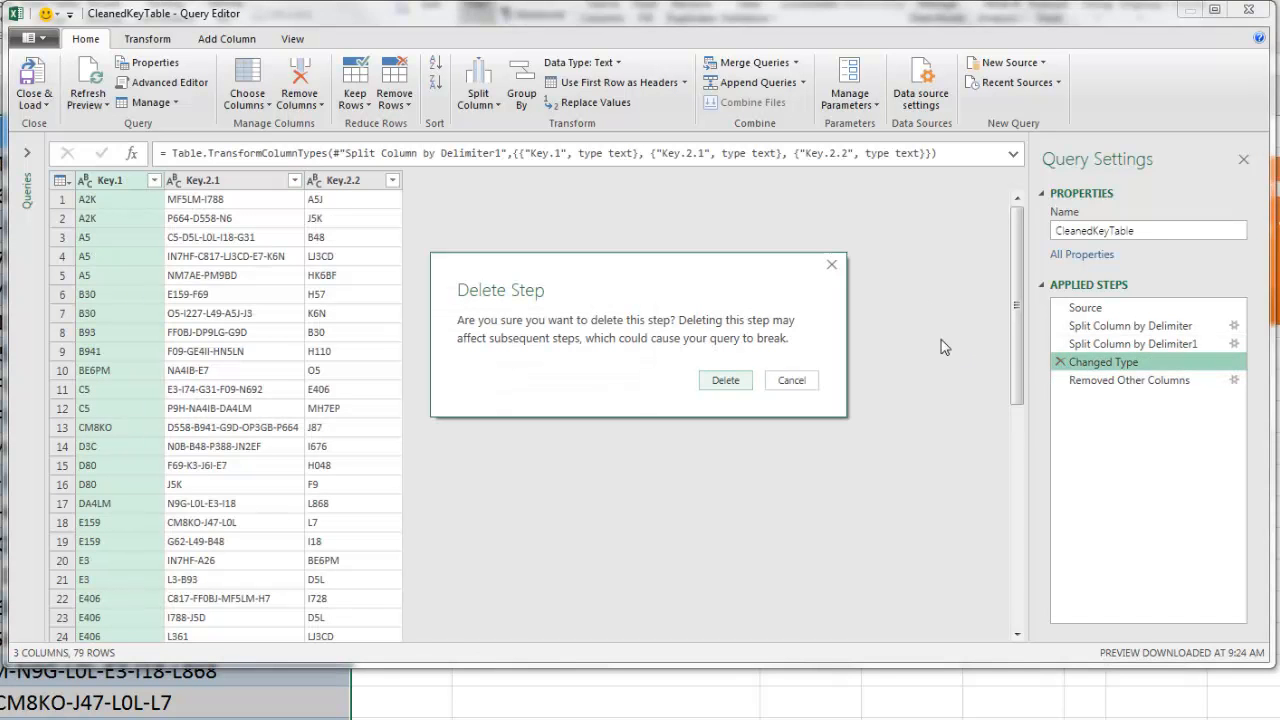
mouse_move(725, 388)
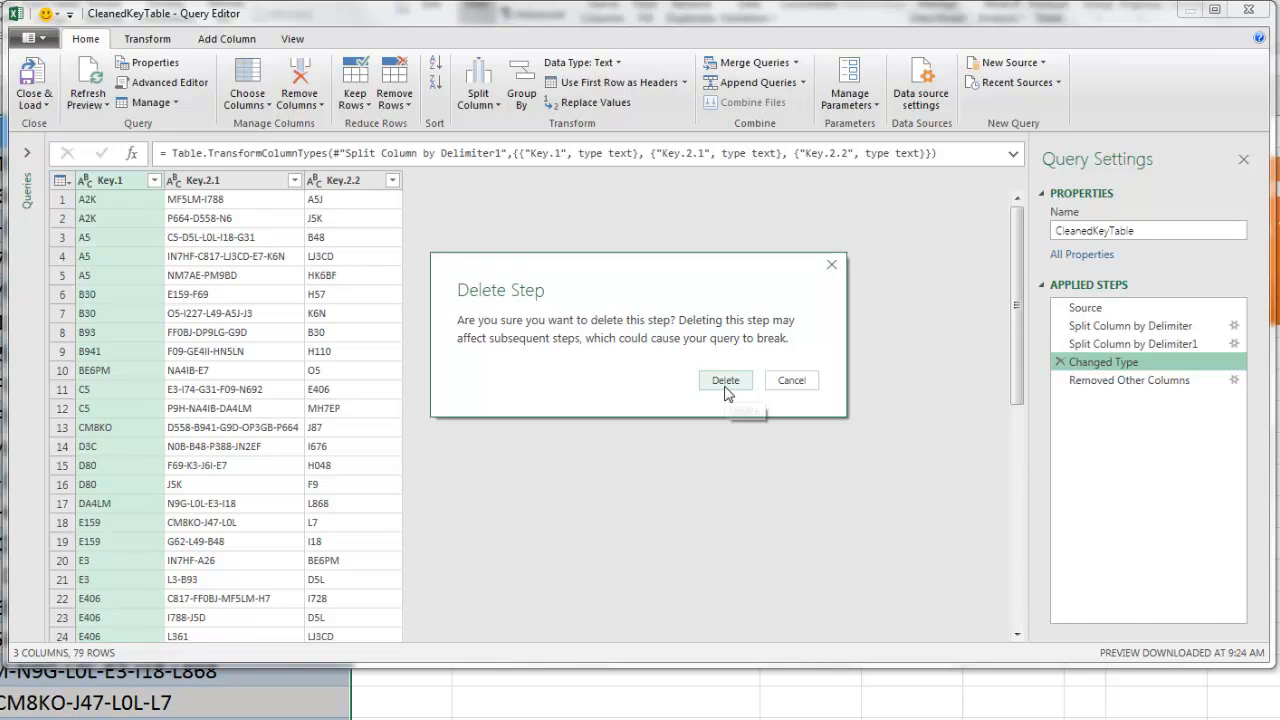
click(724, 380)
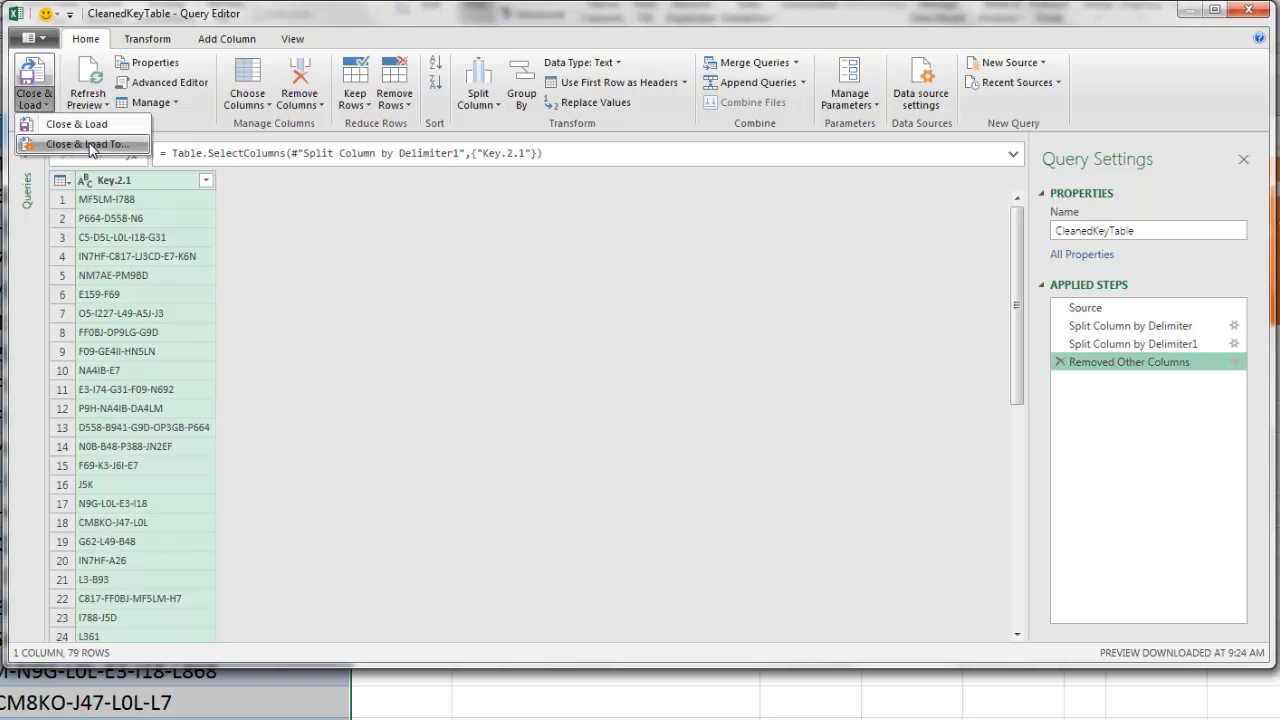
Close & Load the query to the existing MikeTry2 sheet at cell C1
click(79, 144)
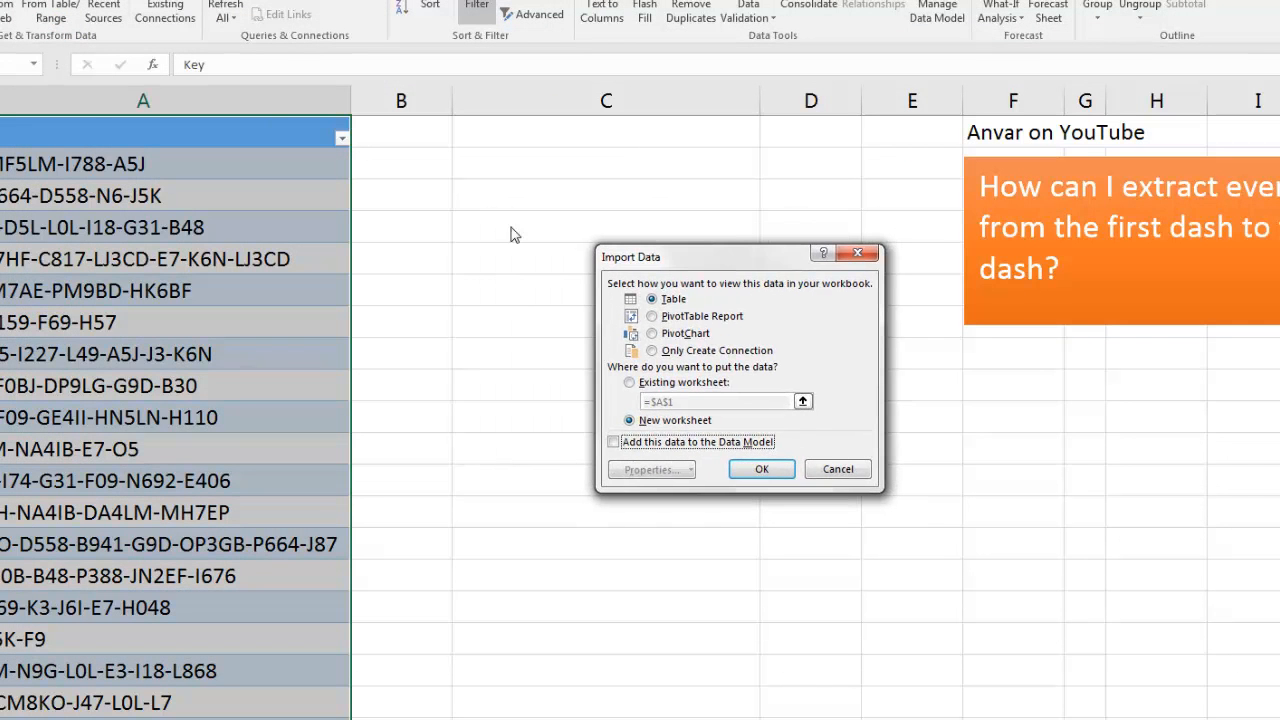
mouse_move(645, 192)
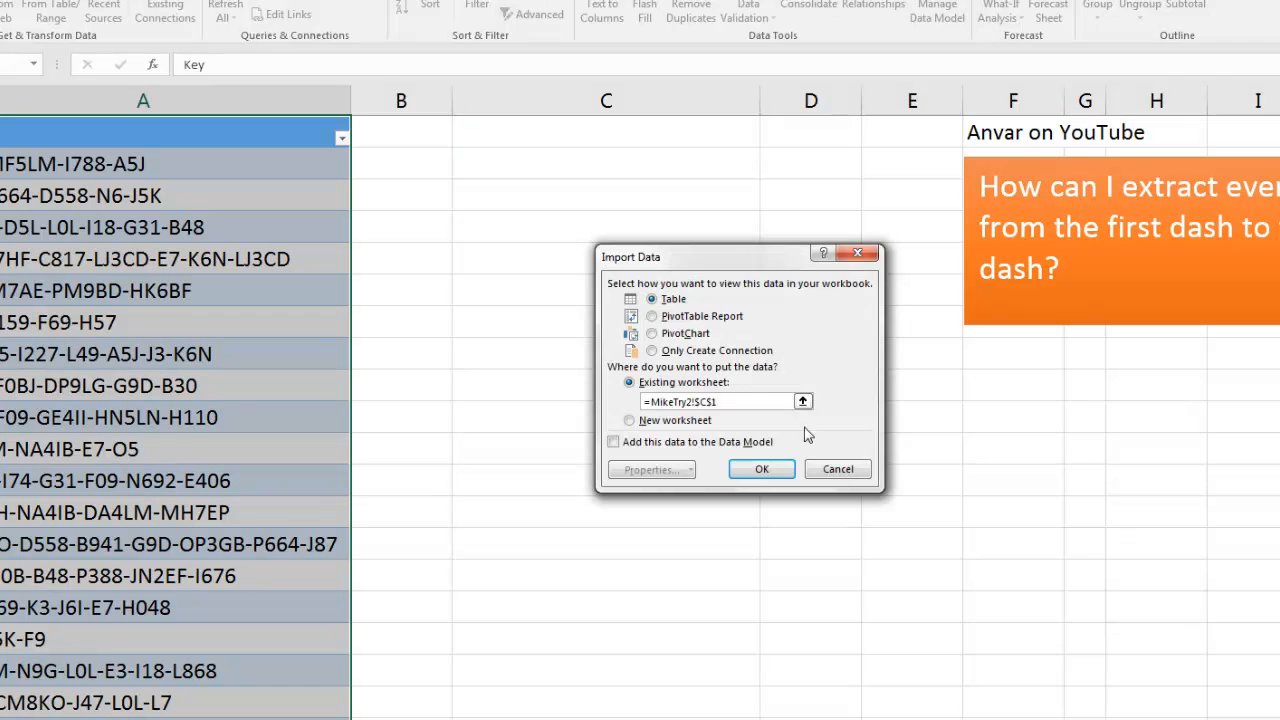
click(761, 469)
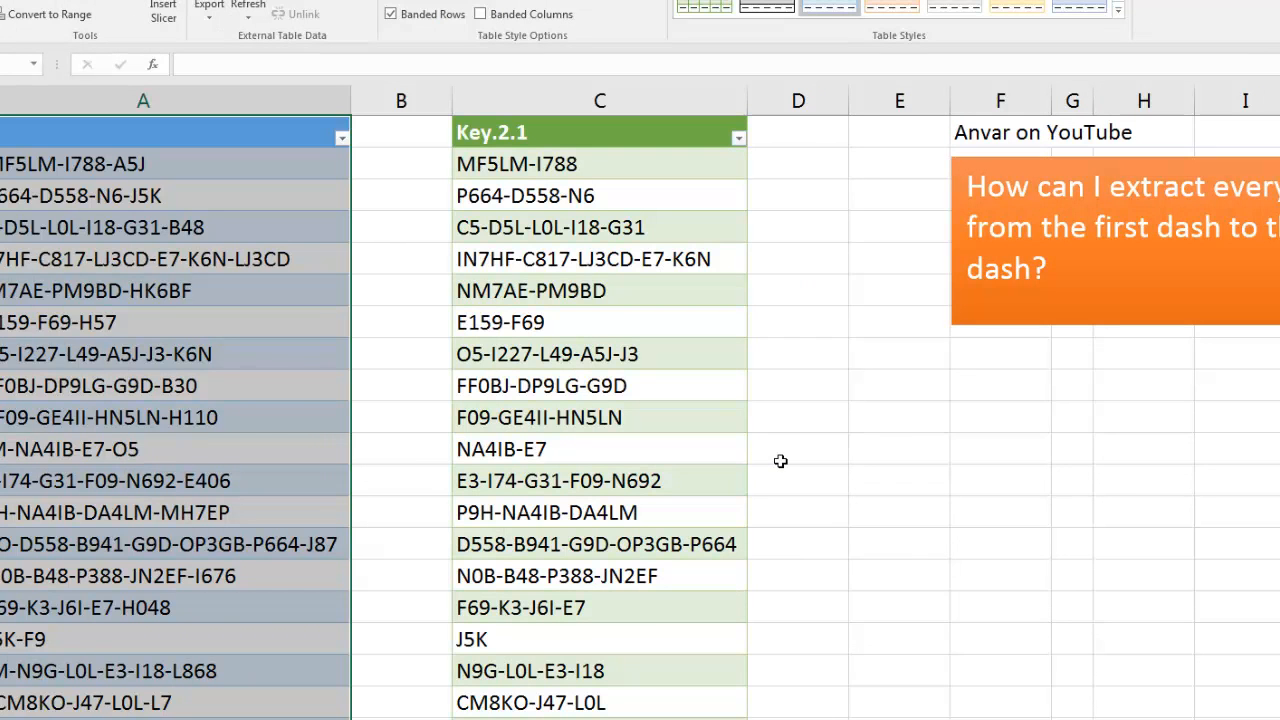
mouse_move(716, 225)
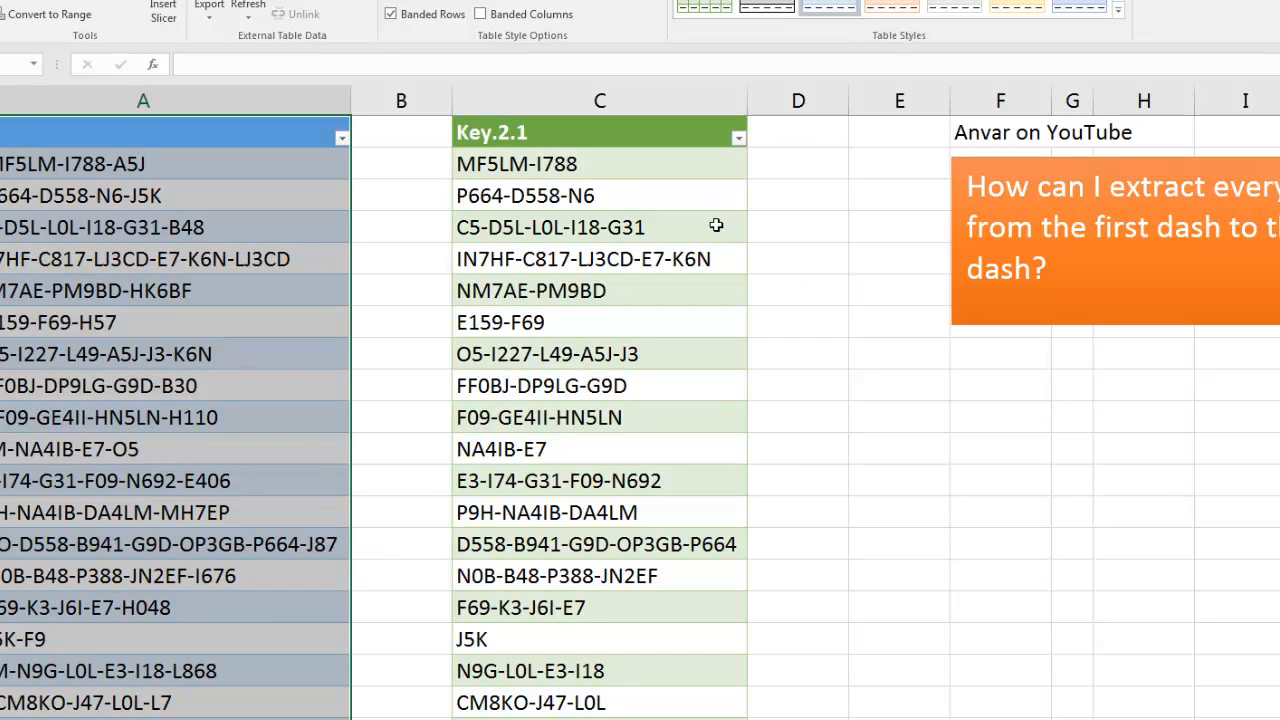
mouse_move(181, 260)
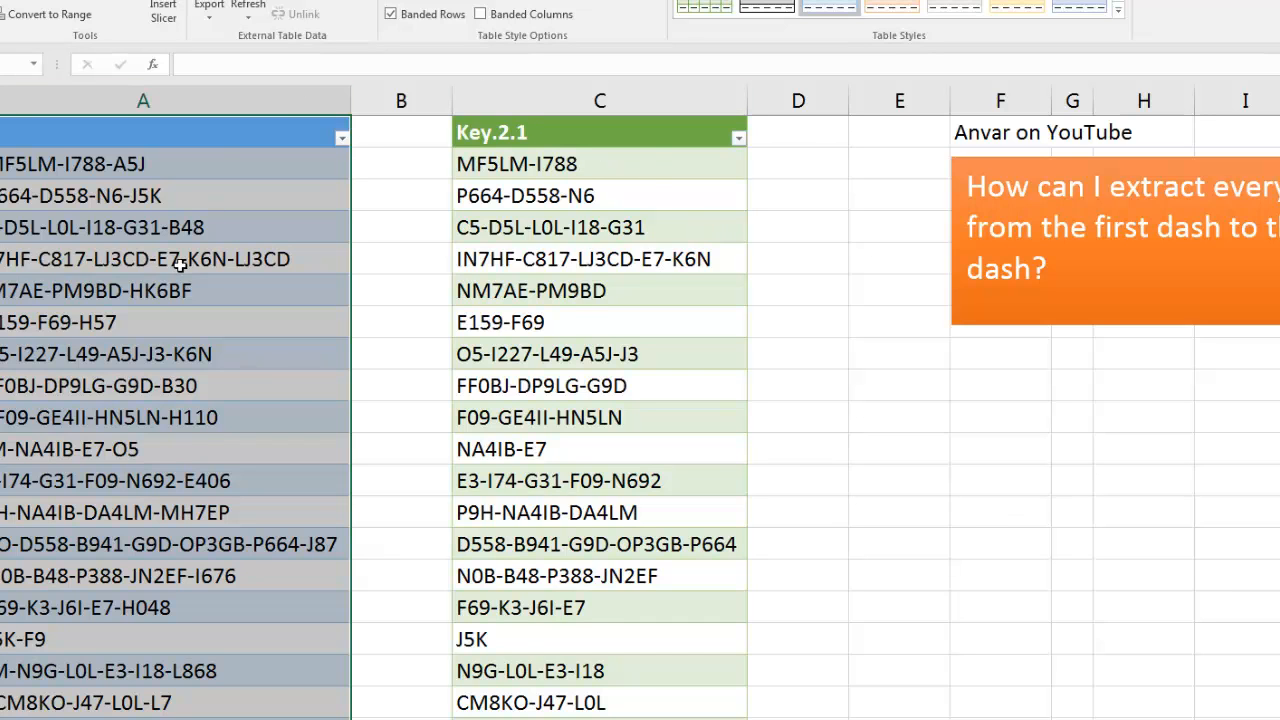
mouse_move(594, 321)
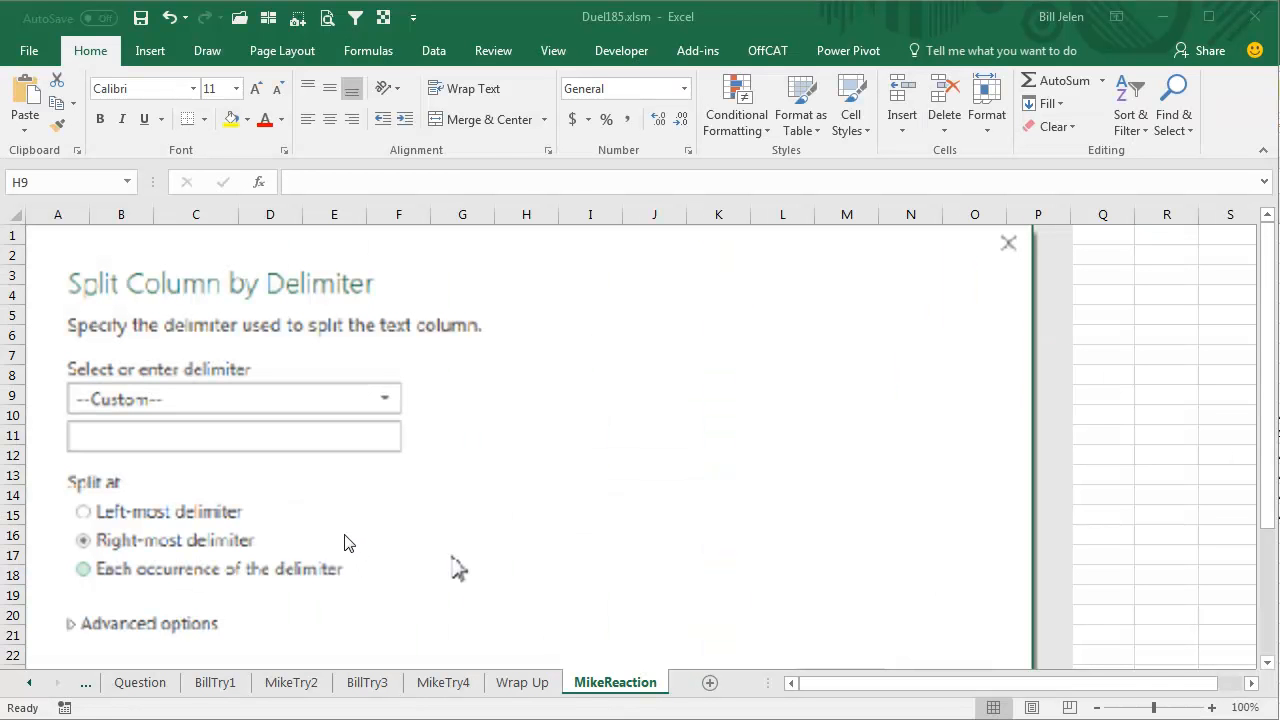
mouse_move(343, 523)
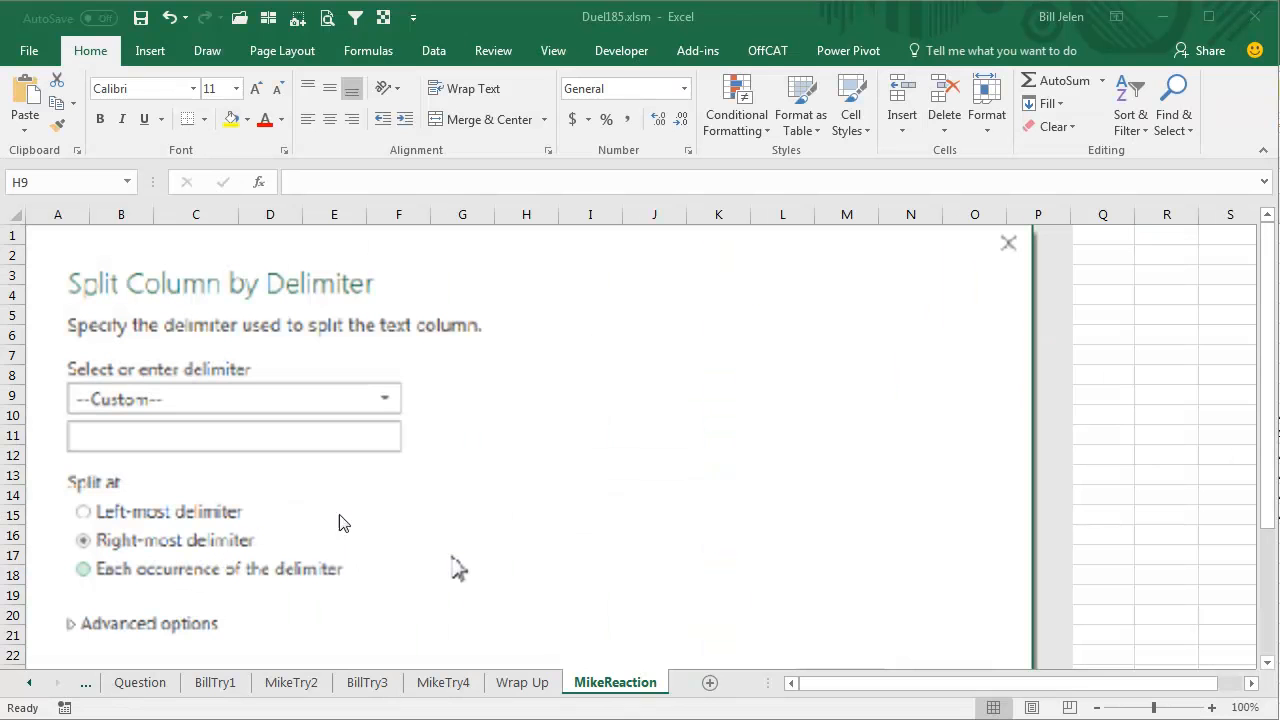
mouse_move(363, 291)
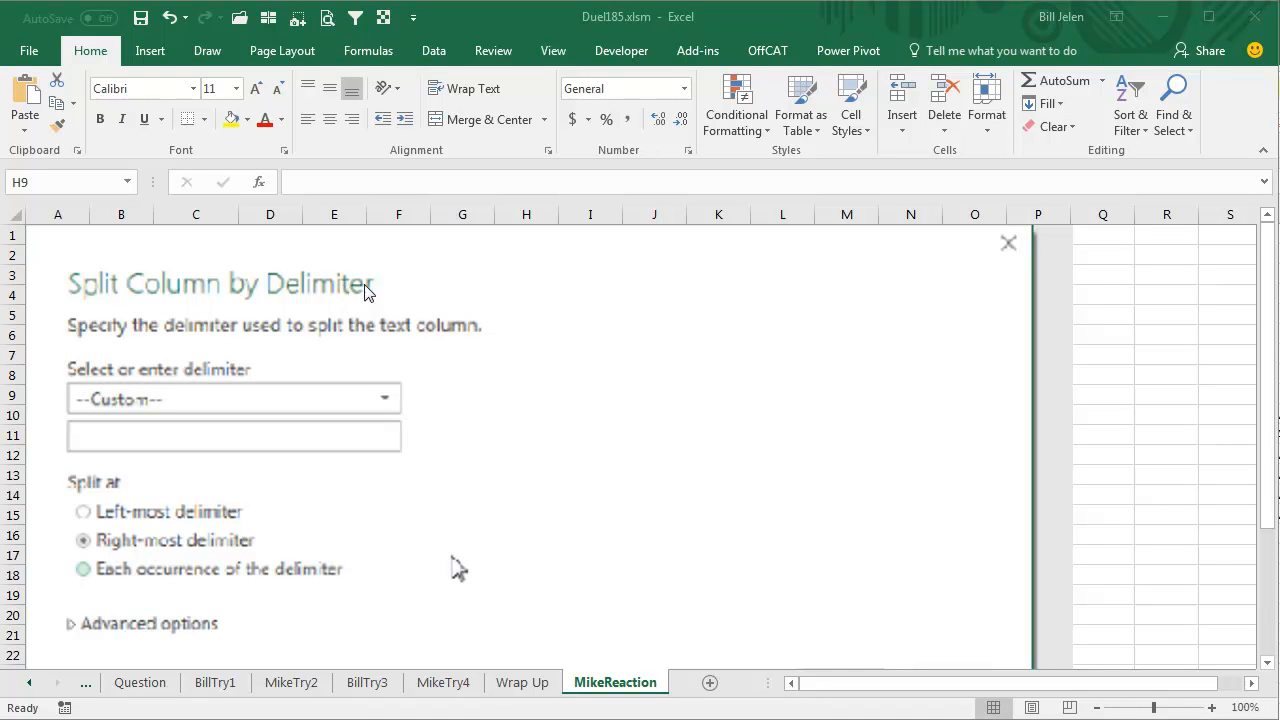
mouse_move(388, 293)
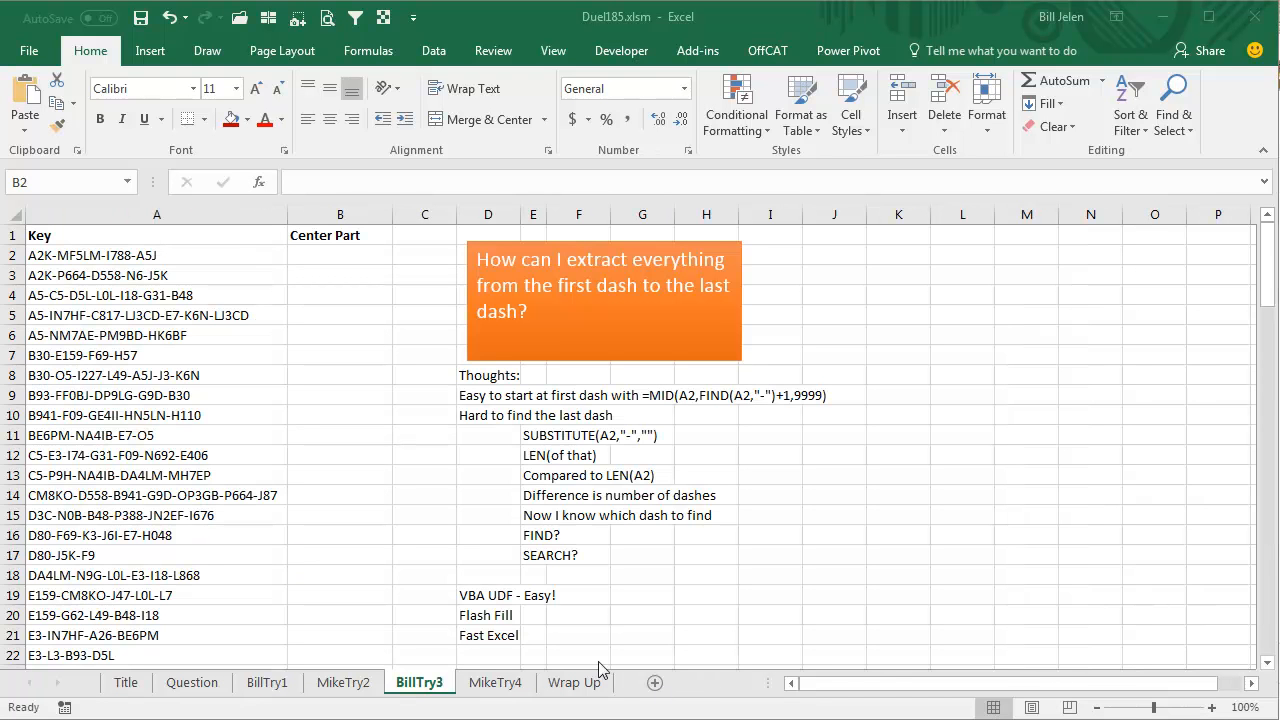
mouse_move(291, 345)
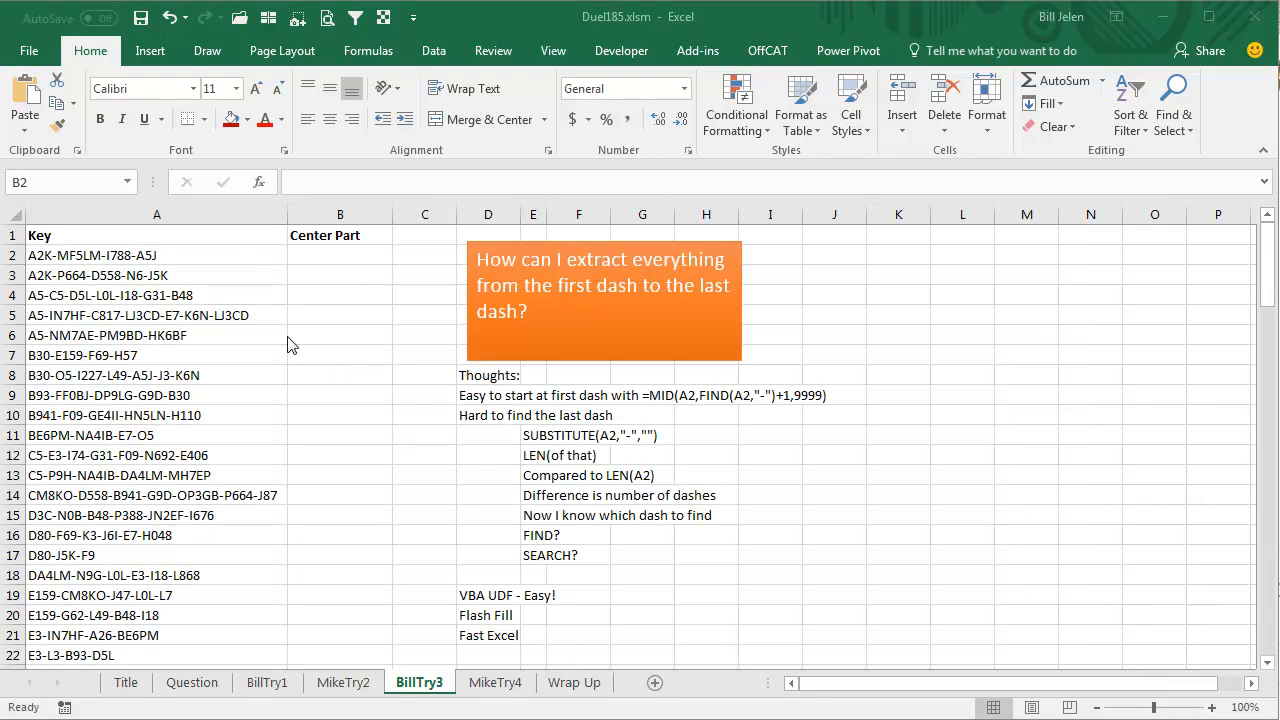
click(340, 255)
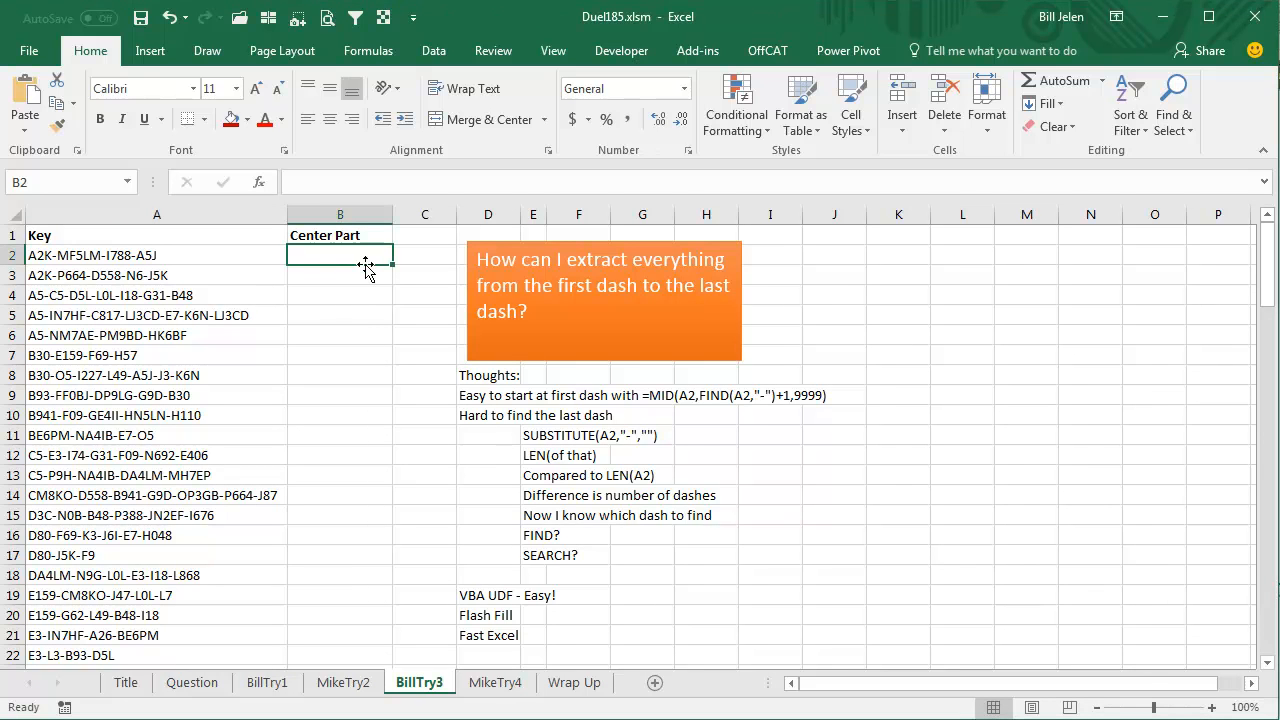
key(Alt+F11)
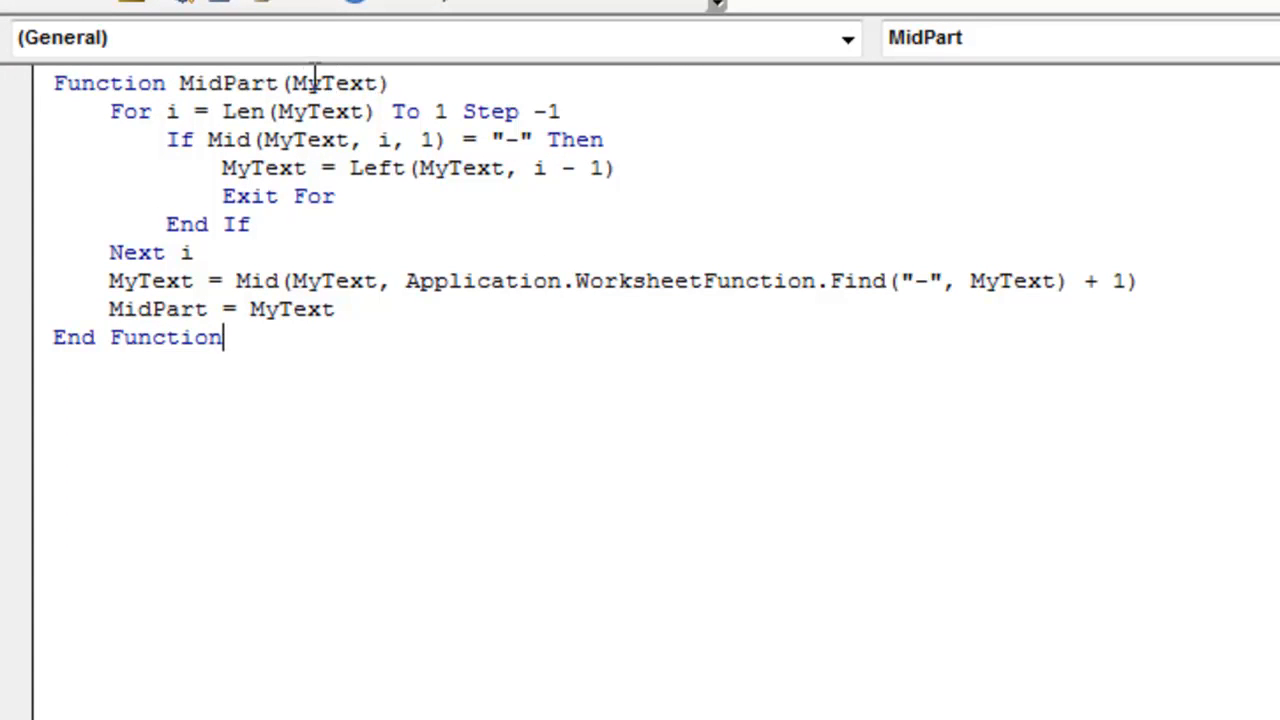
mouse_move(270, 111)
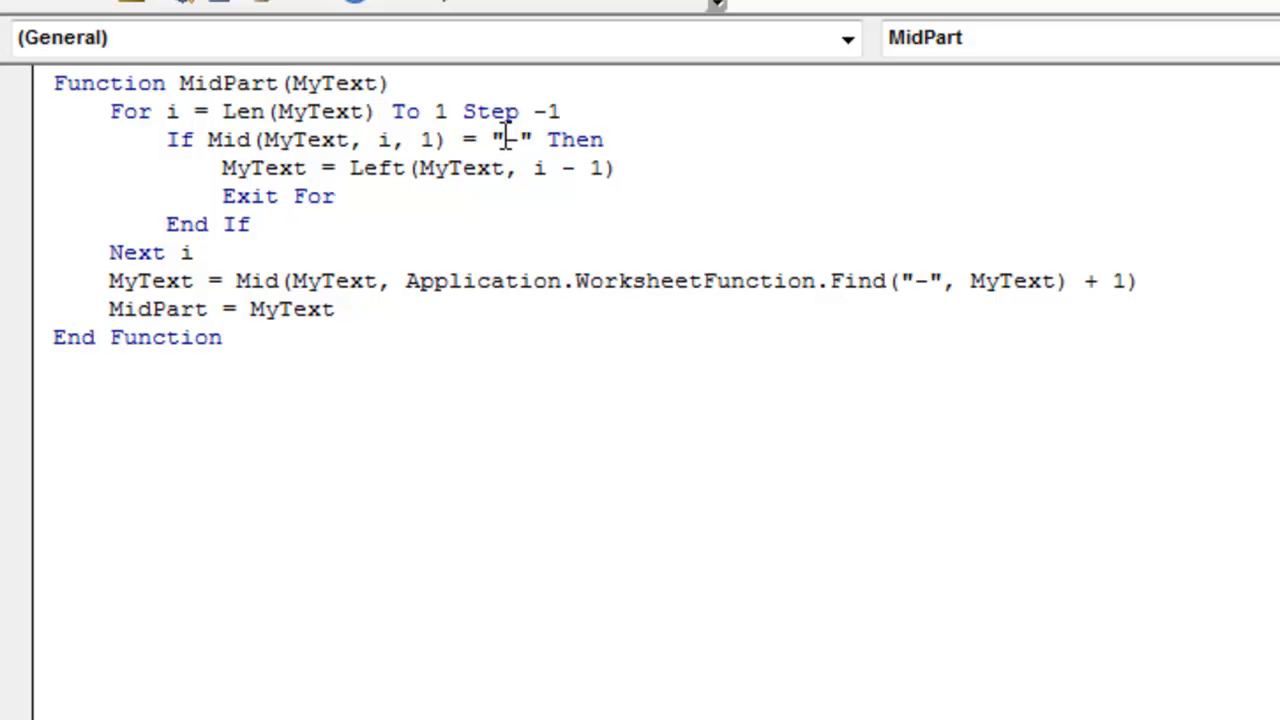
mouse_move(285, 168)
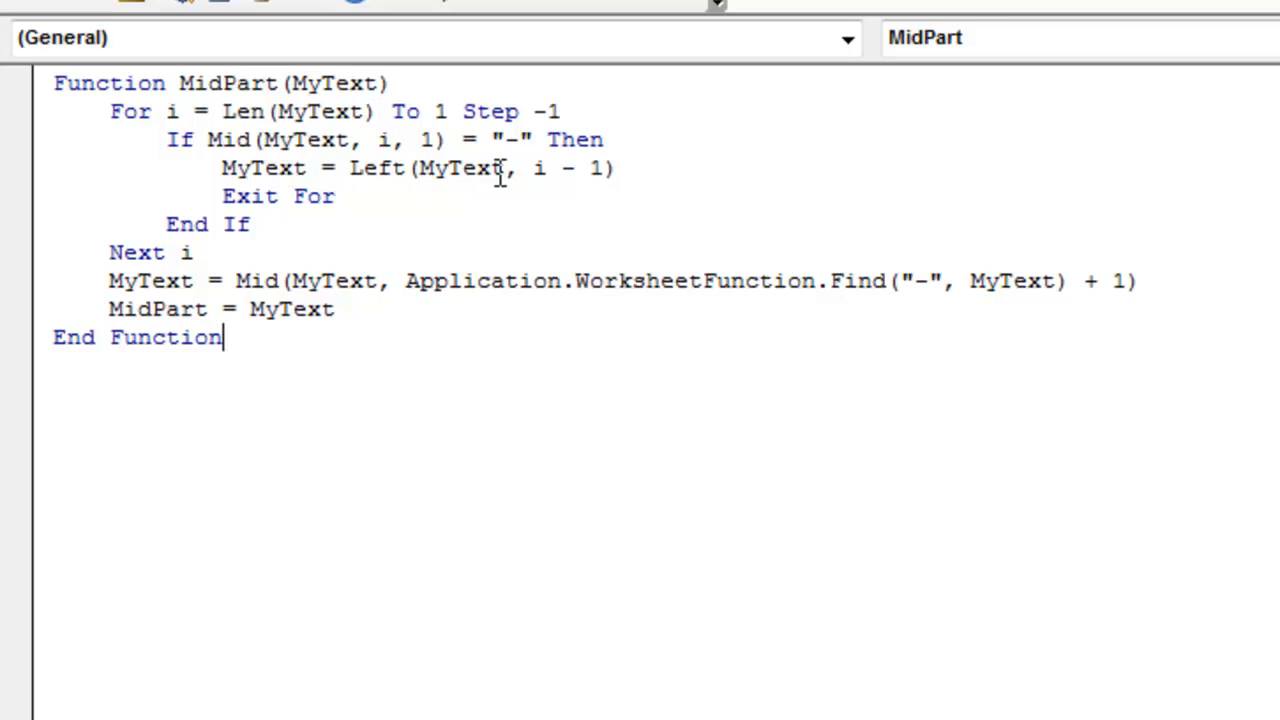
mouse_move(540, 168)
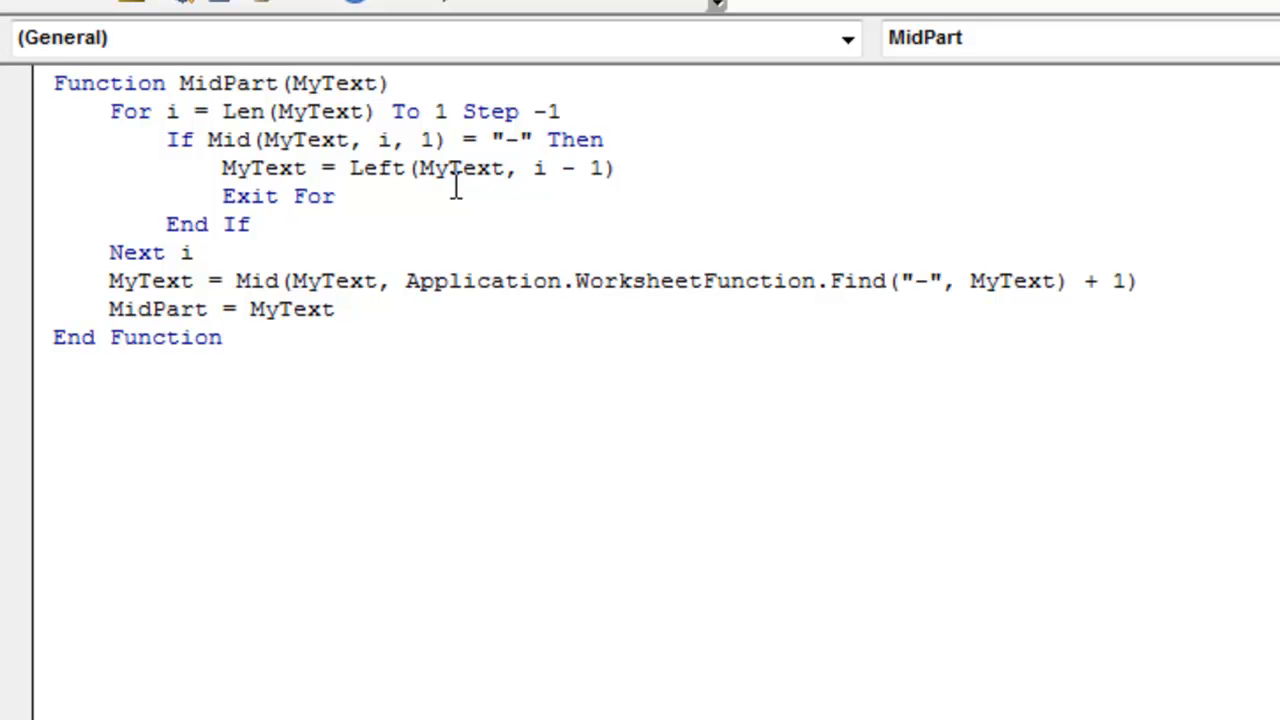
mouse_move(115, 120)
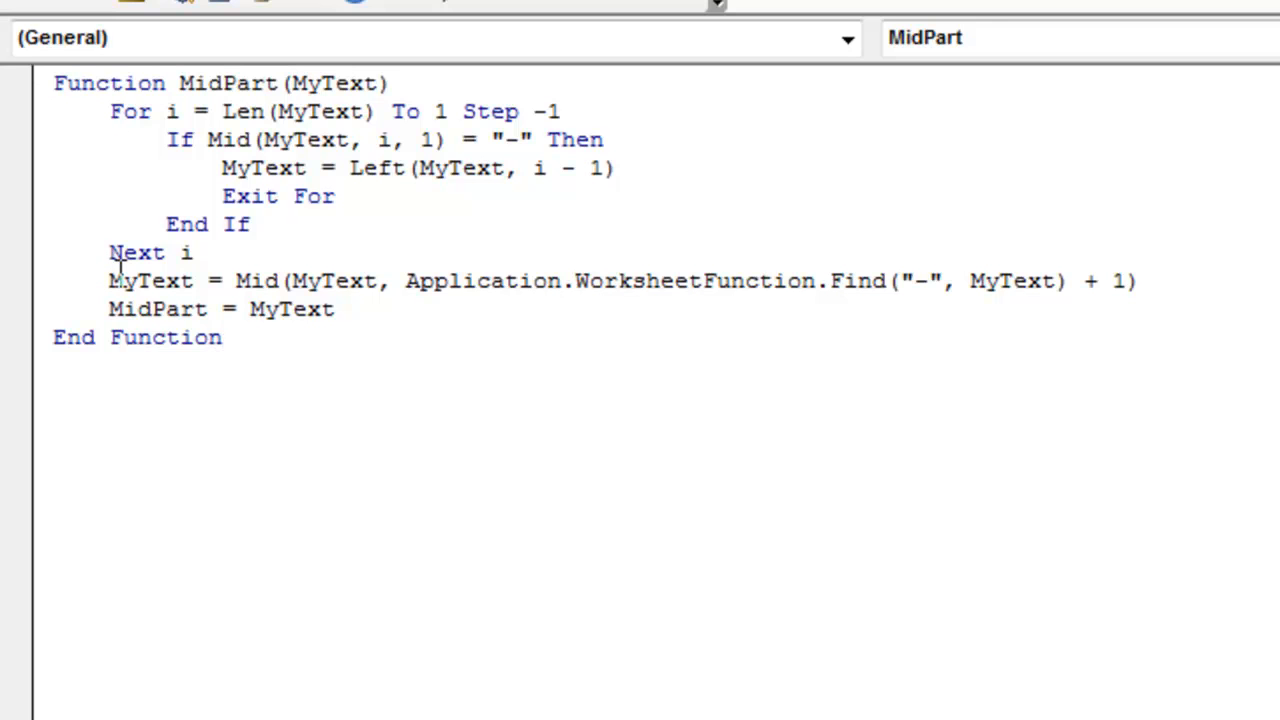
mouse_move(249, 275)
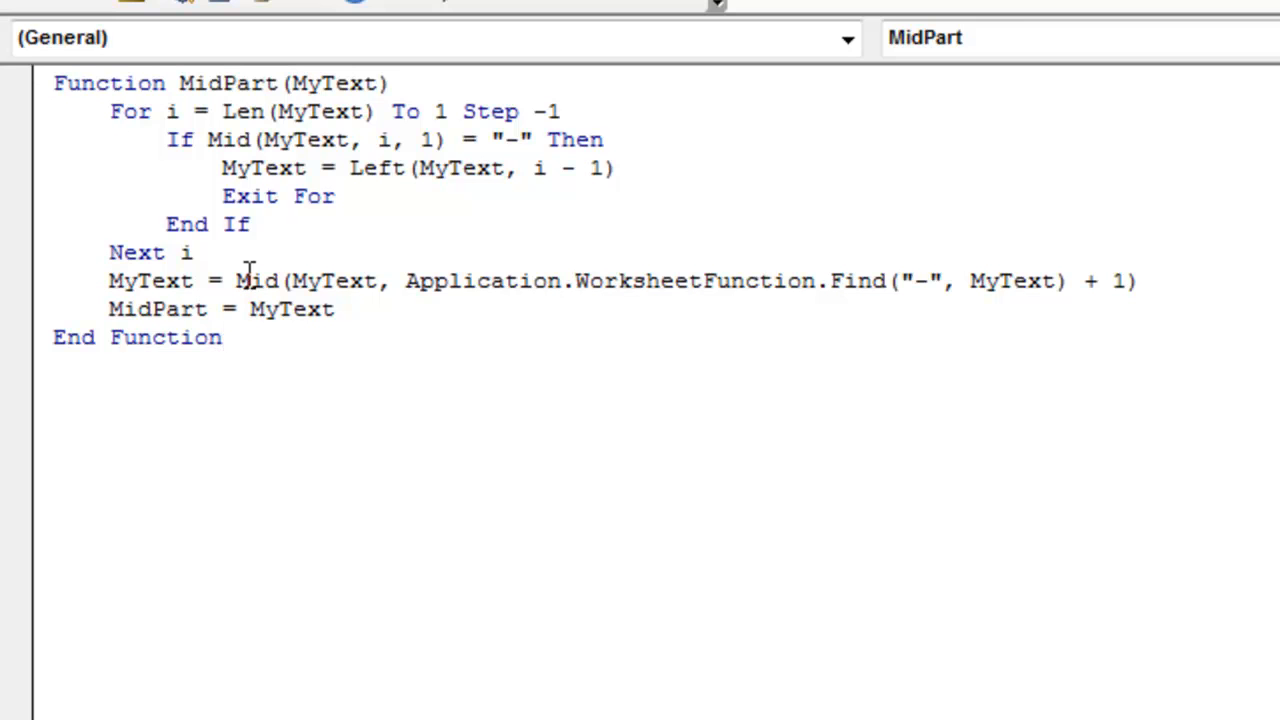
click(225, 337)
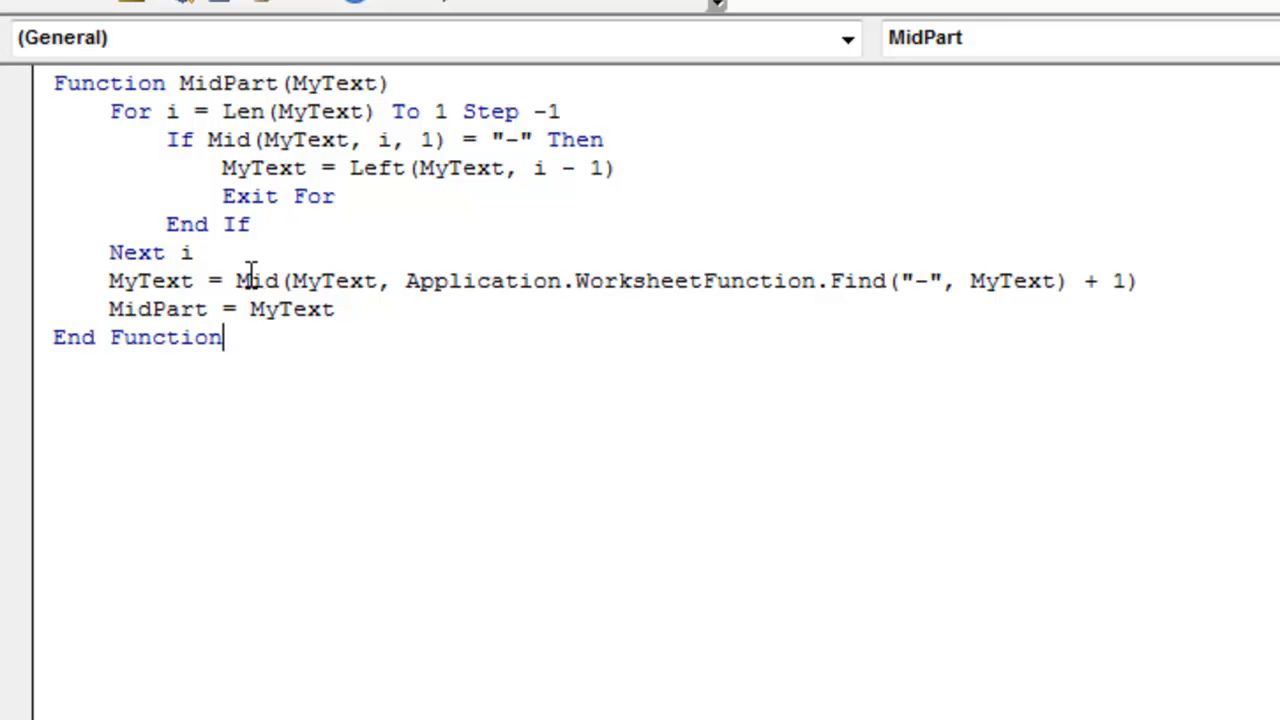
mouse_move(605, 281)
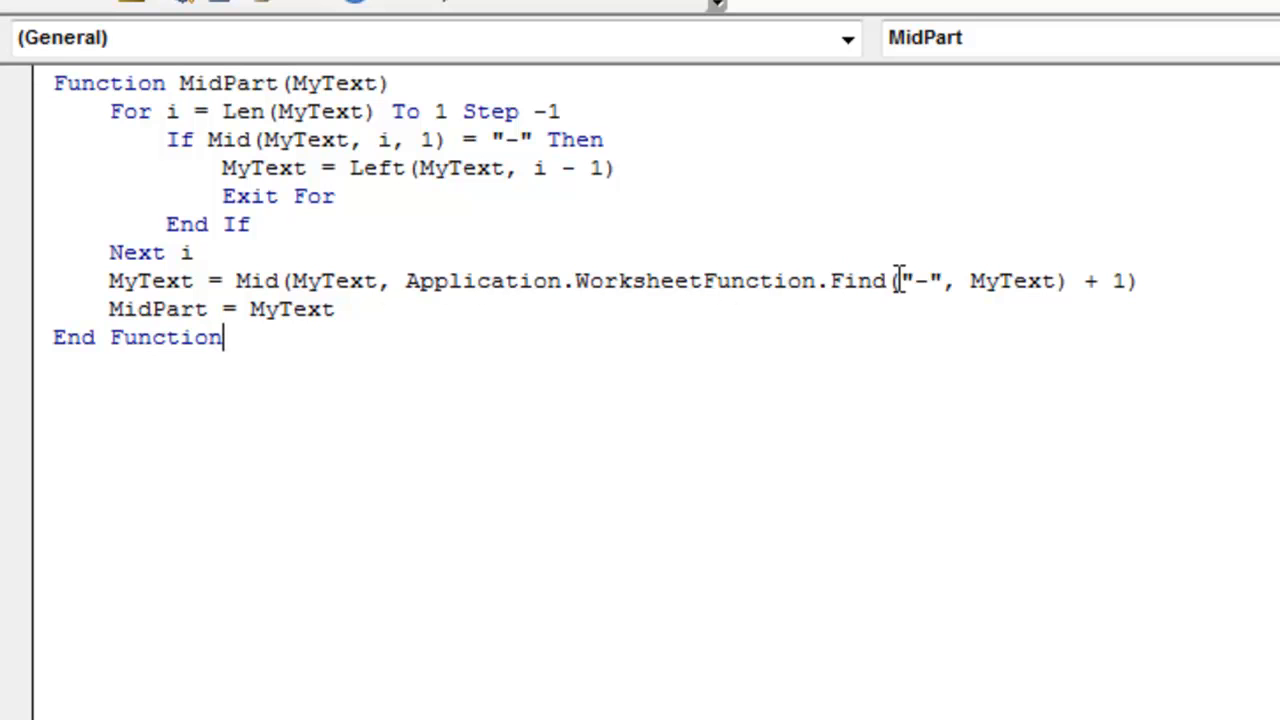
mouse_move(1085, 280)
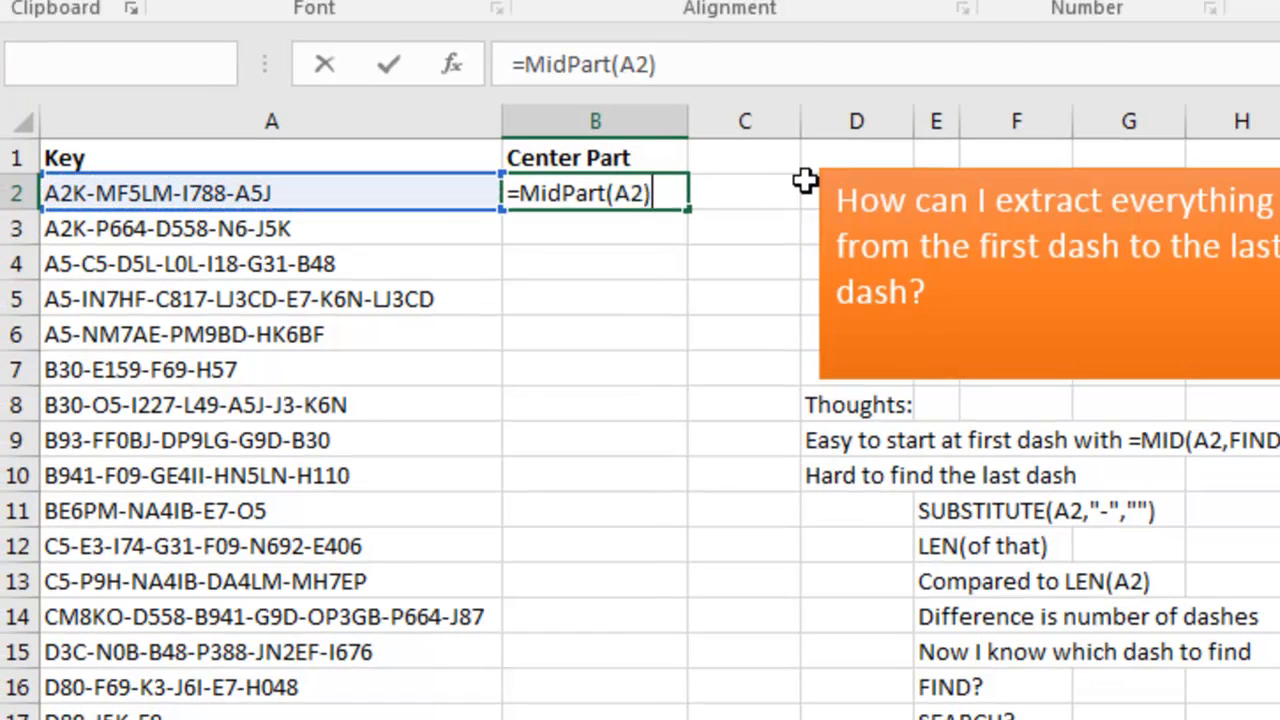
Enter =MidPart(A2) in B2 to extract the key's center part
key(Enter)
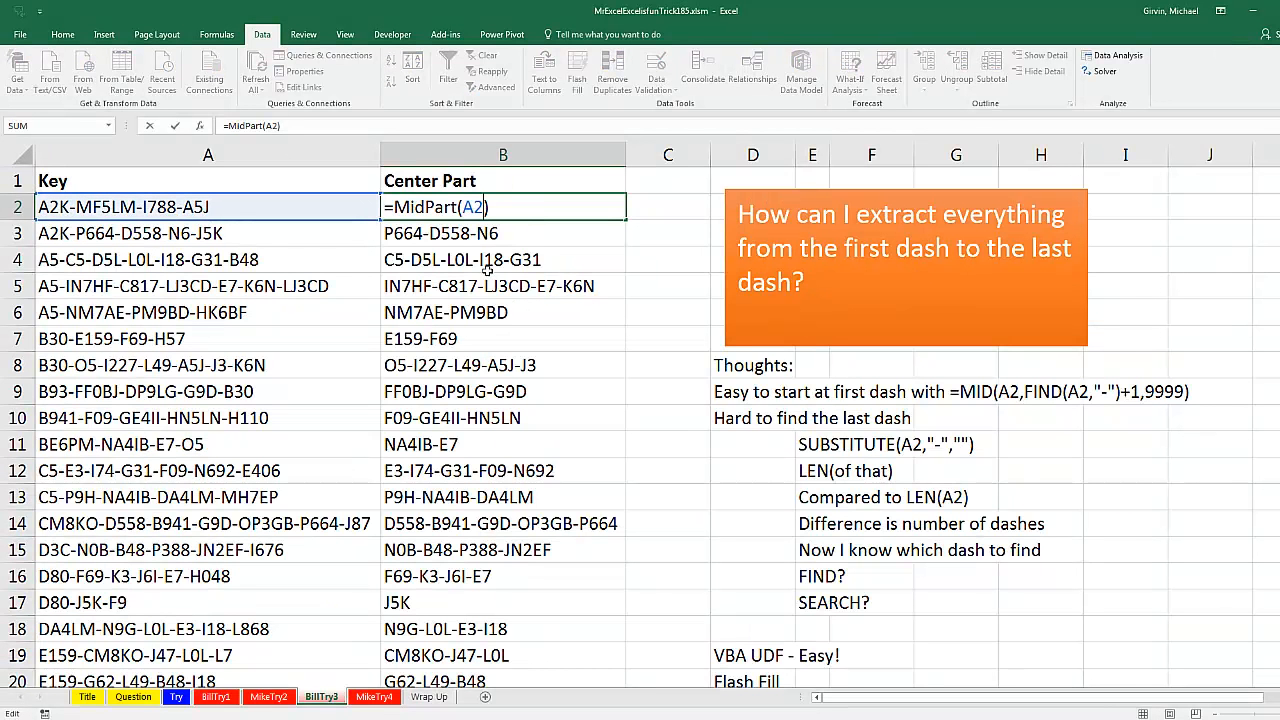
mouse_move(581, 339)
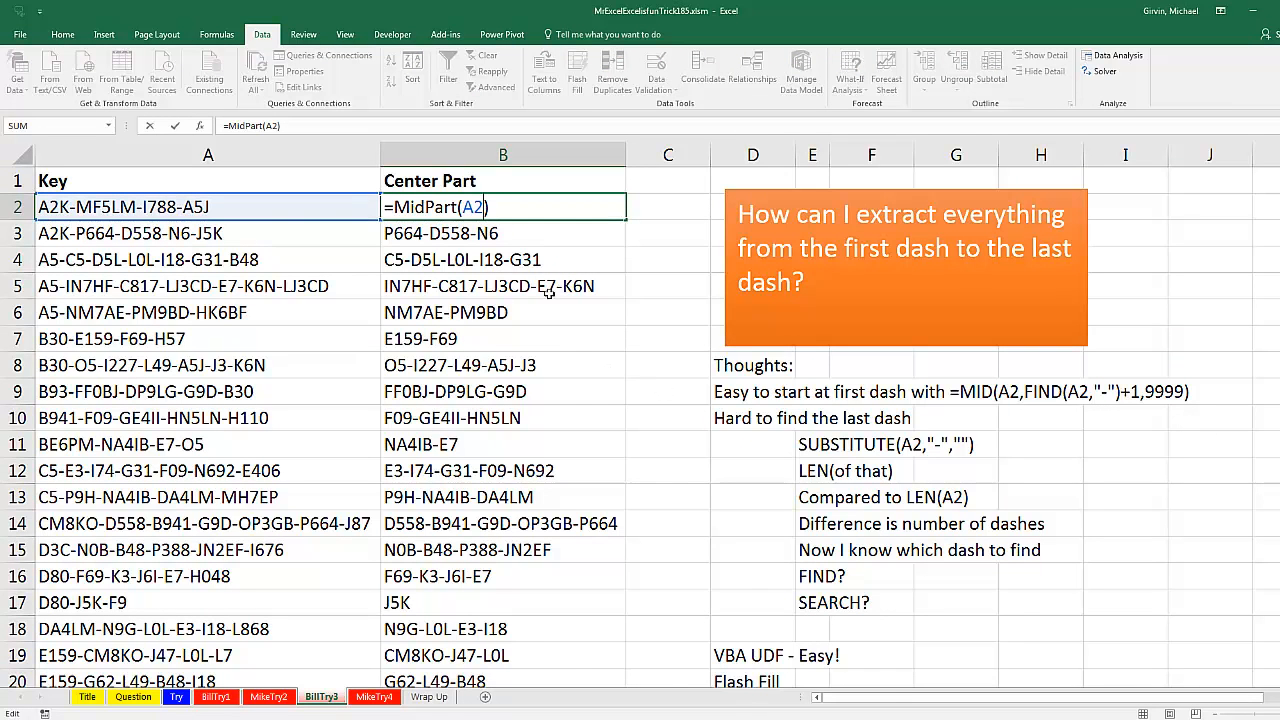
mouse_move(270, 225)
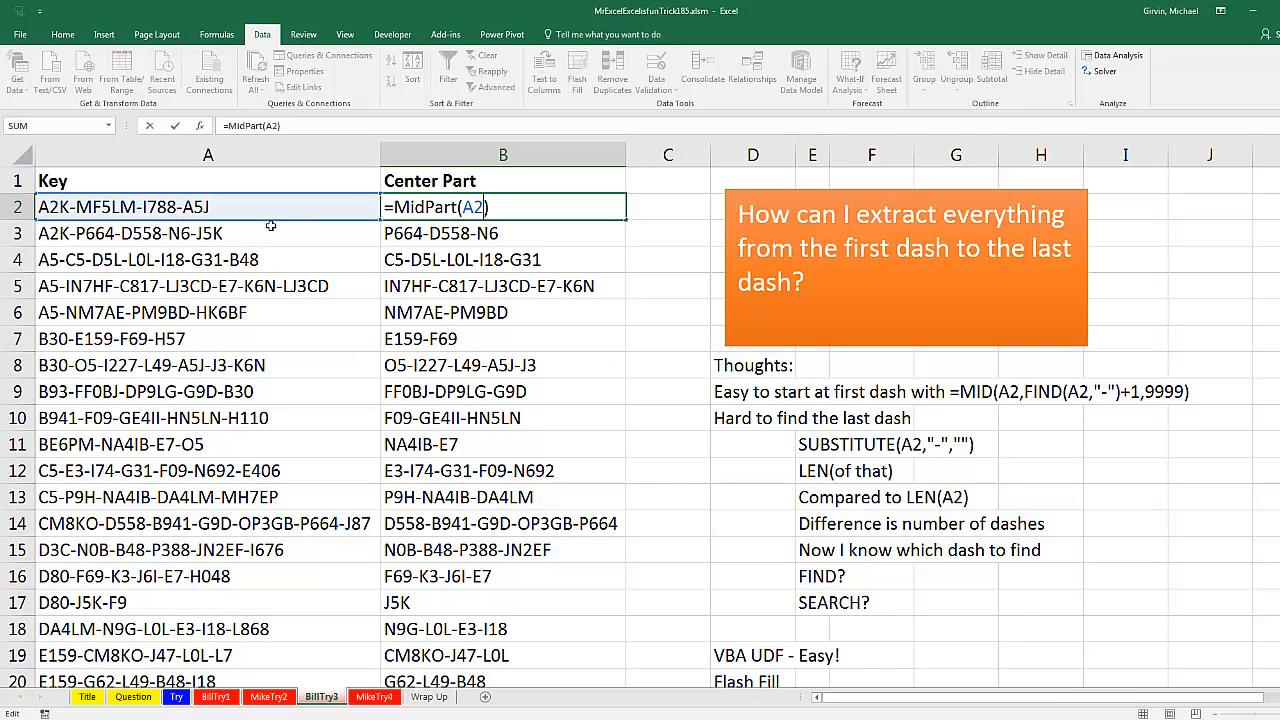
mouse_move(557, 243)
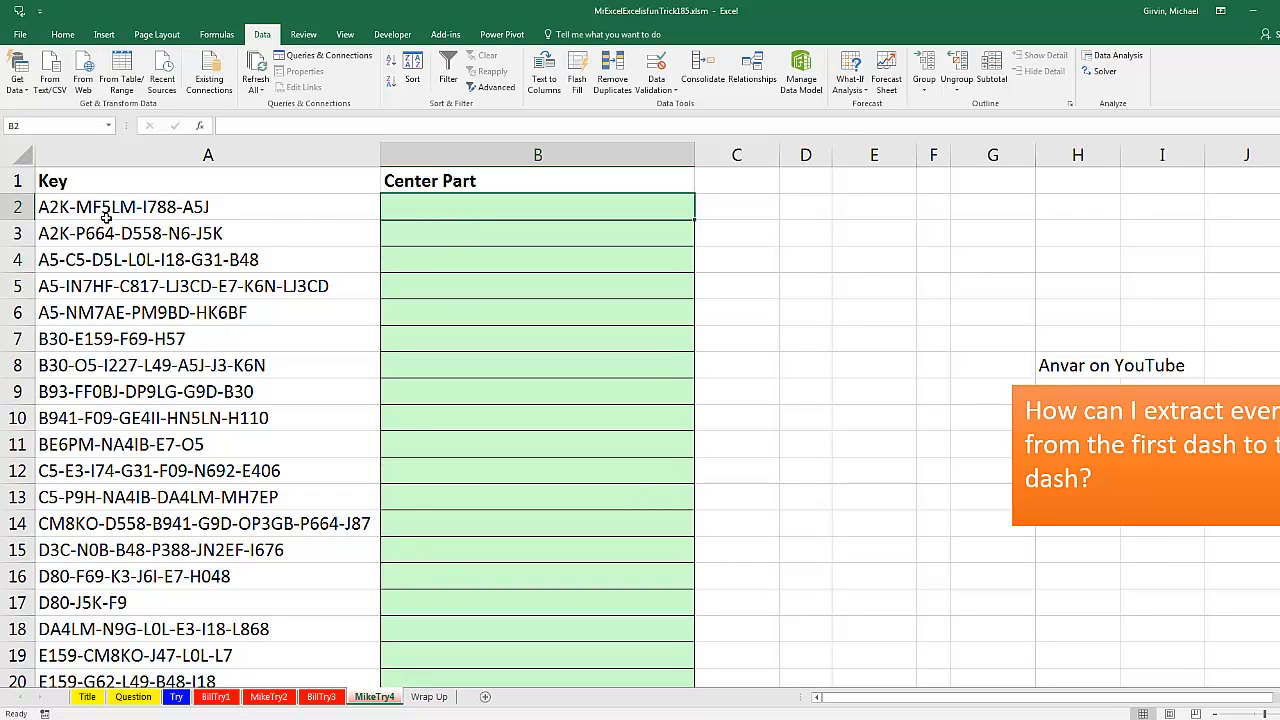
mouse_move(81, 245)
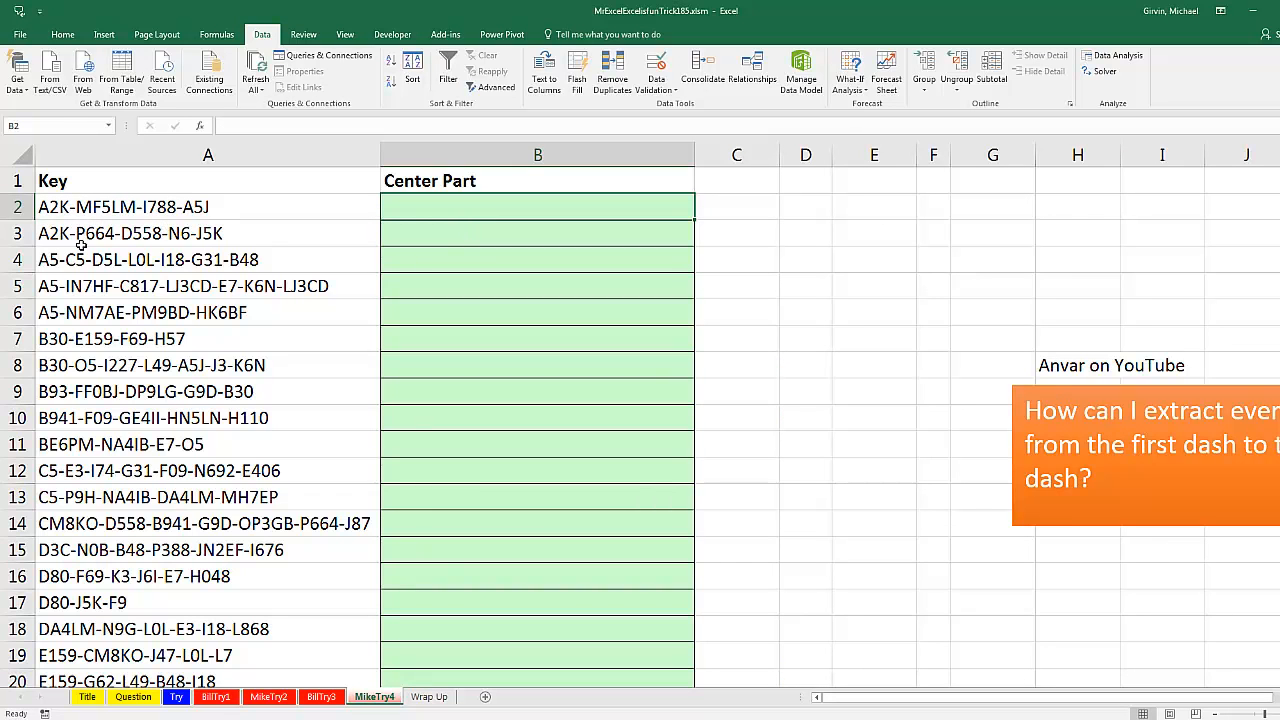
mouse_move(157, 286)
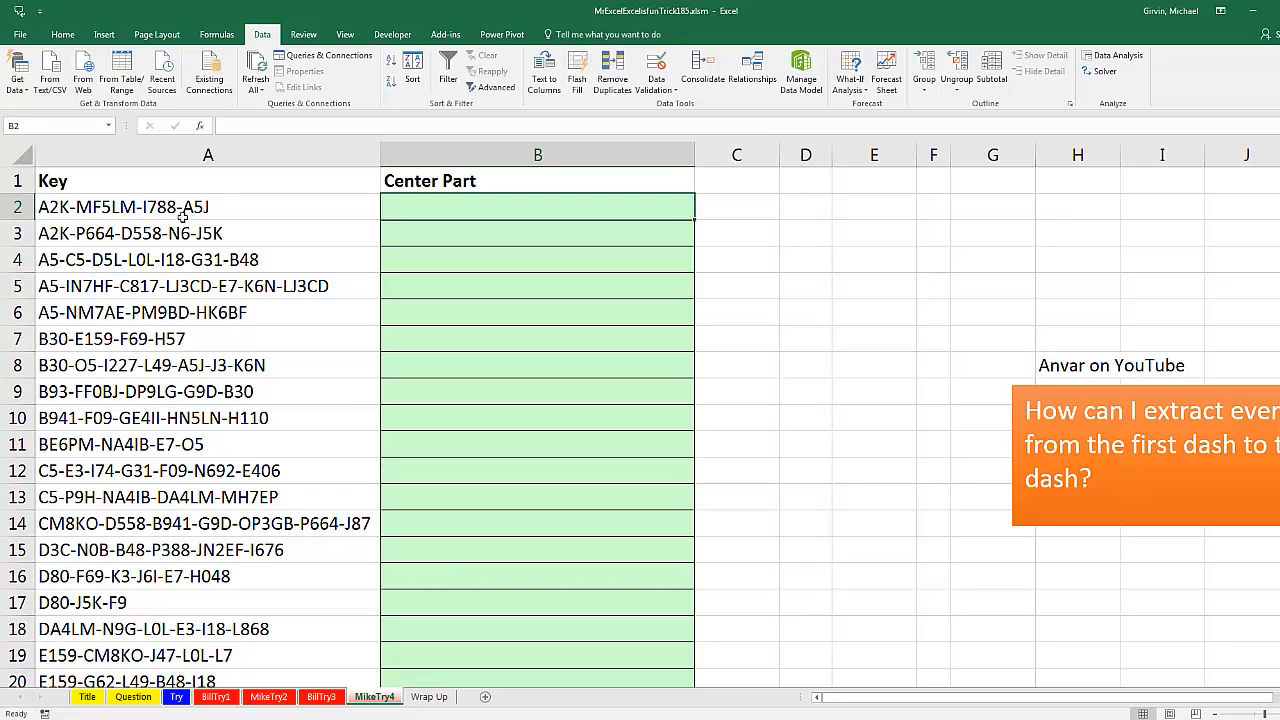
mouse_move(208, 257)
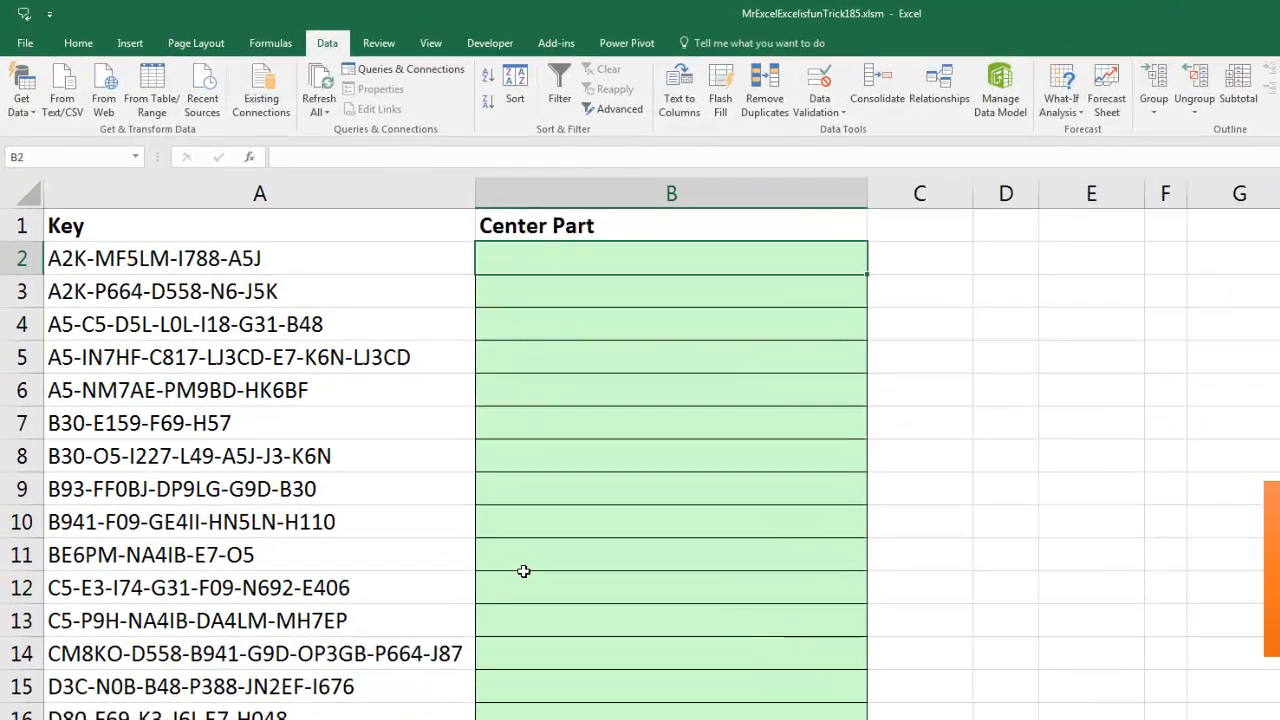
Type a SUBSTITUTE(A2,"-","") formula in B2 that strips the dashes from the key
text(=SUBSTITUTE(A2)
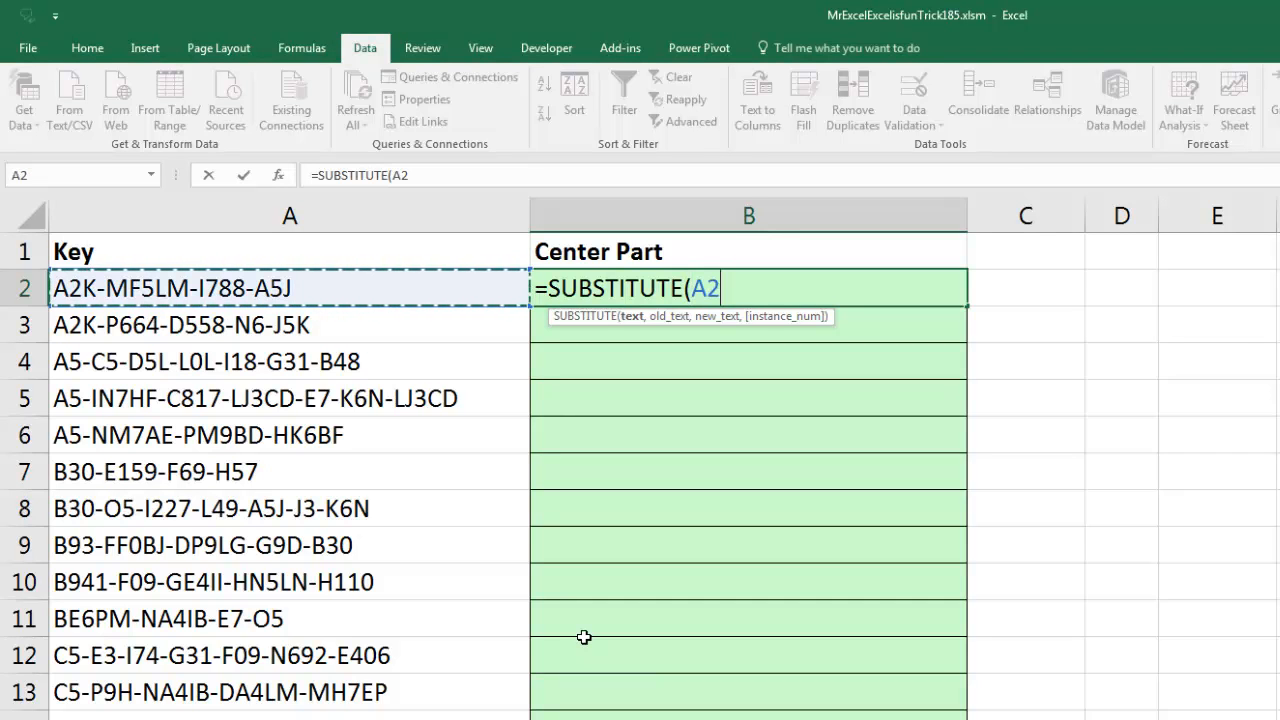
text(,)
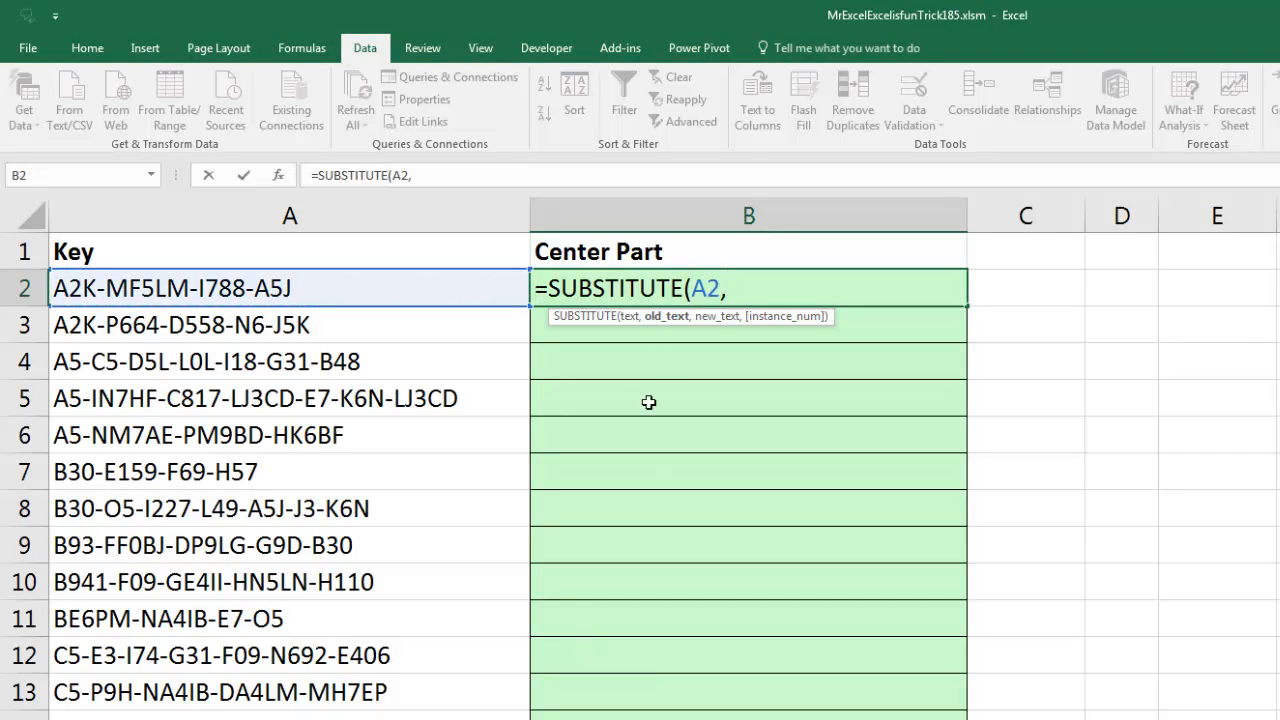
mouse_move(710, 497)
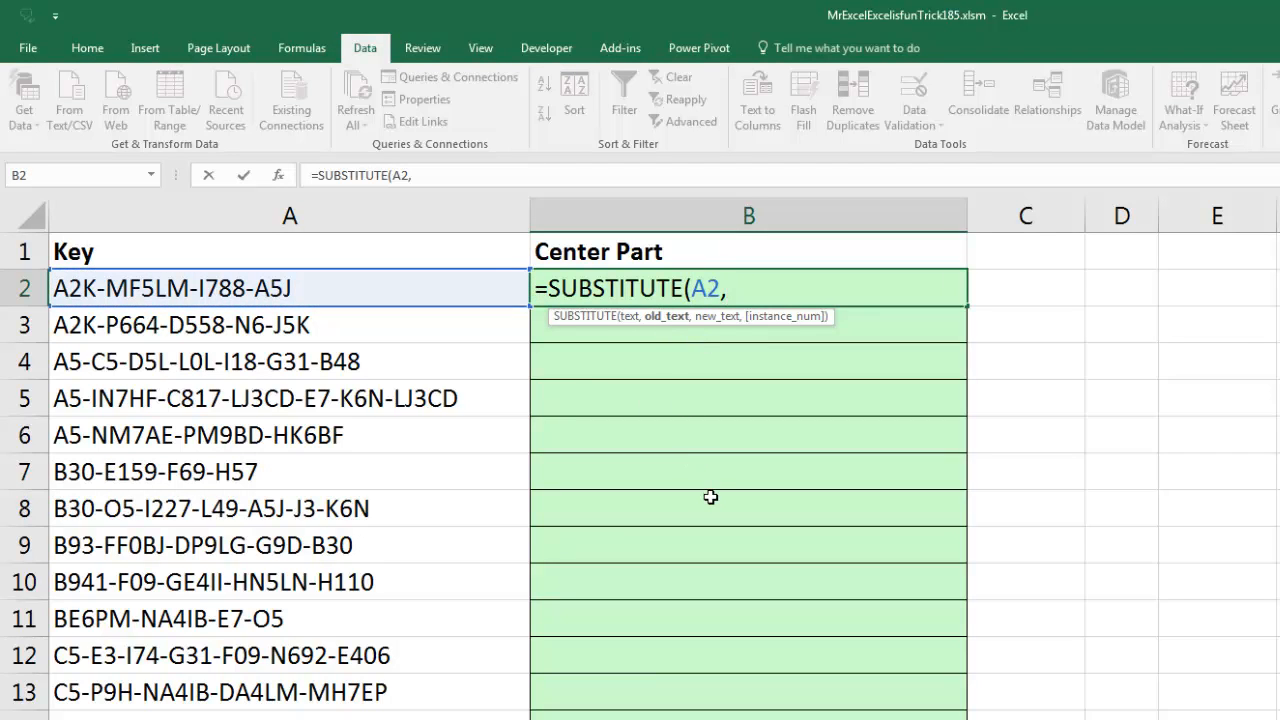
text("-")
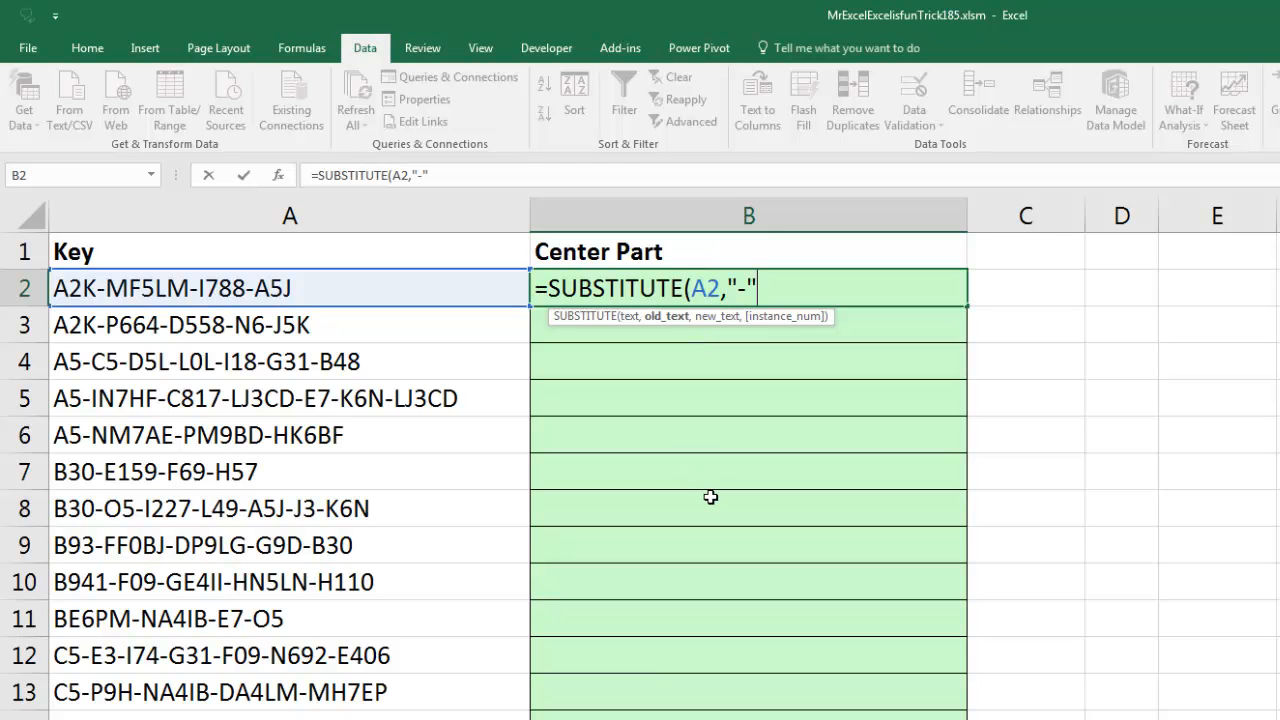
text(,)
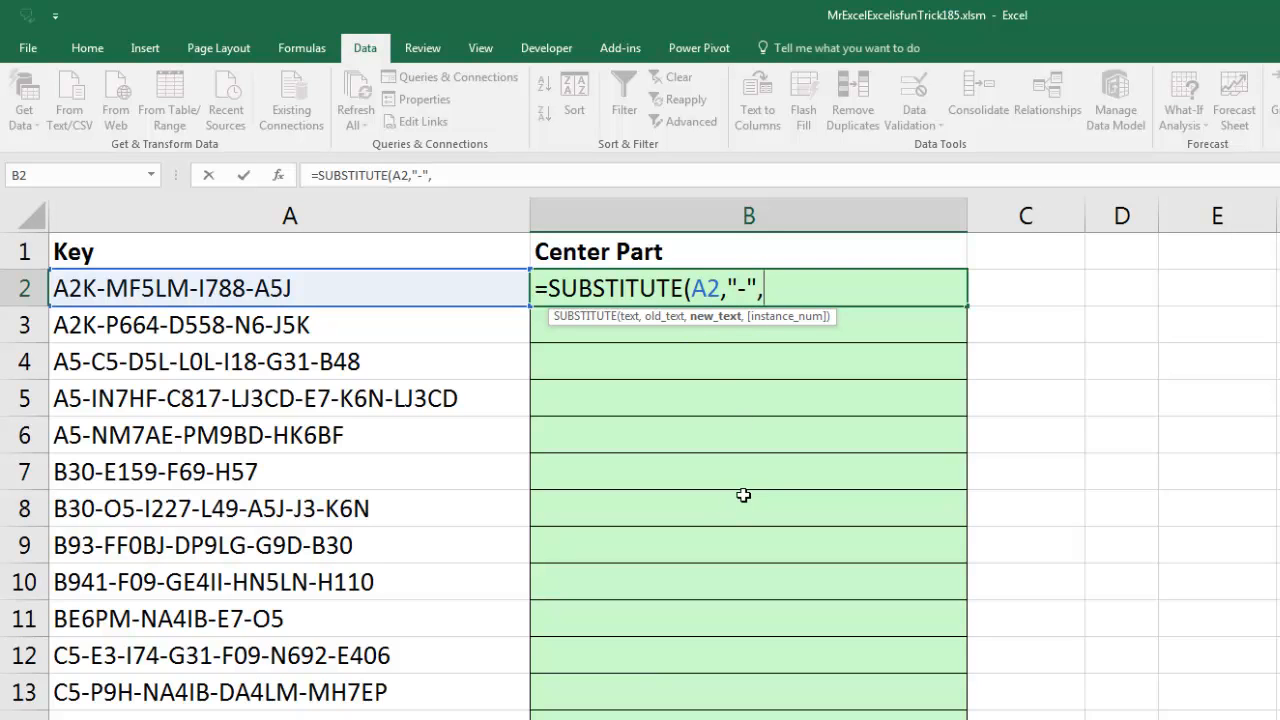
mouse_move(731, 316)
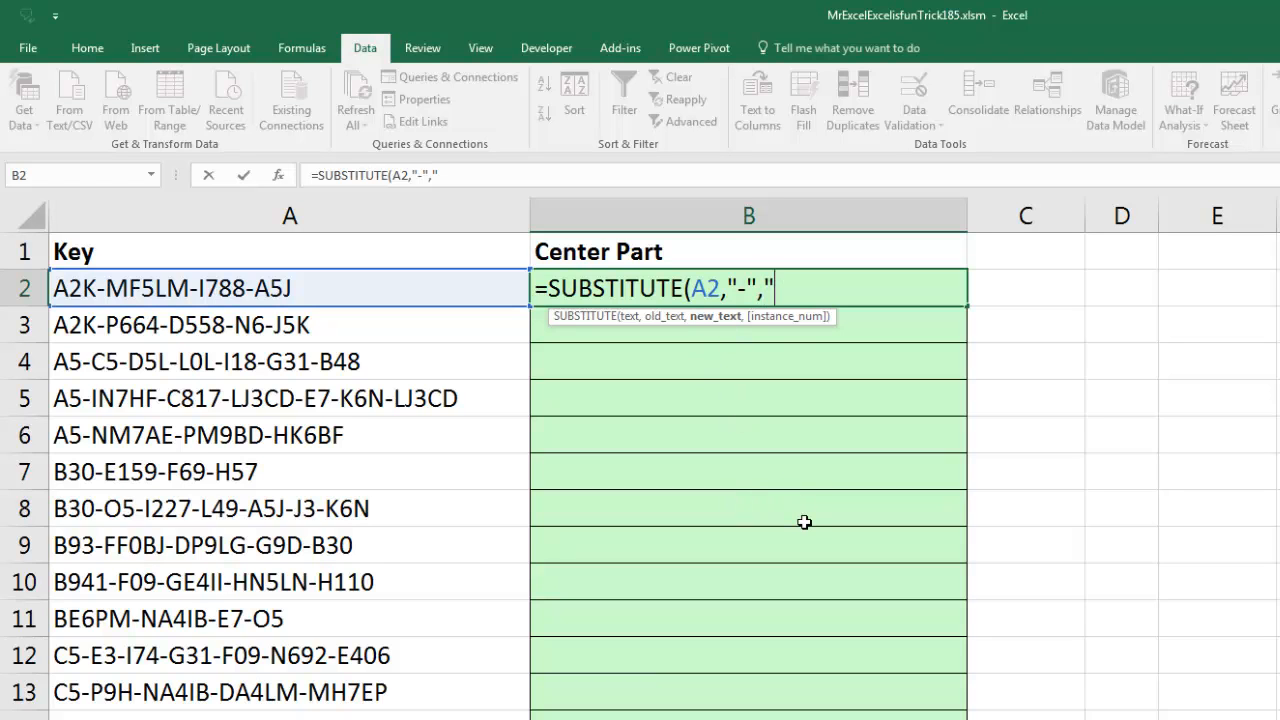
text(")
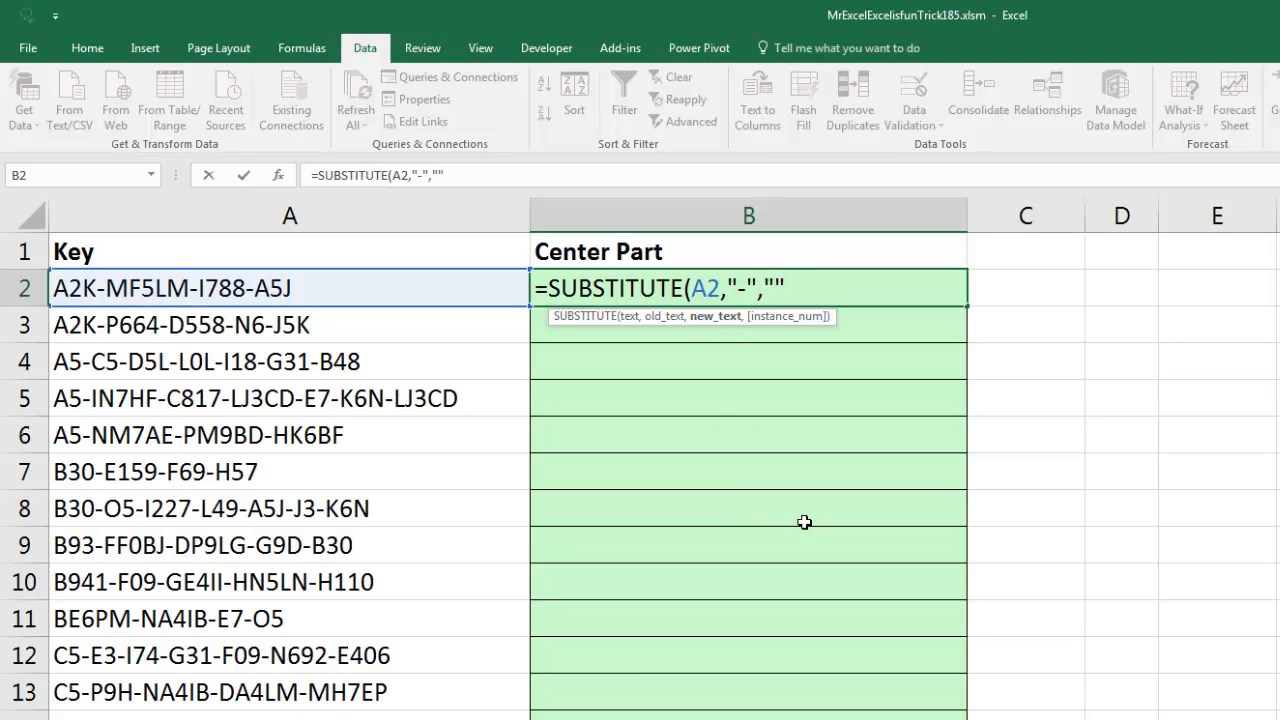
text())
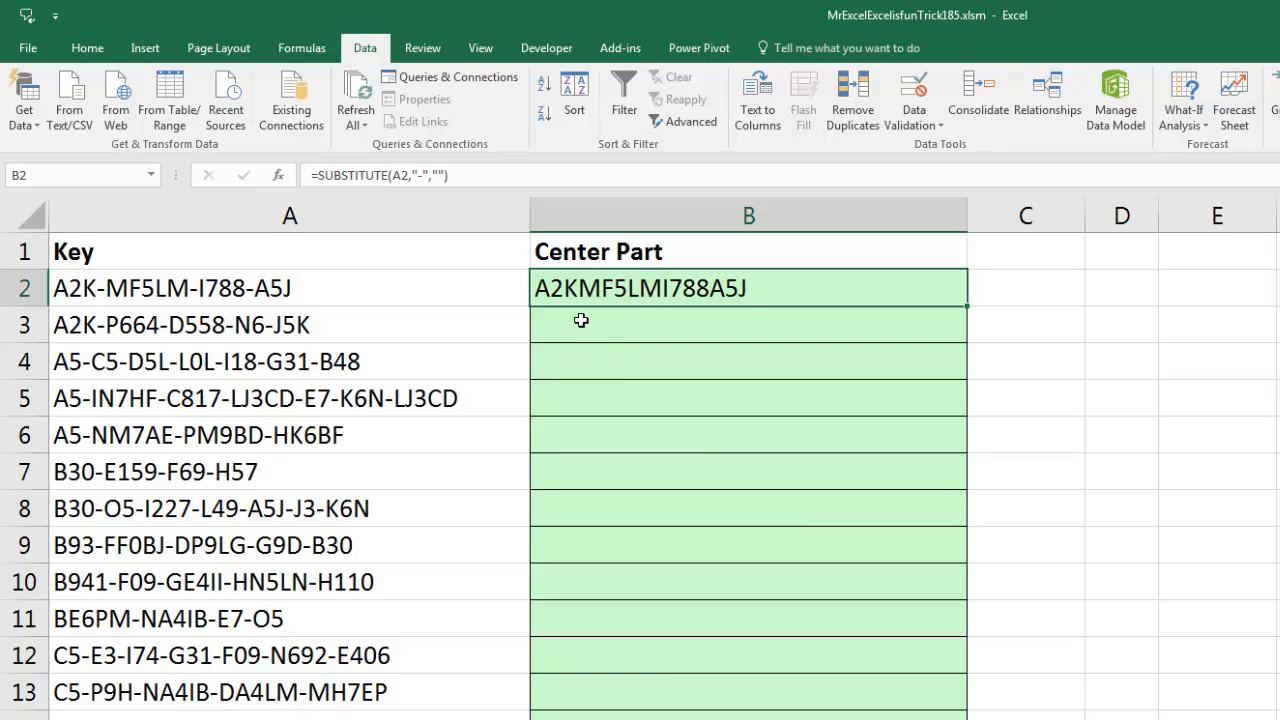
mouse_move(491, 280)
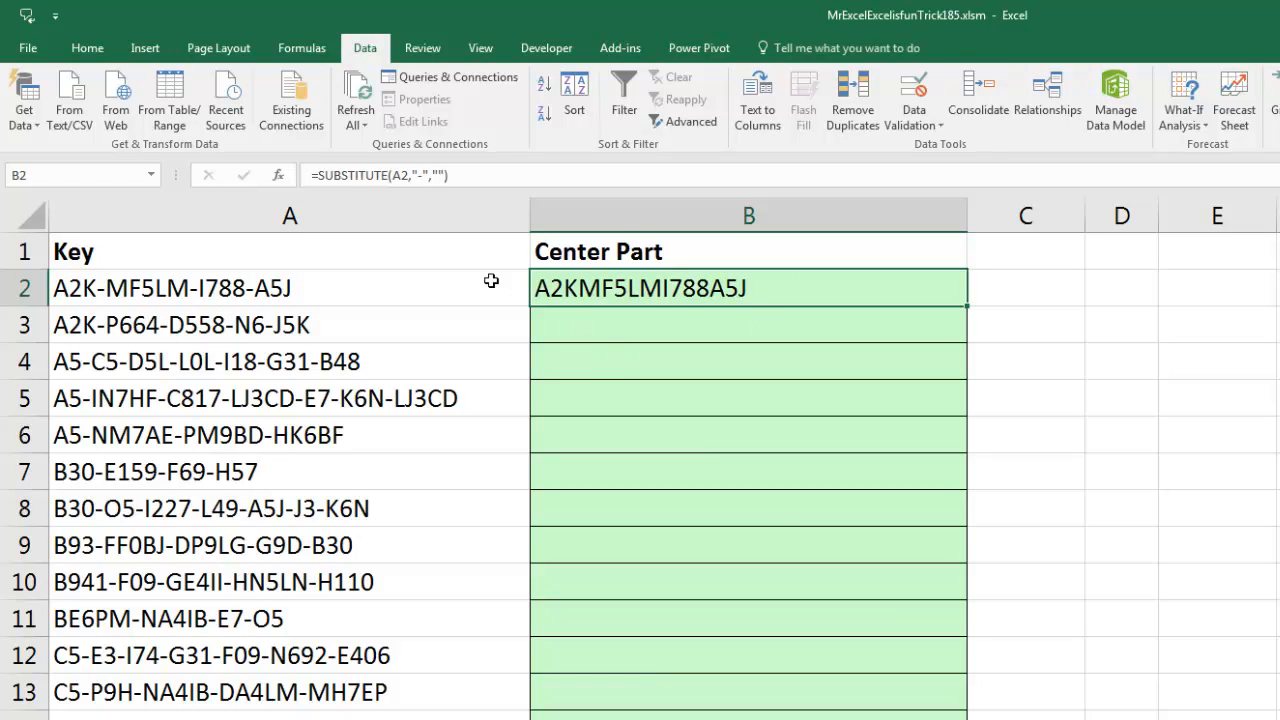
mouse_move(589, 335)
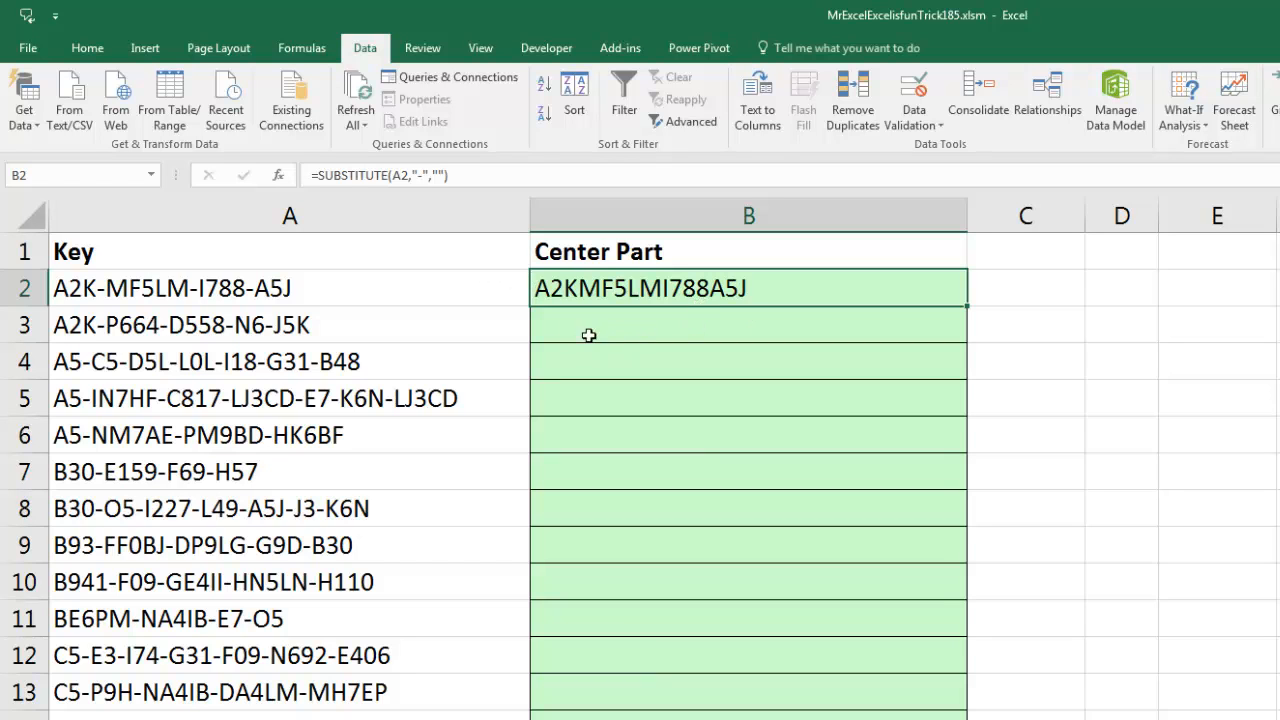
mouse_move(318, 246)
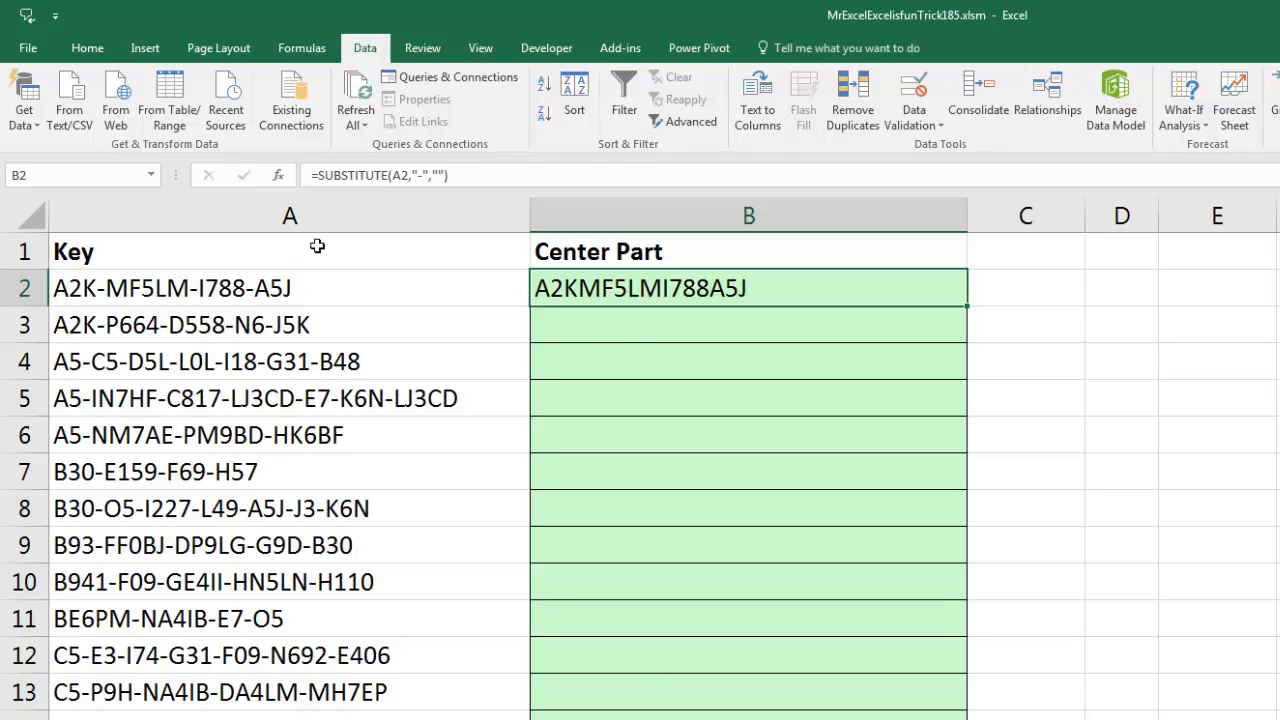
mouse_move(104, 258)
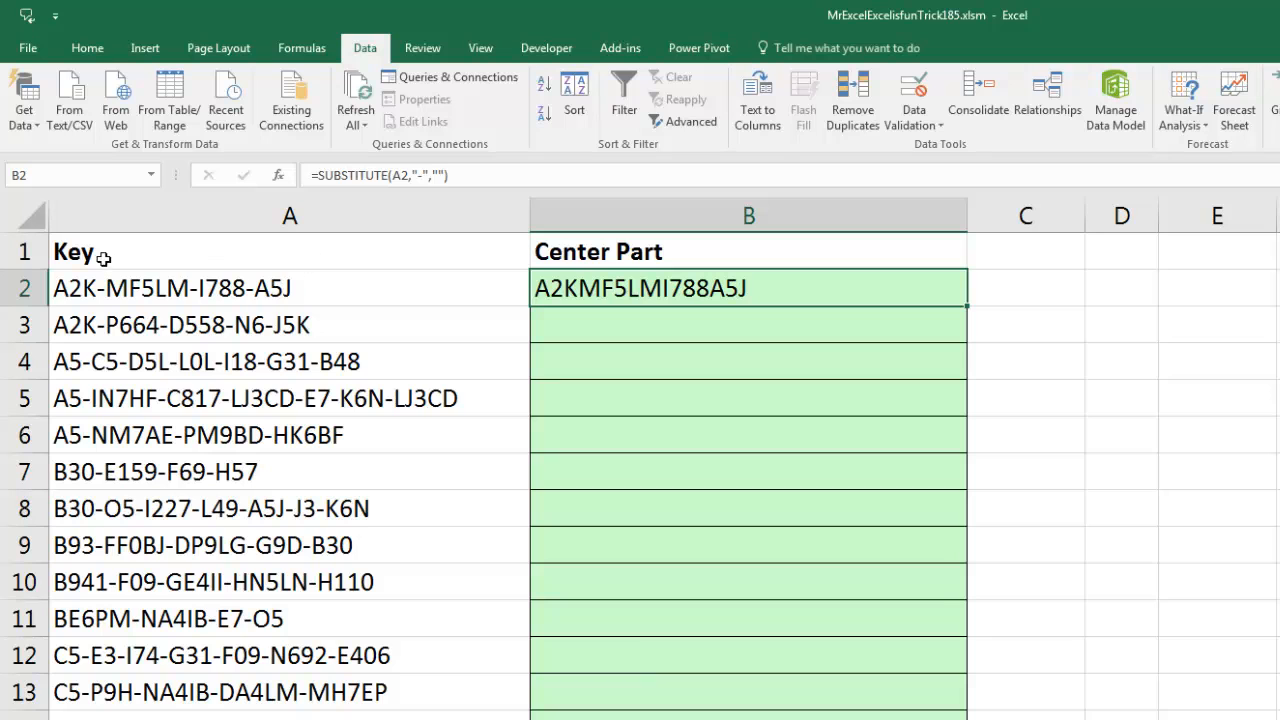
mouse_move(543, 277)
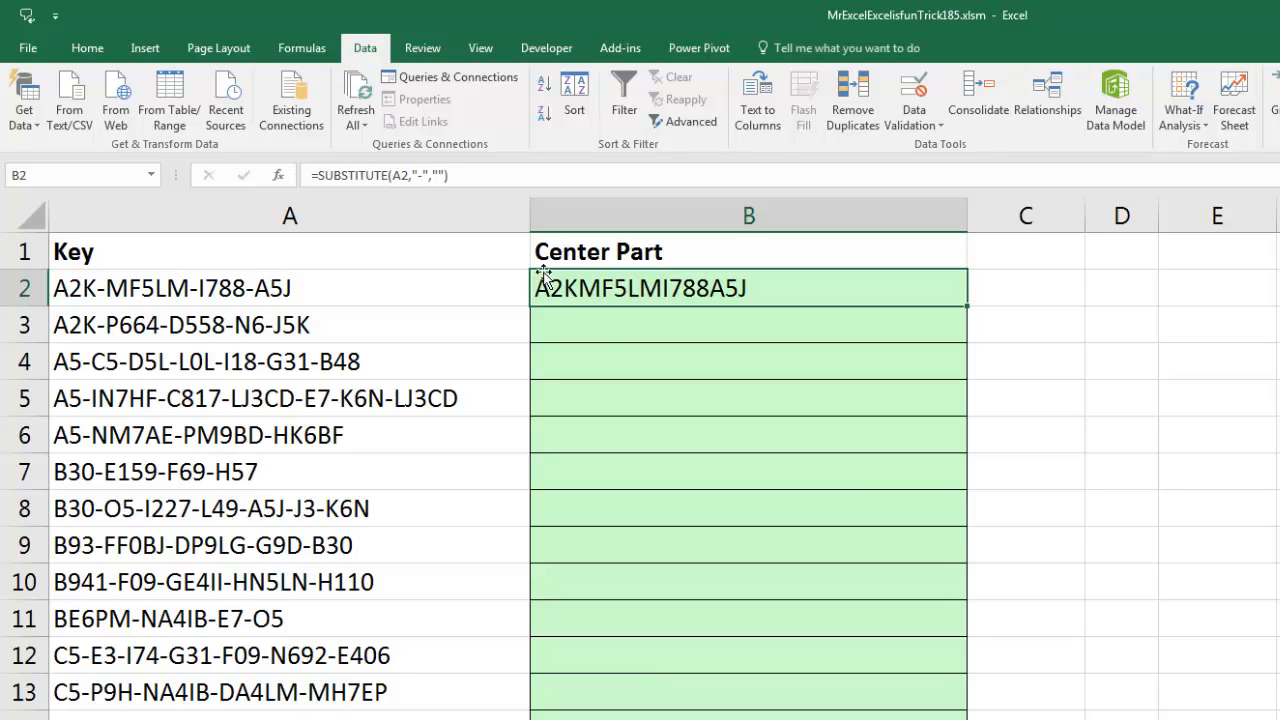
Turn B2 into =LEN(A2)-LEN(SUBSTITUTE(A2,"-","")) and enter it down the column
double_click(748, 288)
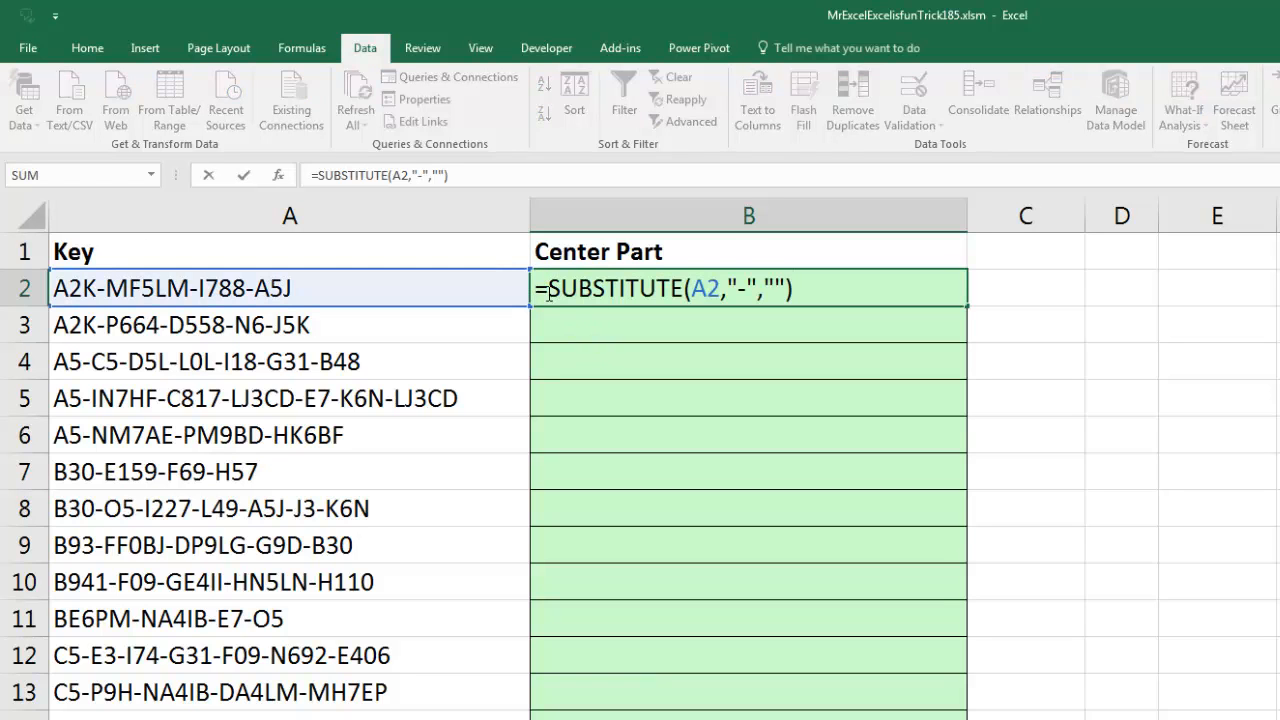
text(LEN)
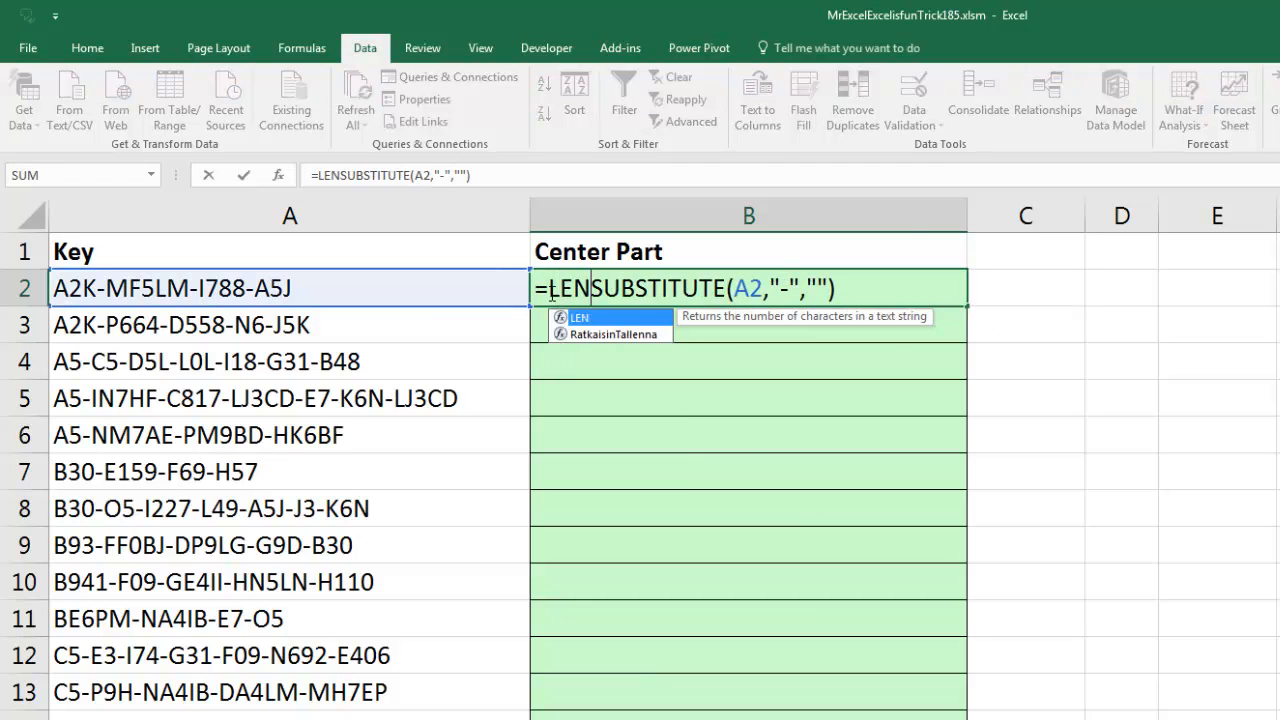
text((A2)
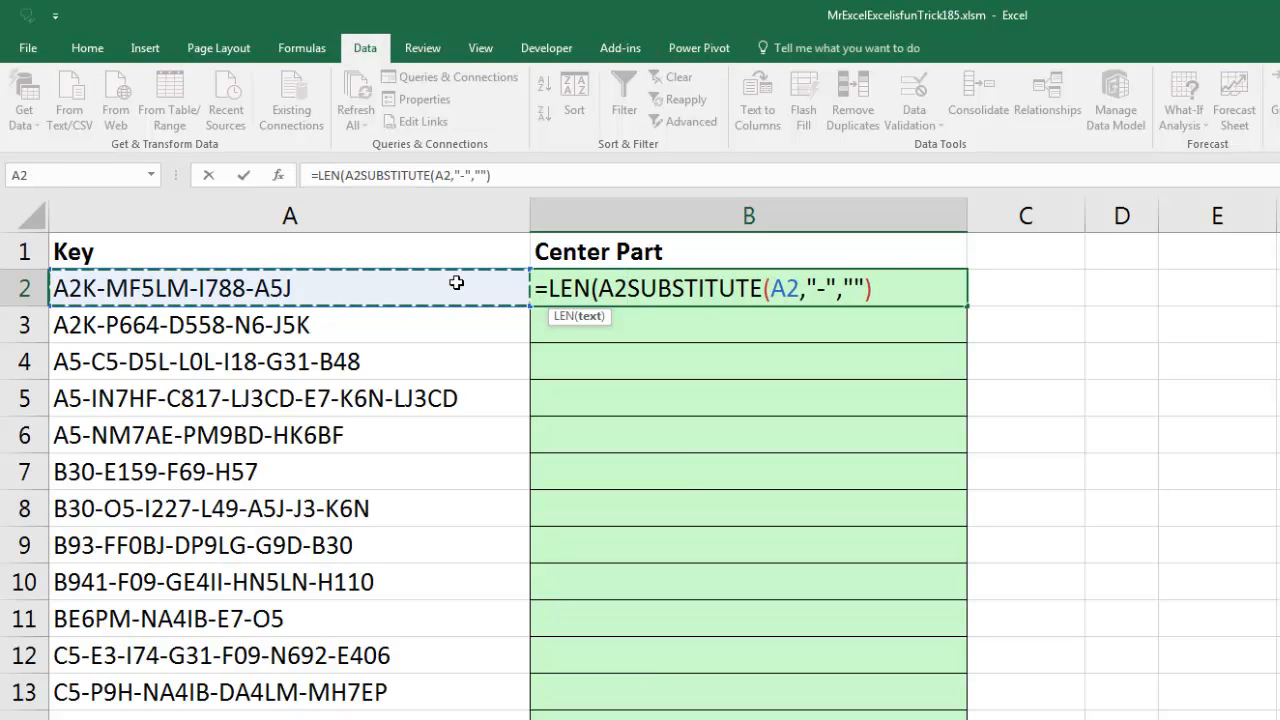
text()-le)
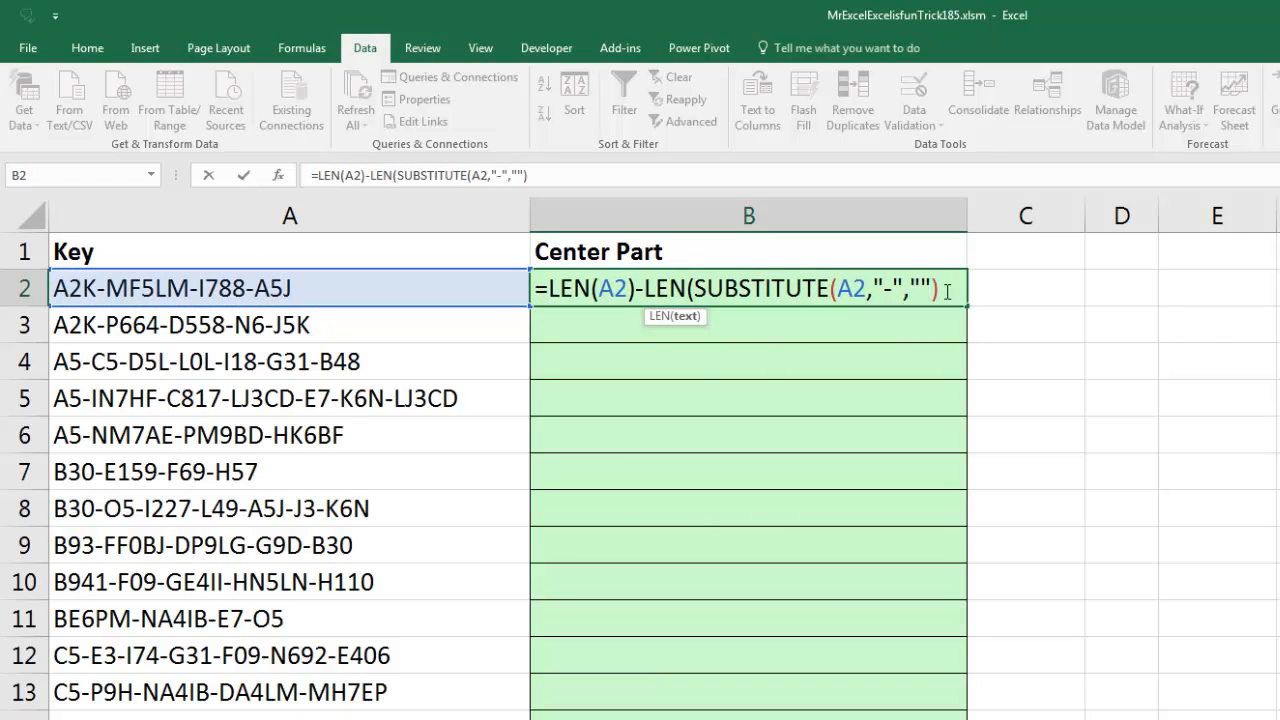
text())
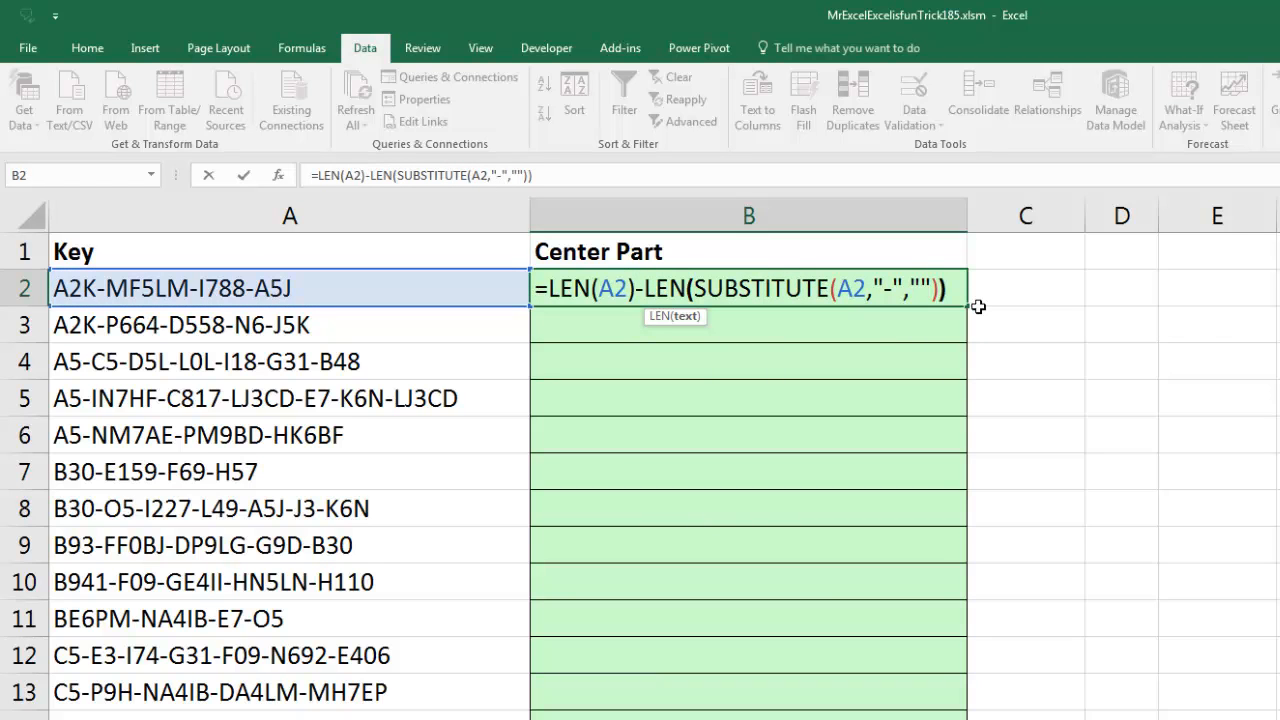
key(Enter)
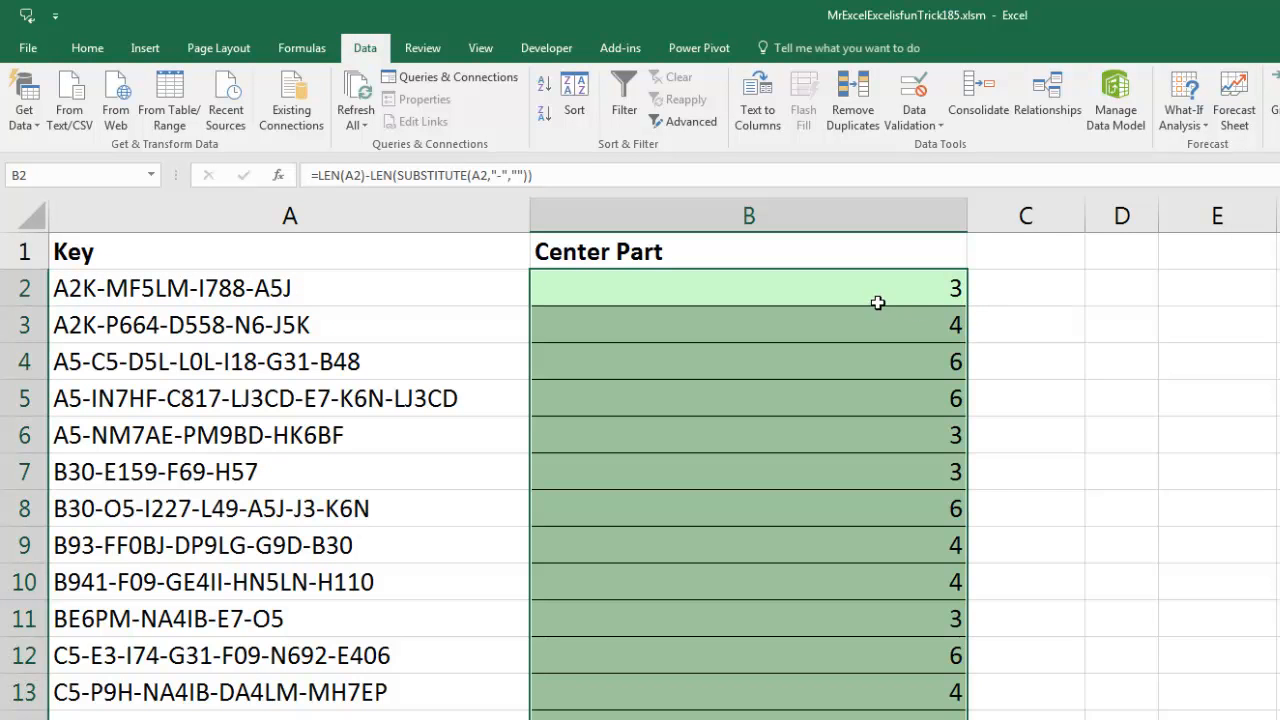
mouse_move(889, 460)
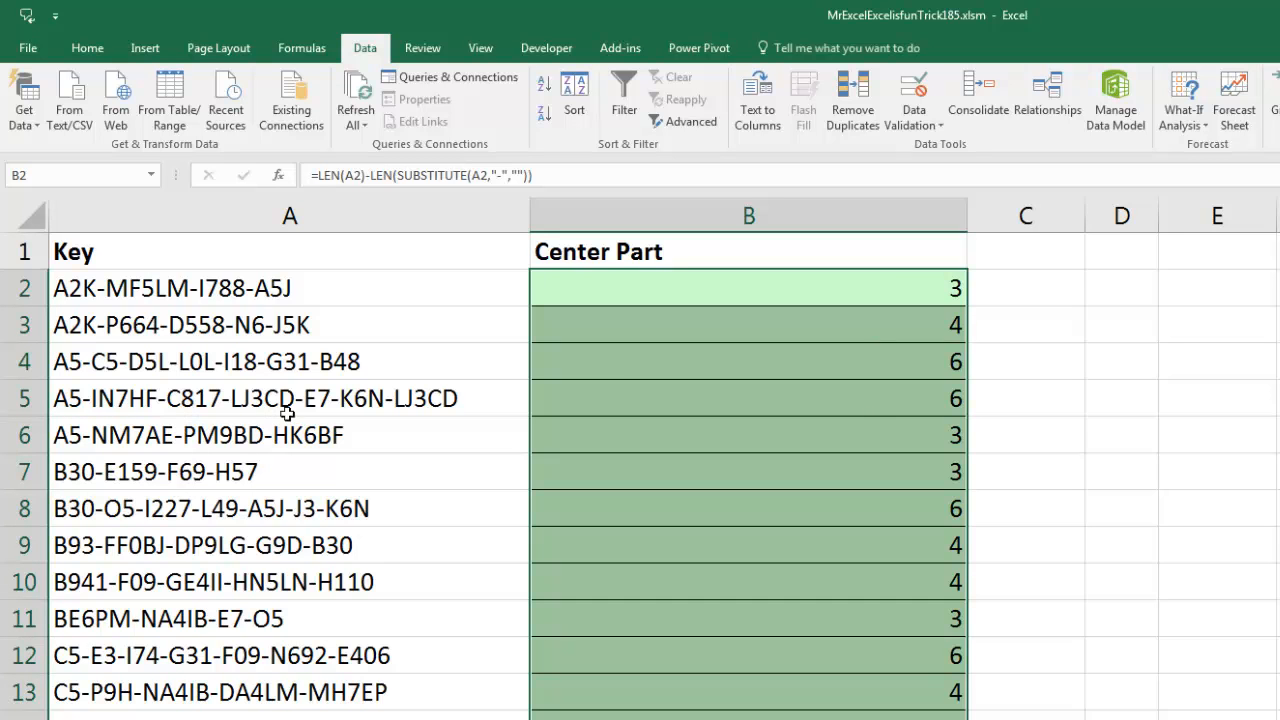
mouse_move(790, 361)
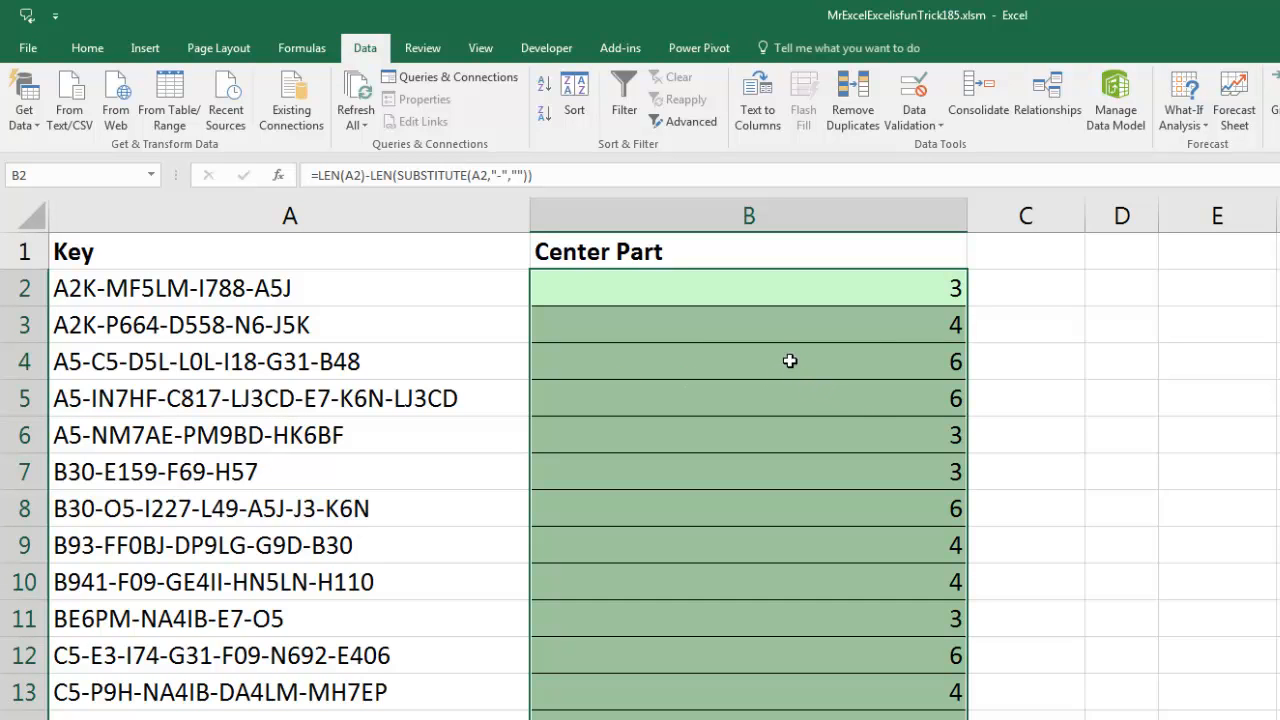
mouse_move(807, 407)
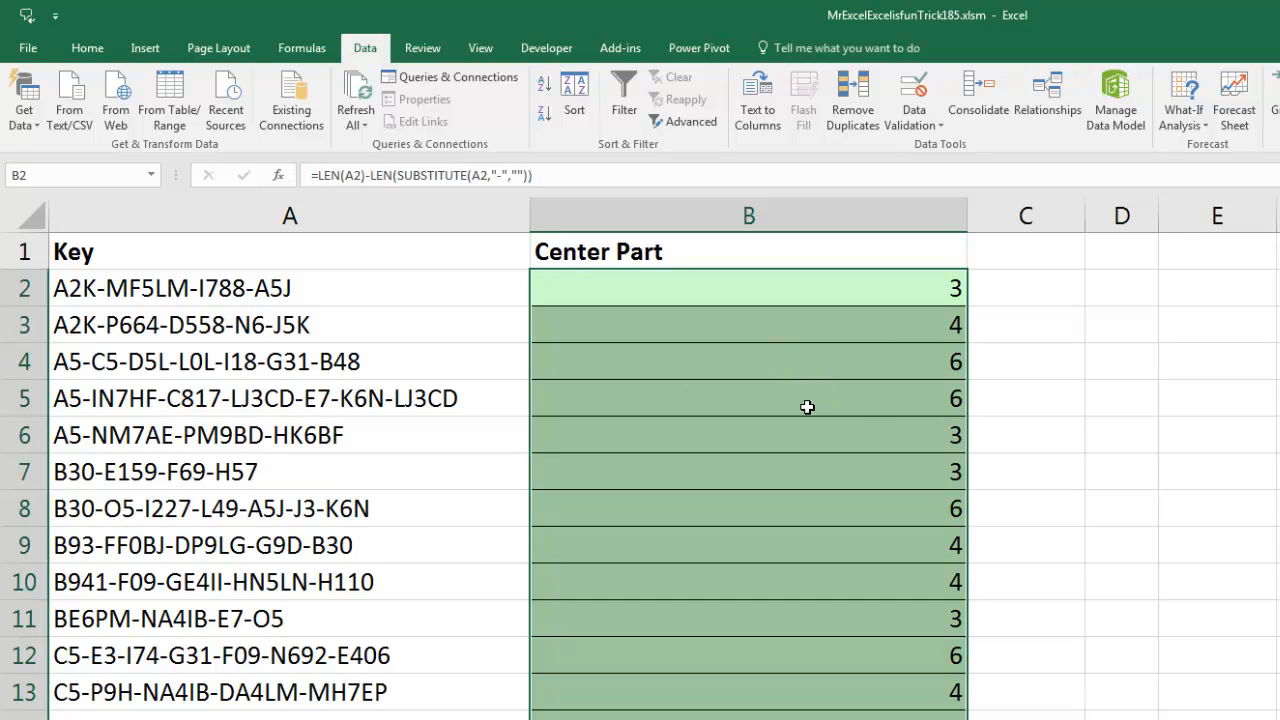
mouse_move(415, 378)
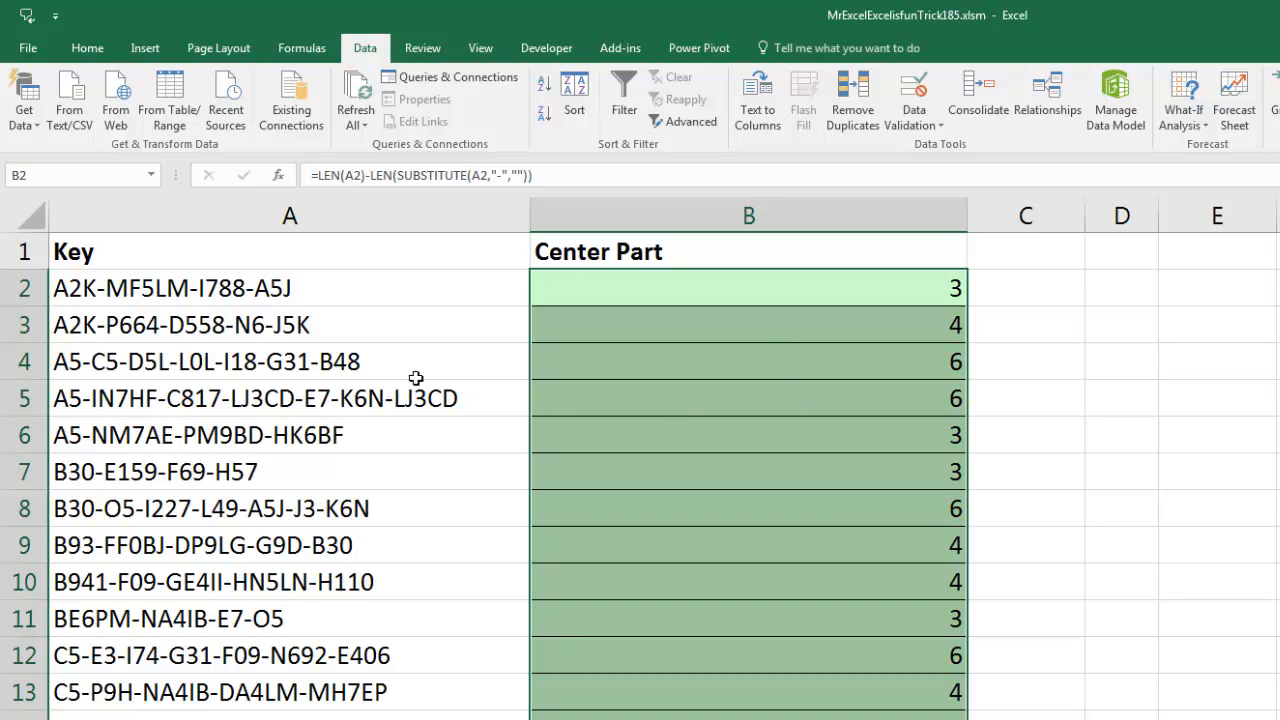
mouse_move(388, 383)
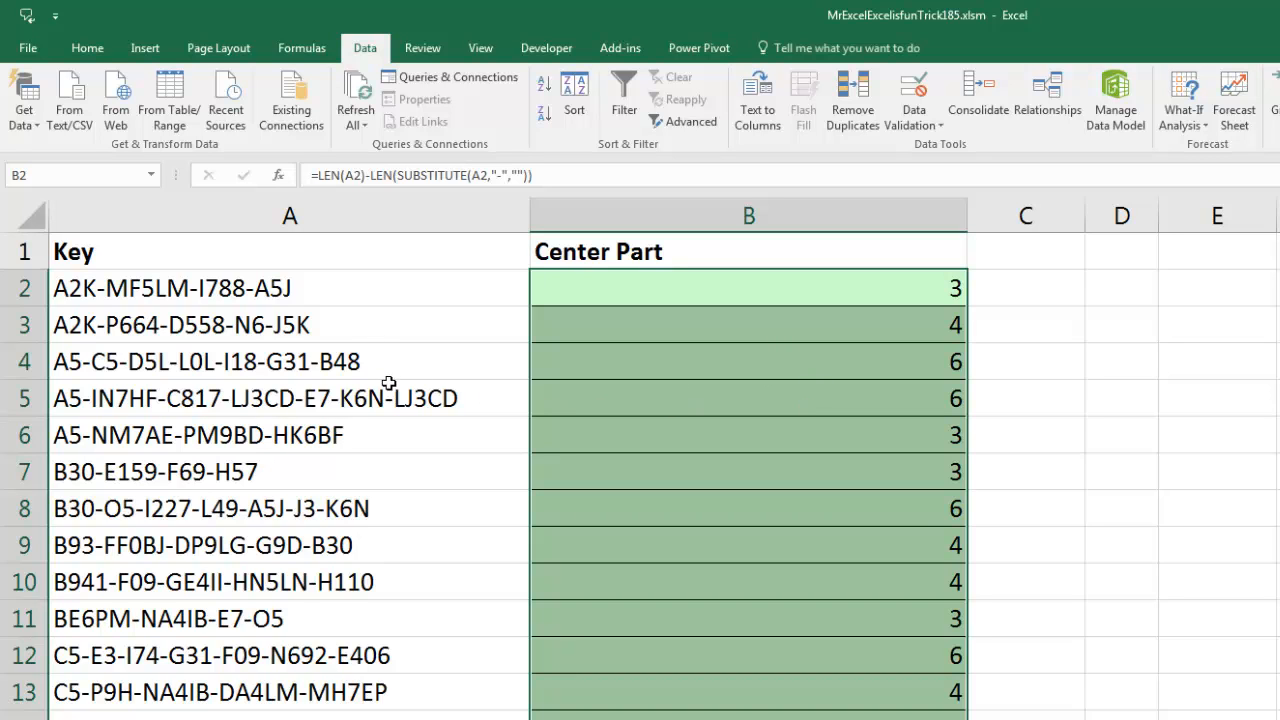
mouse_move(388, 379)
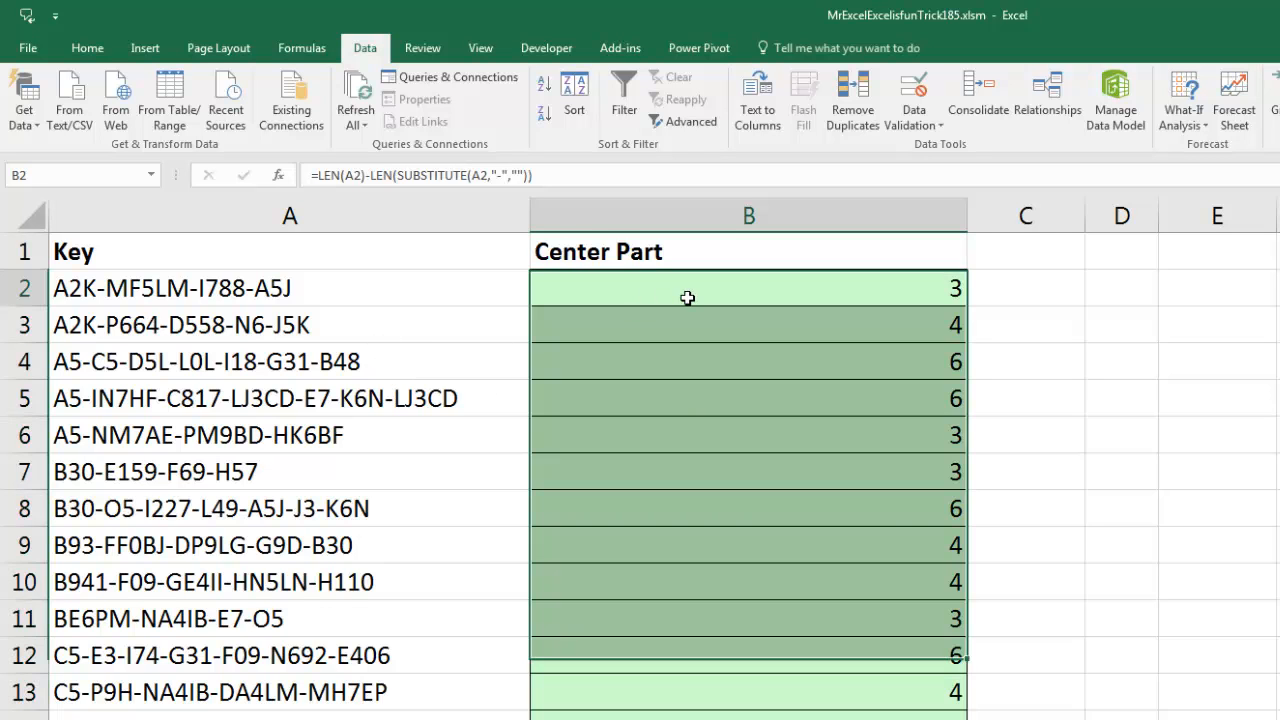
Wrap the dash-count formula in SUBSTITUTE(A2,"-","^",…) to replace the last dash
double_click(748, 288)
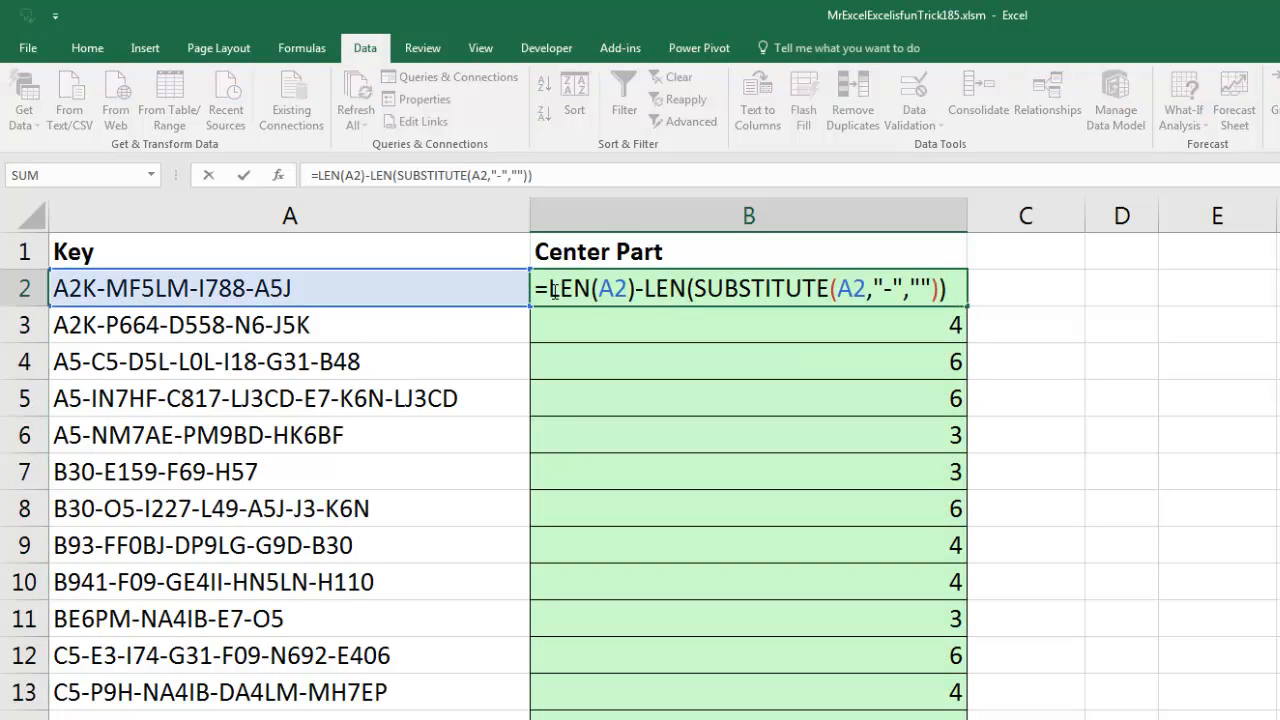
text(su)
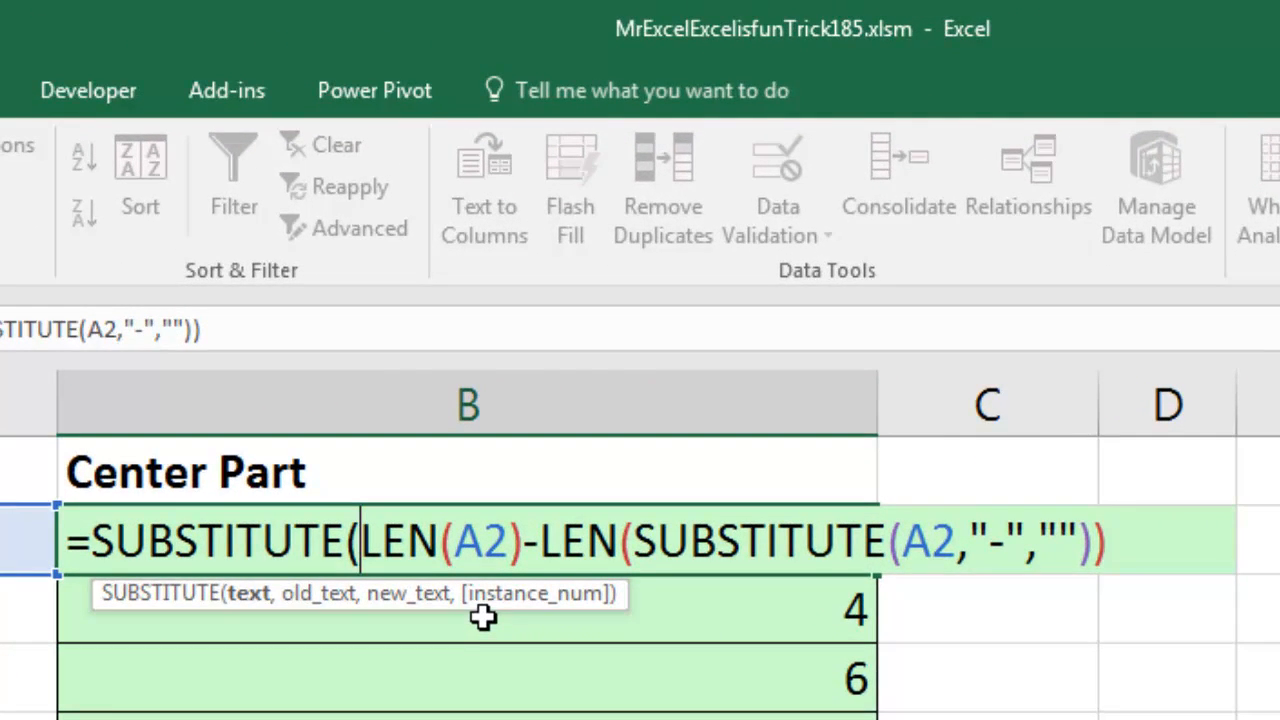
mouse_move(623, 614)
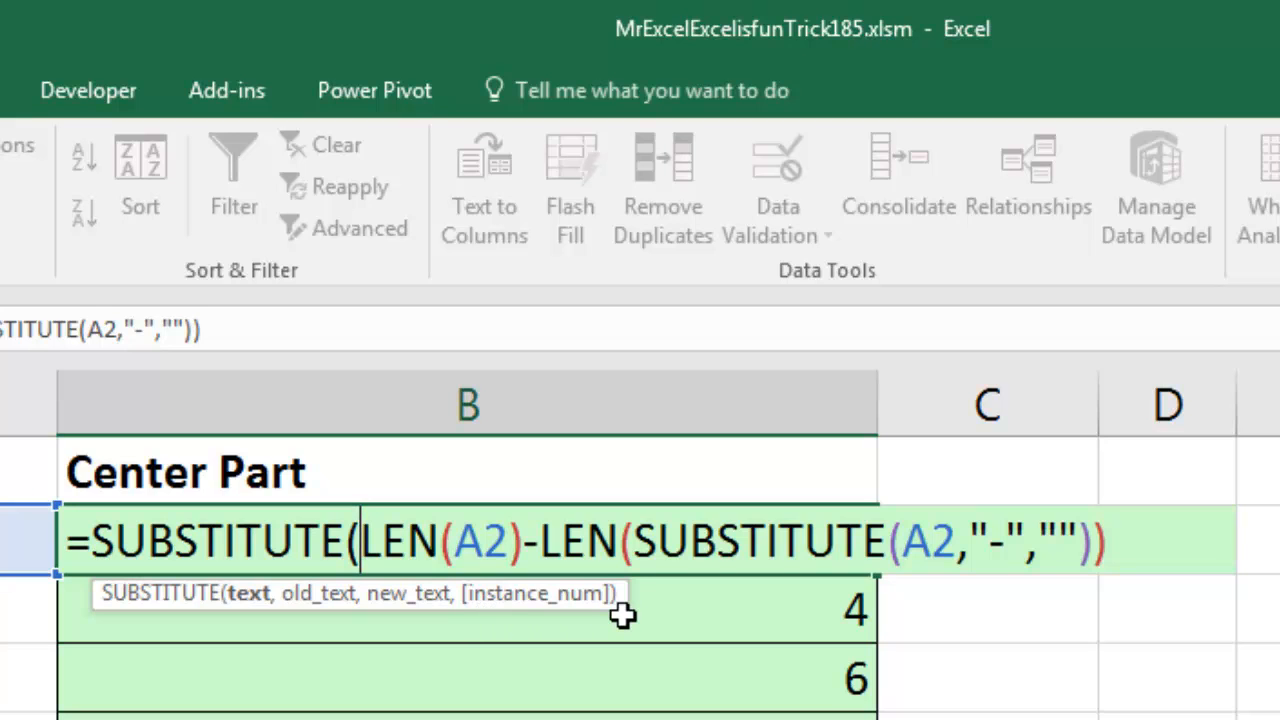
mouse_move(597, 627)
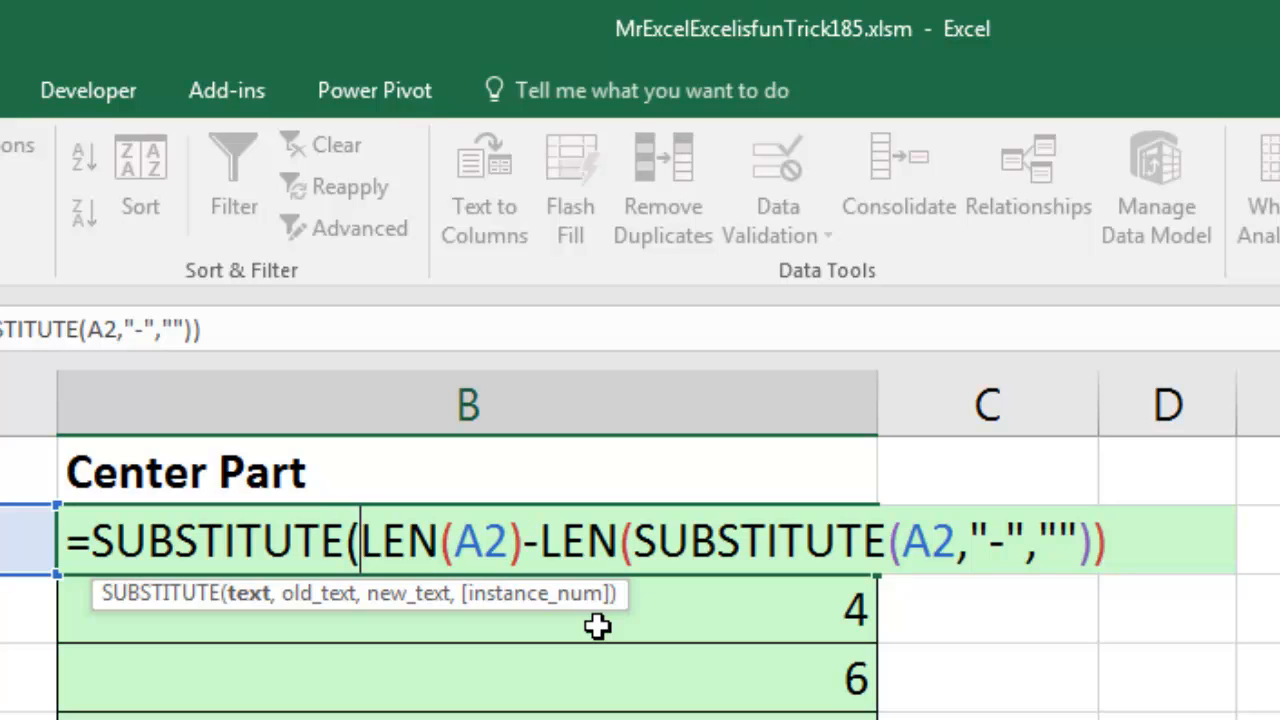
mouse_move(571, 641)
text(A2,)
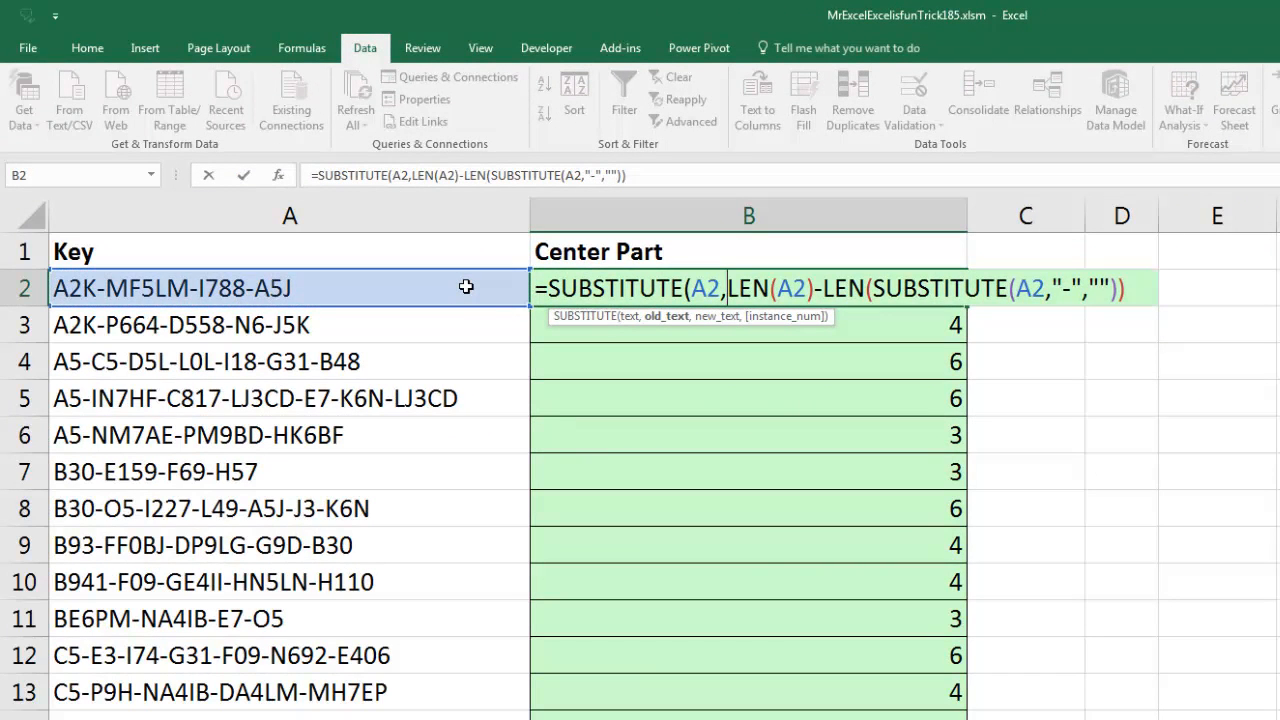
text("-")
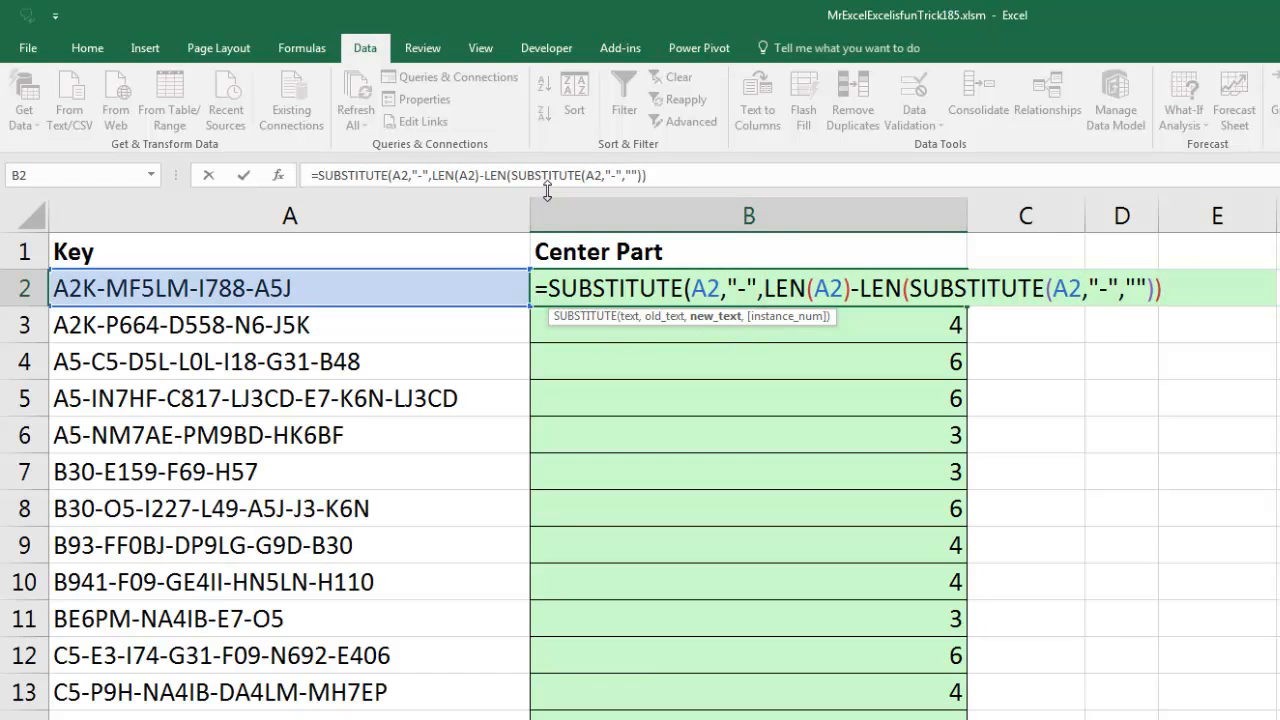
mouse_move(869, 646)
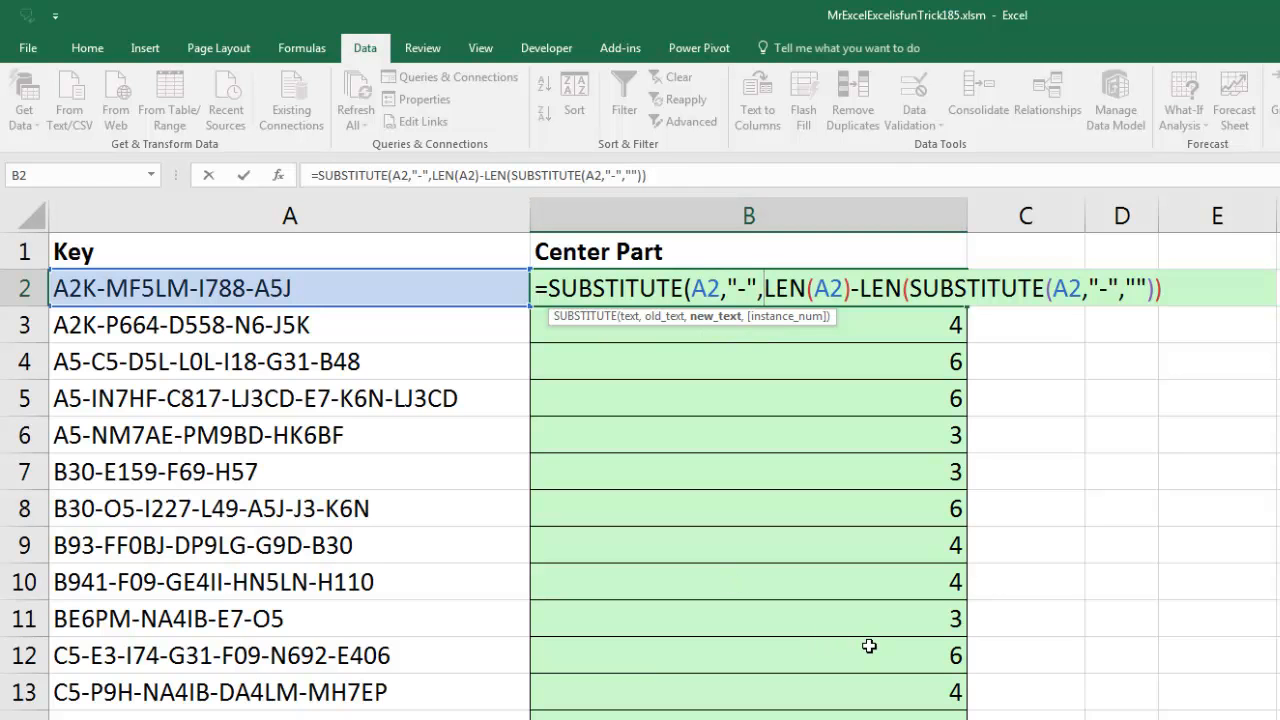
text(^)
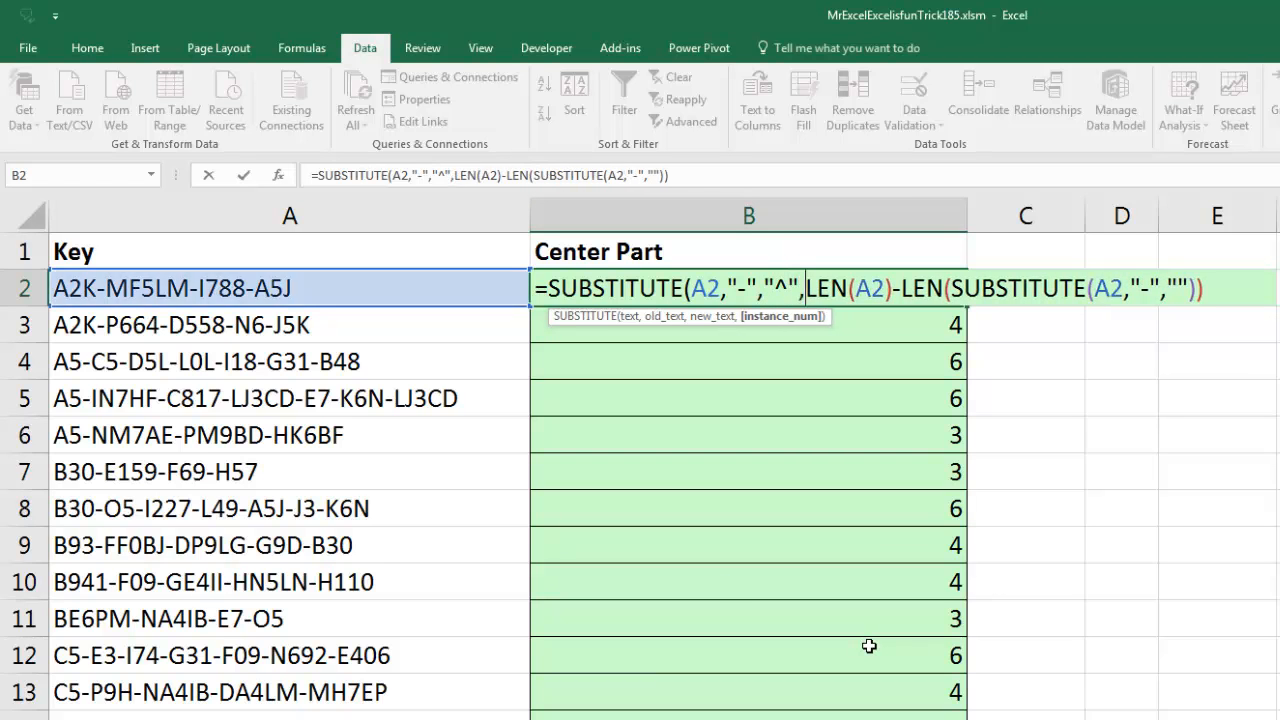
mouse_move(795, 337)
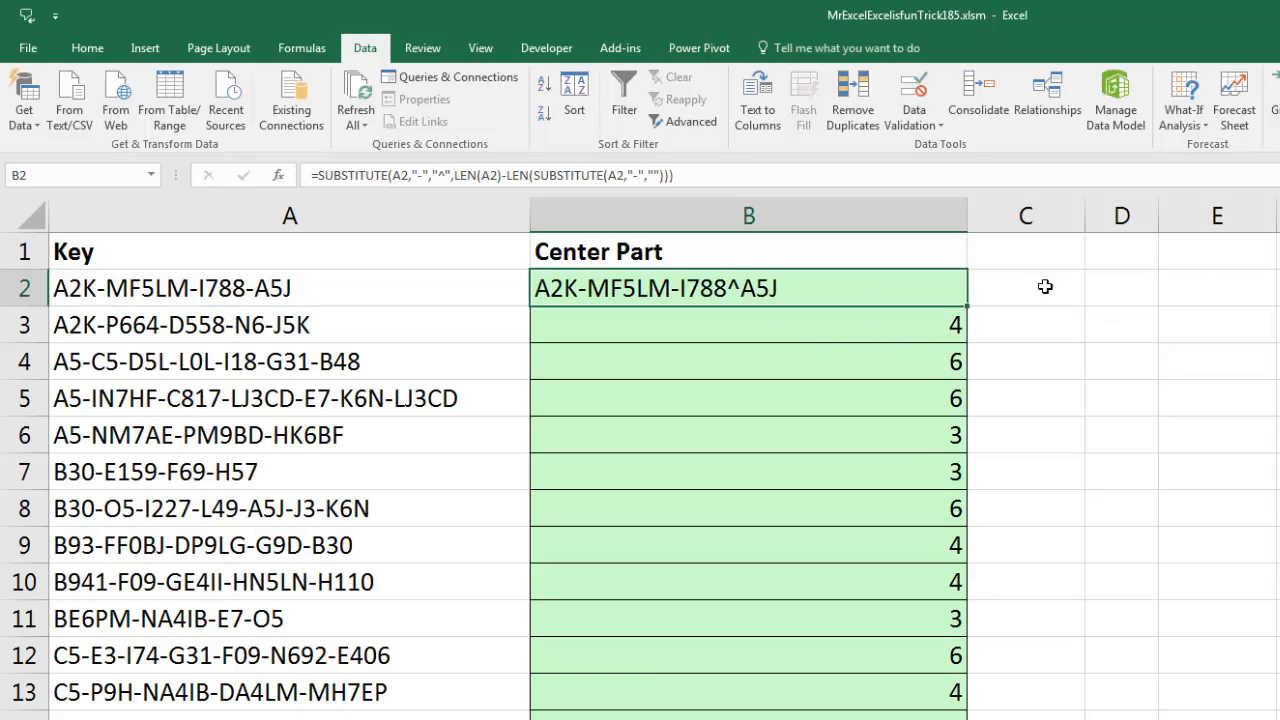
mouse_move(989, 309)
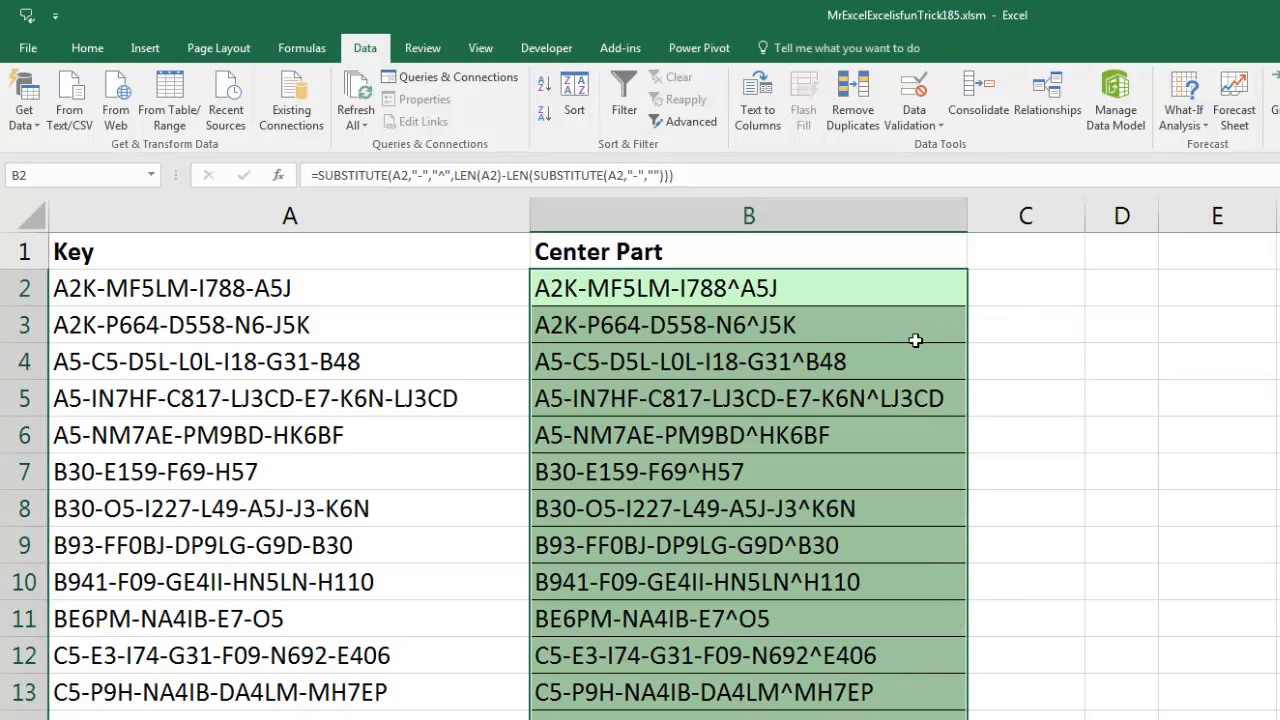
mouse_move(747, 408)
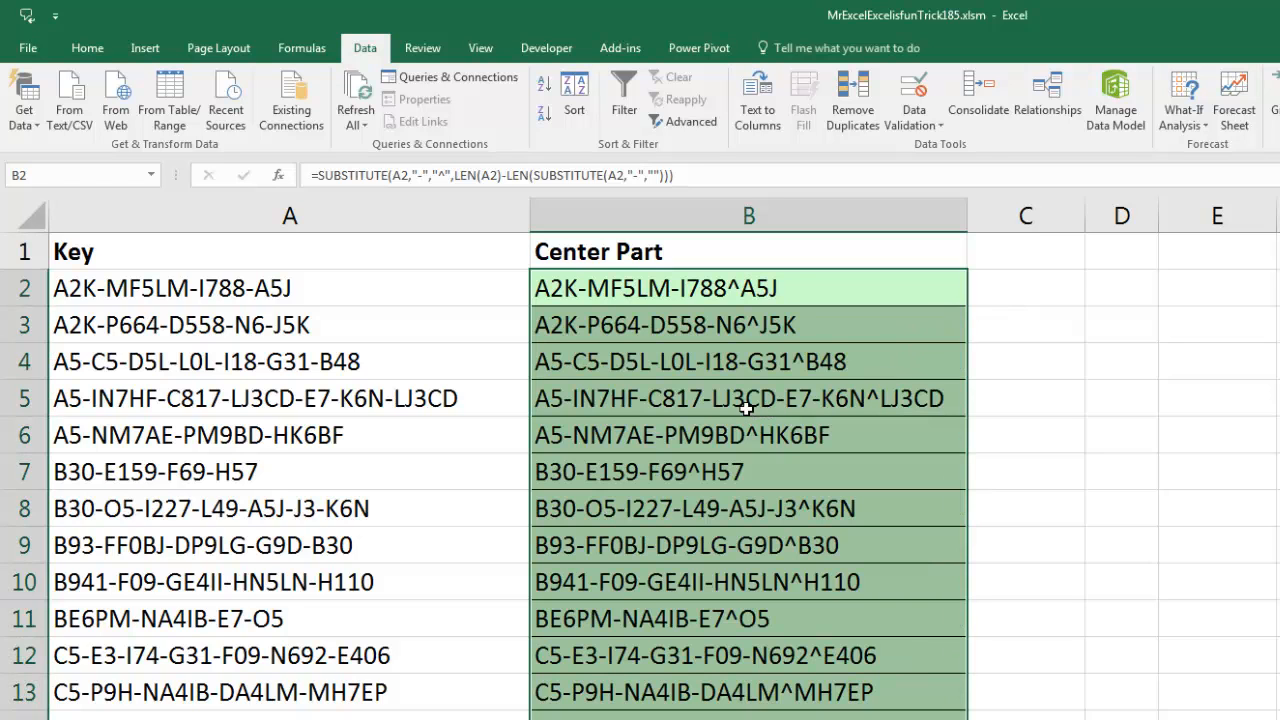
mouse_move(763, 421)
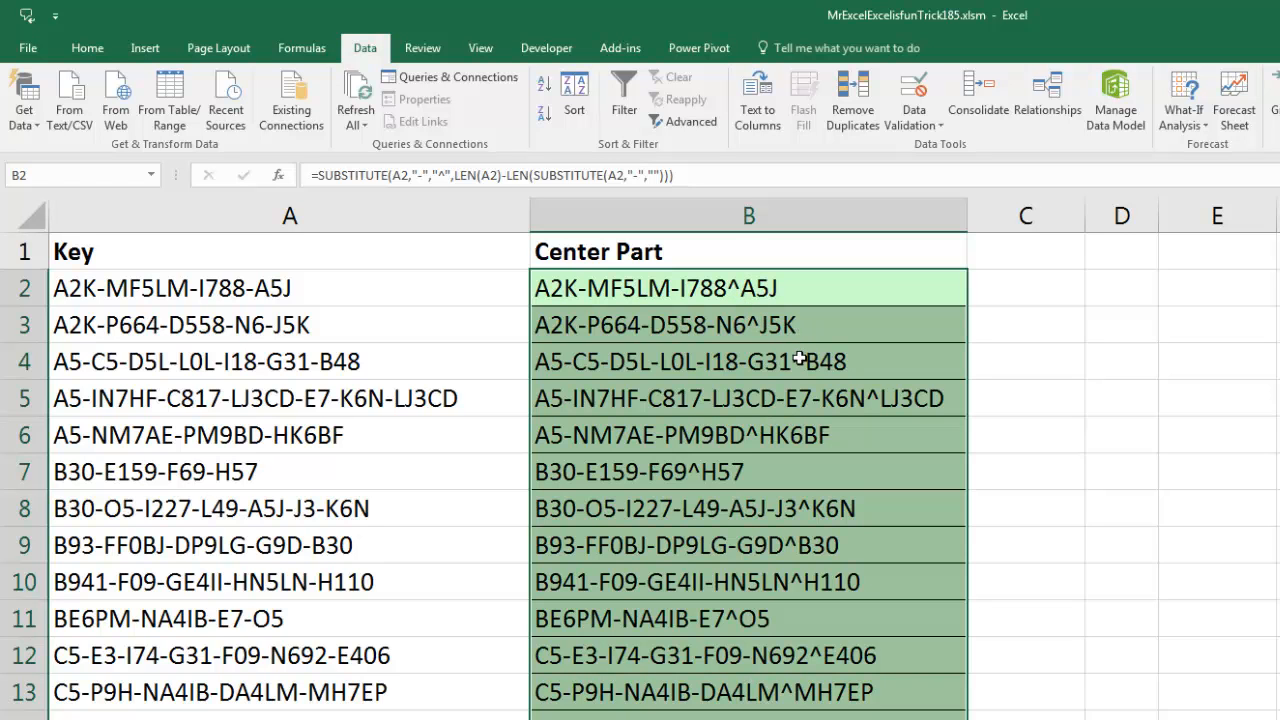
mouse_move(663, 291)
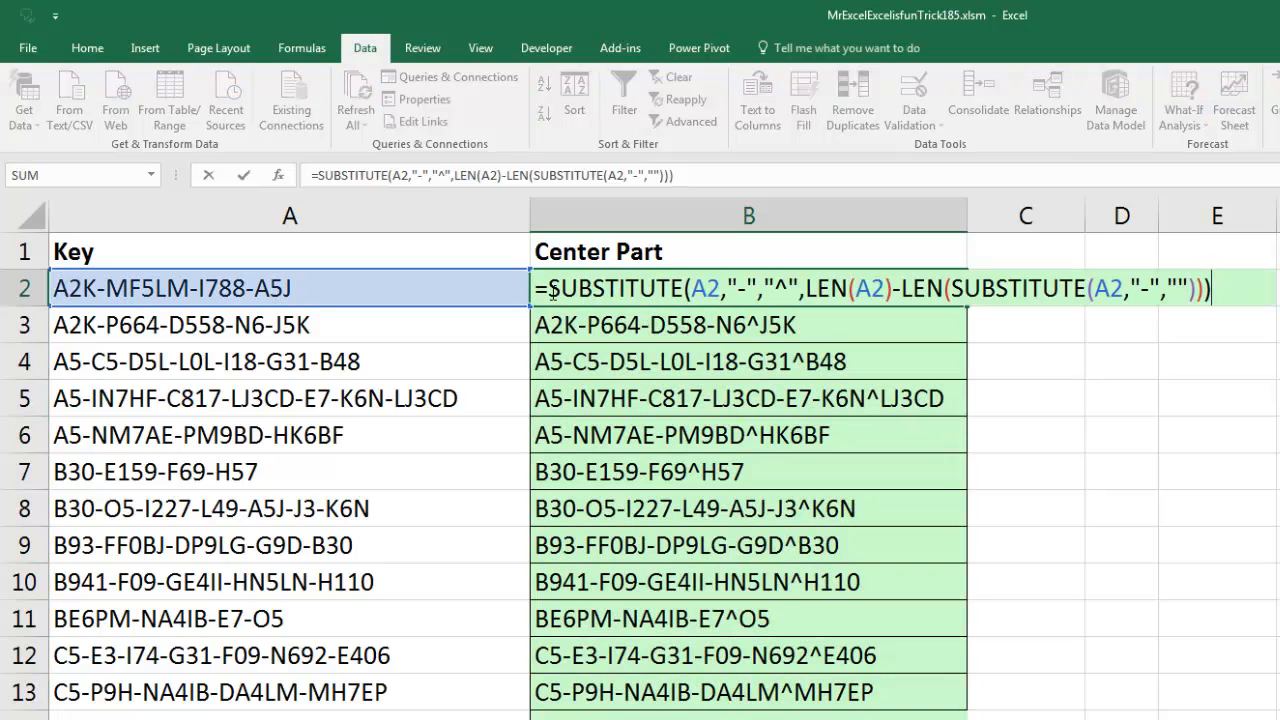
Finish the SEARCH formula on the caret-substituted Key so B2 returns the last dash position
text(s)
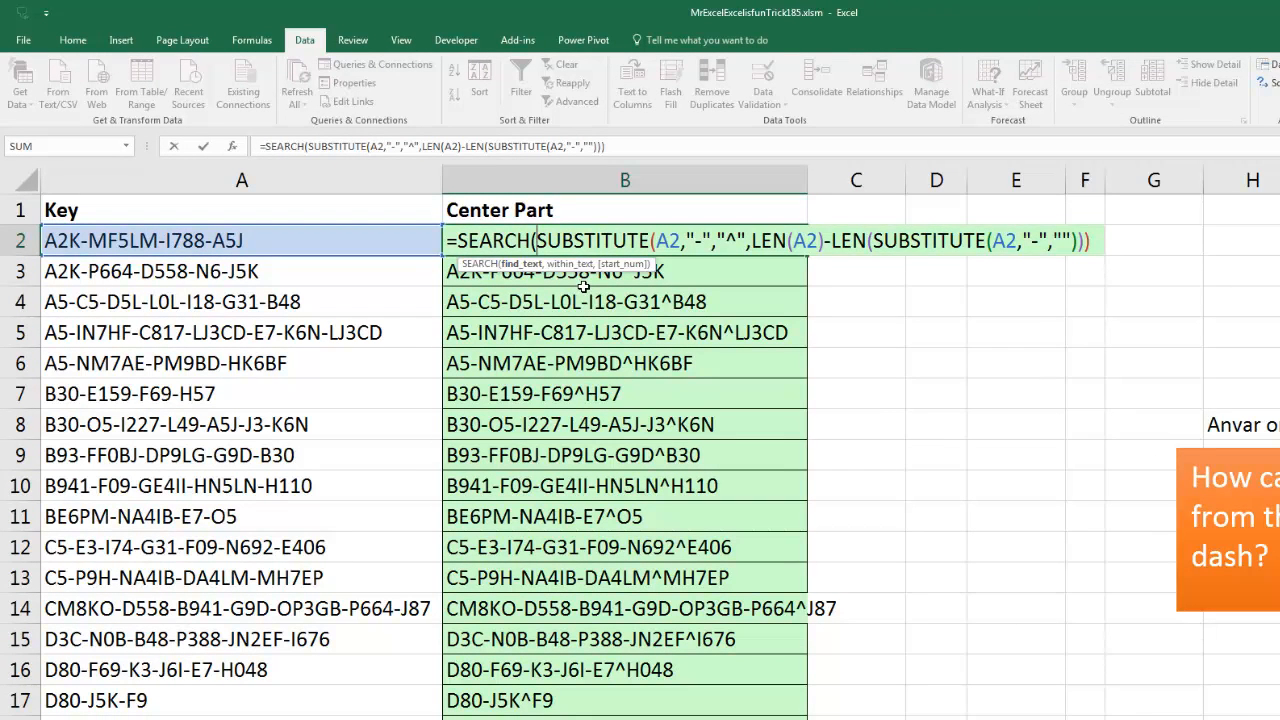
text("^)
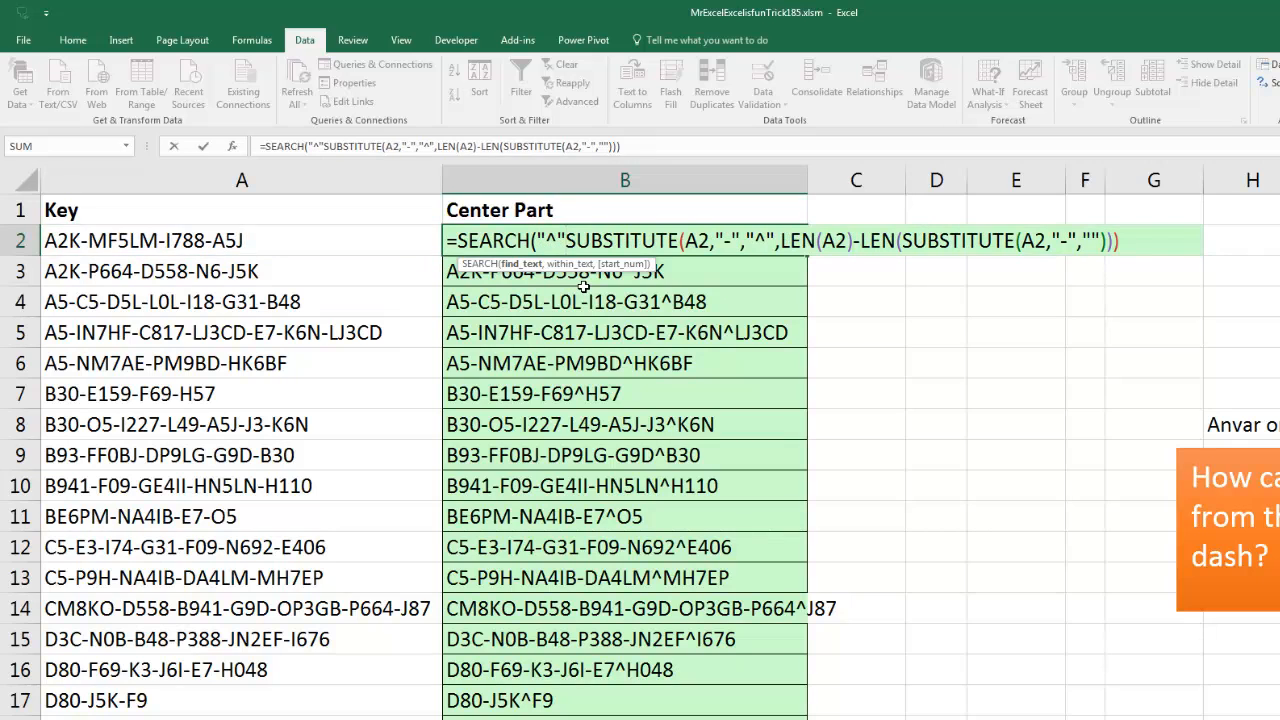
click(142, 240)
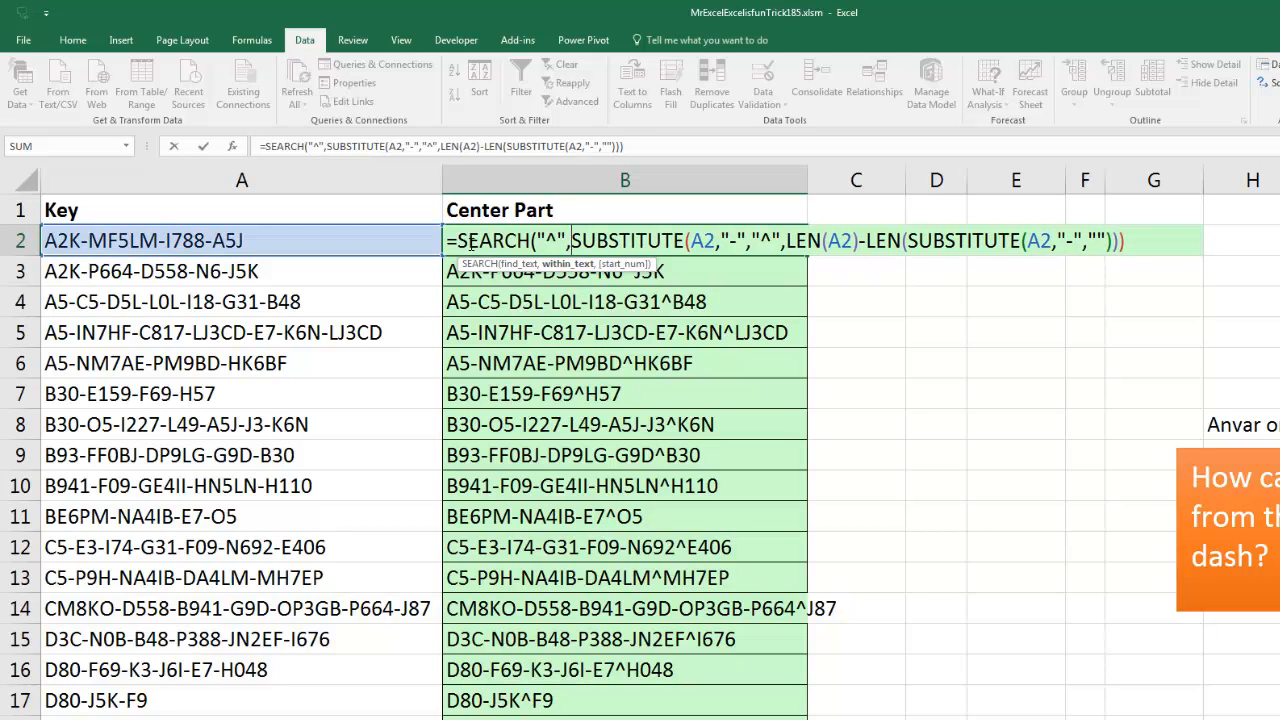
mouse_move(625, 350)
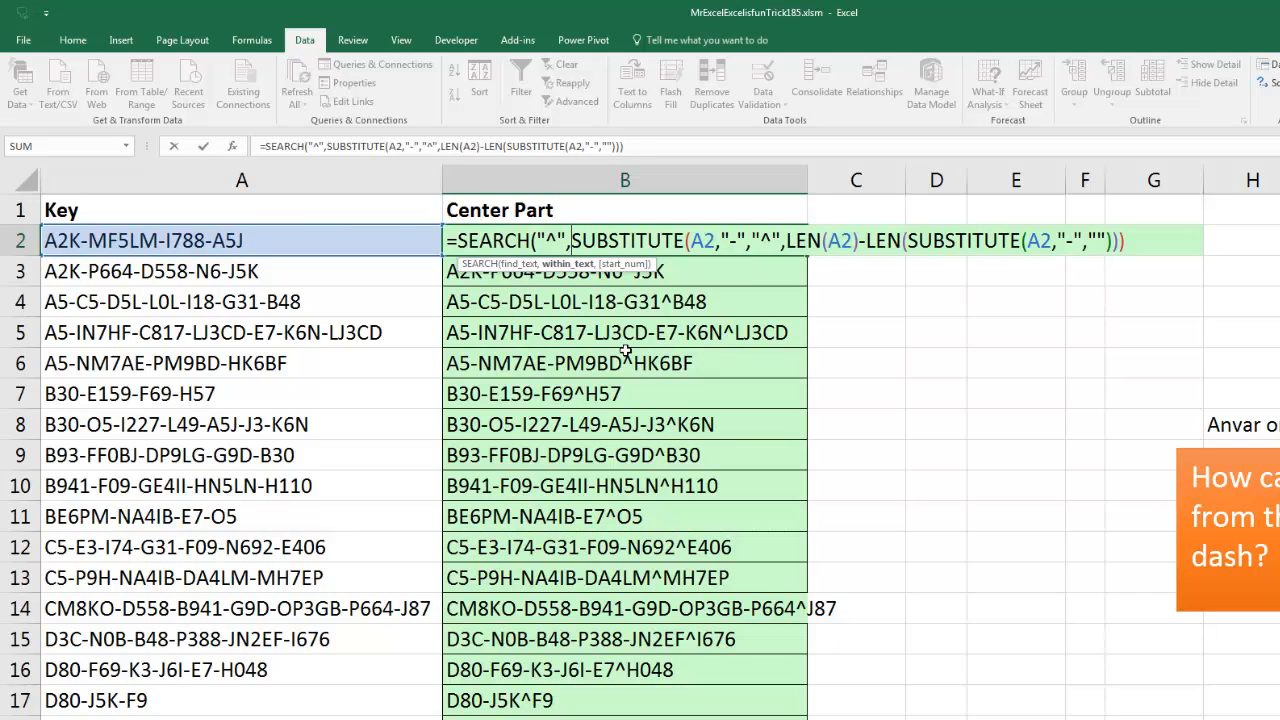
mouse_move(631, 347)
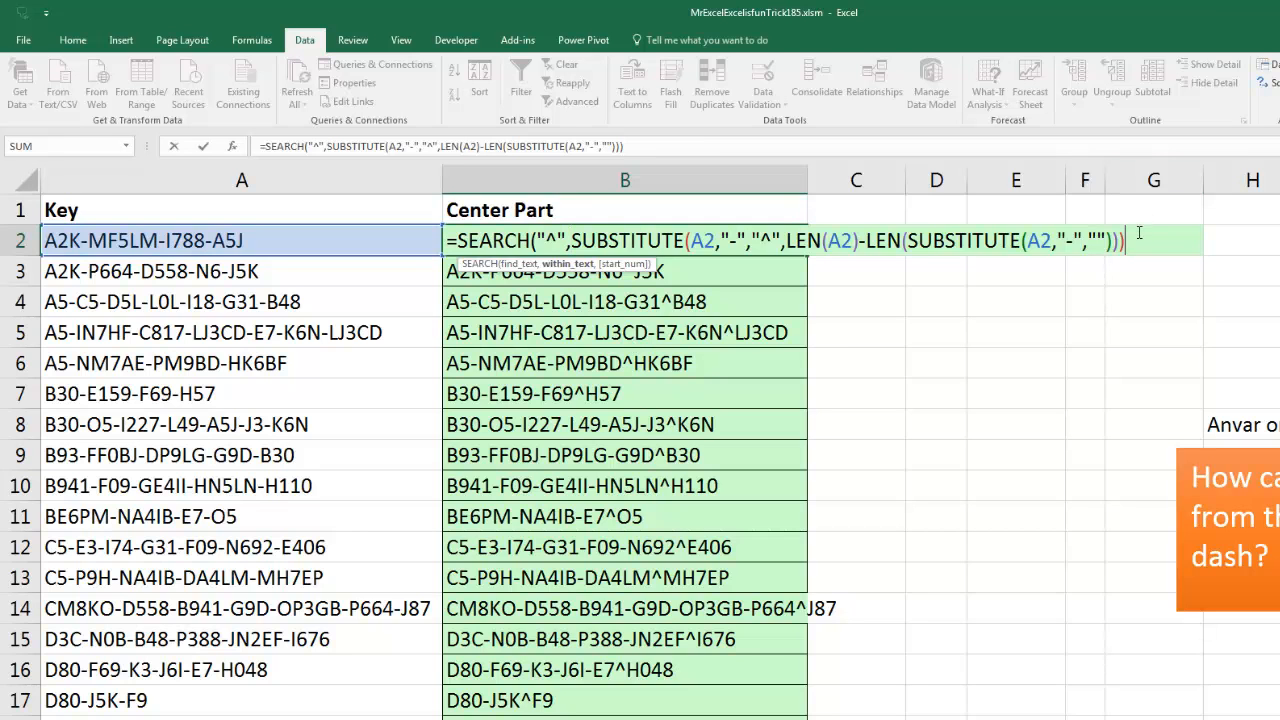
text())
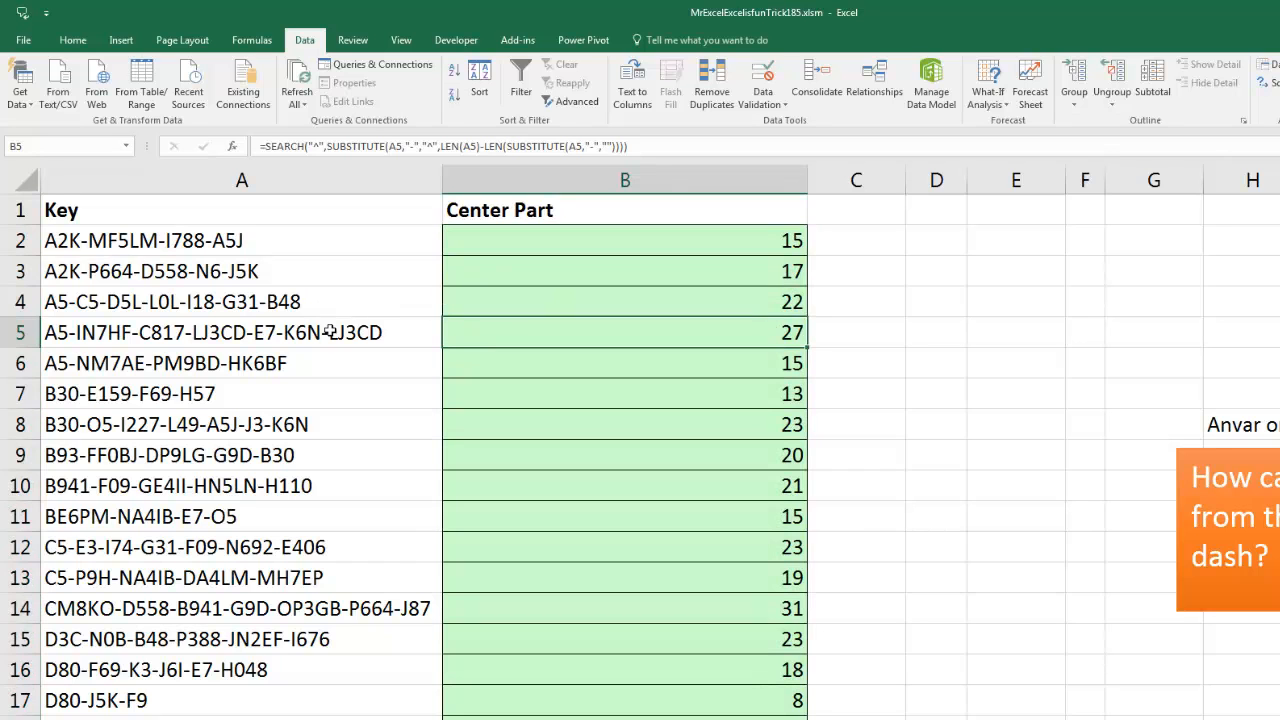
mouse_move(335, 279)
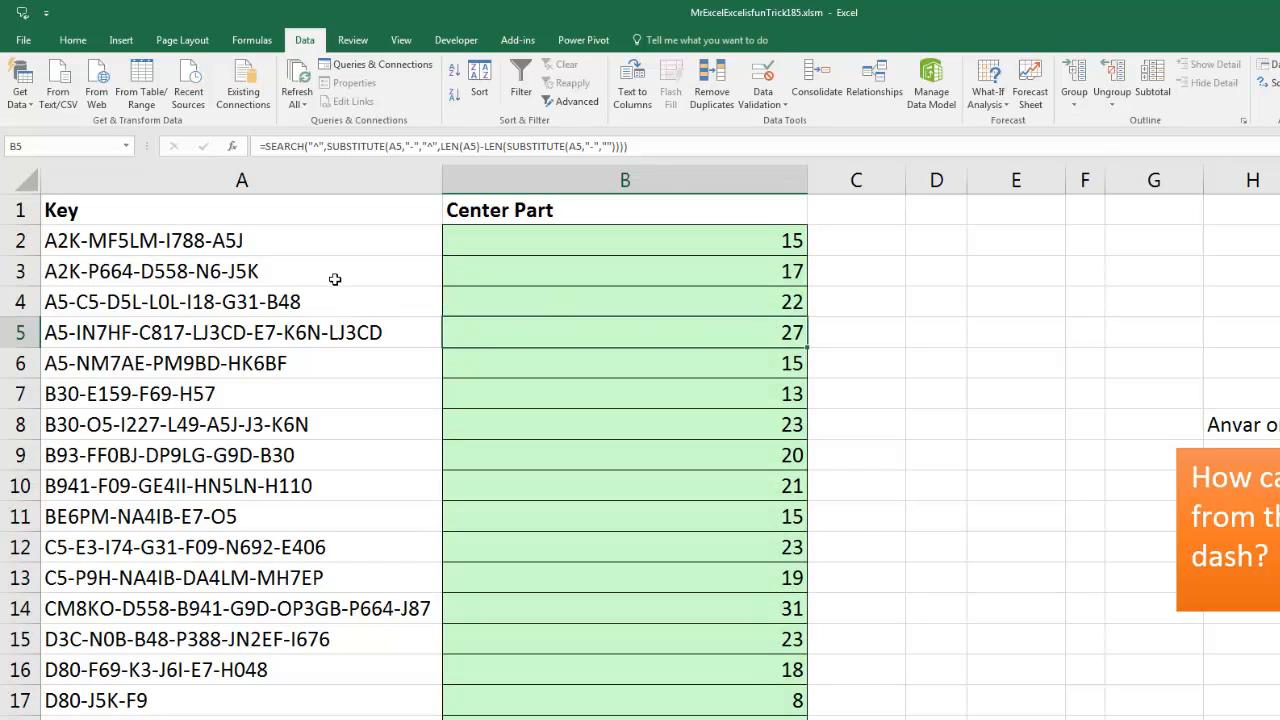
mouse_move(447, 345)
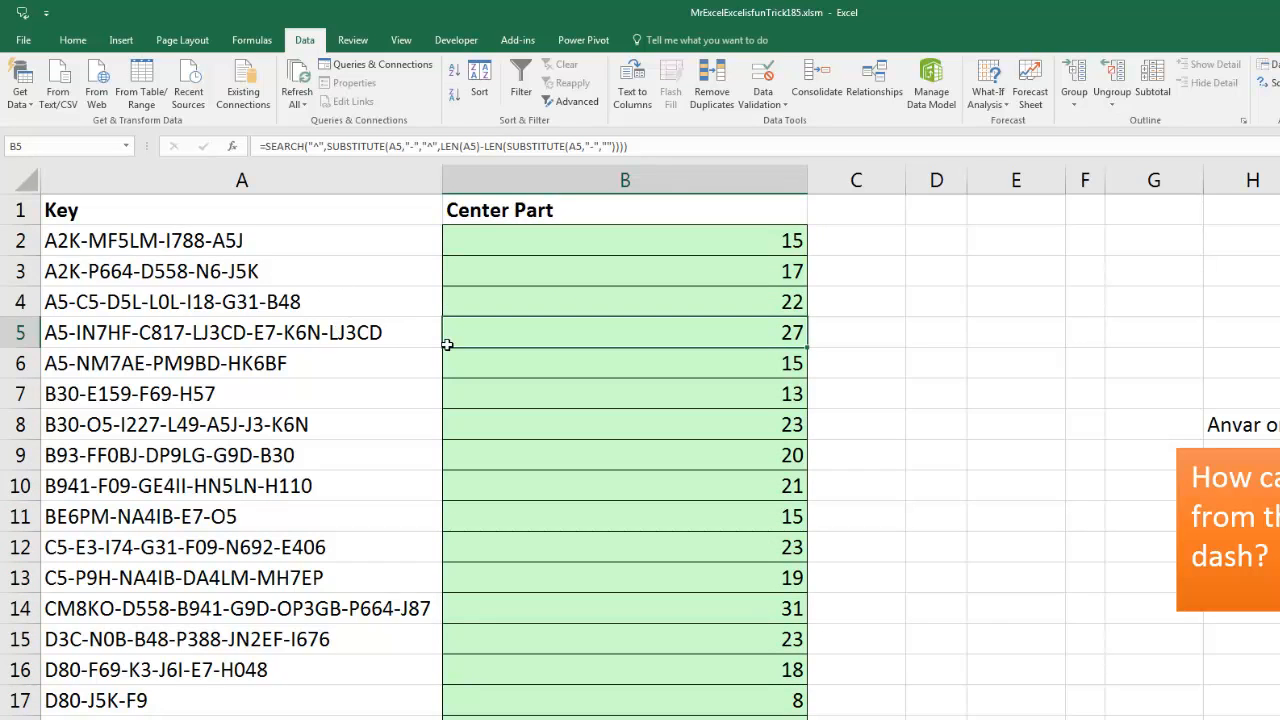
mouse_move(52, 344)
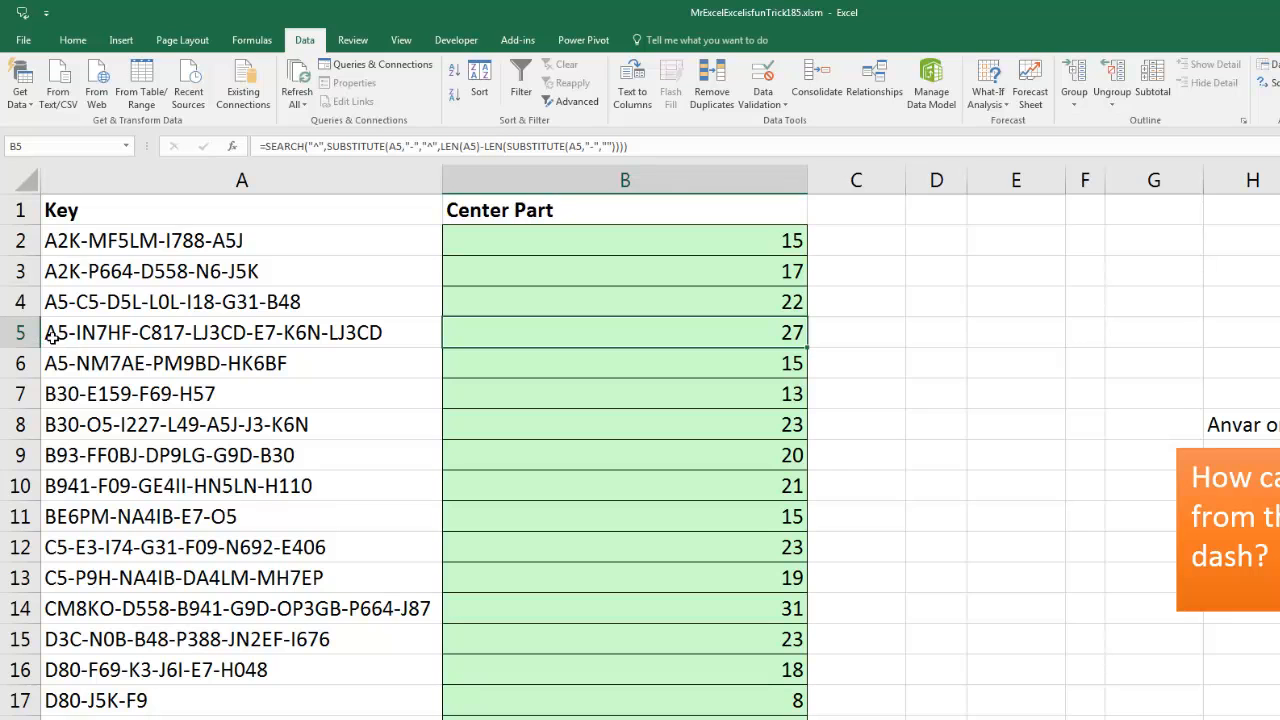
mouse_move(327, 353)
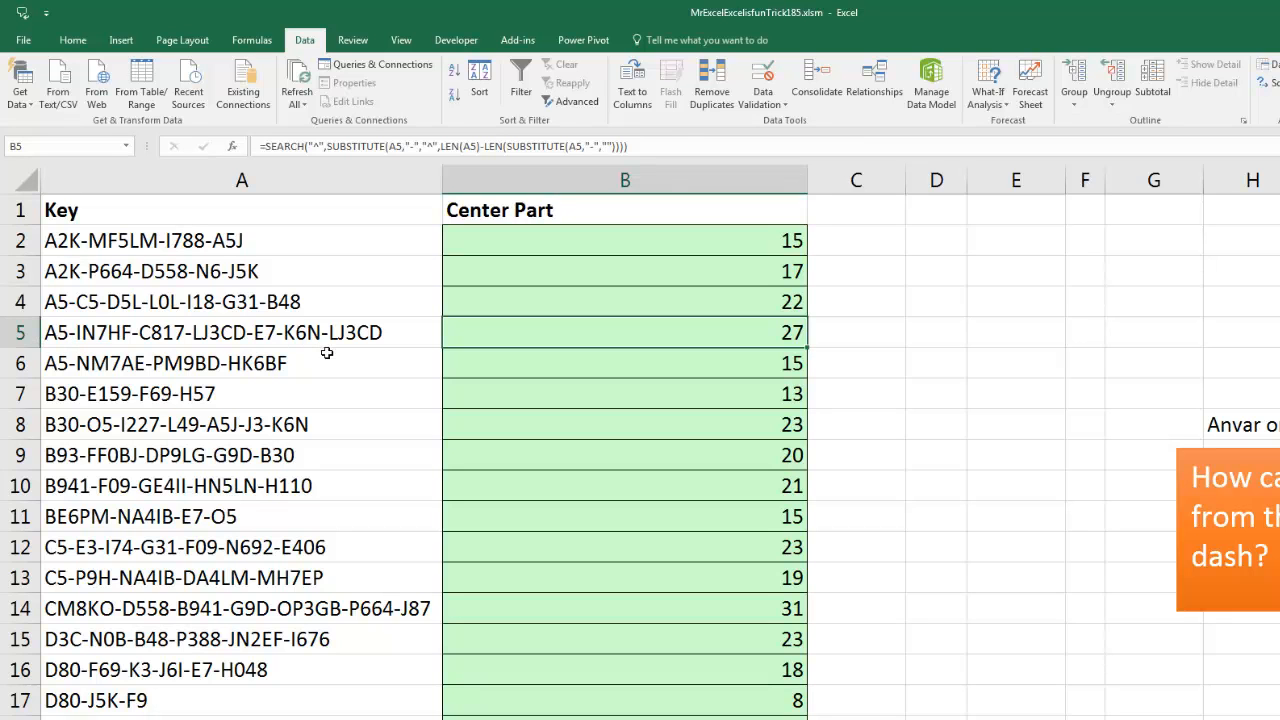
mouse_move(322, 345)
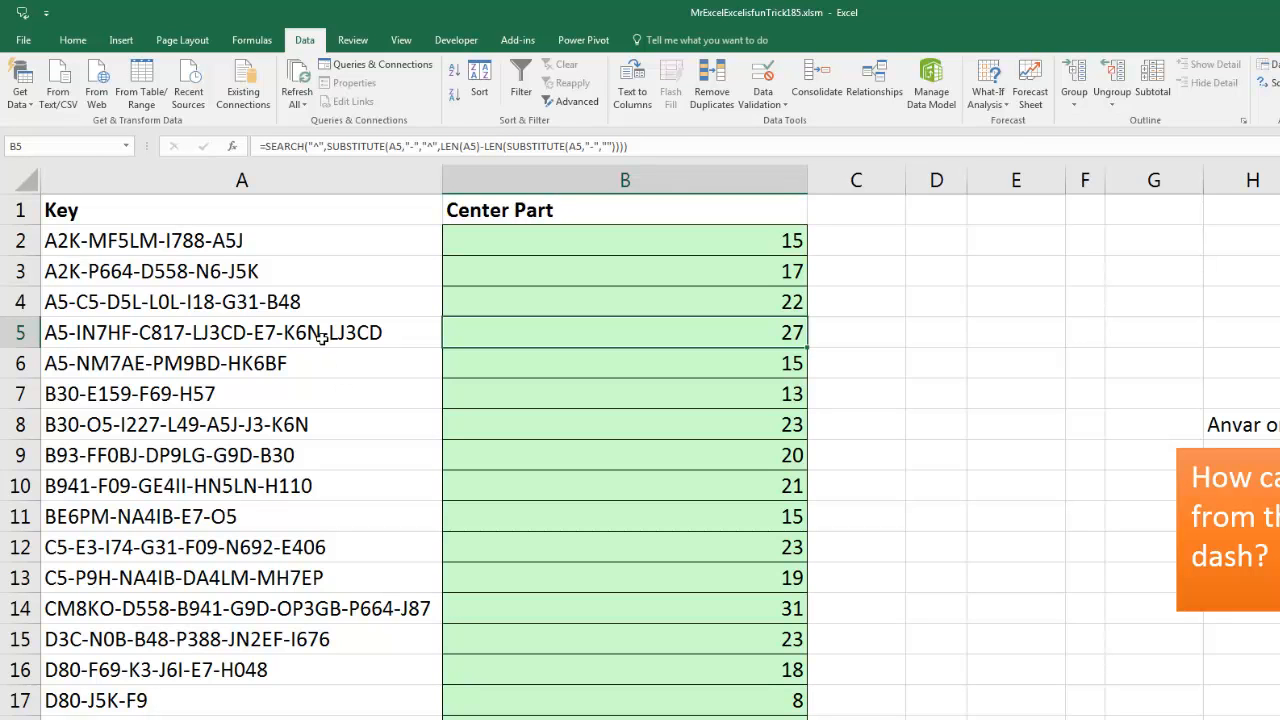
mouse_move(337, 358)
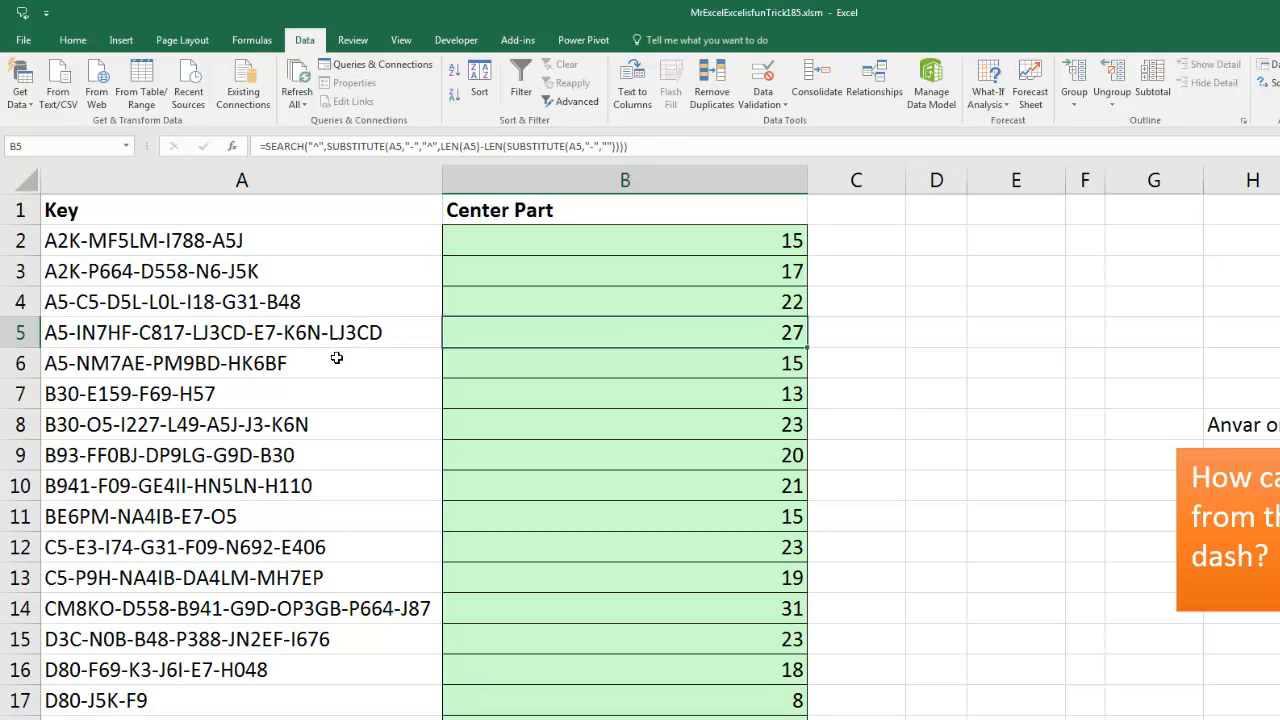
mouse_move(746, 341)
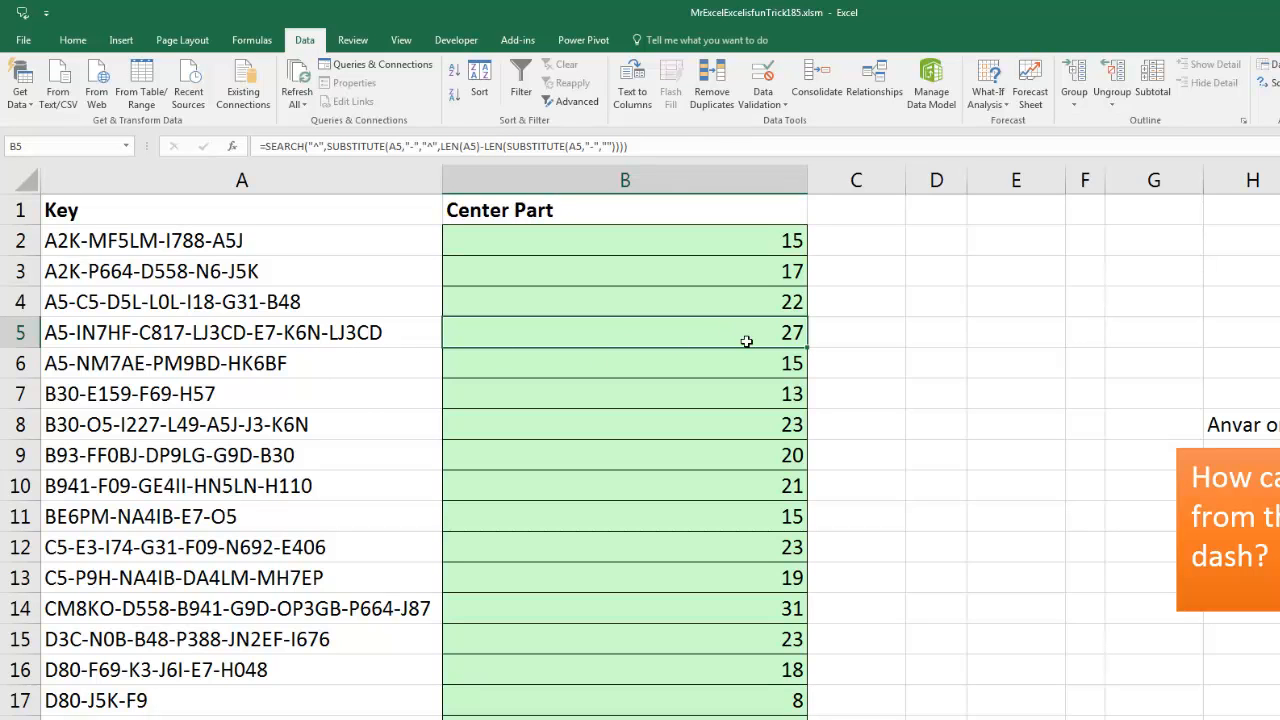
mouse_move(311, 357)
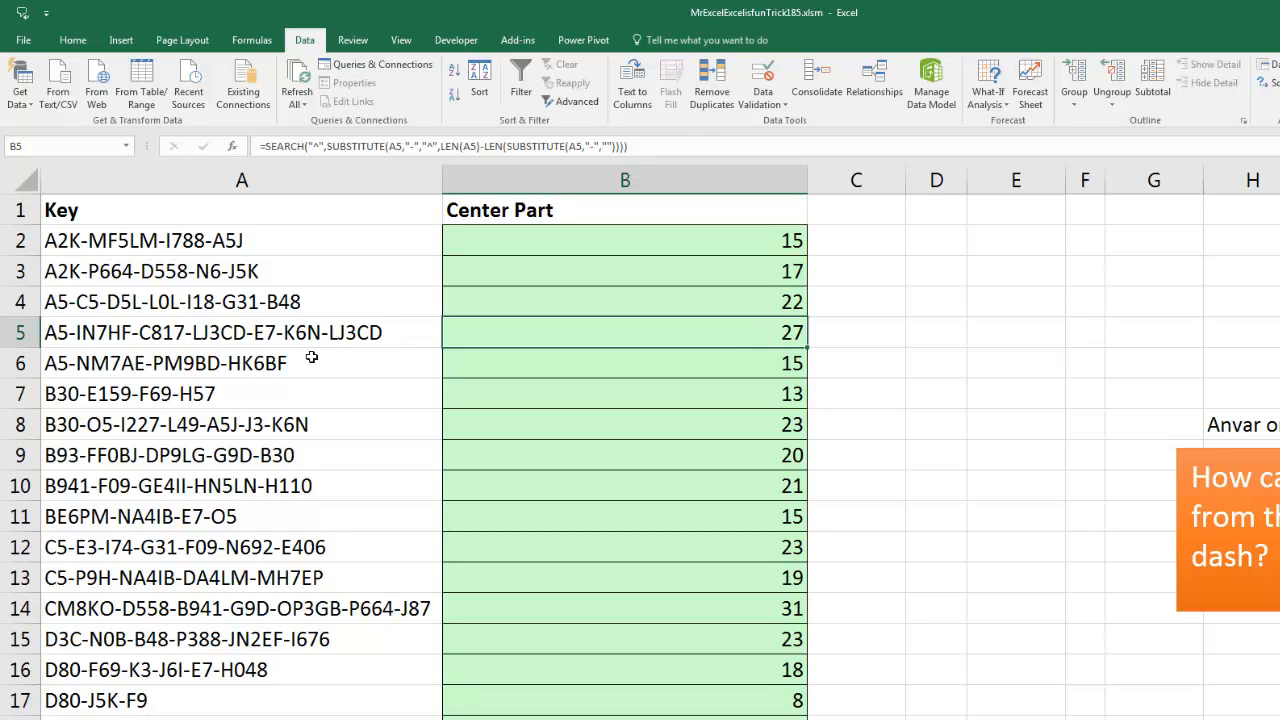
mouse_move(717, 237)
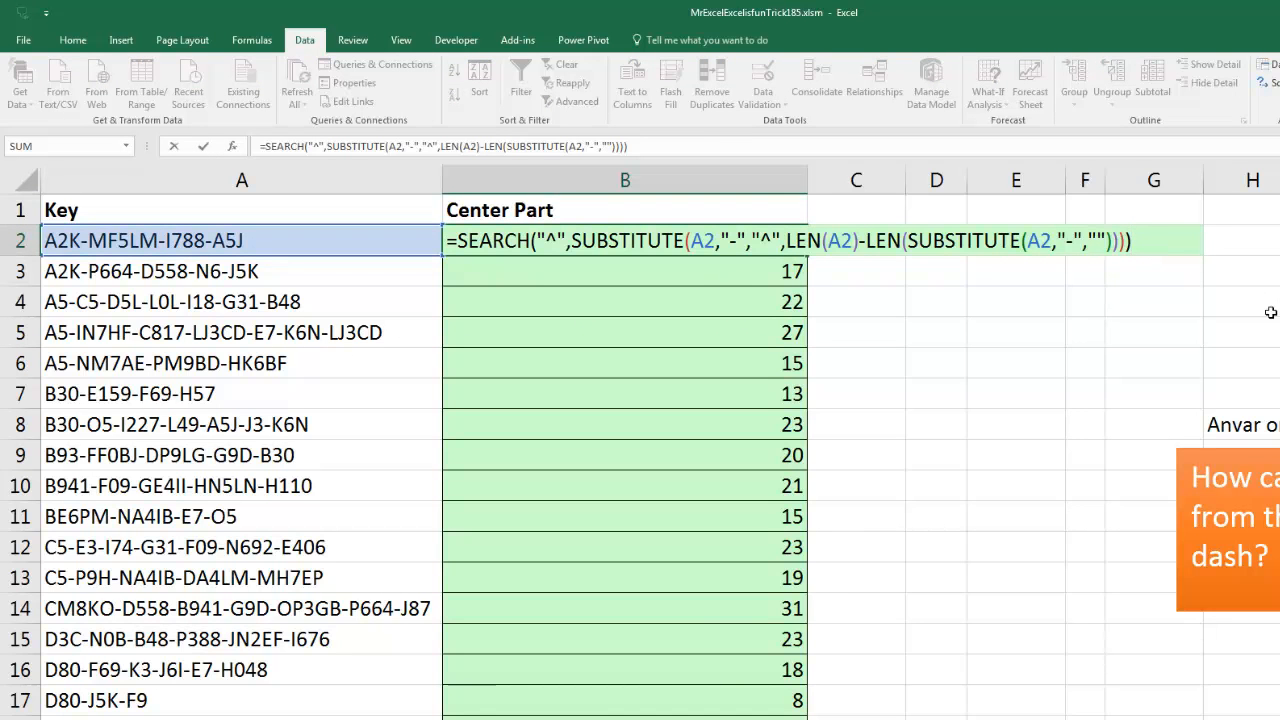
Subtract 1 from the position and wrap it in LEFT(A2, ...) to drop the final part
text(-1)
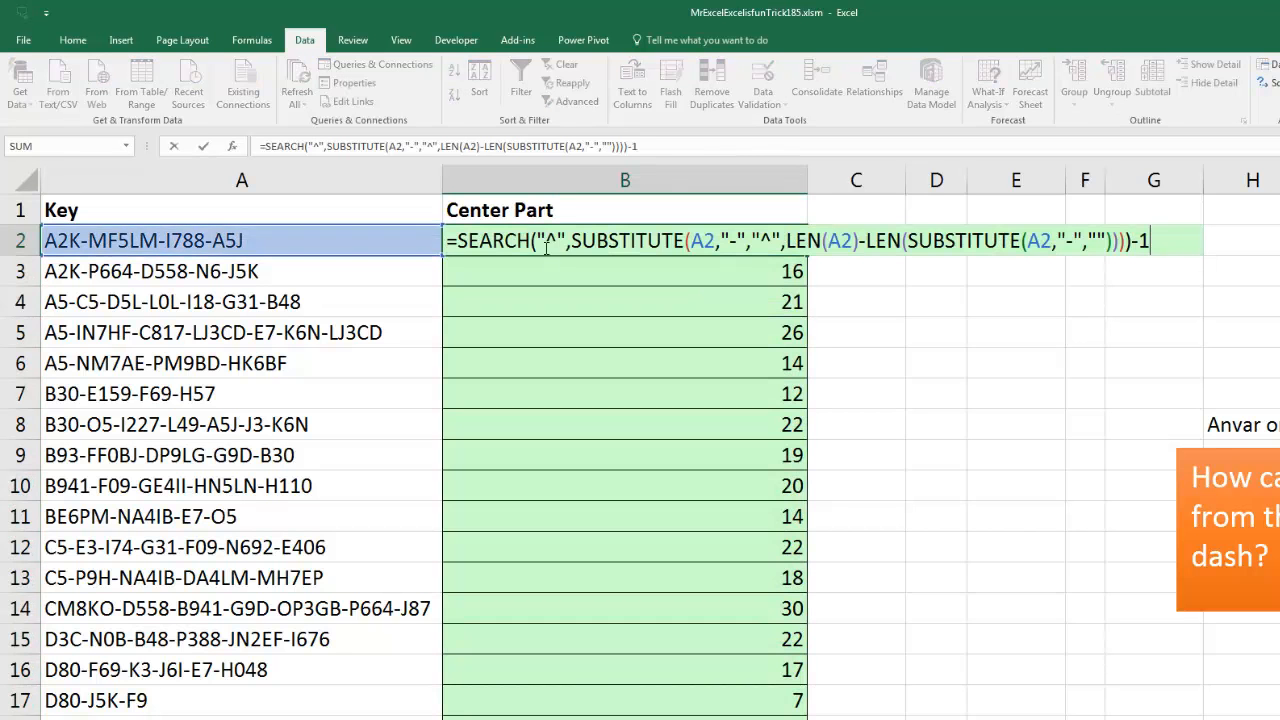
text(left)
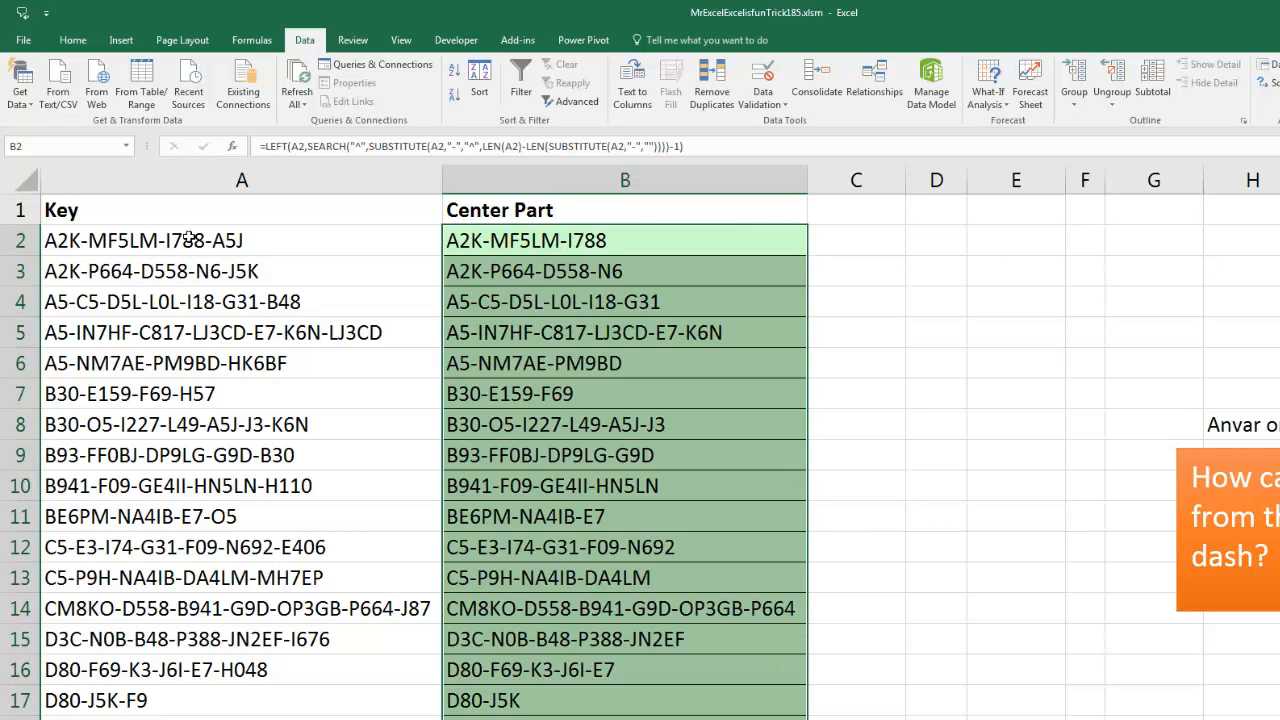
mouse_move(200, 240)
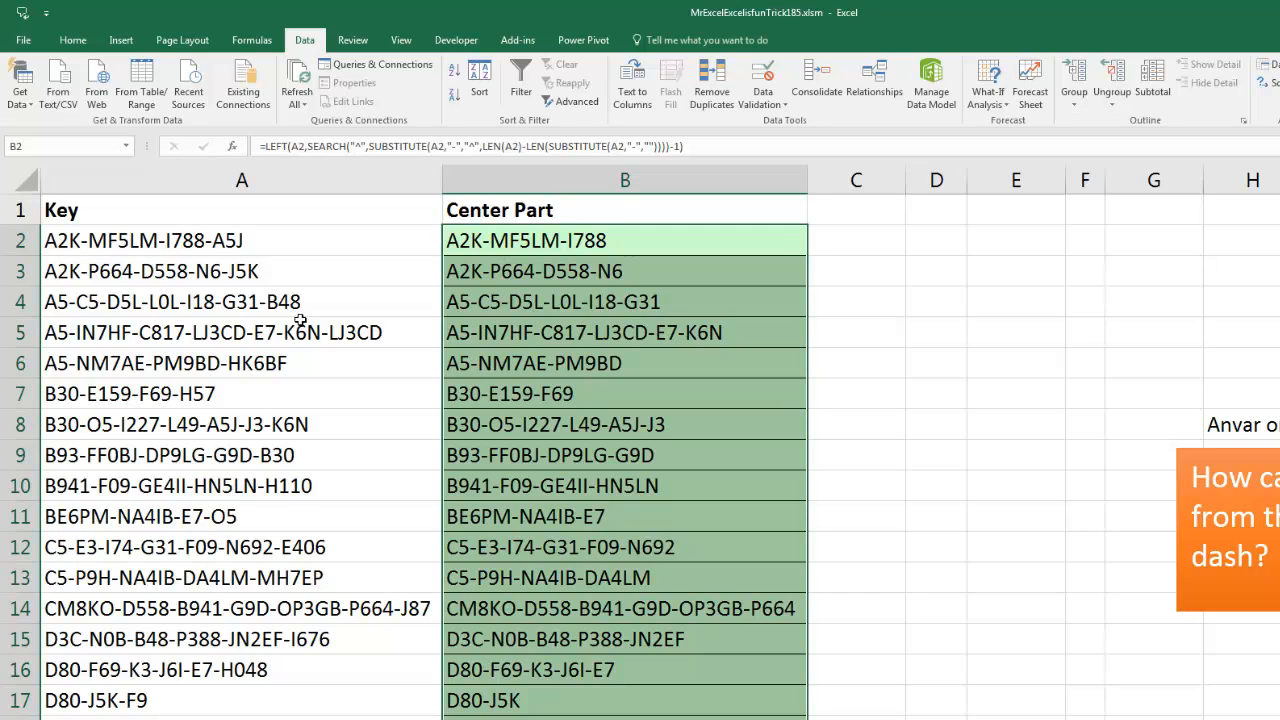
mouse_move(708, 357)
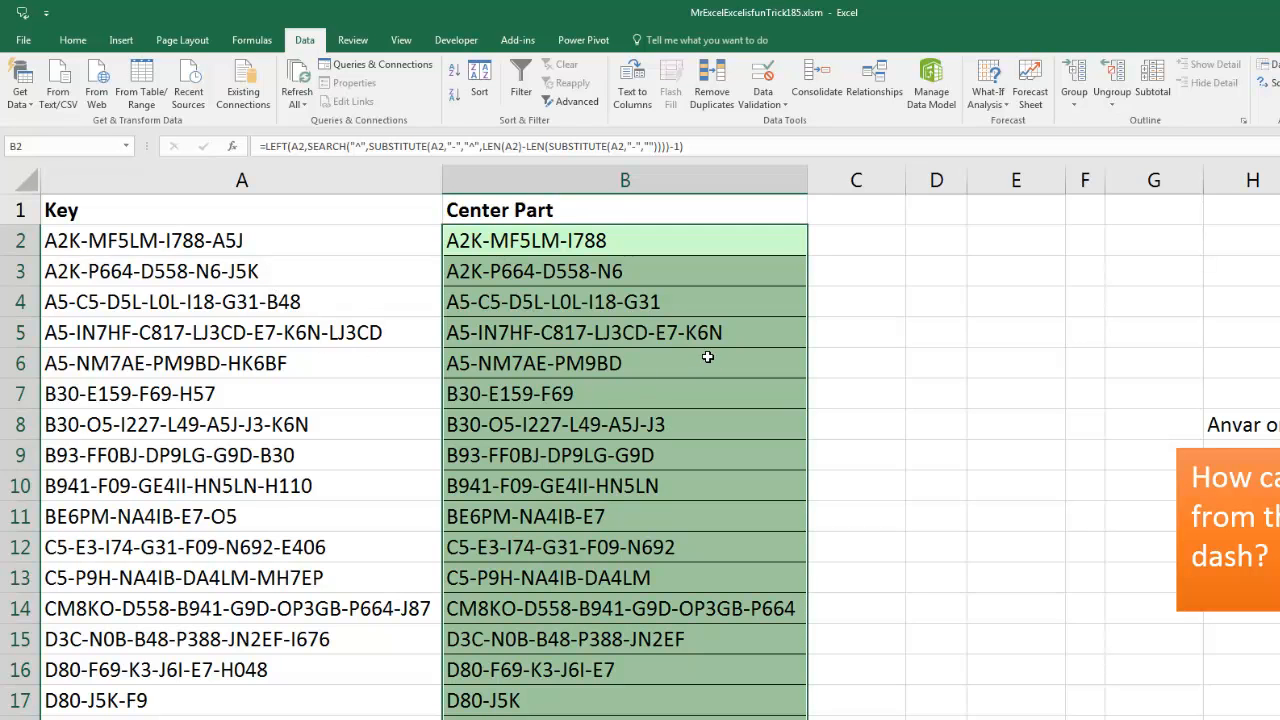
mouse_move(467, 265)
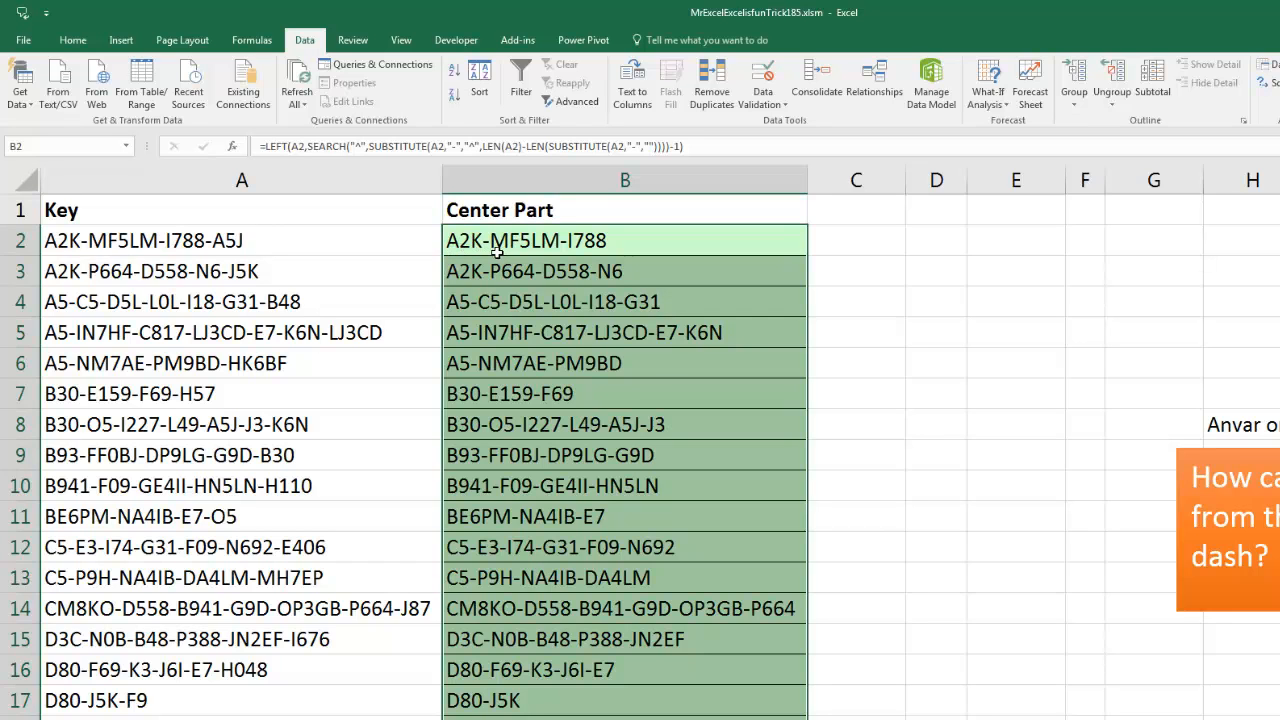
mouse_move(454, 288)
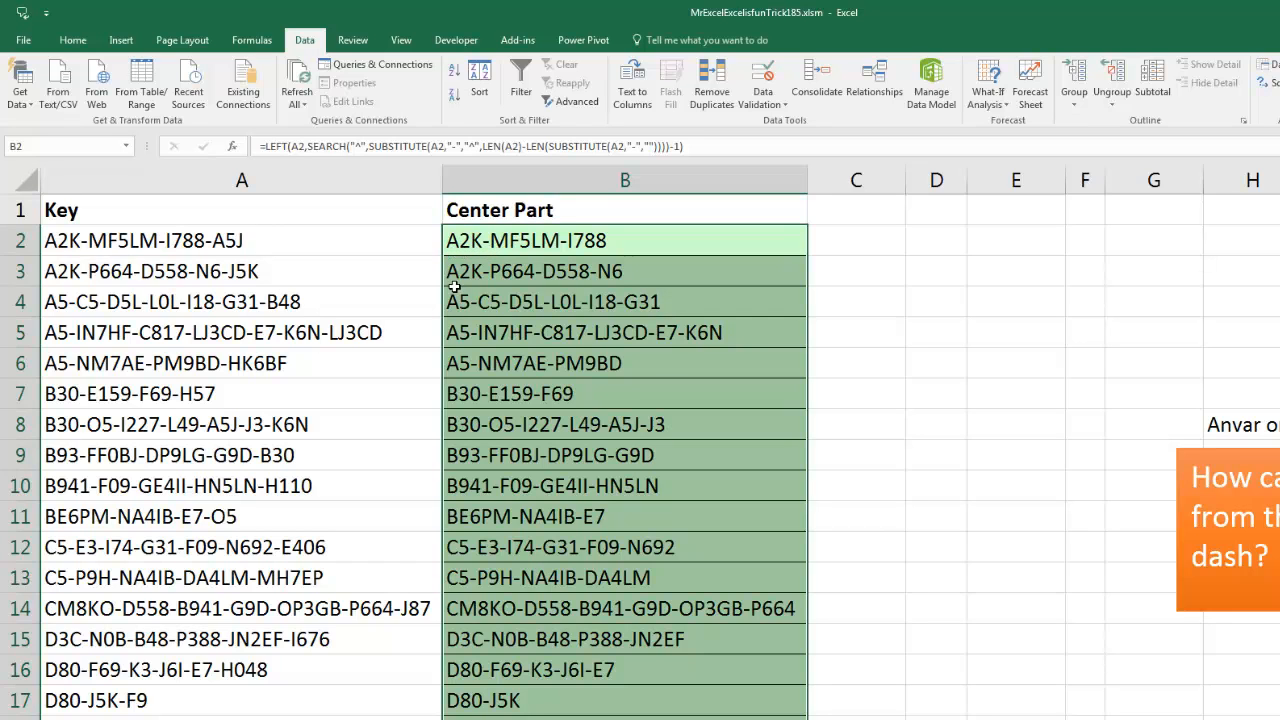
mouse_move(447, 318)
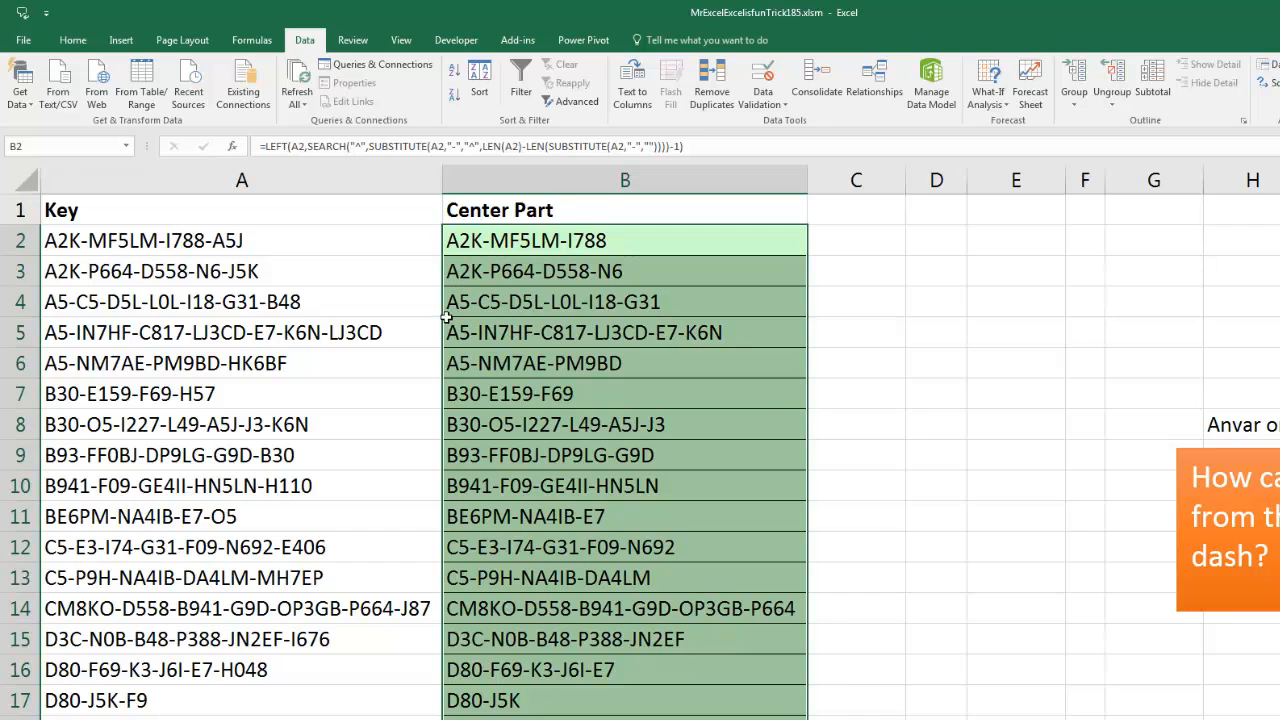
mouse_move(435, 275)
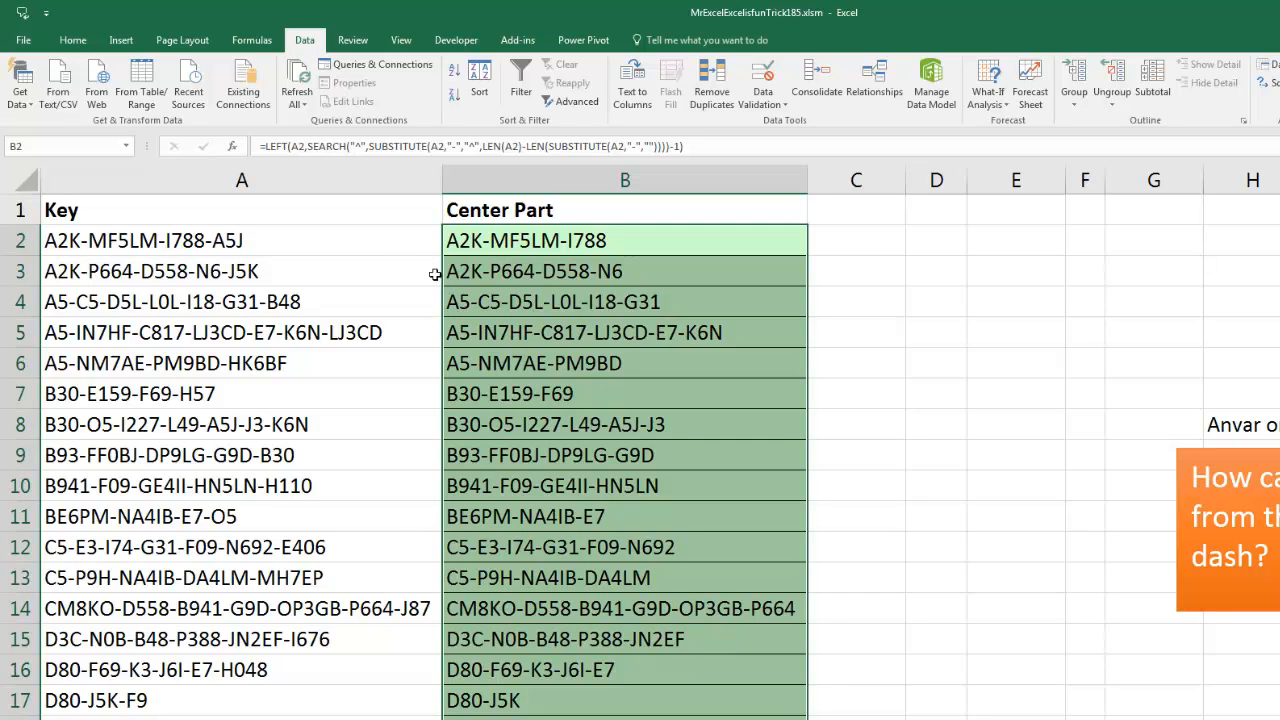
mouse_move(307, 301)
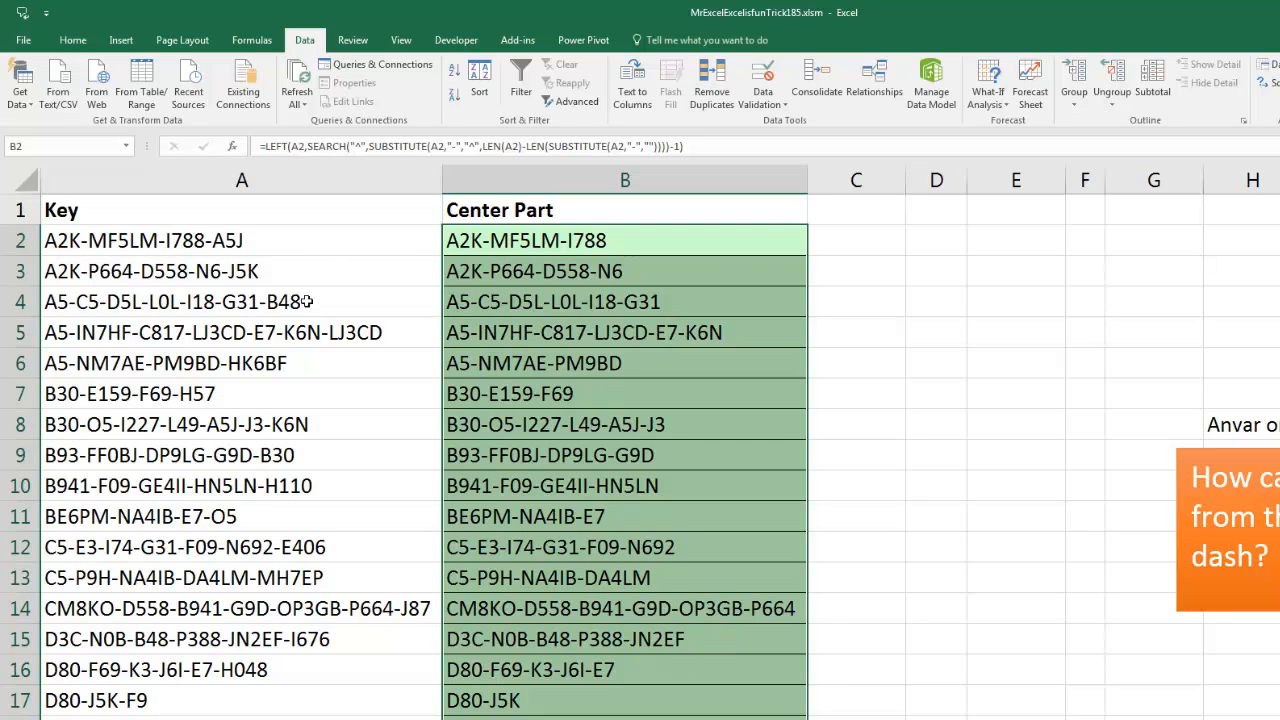
mouse_move(73, 311)
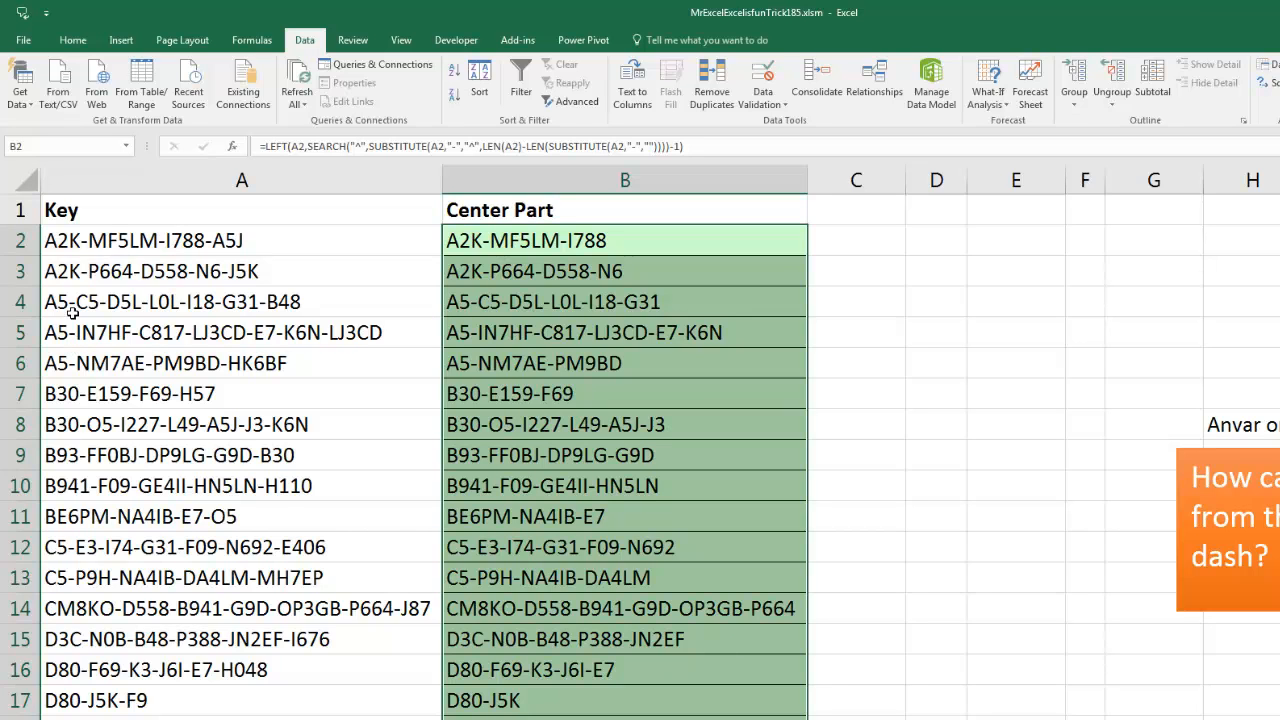
mouse_move(72, 318)
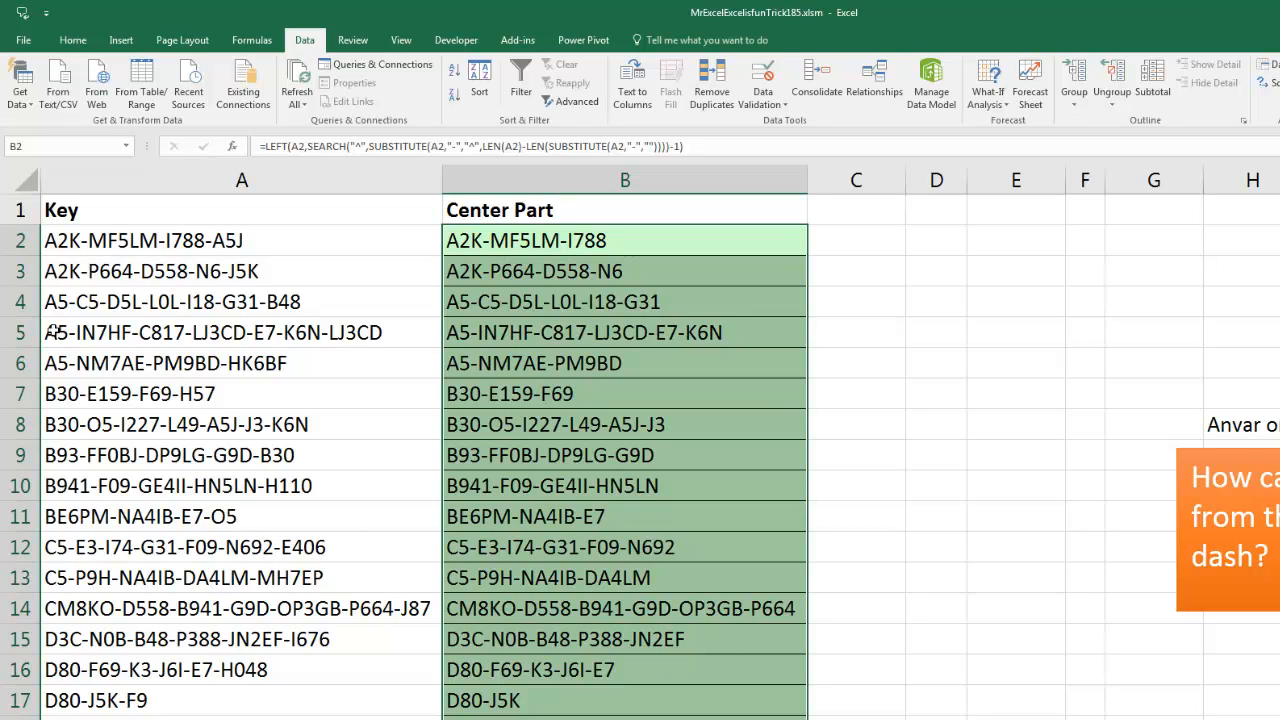
mouse_move(73, 303)
text(REPLACE()
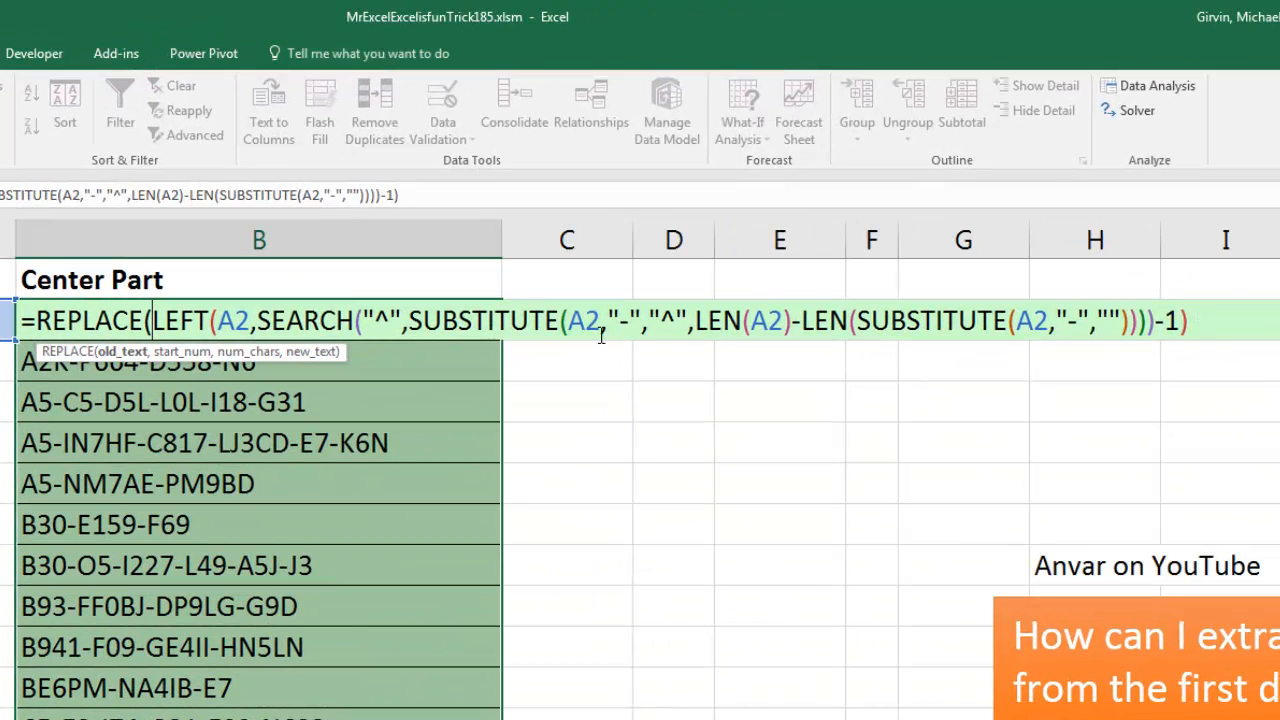
mouse_move(625, 338)
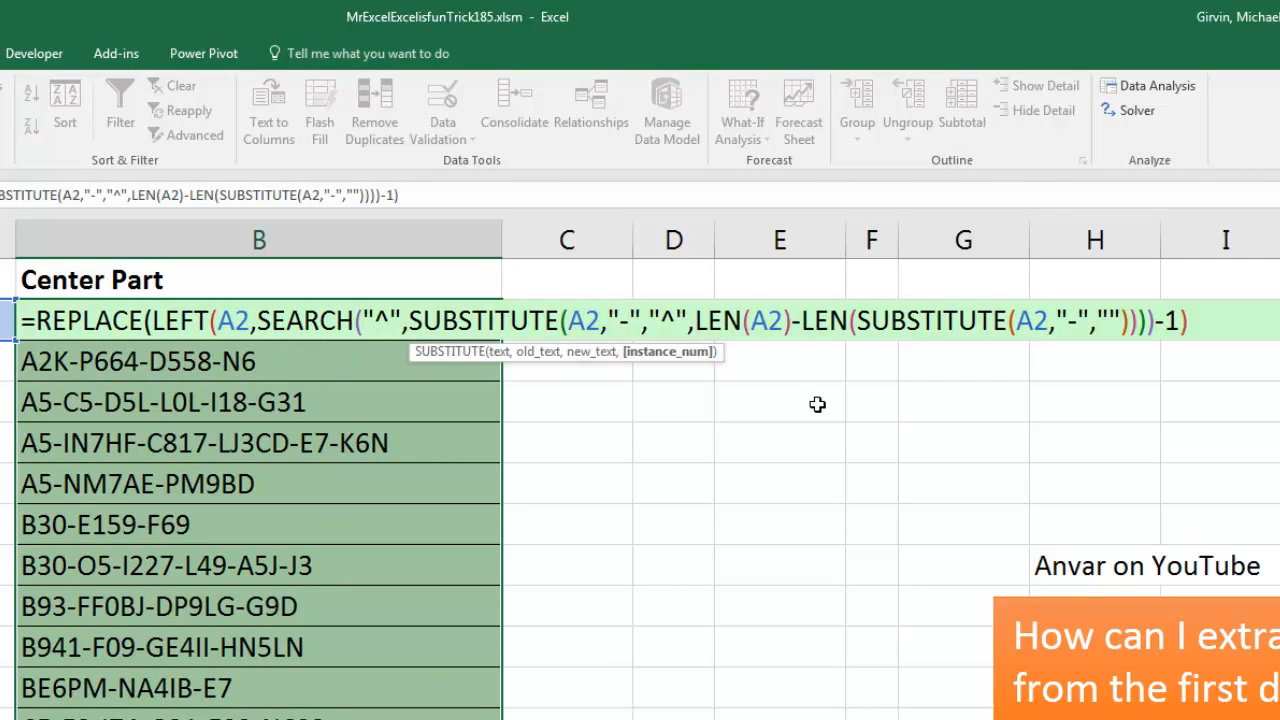
Wrap the formula in REPLACE(..., 1, SEARCH("-",A2), "") across two lines and fill the column
key(Alt+Enter)
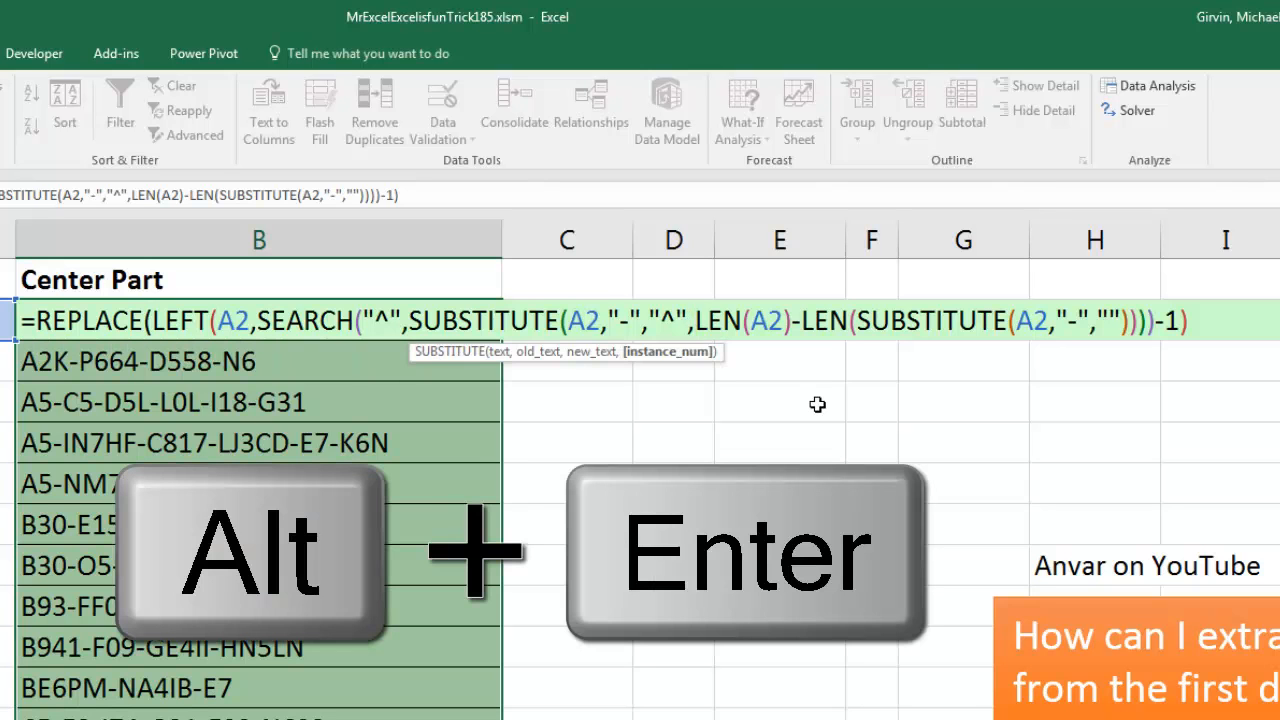
key(alt+enter)
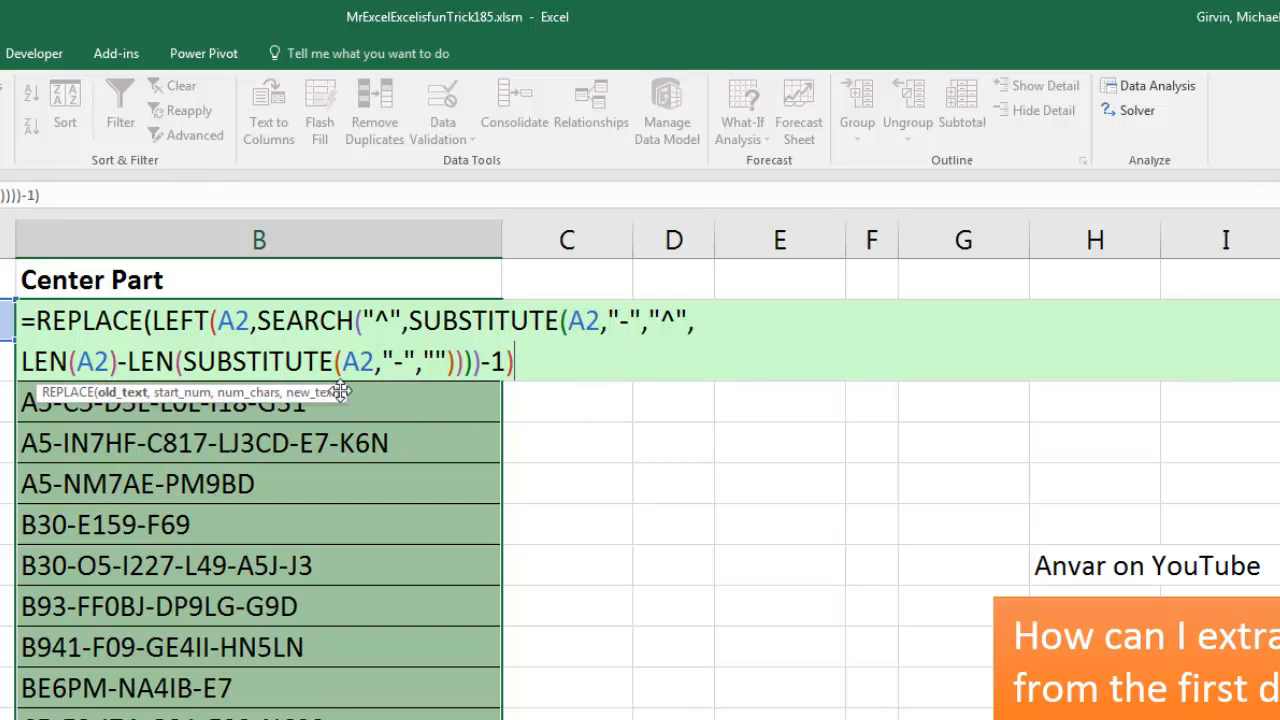
mouse_move(530, 470)
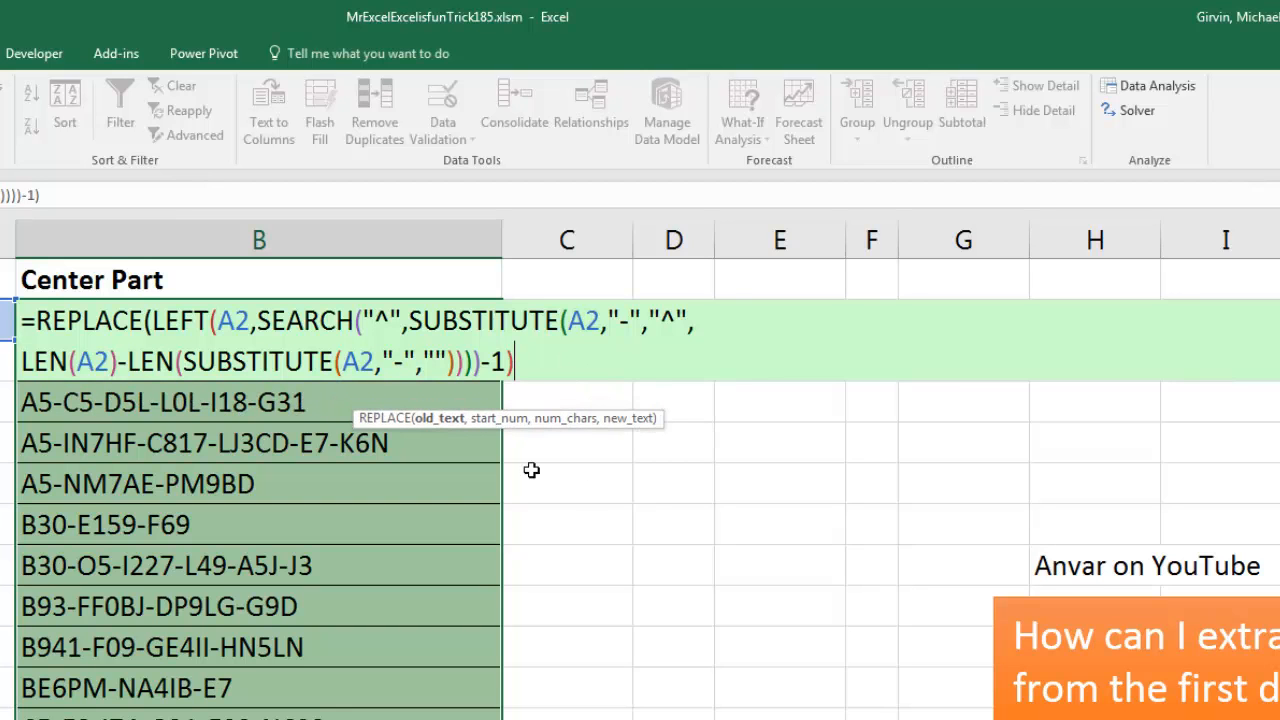
text(,)
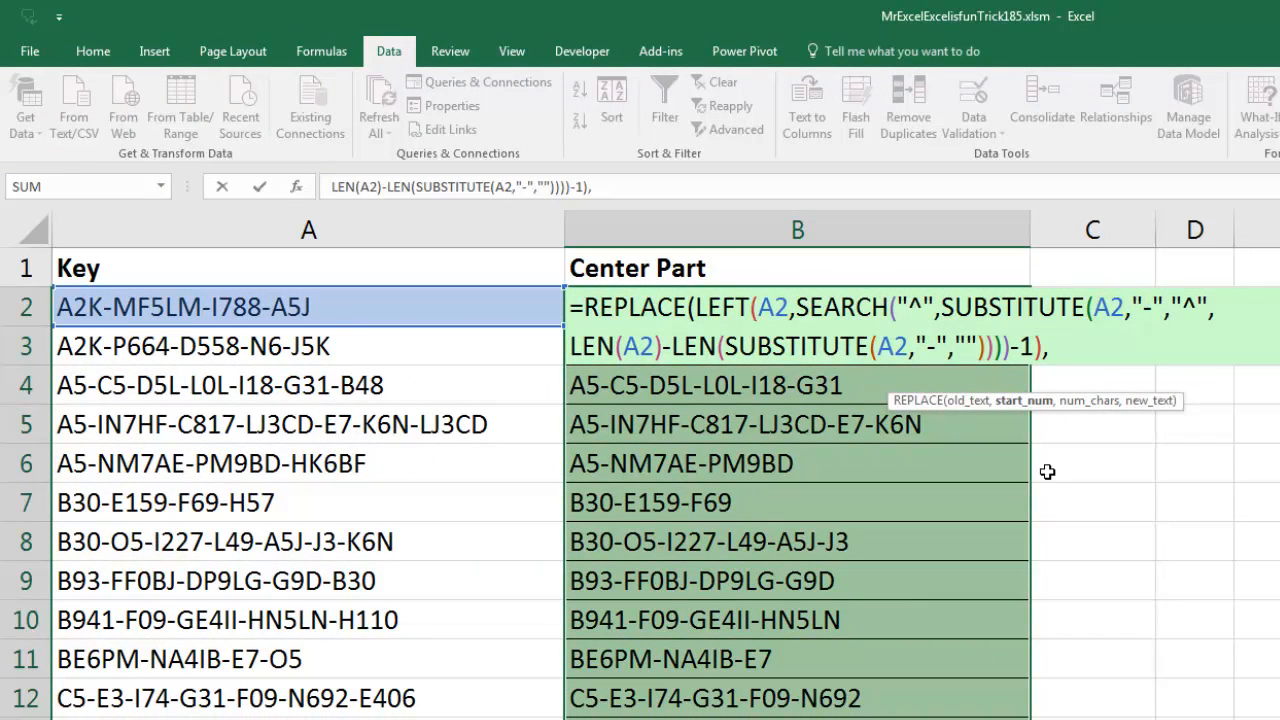
text(1,)
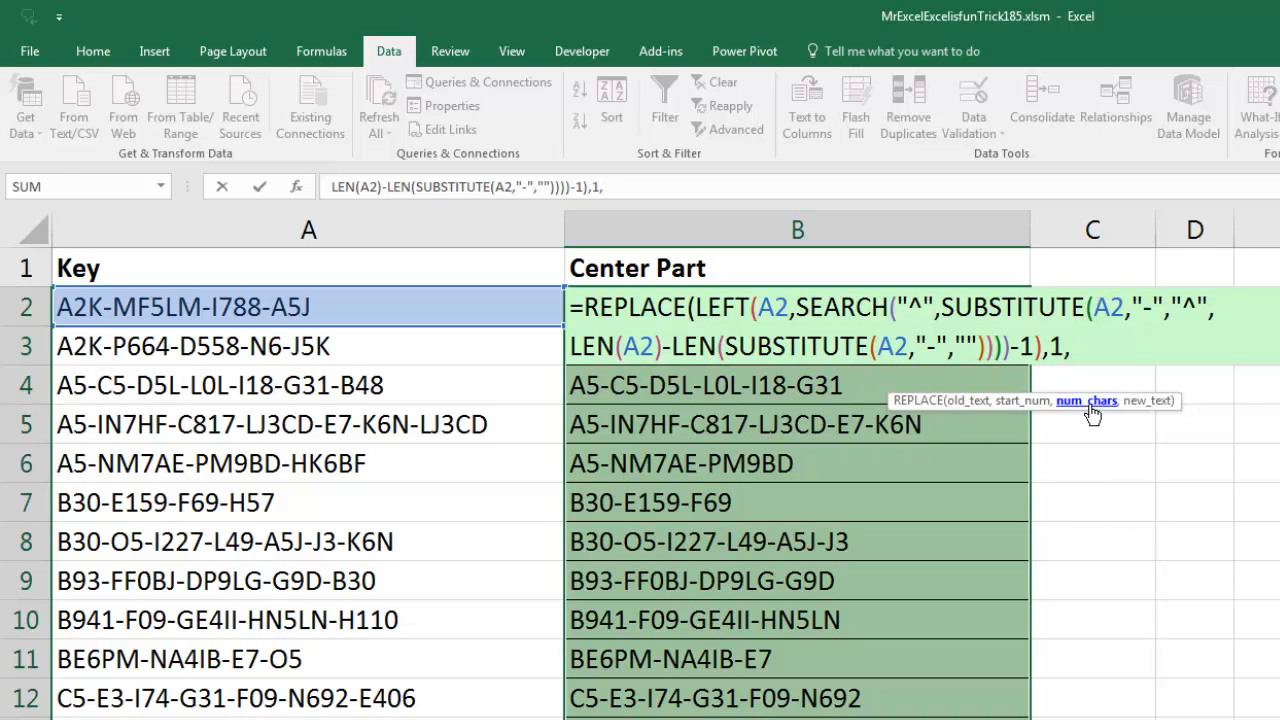
text(s)
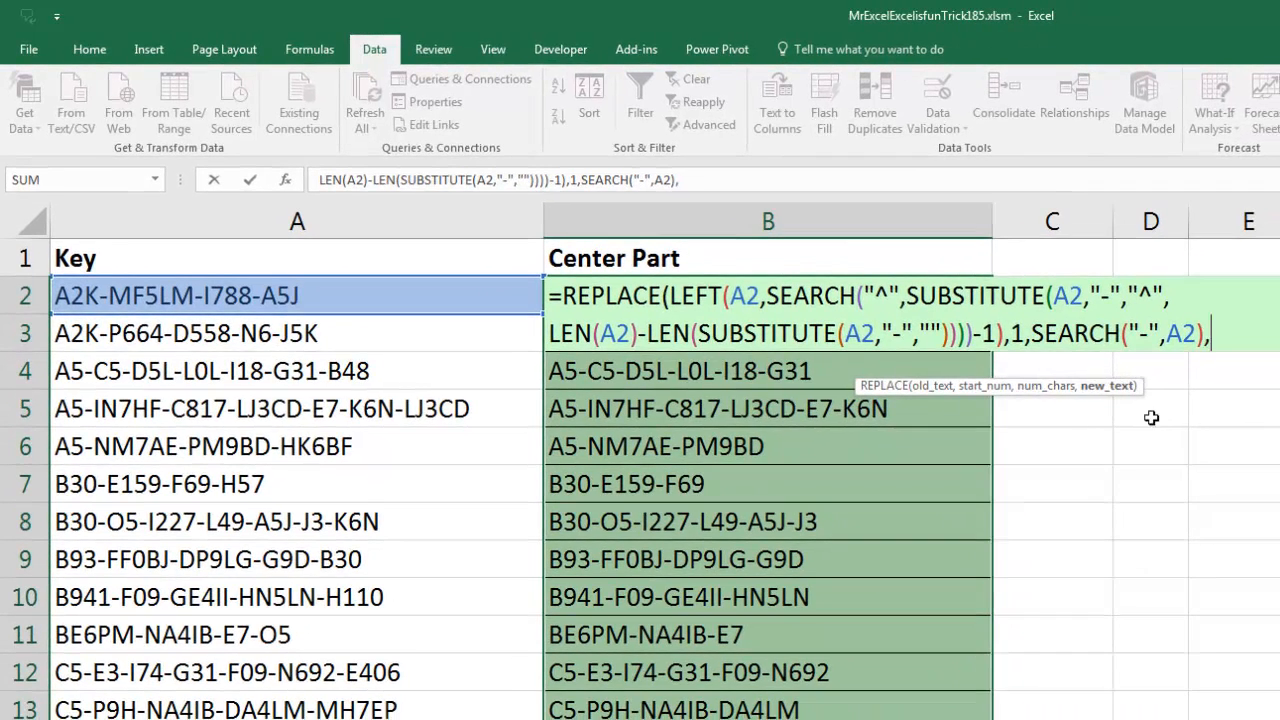
text(""))
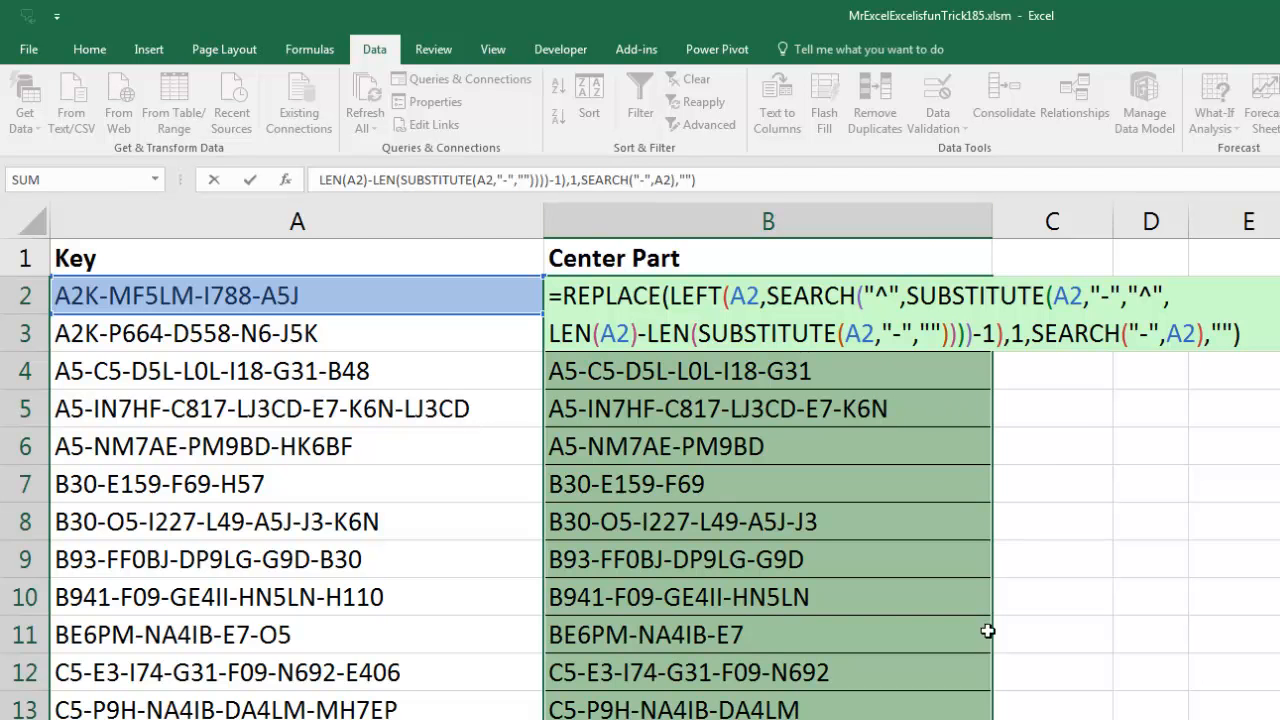
key(ctrl+enter)
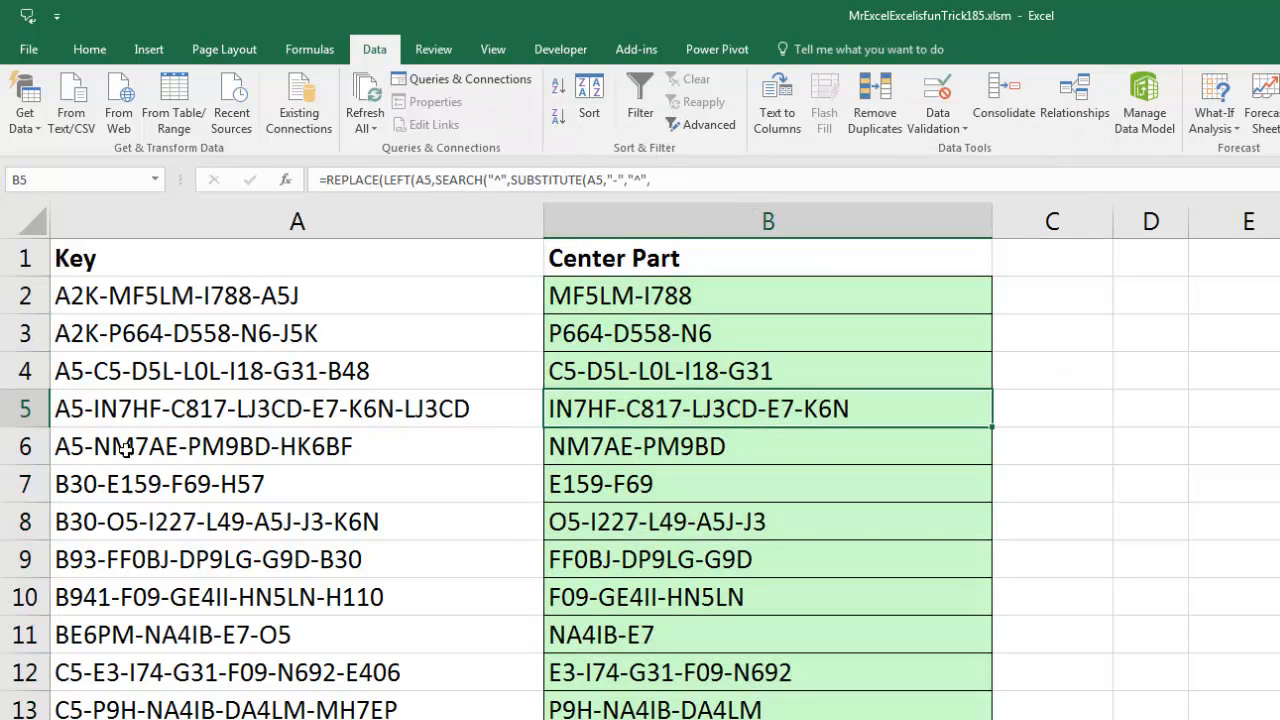
mouse_move(358, 462)
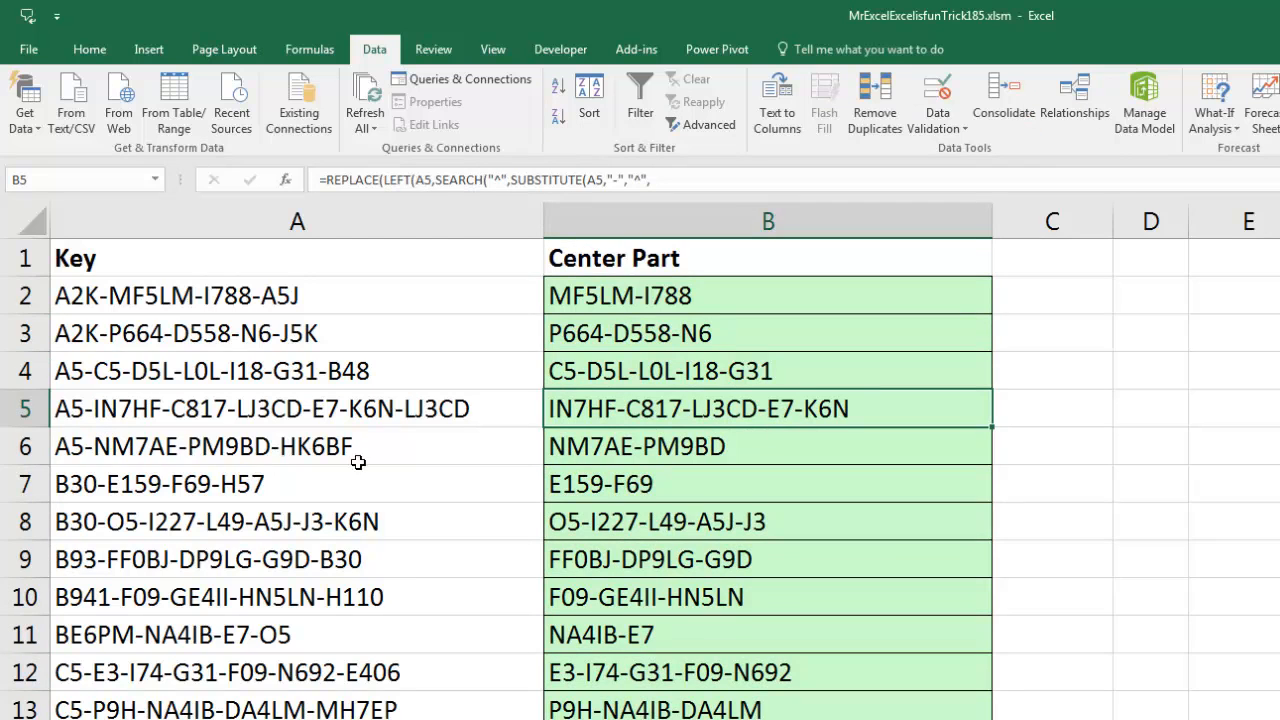
mouse_move(392, 422)
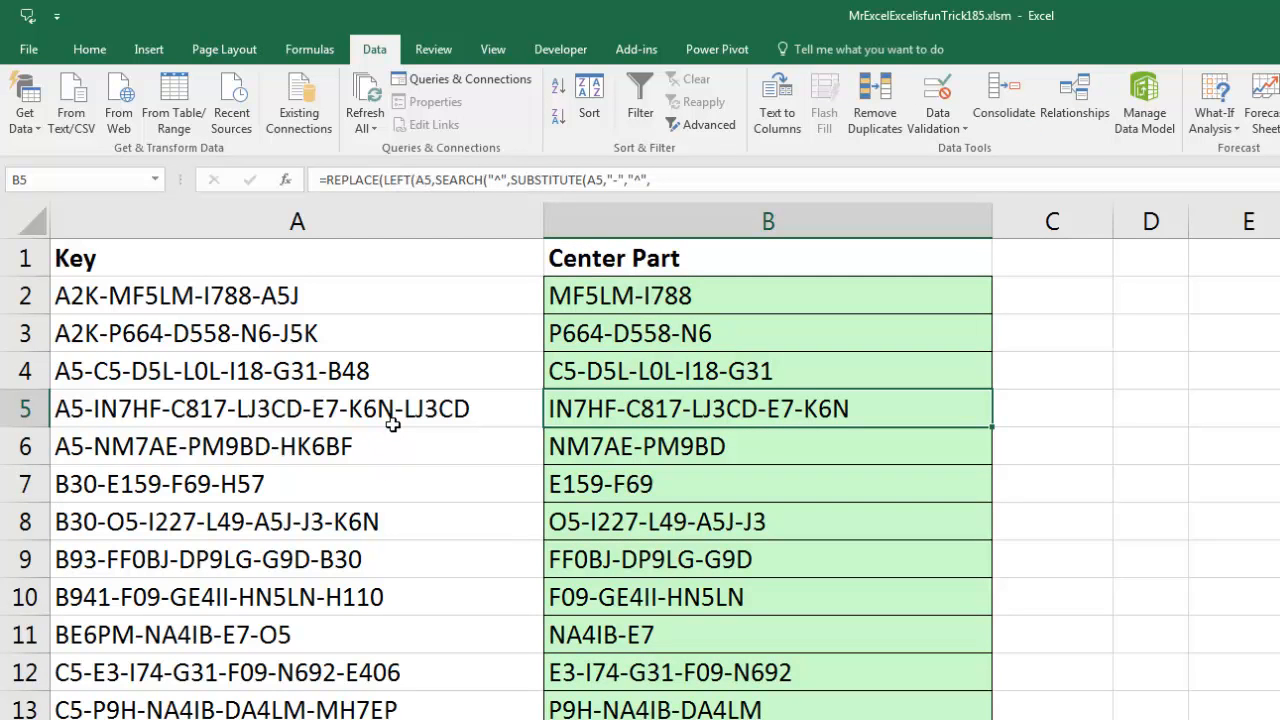
mouse_move(757, 432)
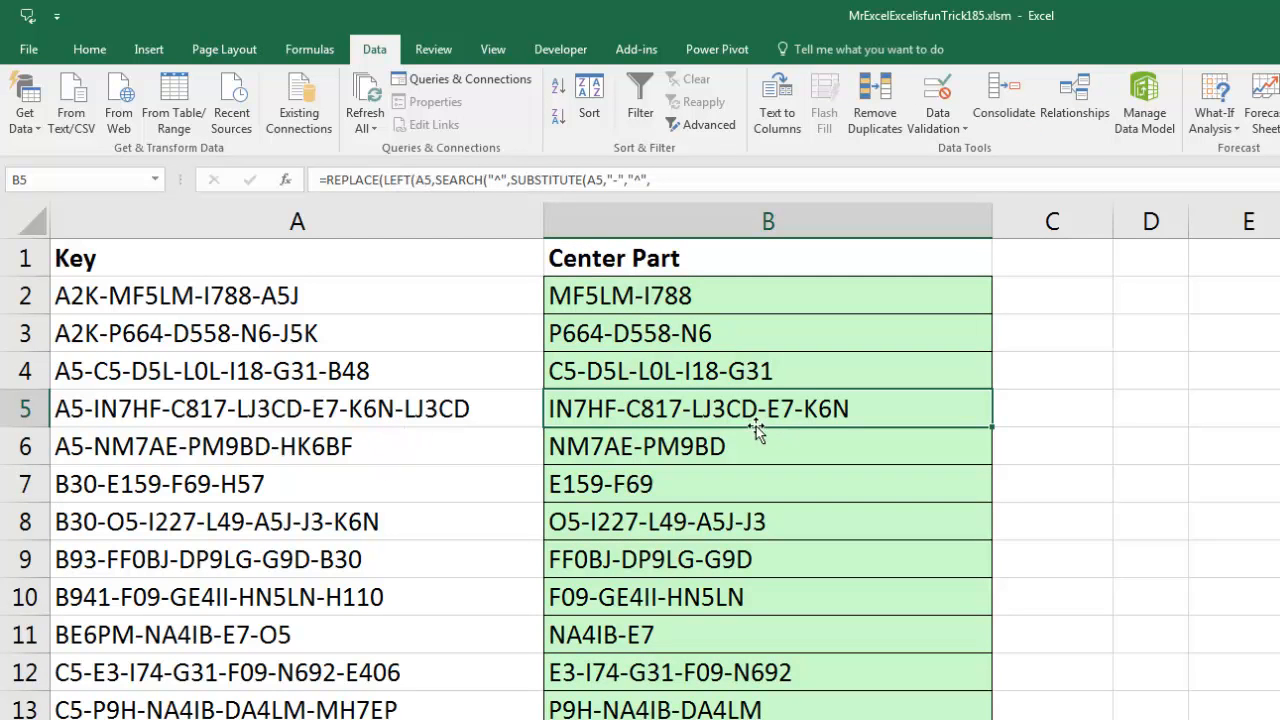
mouse_move(824, 446)
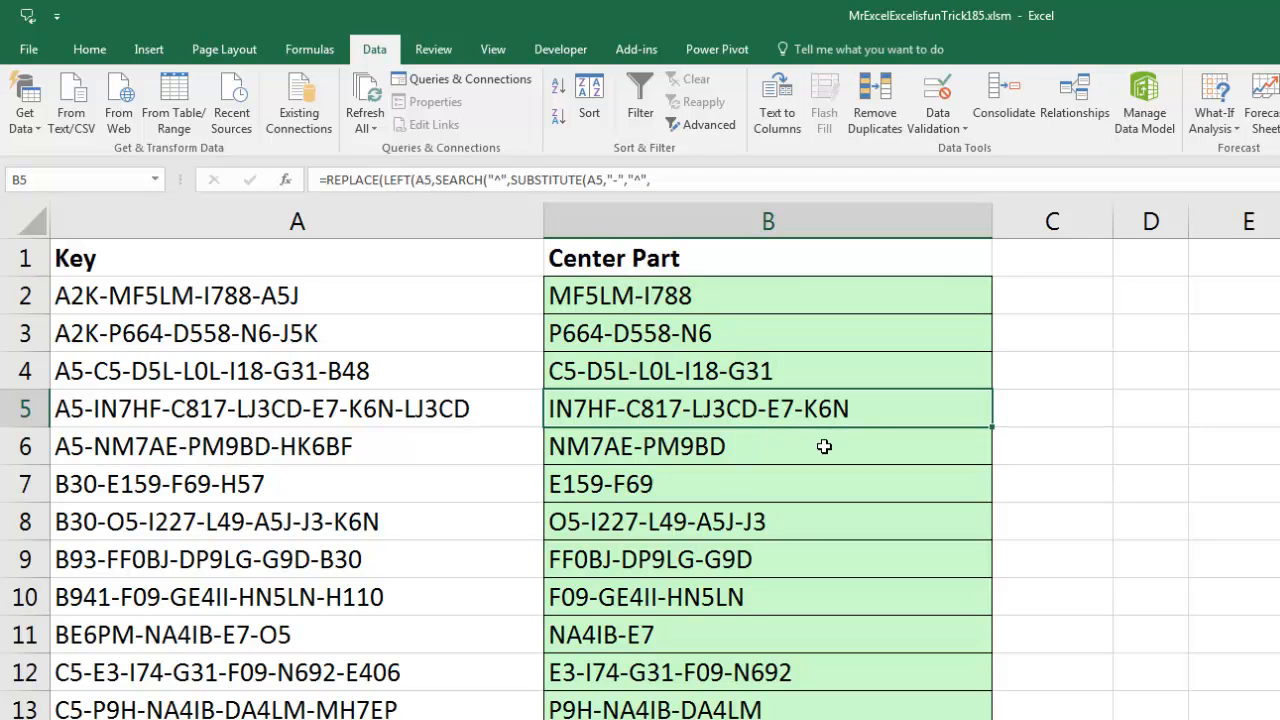
Append "-oo" to the key in A5 so its Center Part now includes LJ3CD
click(262, 408)
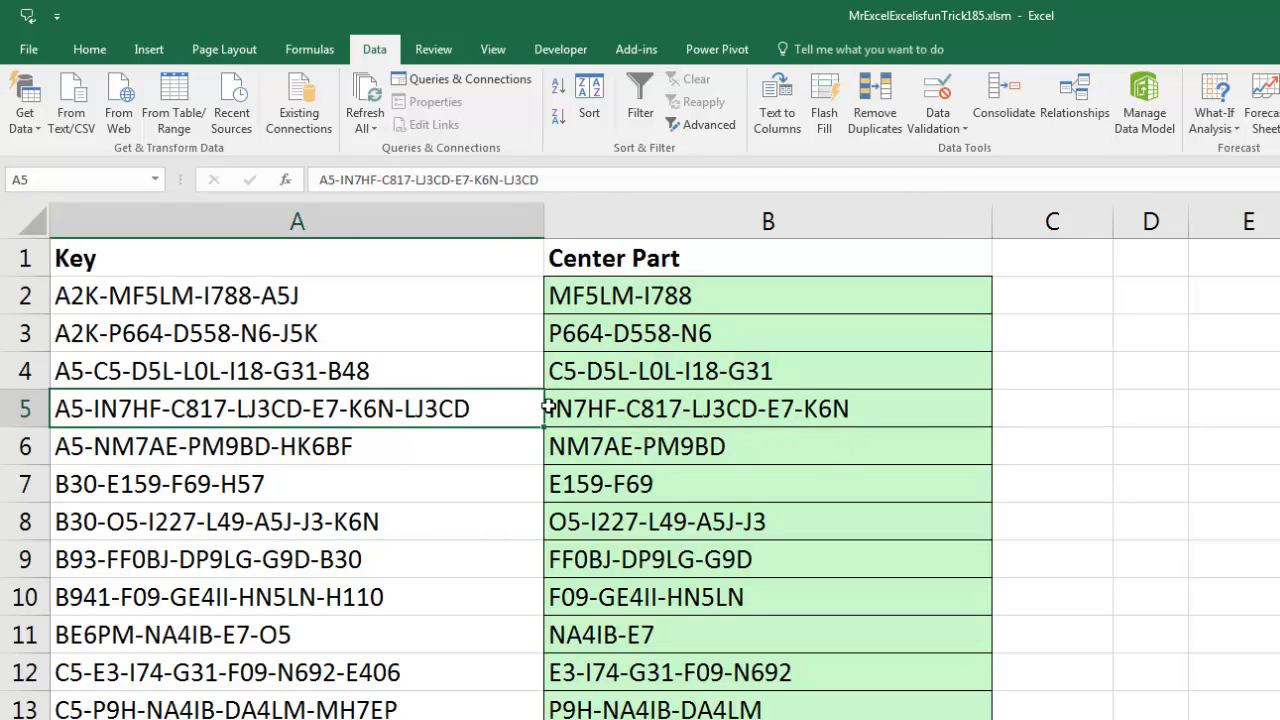
mouse_move(655, 418)
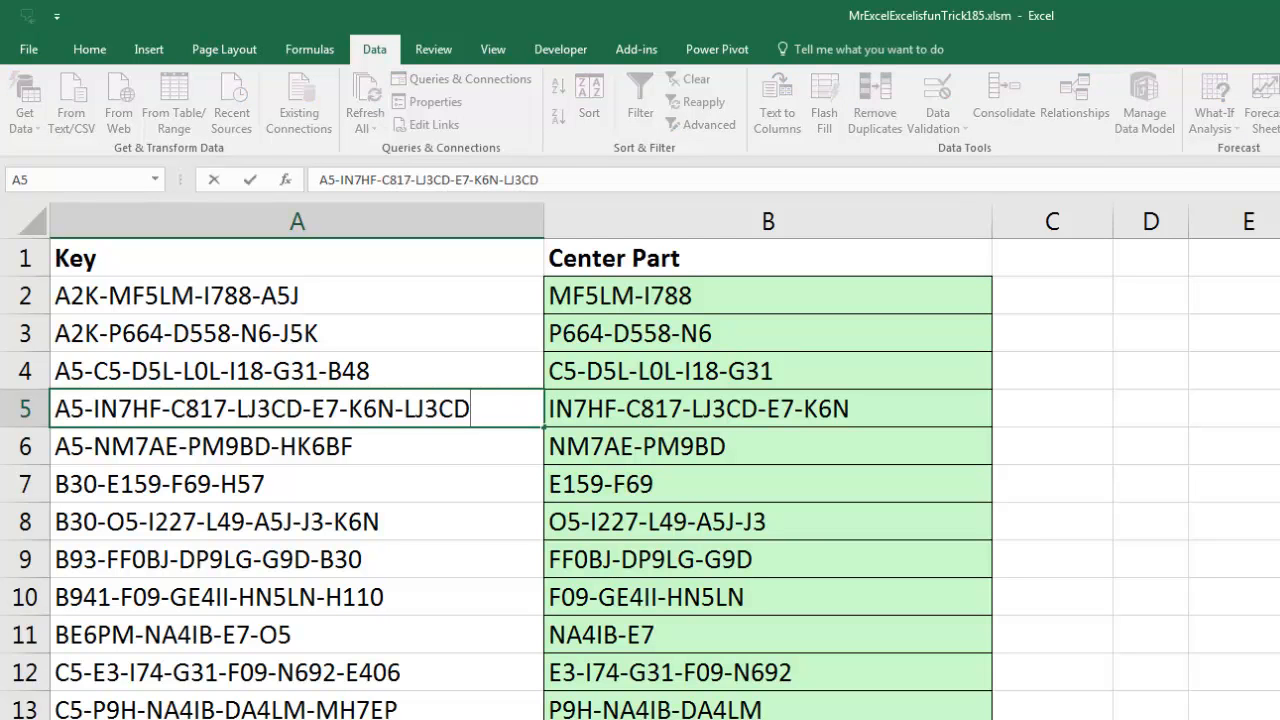
text(-)
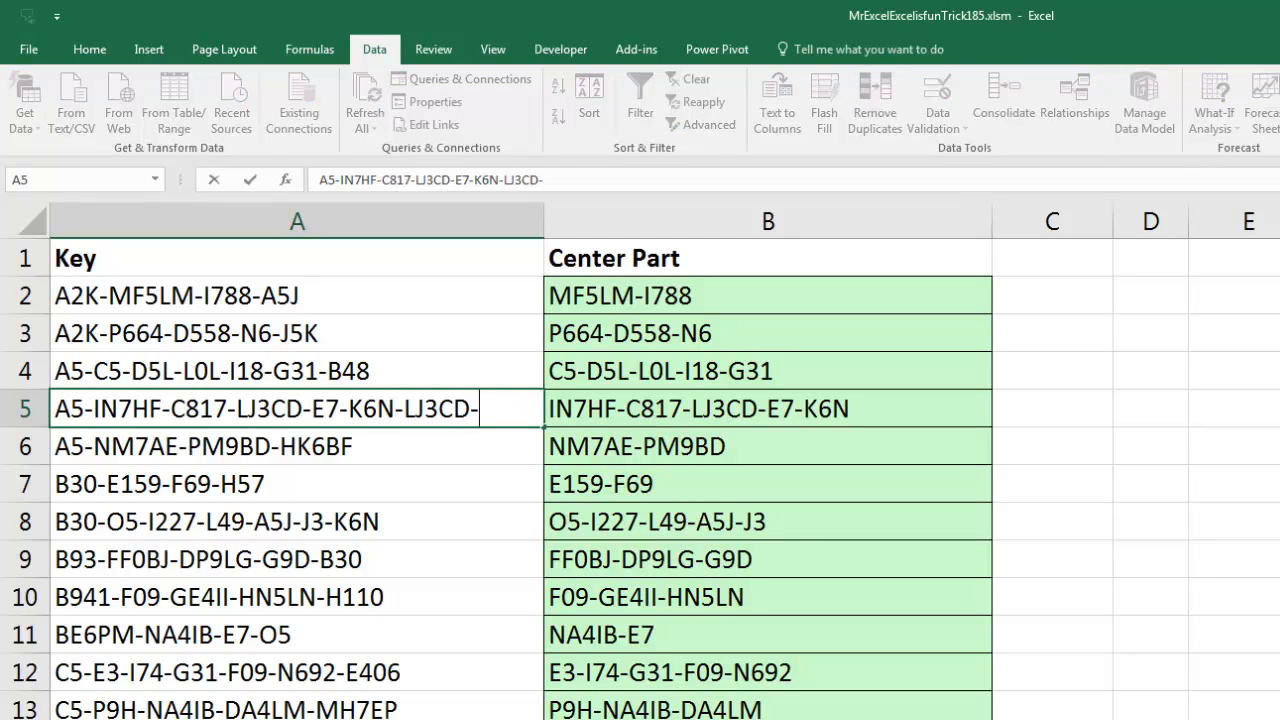
text(oo)
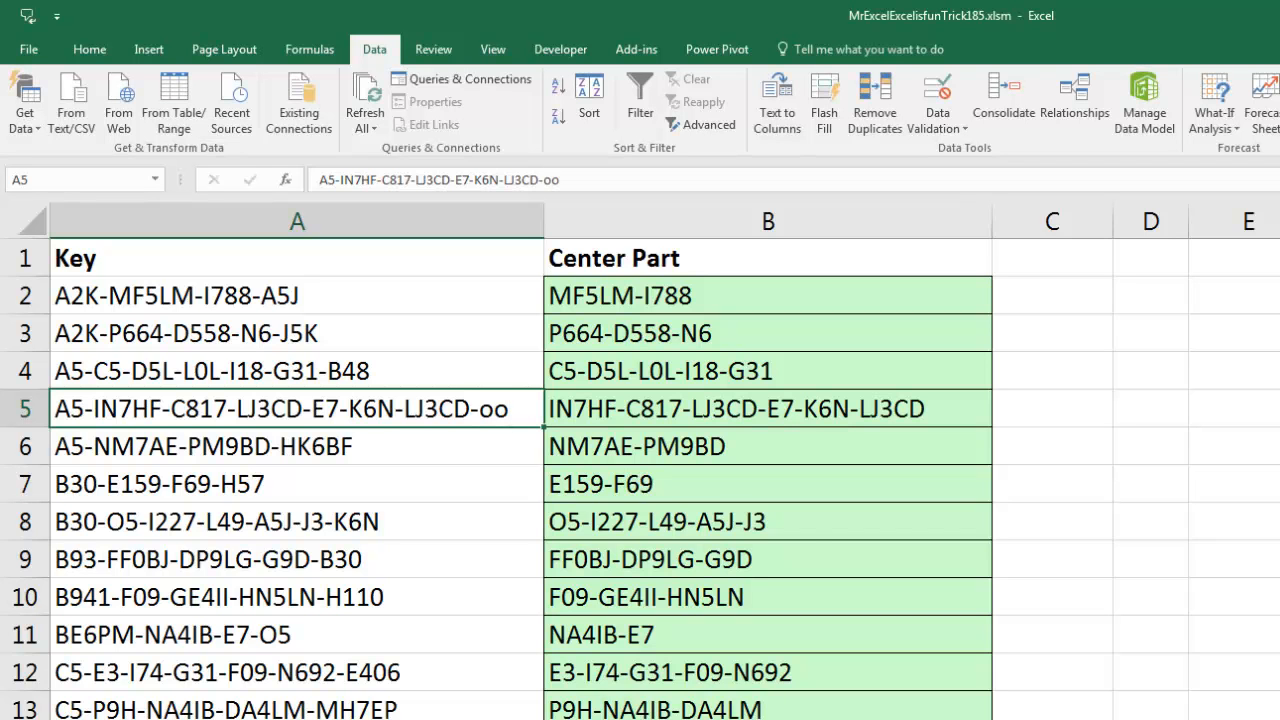
mouse_move(796, 421)
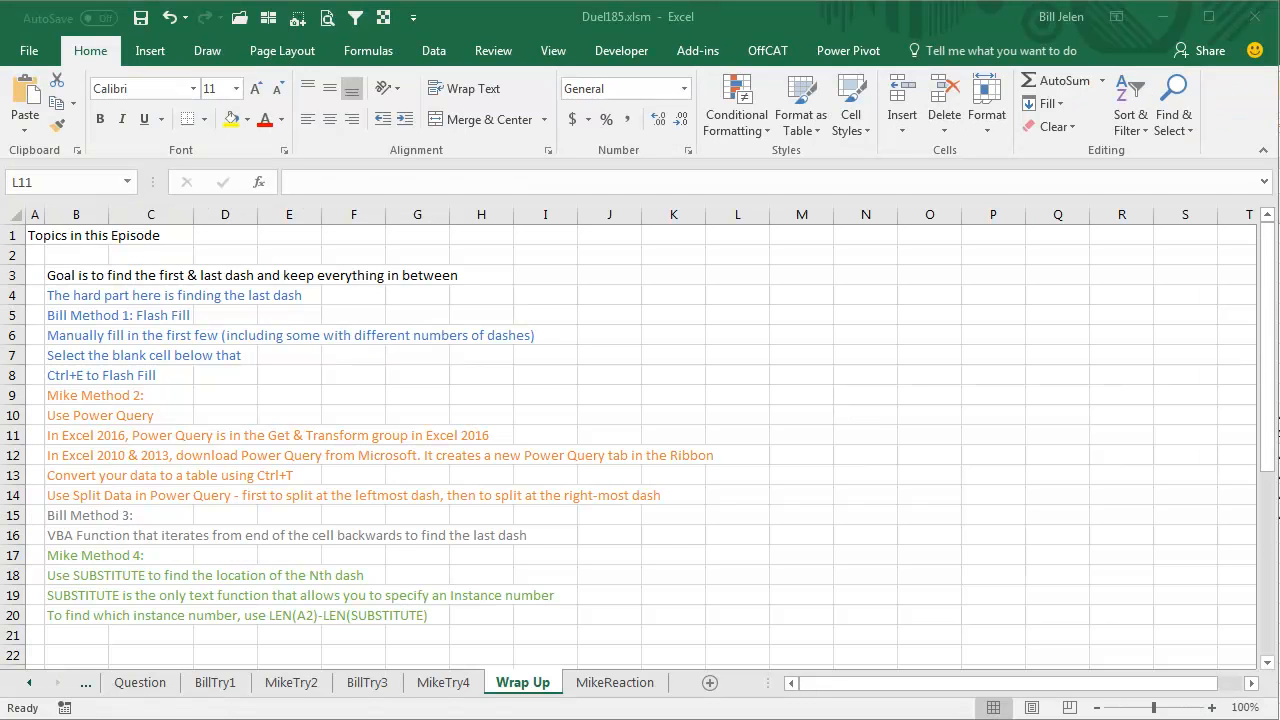
mouse_move(408, 623)
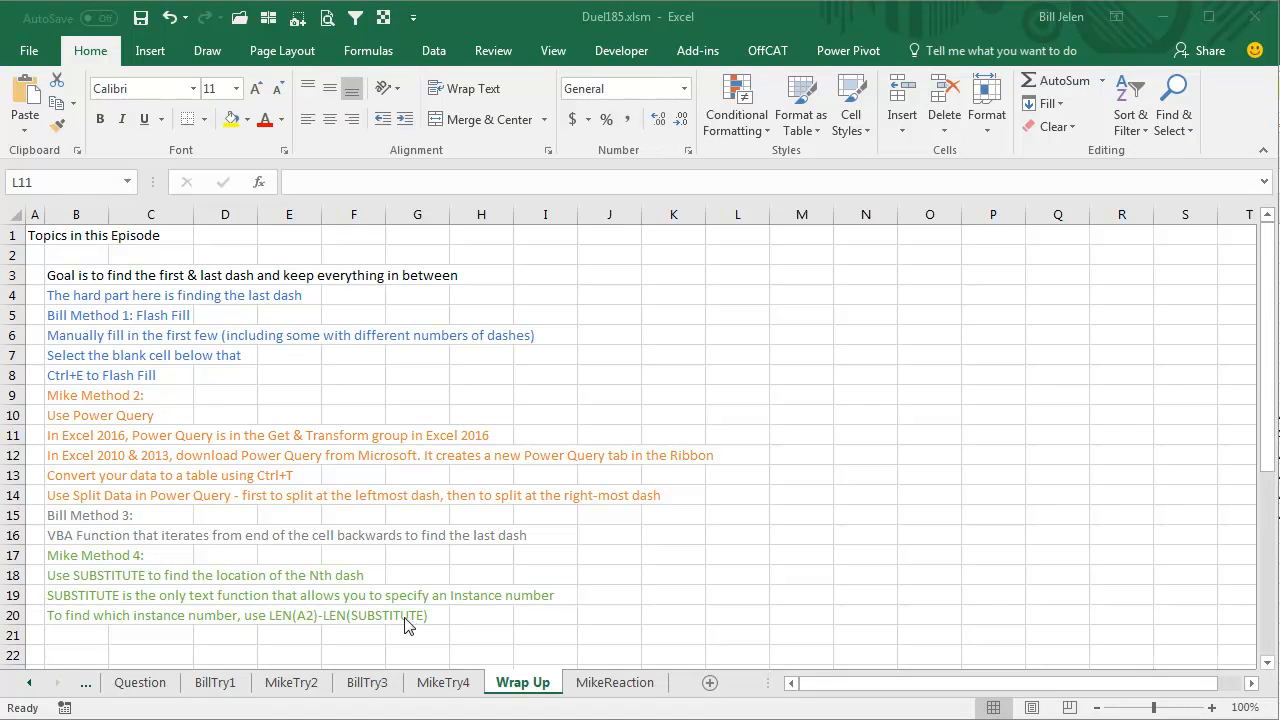
mouse_move(517, 622)
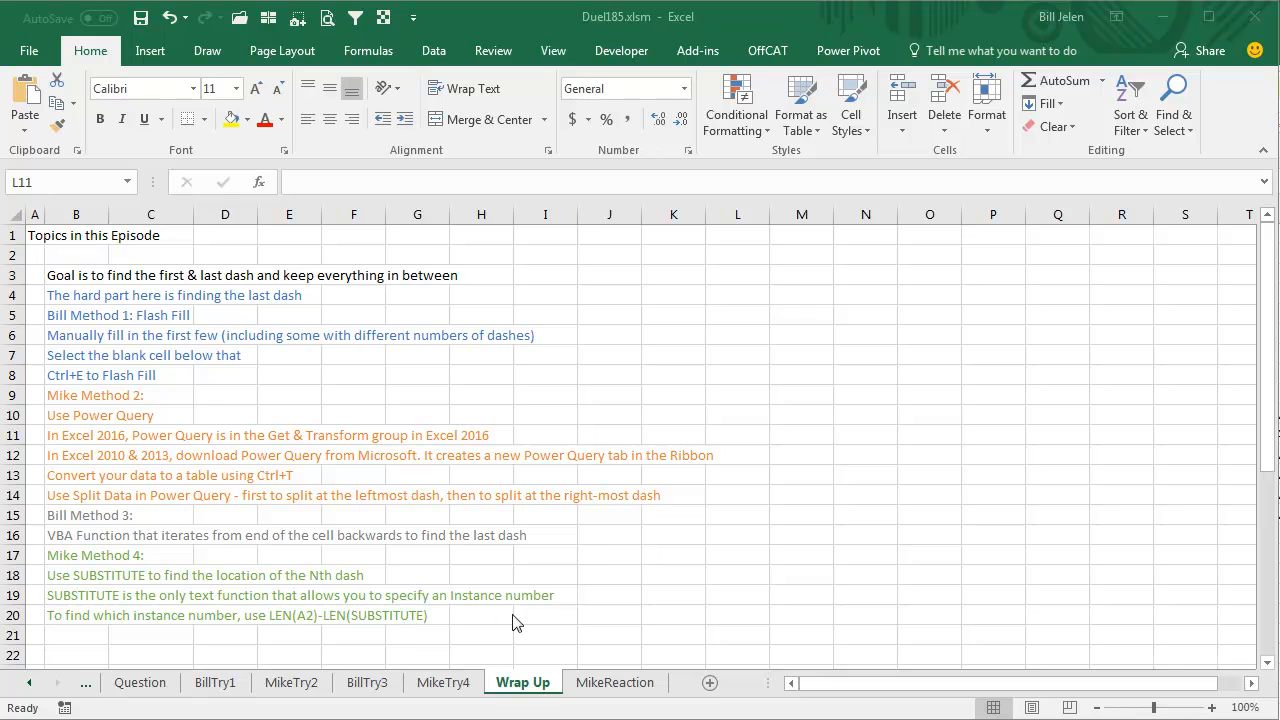
mouse_move(615, 600)
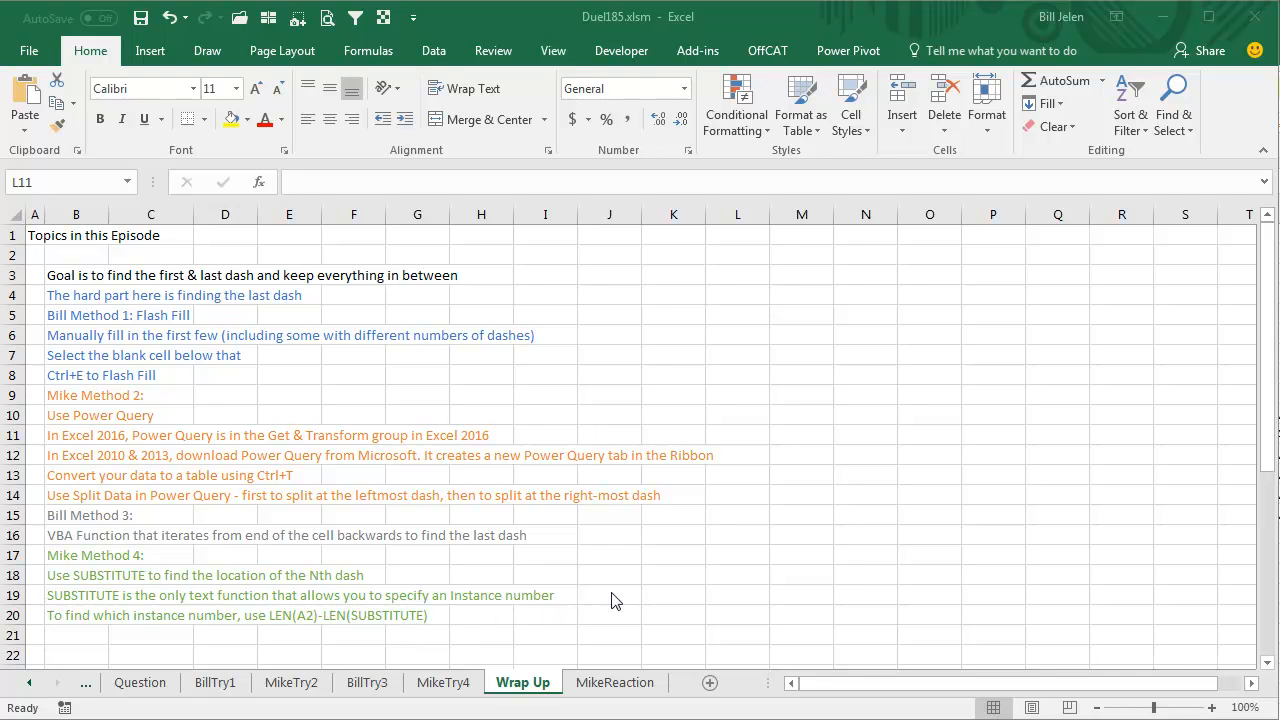
mouse_move(958, 455)
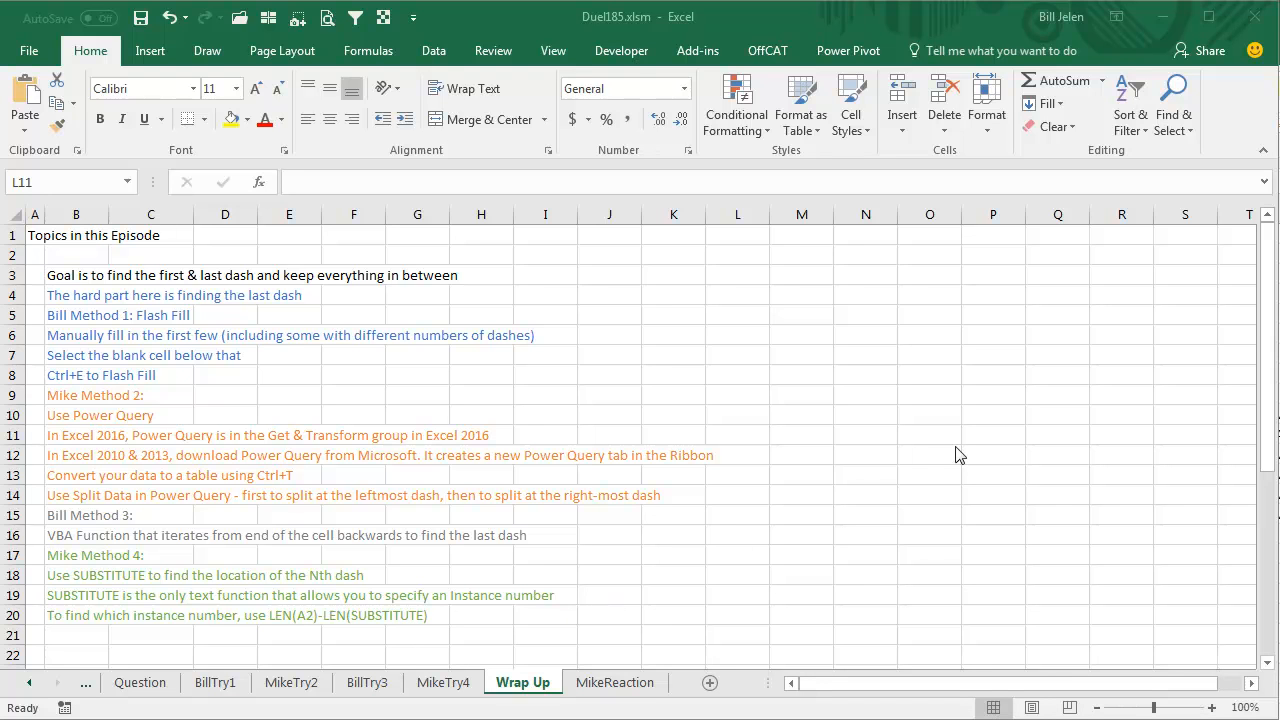
mouse_move(500, 328)
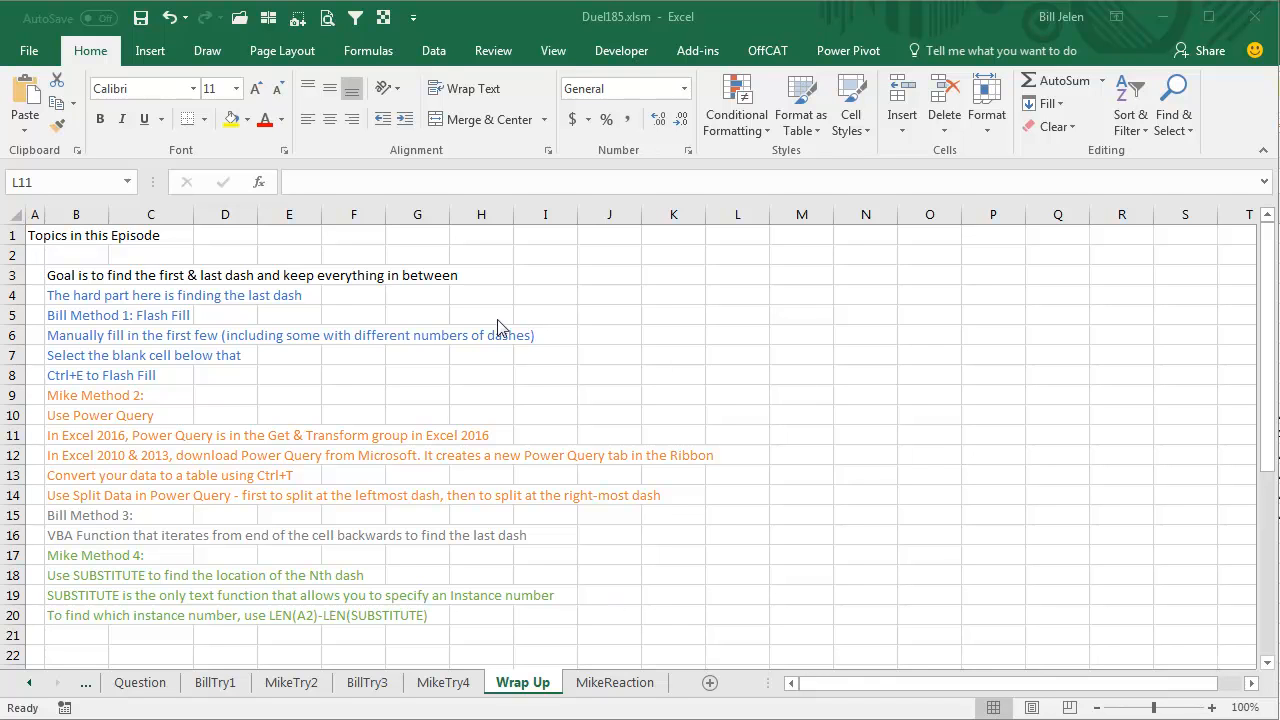
mouse_move(338, 317)
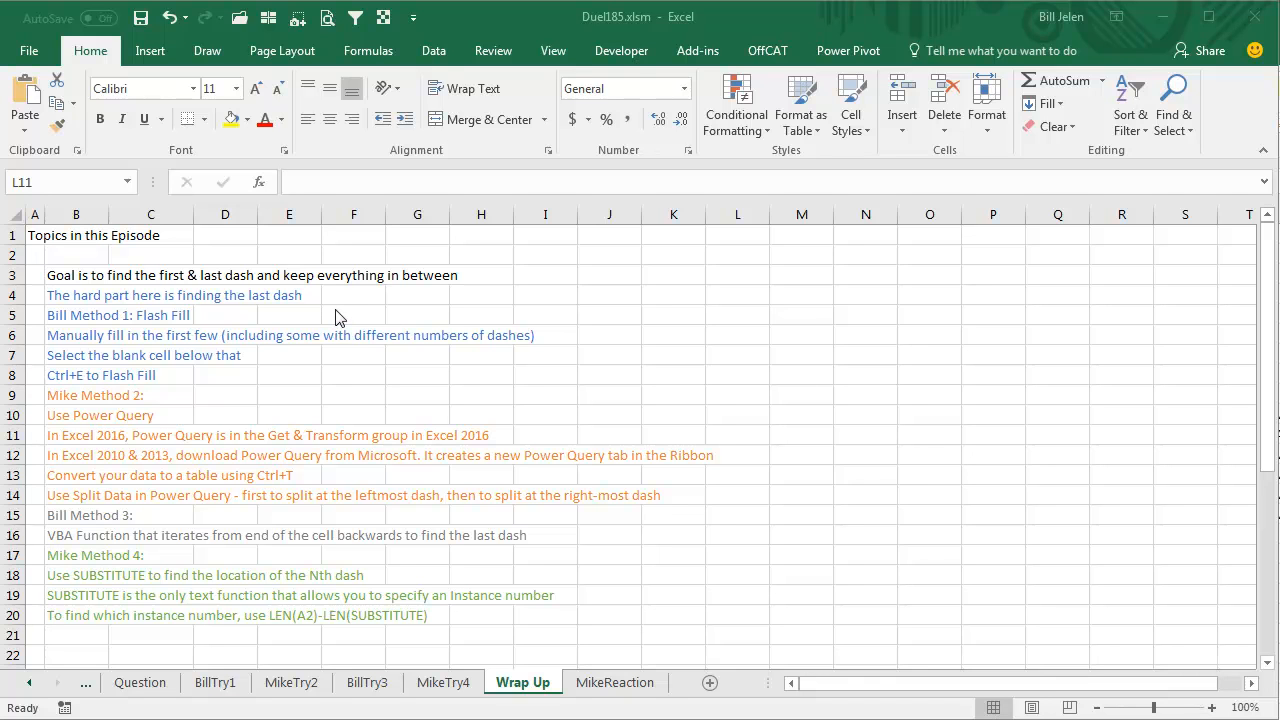
mouse_move(365, 337)
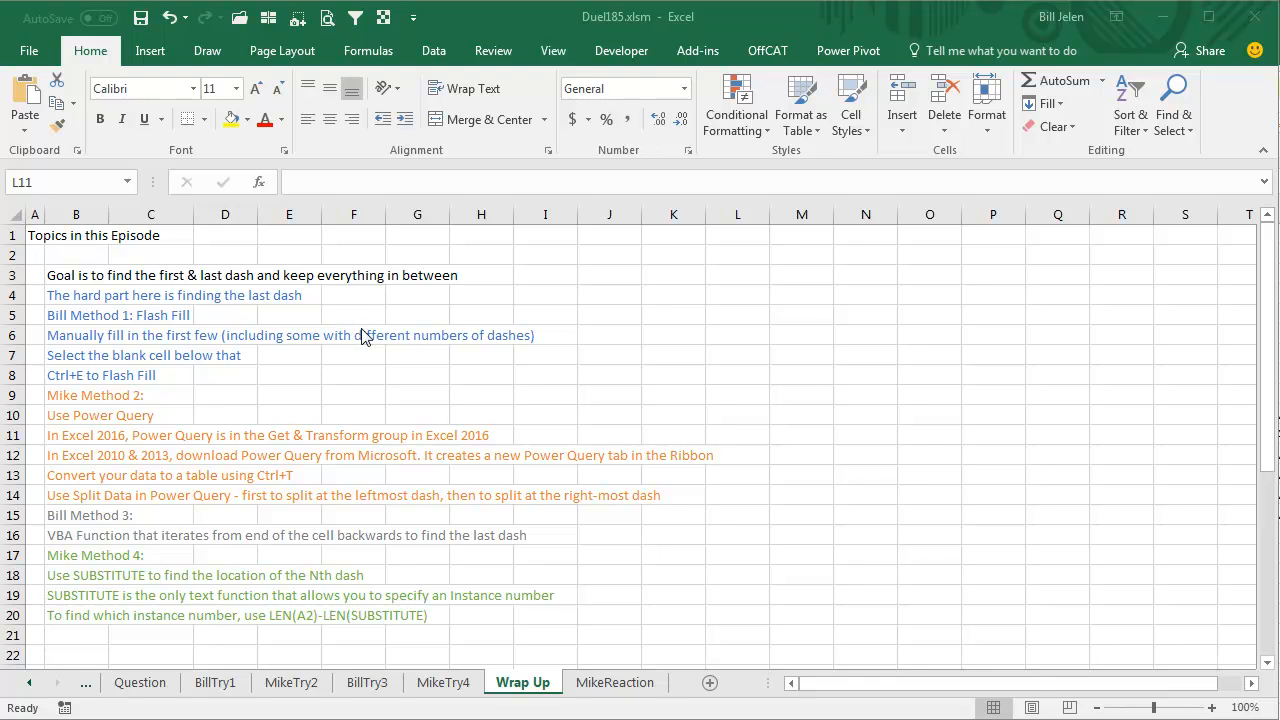
mouse_move(313, 367)
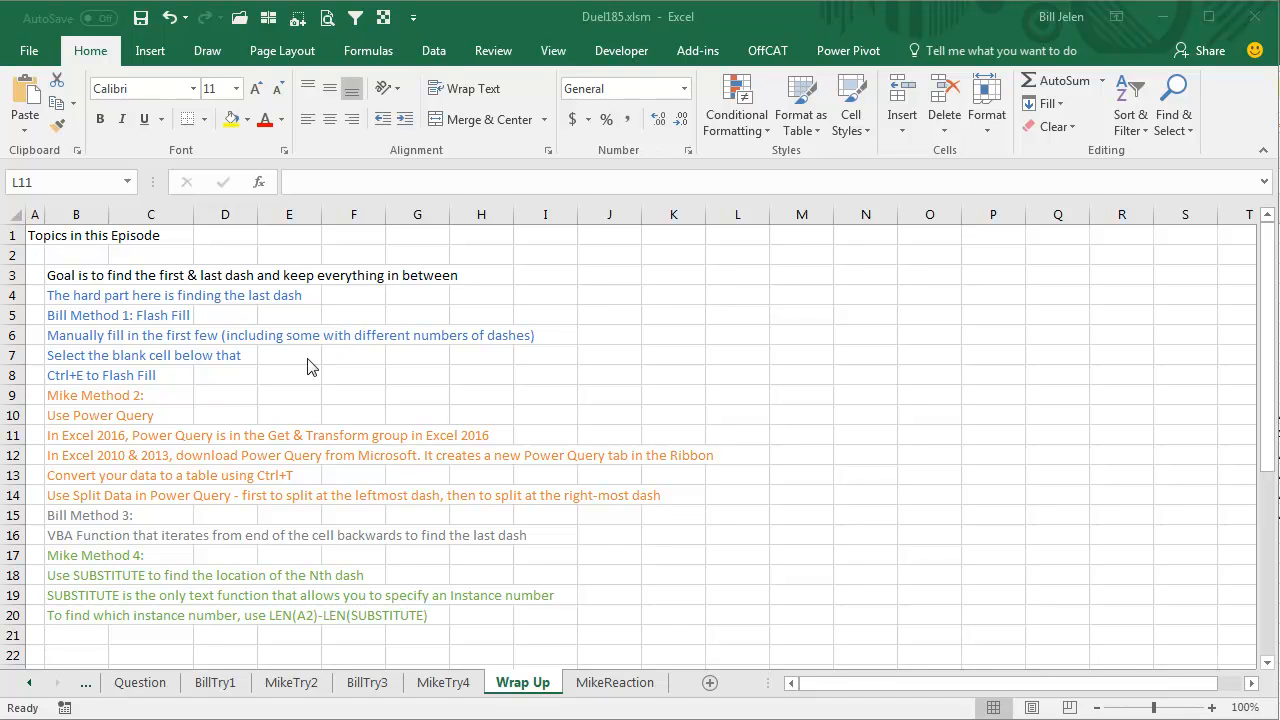
mouse_move(295, 384)
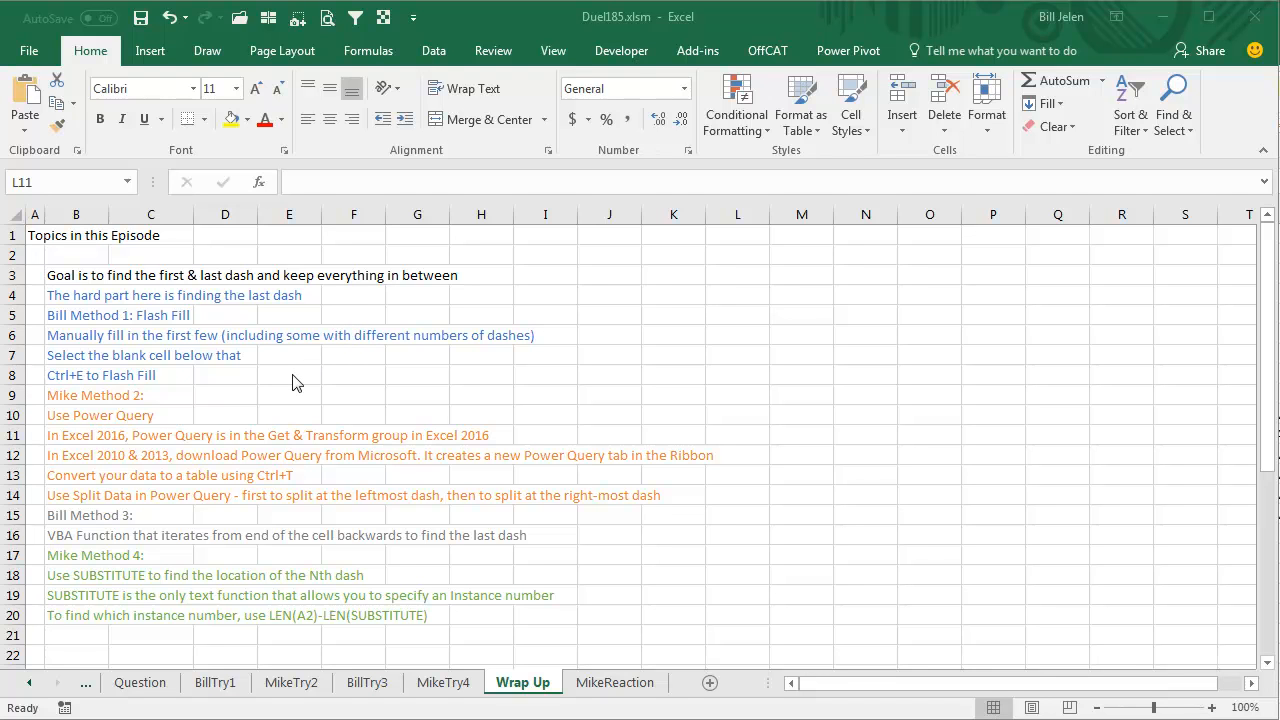
mouse_move(565, 390)
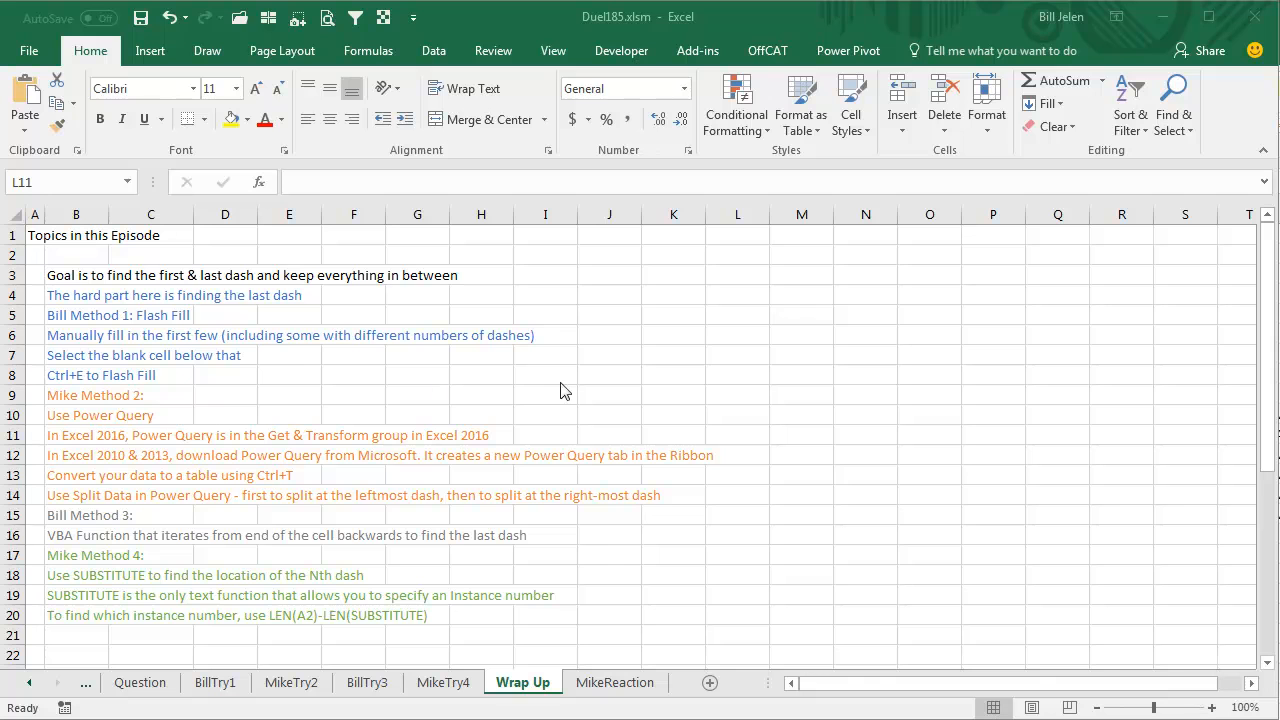
mouse_move(750, 393)
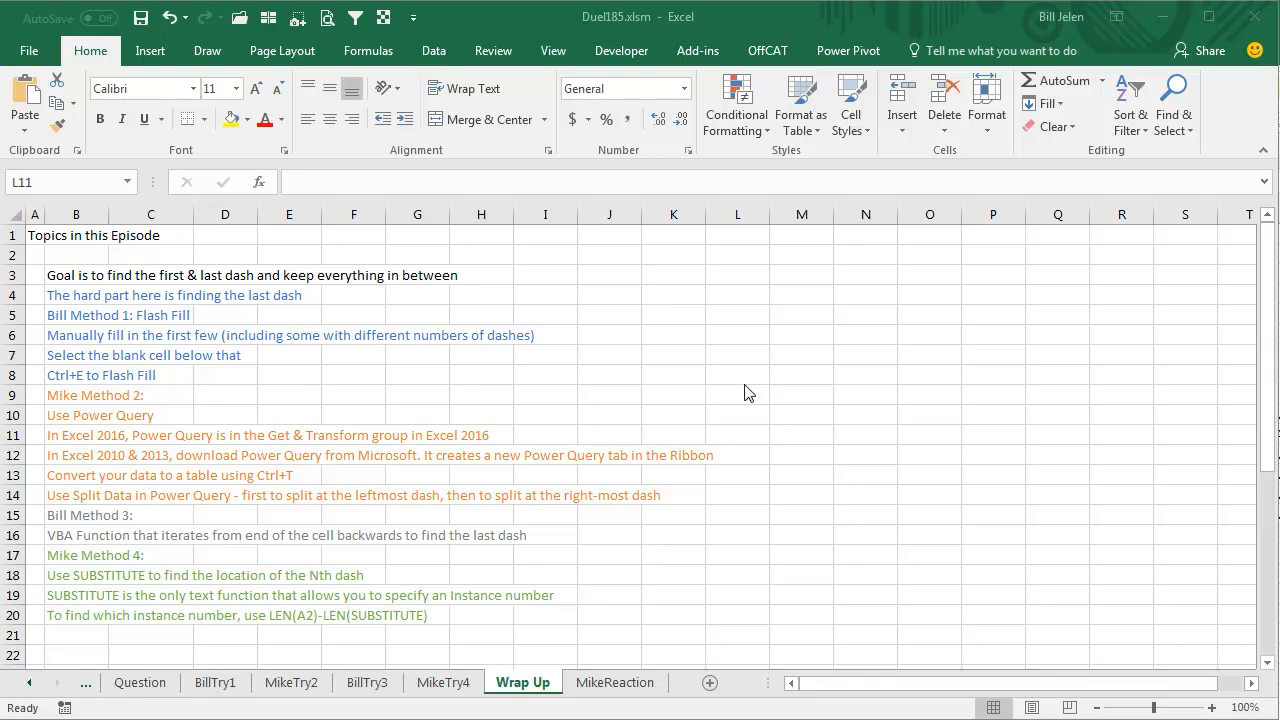
mouse_move(765, 412)
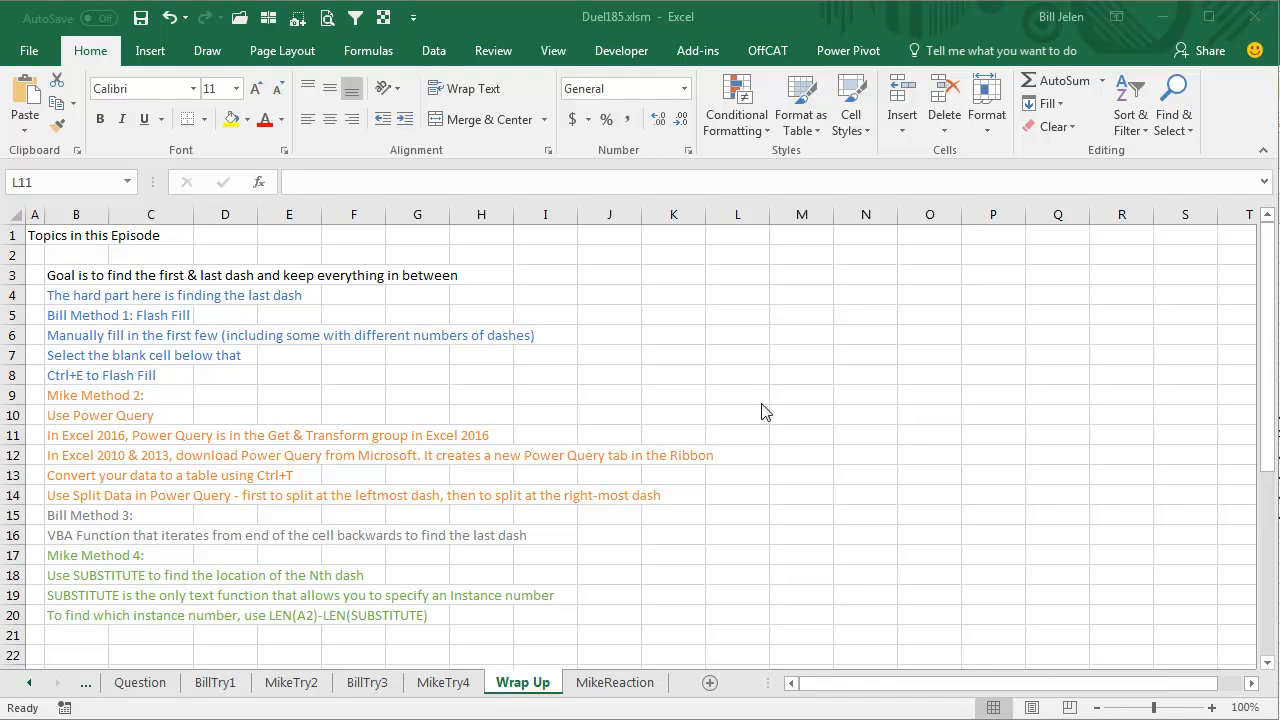
mouse_move(800, 472)
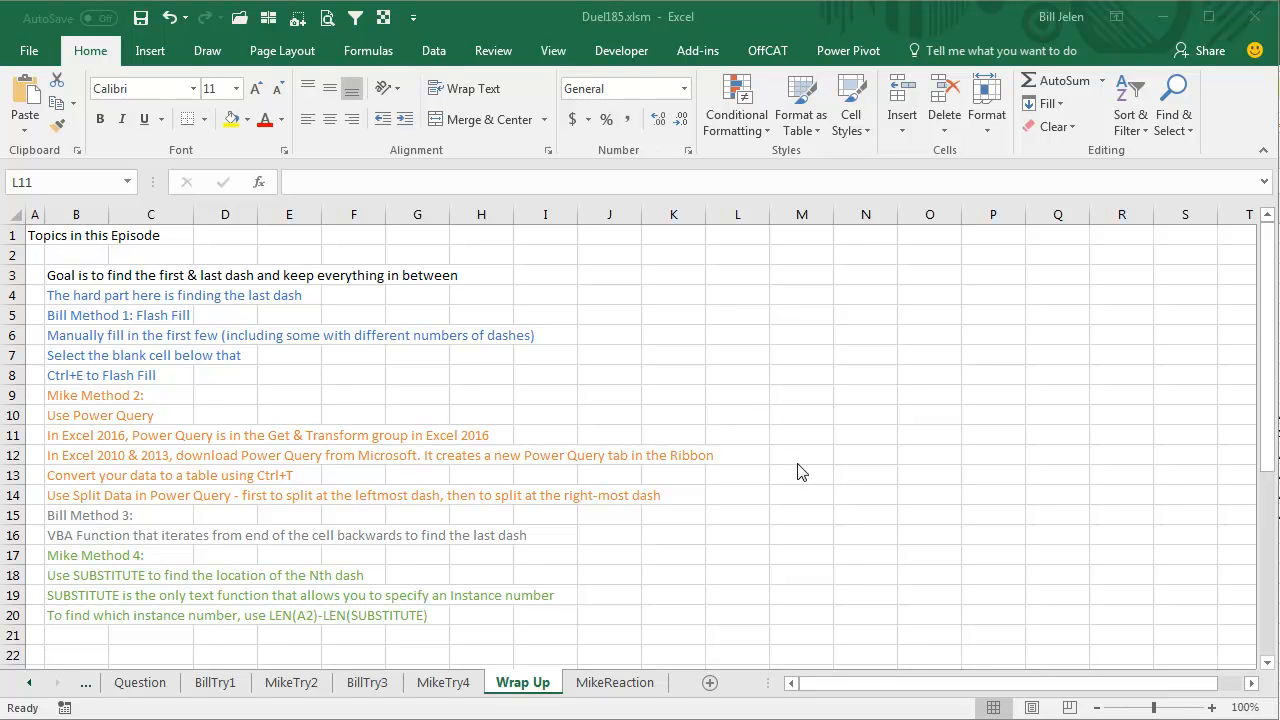
mouse_move(672, 506)
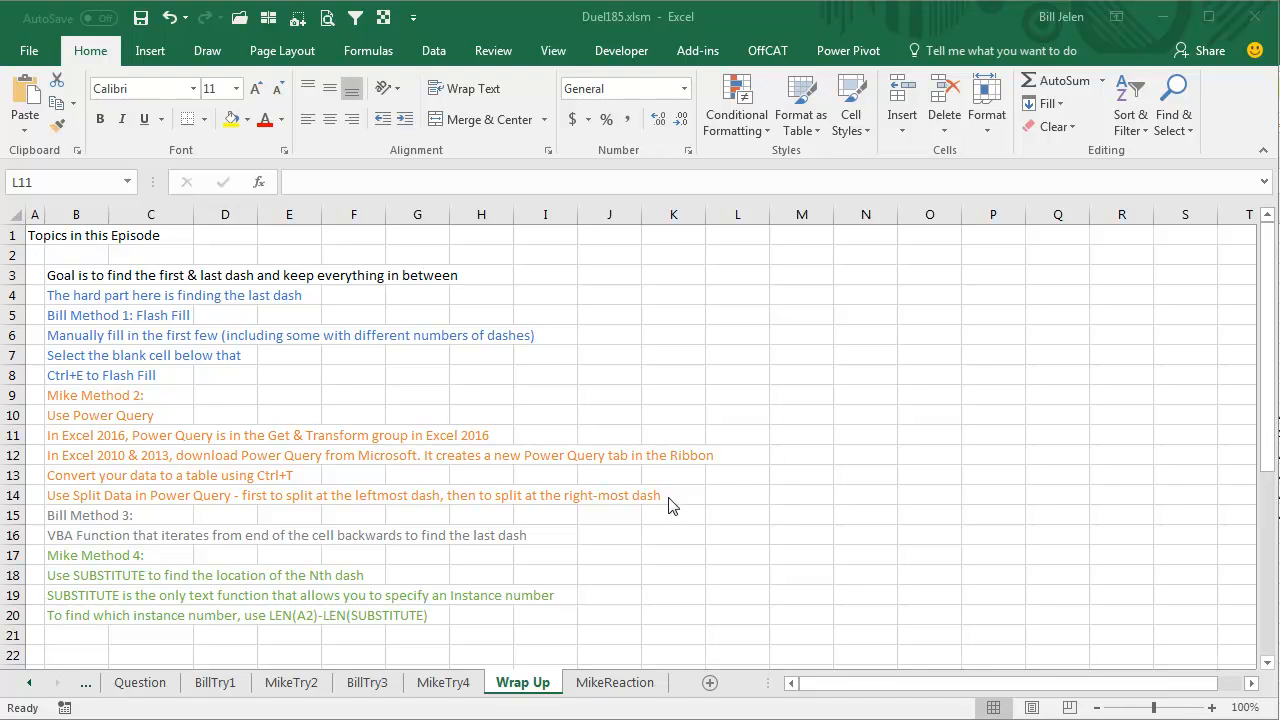
mouse_move(687, 505)
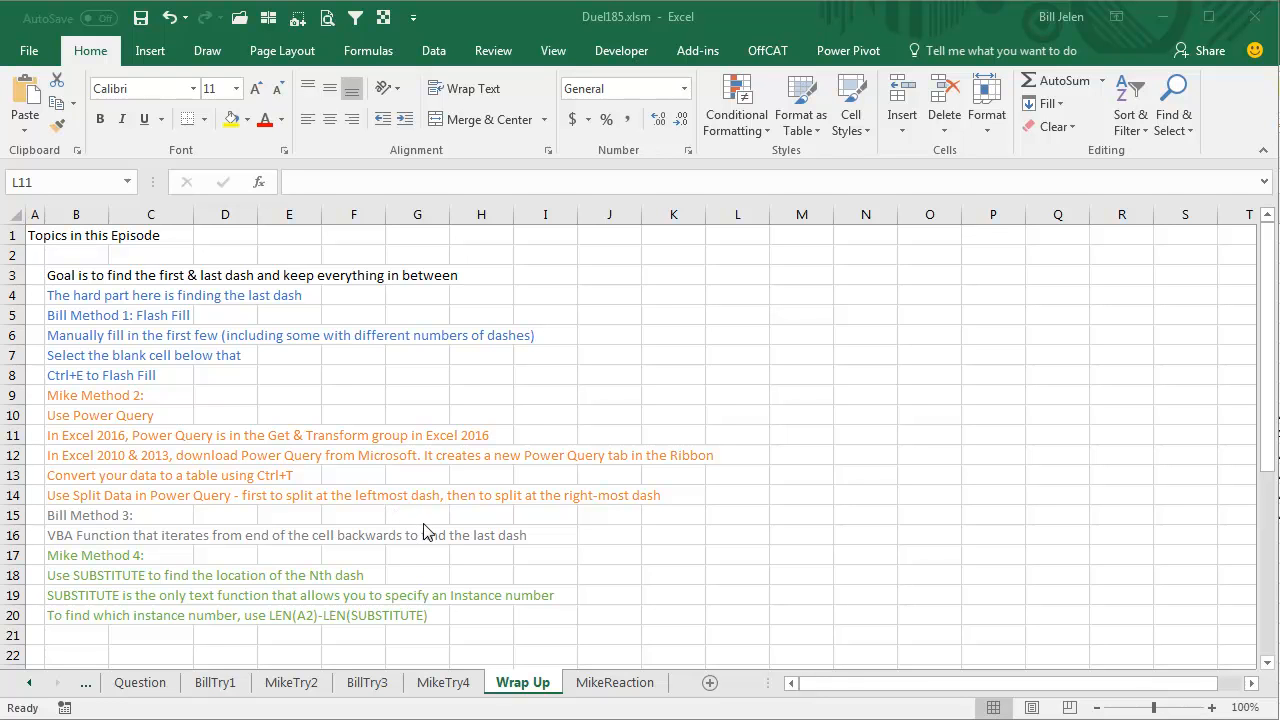
mouse_move(558, 554)
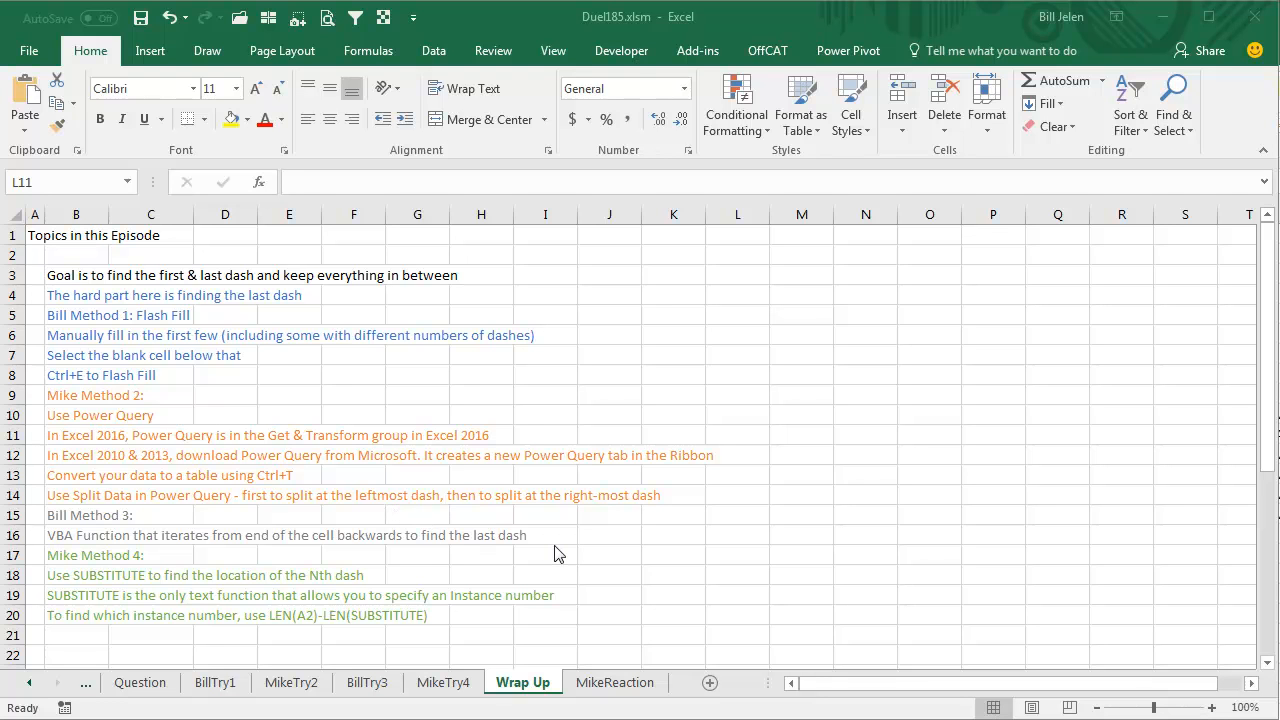
mouse_move(475, 578)
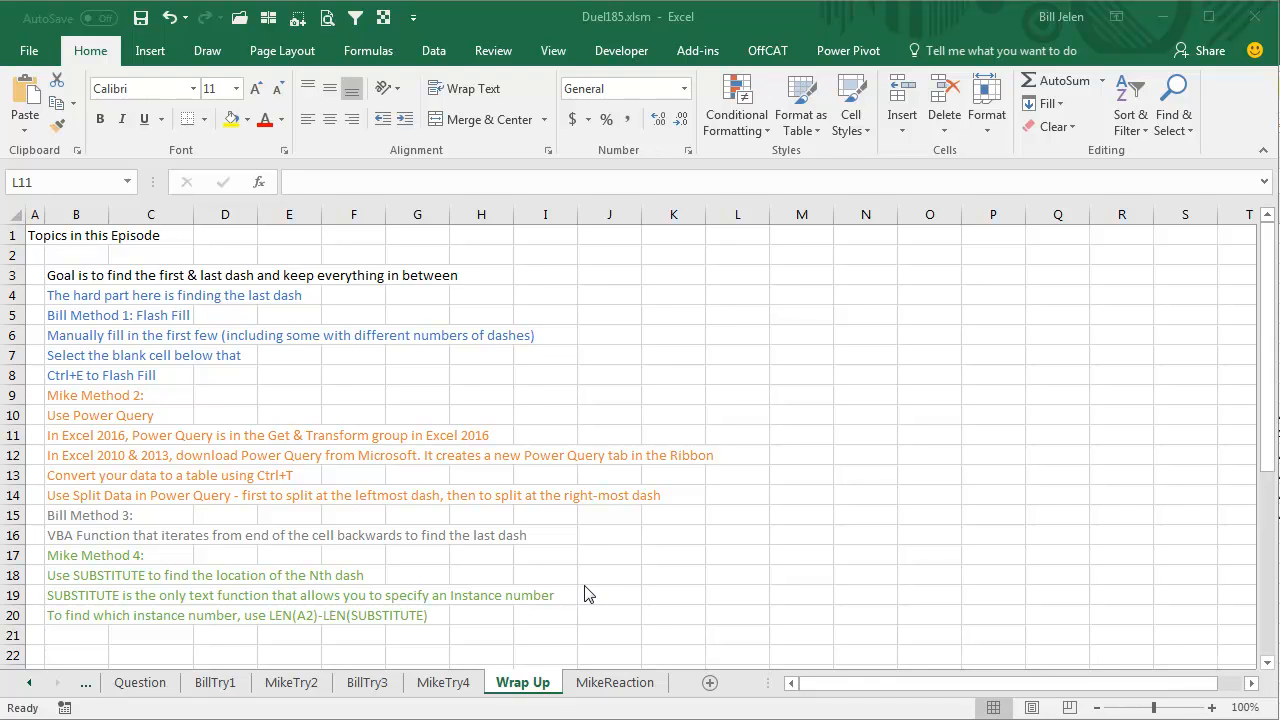
mouse_move(628, 606)
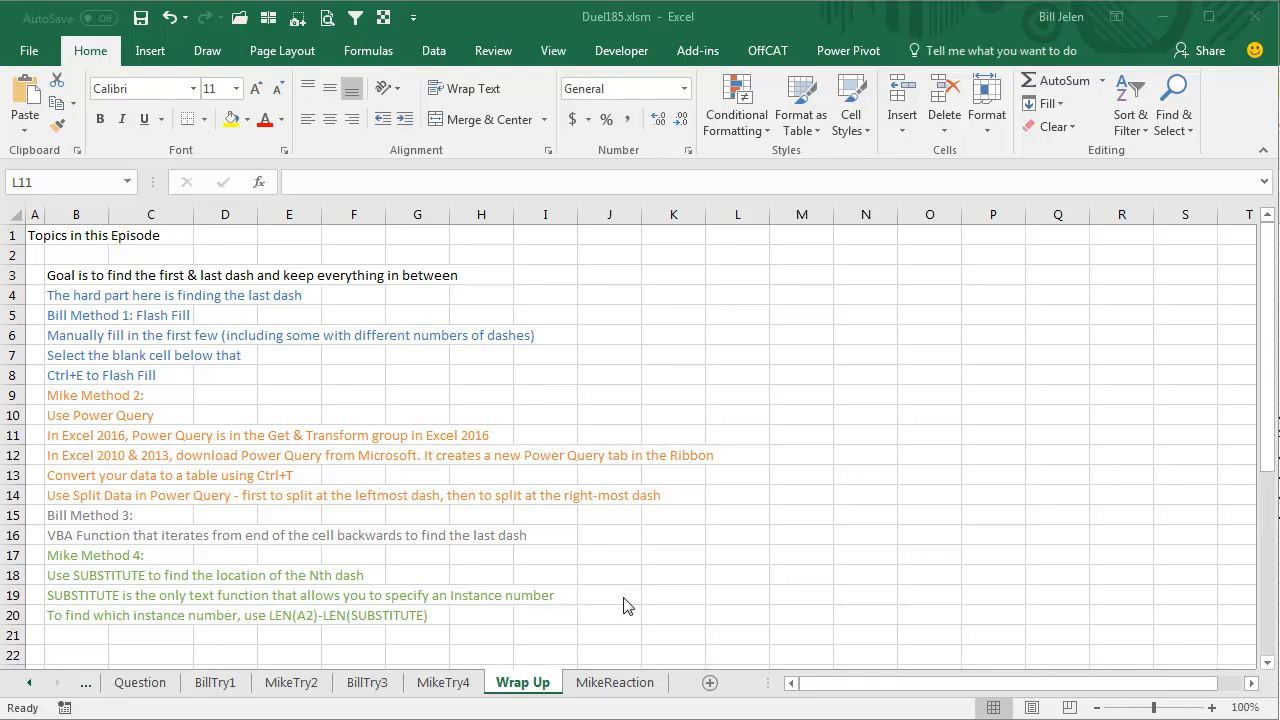
mouse_move(565, 608)
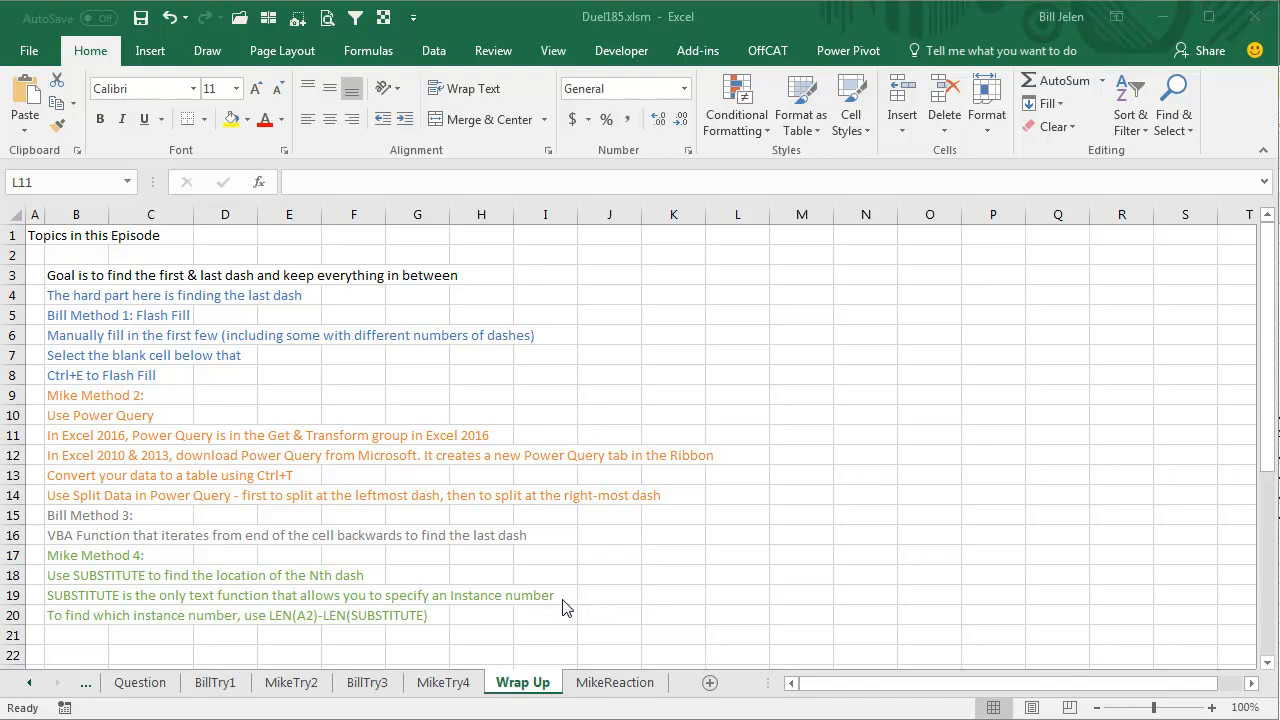